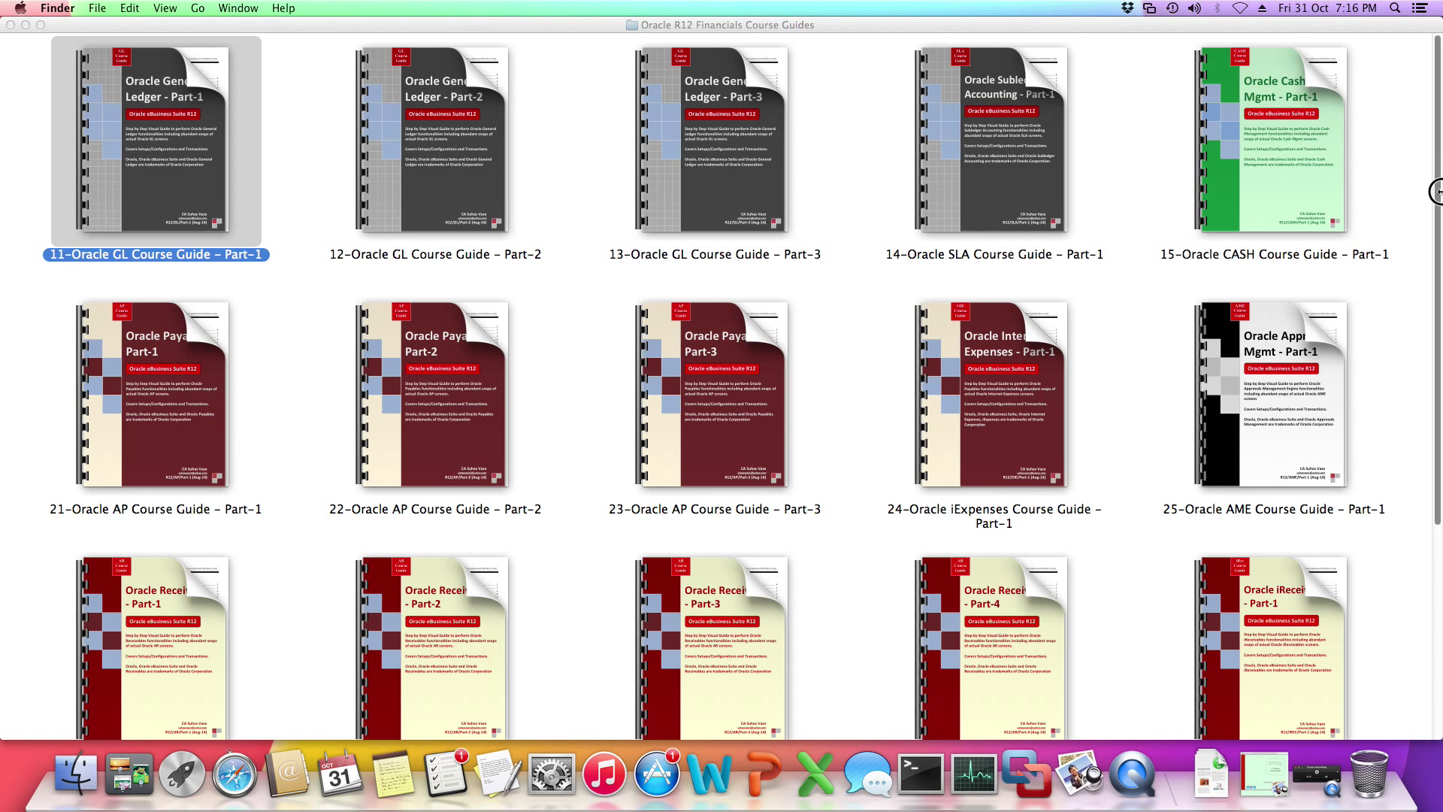
Open 11-Oracle GL Course Guide Part-1 in Preview and scroll to its page-2 contents
scroll(down, 3)
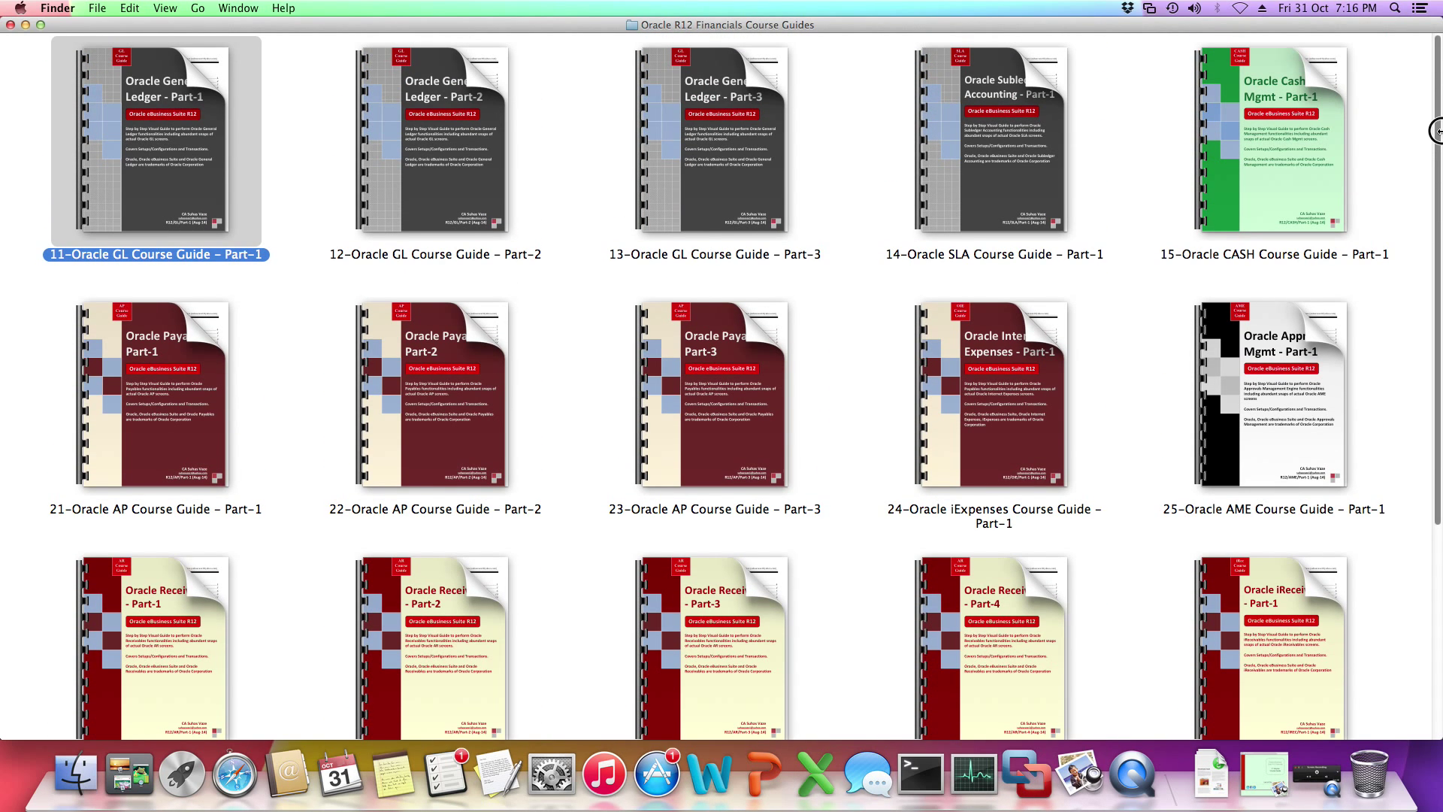
mouse_move(1432, 158)
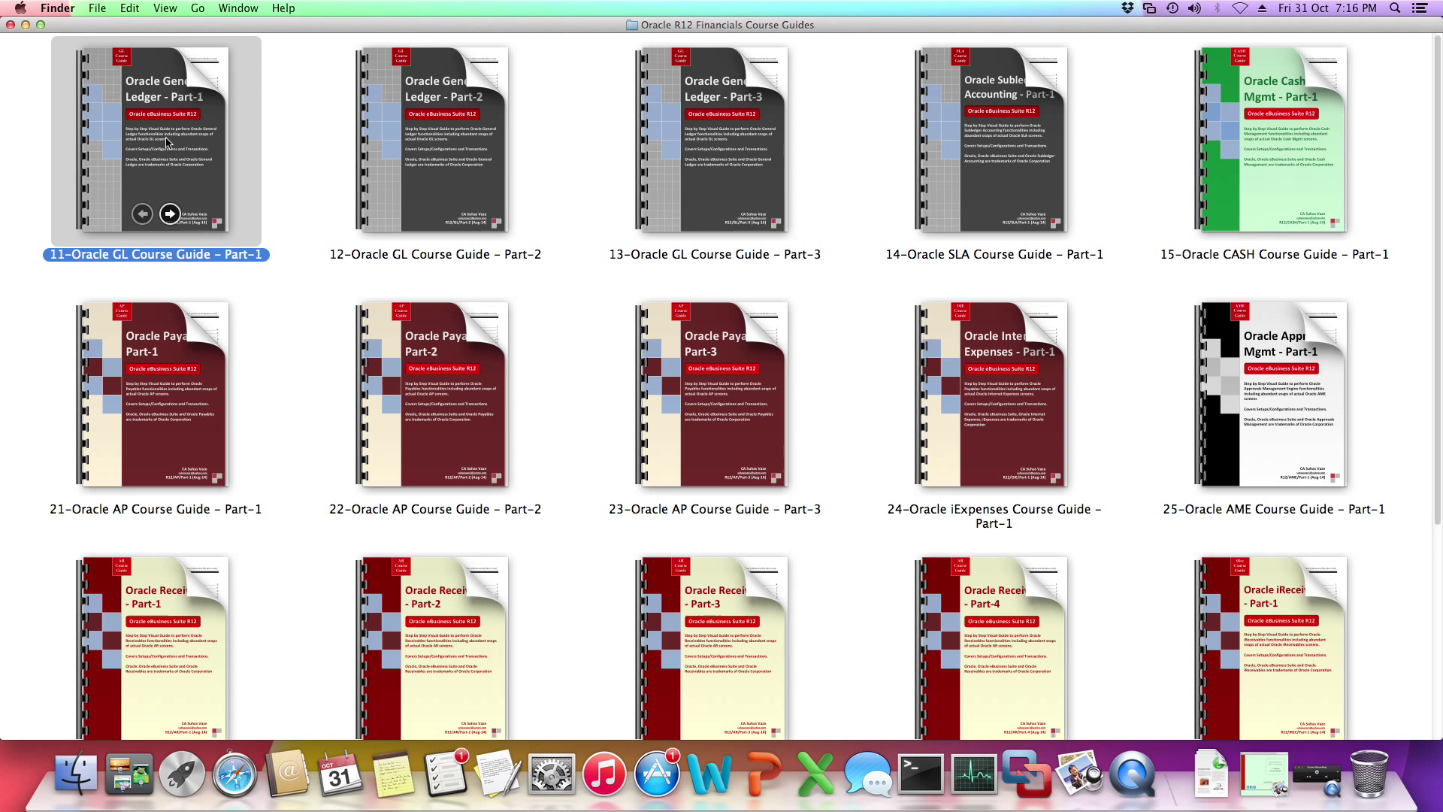
double_click(156, 142)
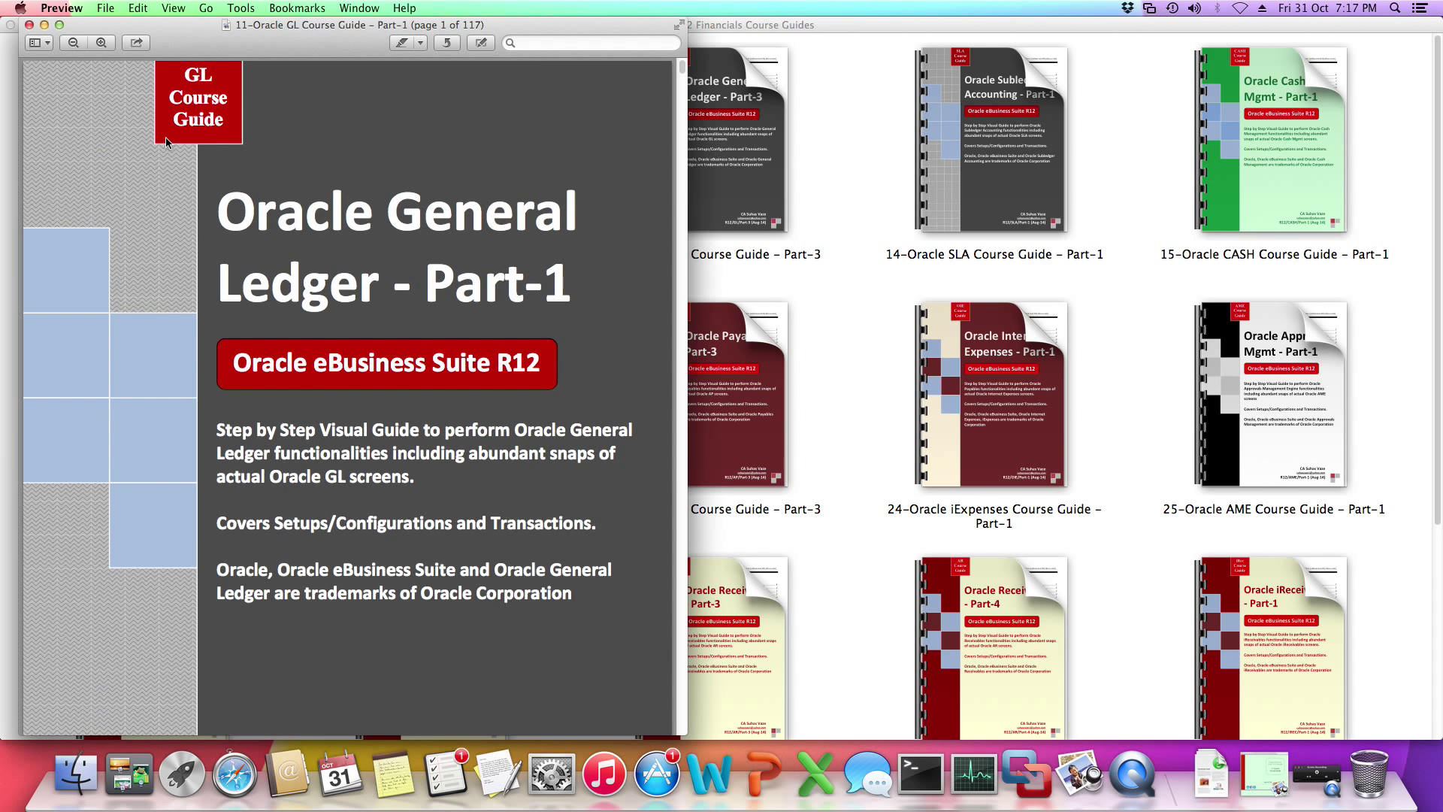
mouse_move(697, 222)
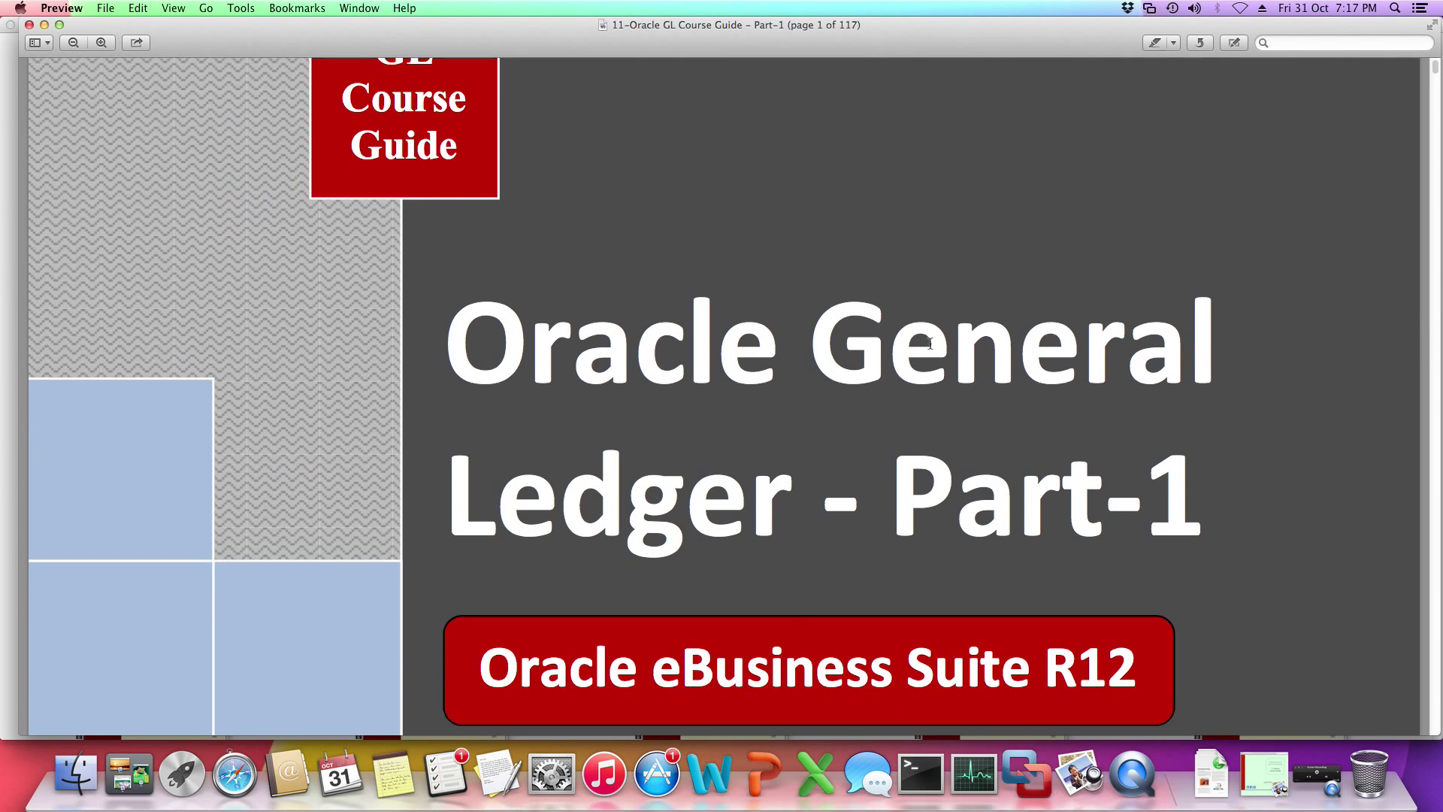
scroll(down, 3)
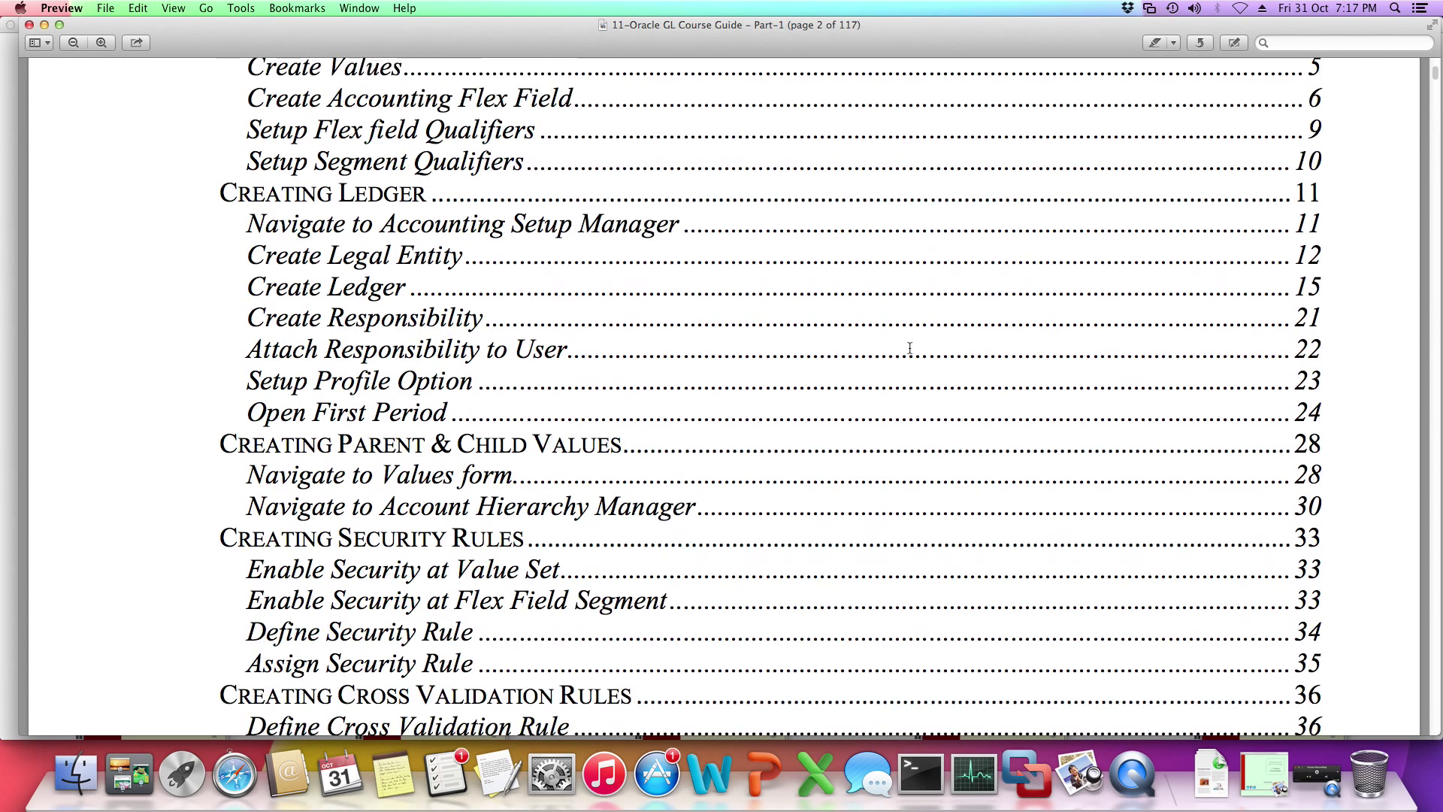
Scroll the contents down to the Creating Journals entries, Create Manual Journals and Post Journal
scroll(down, 3)
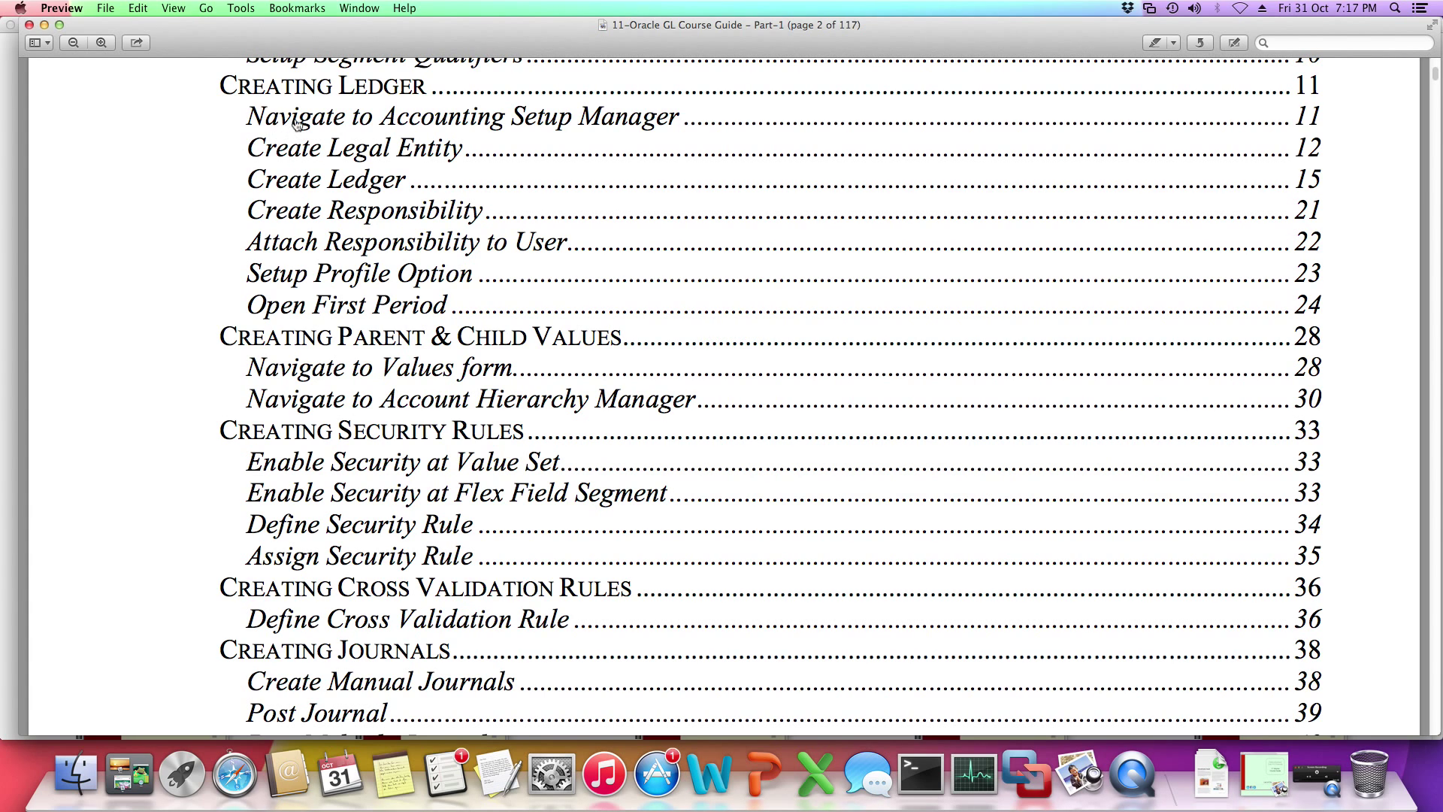
mouse_move(352, 97)
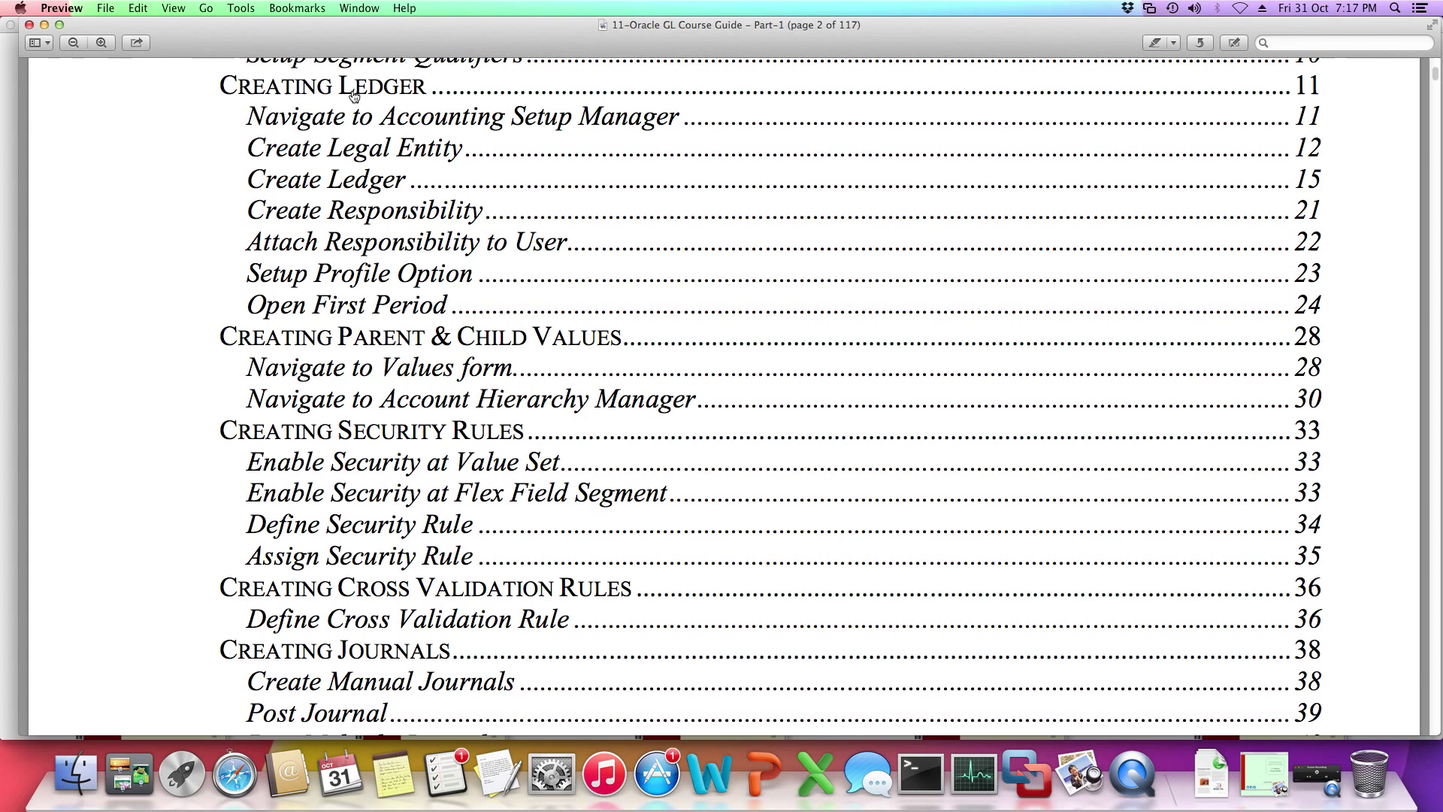
mouse_move(123, 271)
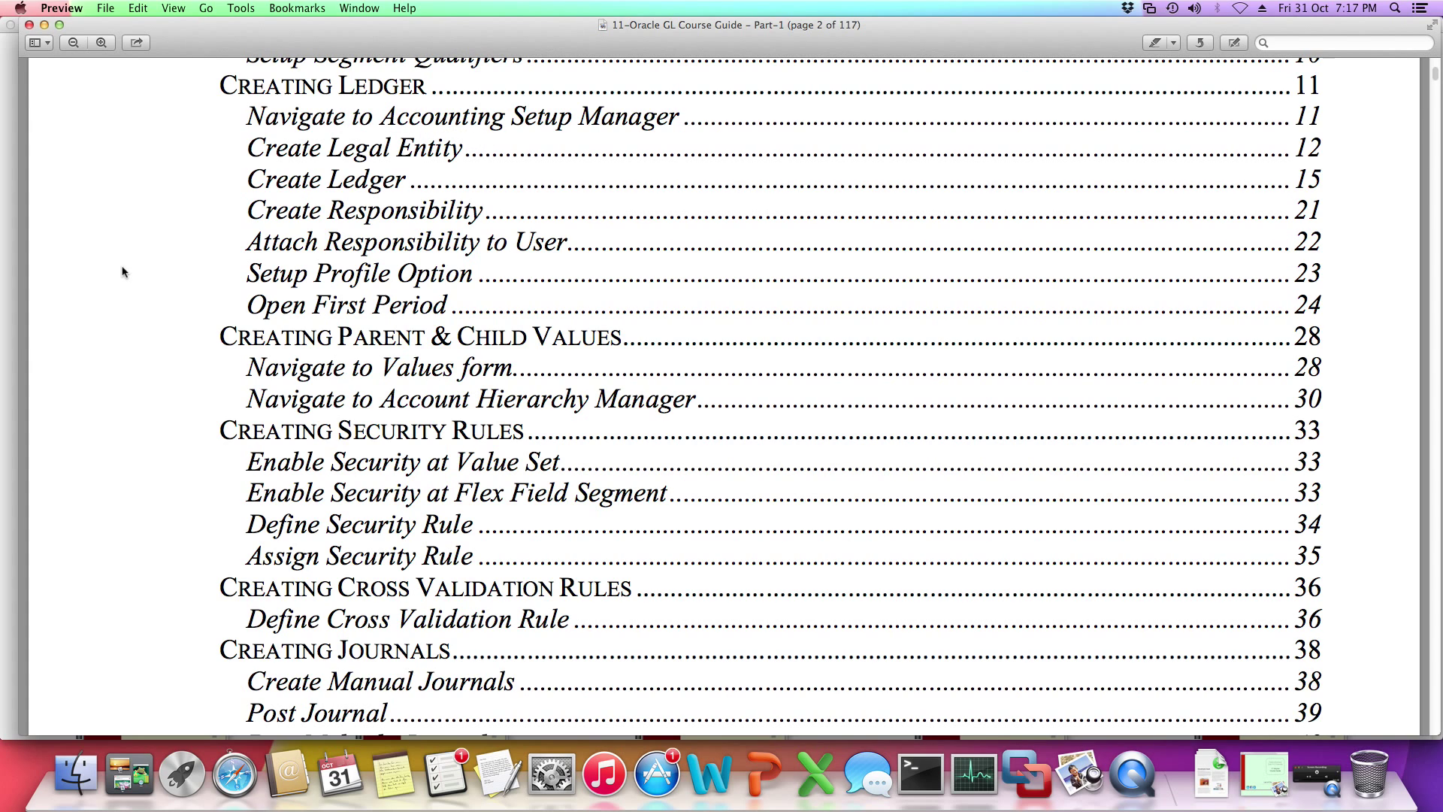
mouse_move(136, 237)
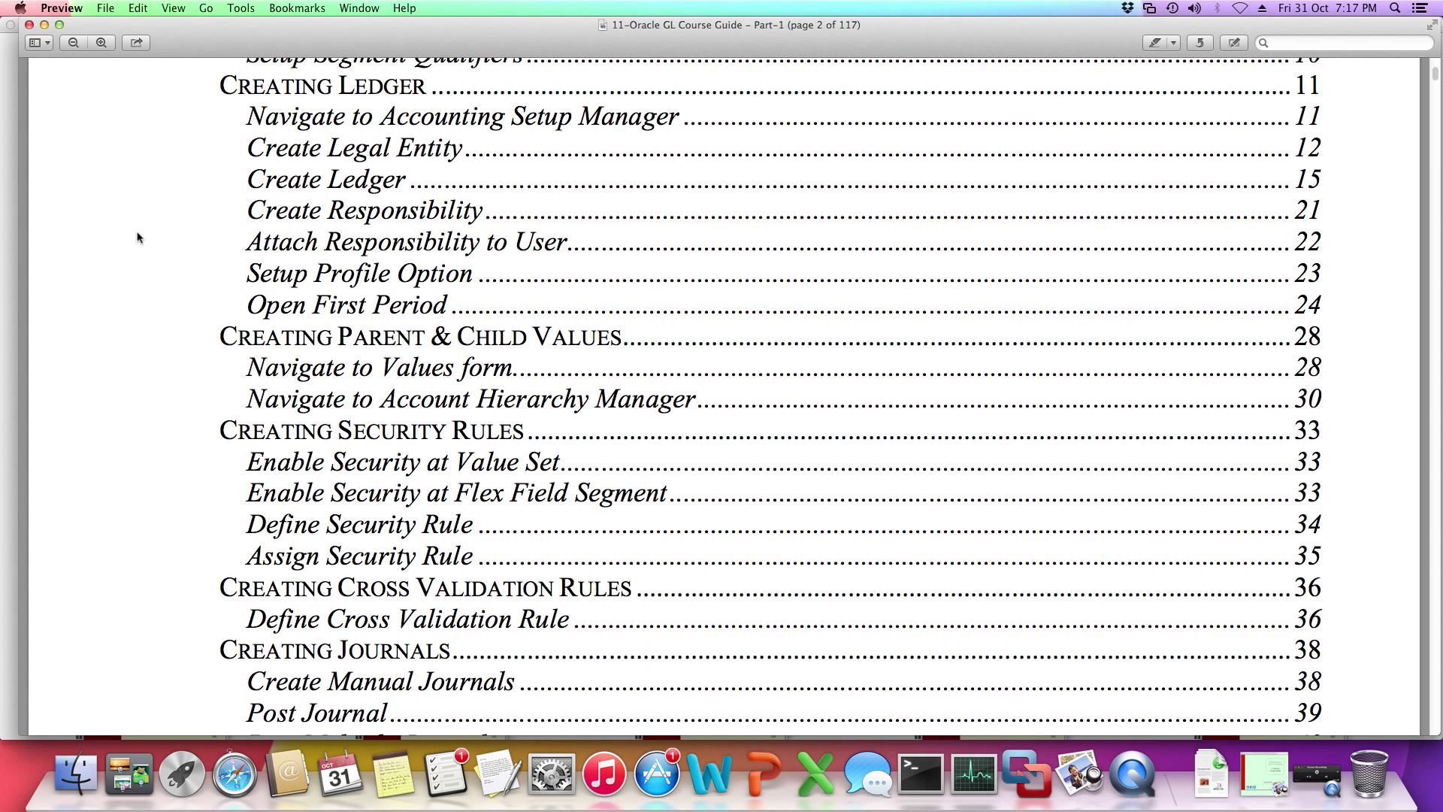
mouse_move(148, 200)
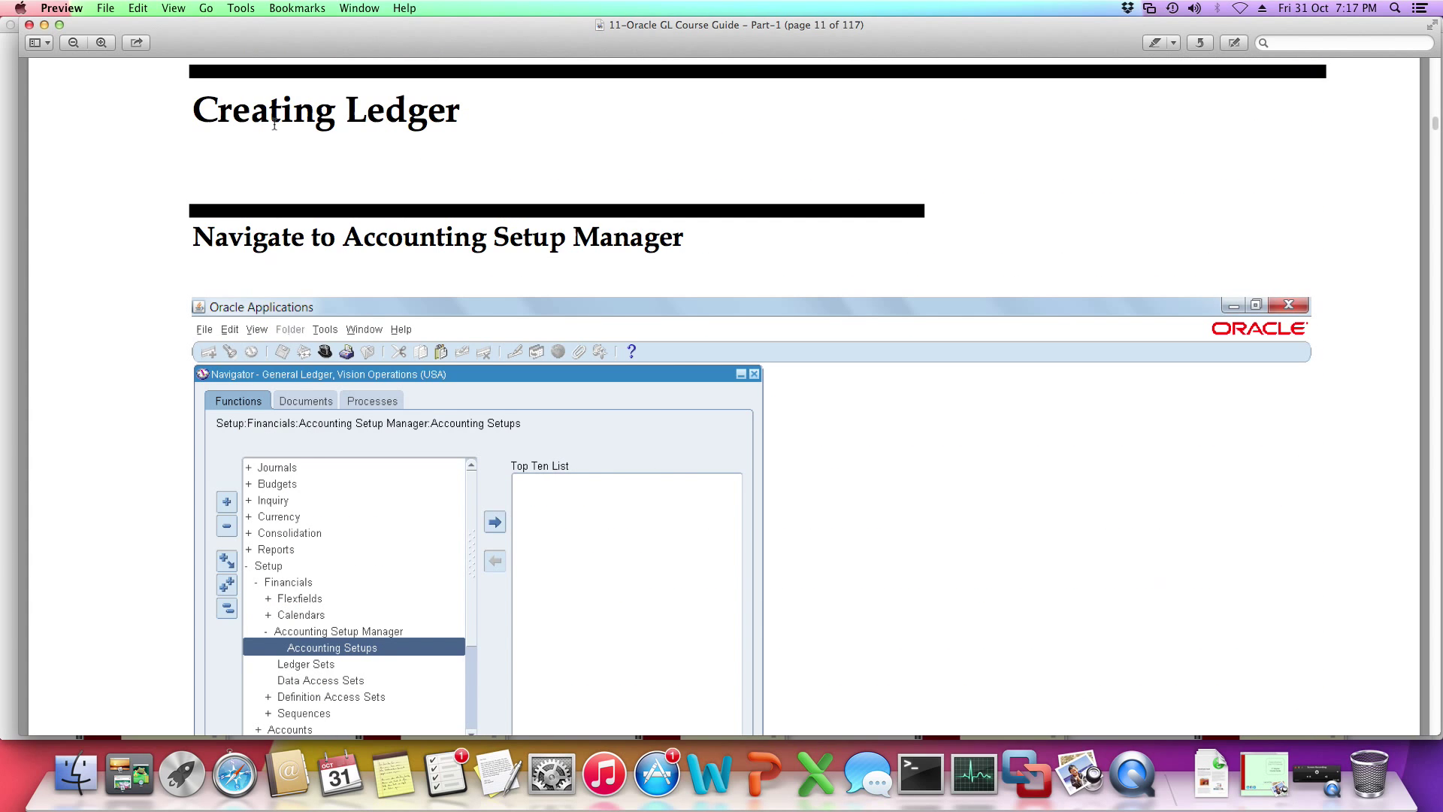
mouse_move(589, 336)
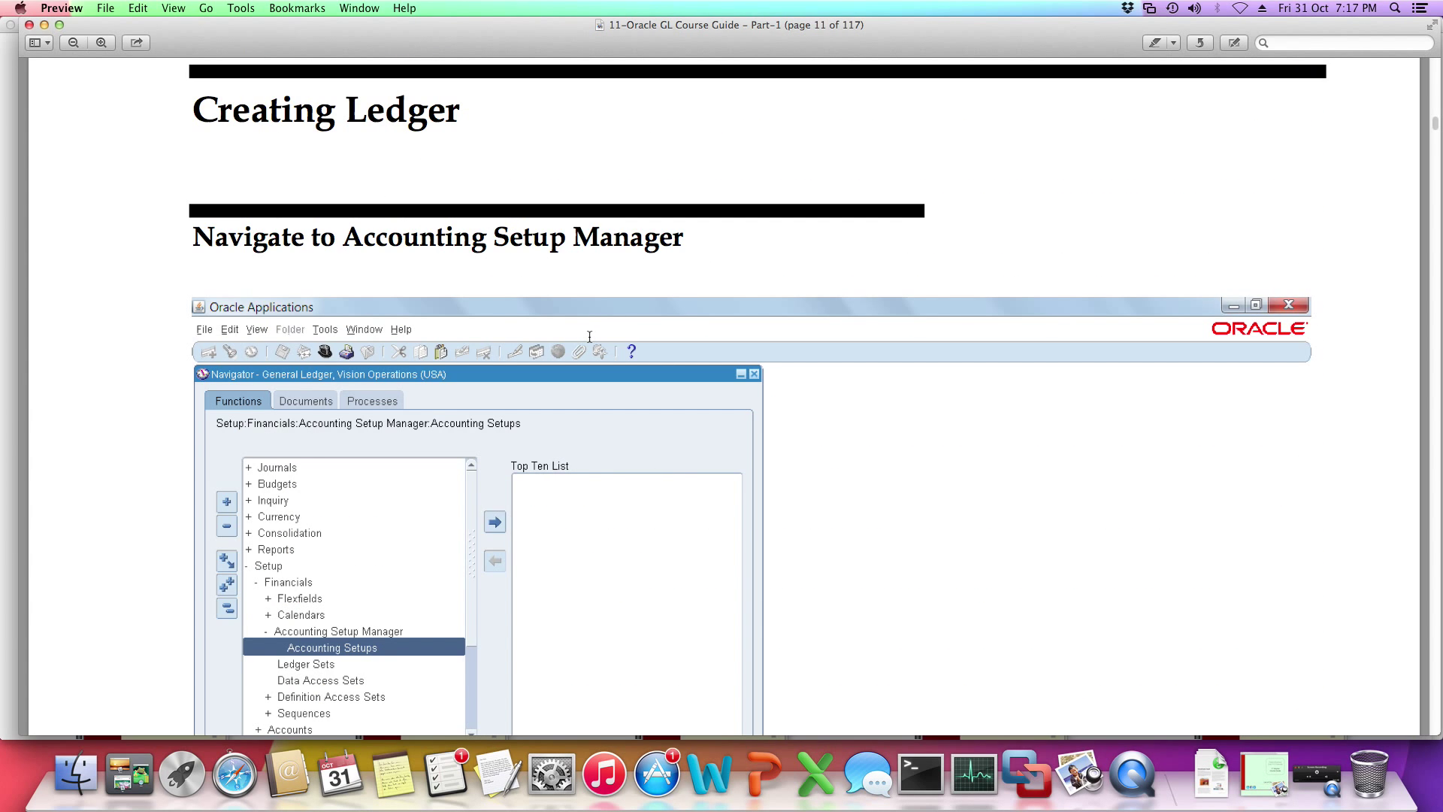
Scroll from page 11's Navigator screenshot to page 12's Create Legal Entity step
scroll(down, 3)
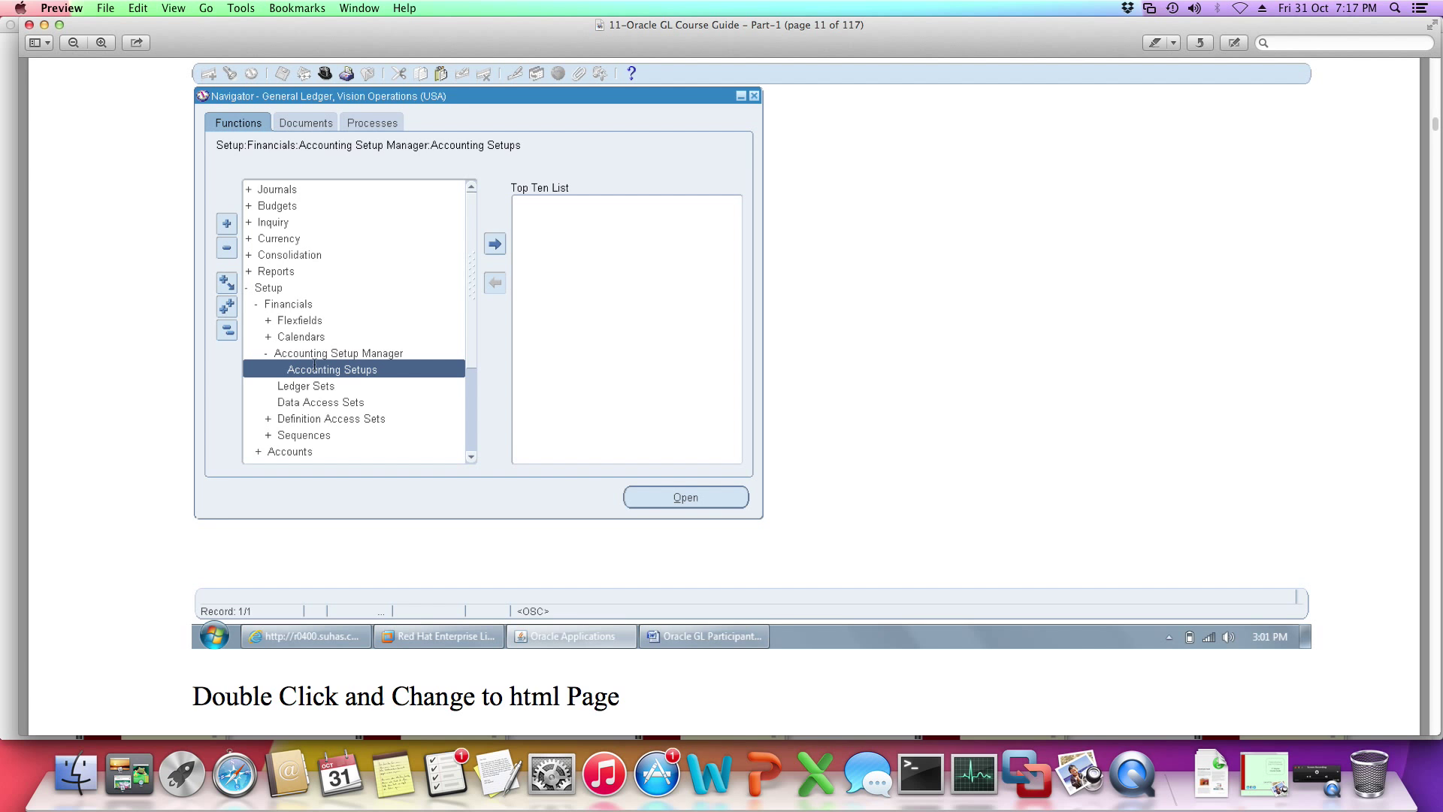
scroll(down, 3)
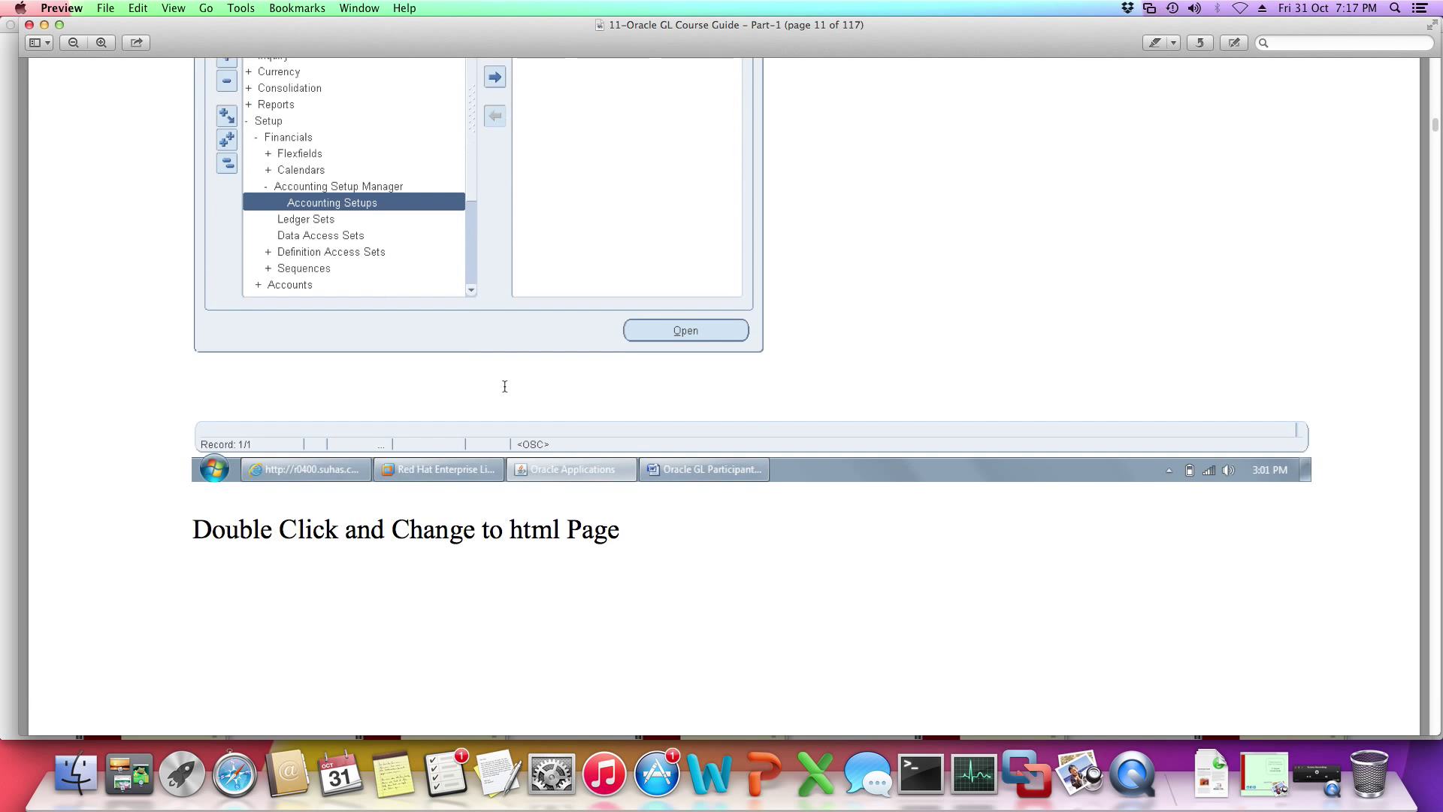
scroll(down, 3)
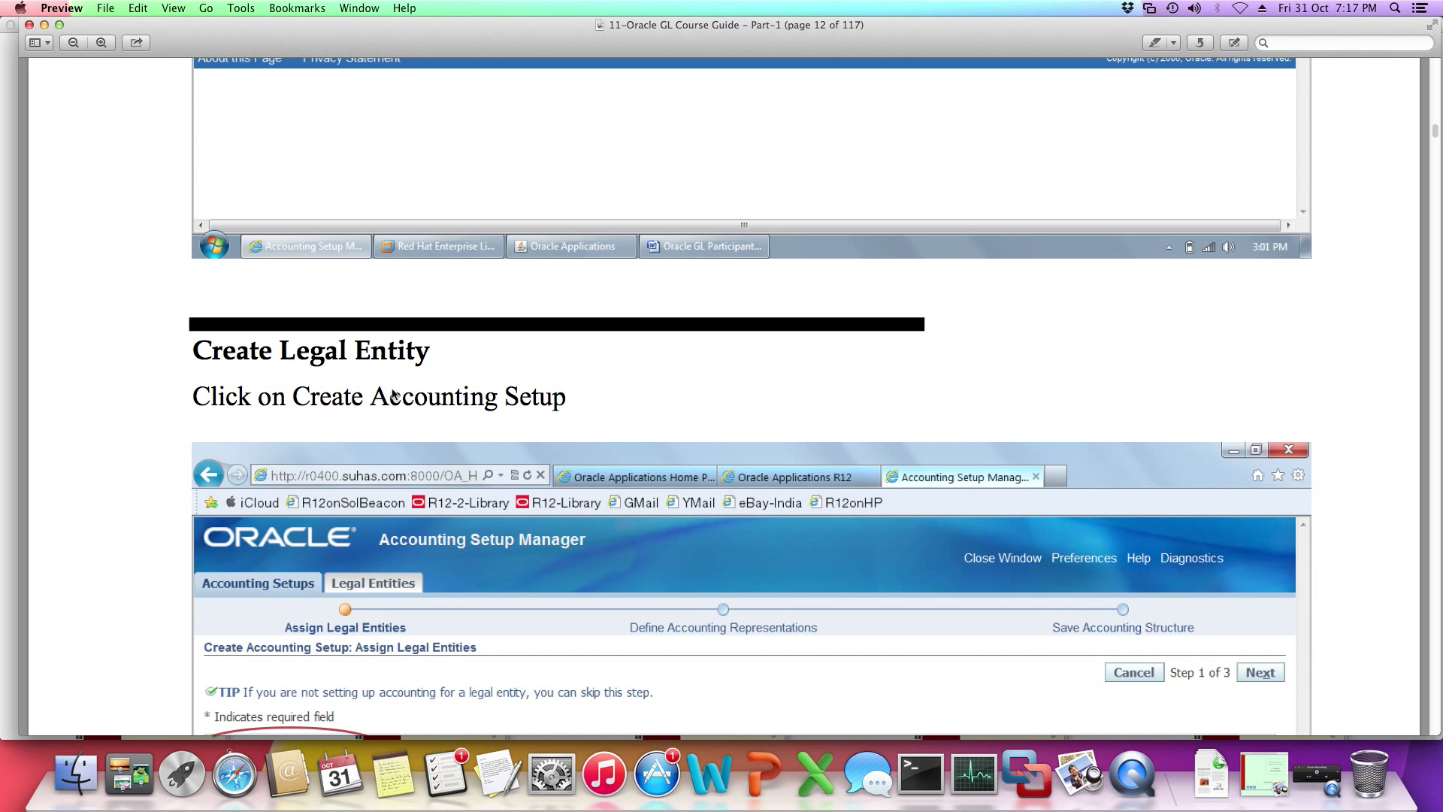
mouse_move(327, 365)
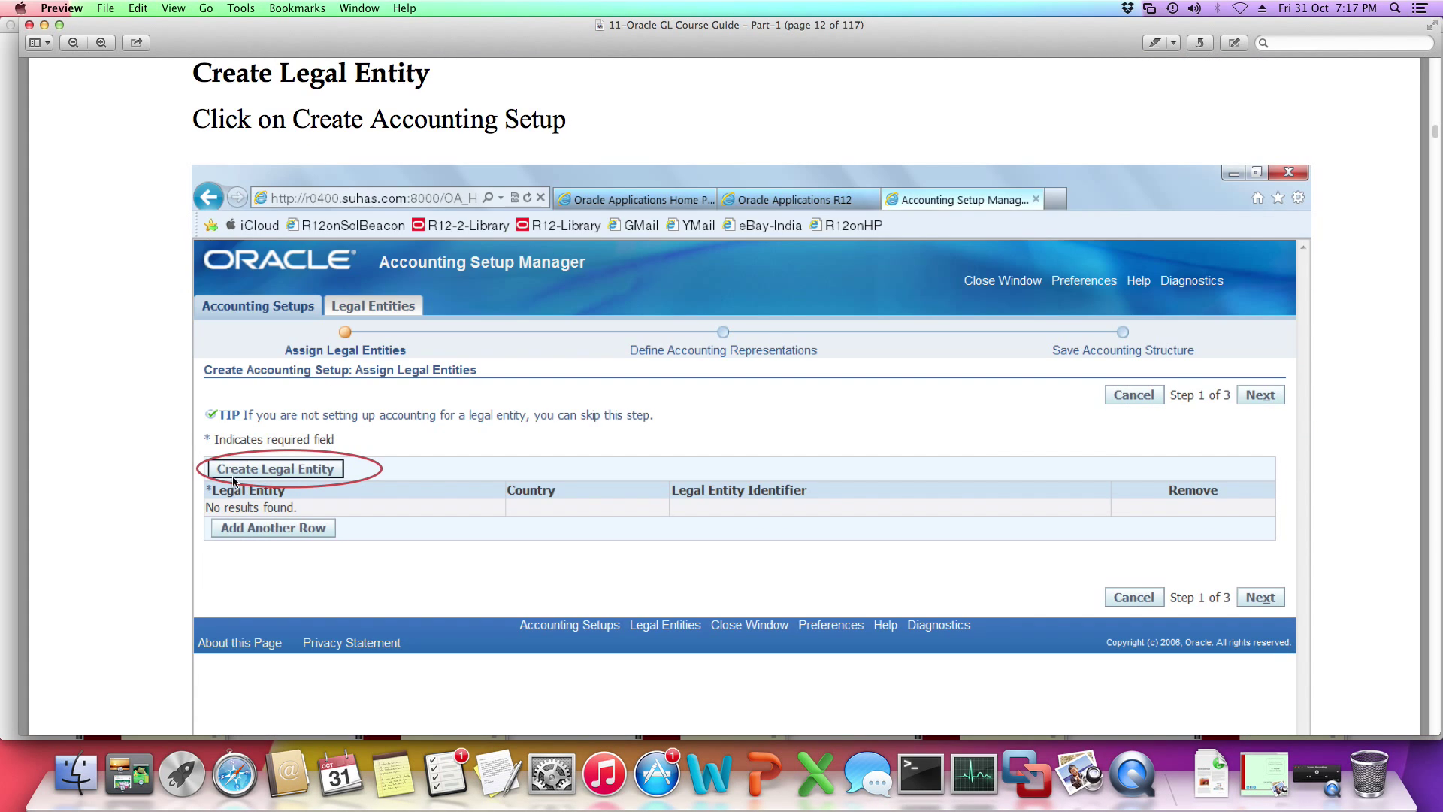
Read through pages 12-13's Create Legal Entity and Apply steps to page 14's Assign Legal Entities
scroll(down, 3)
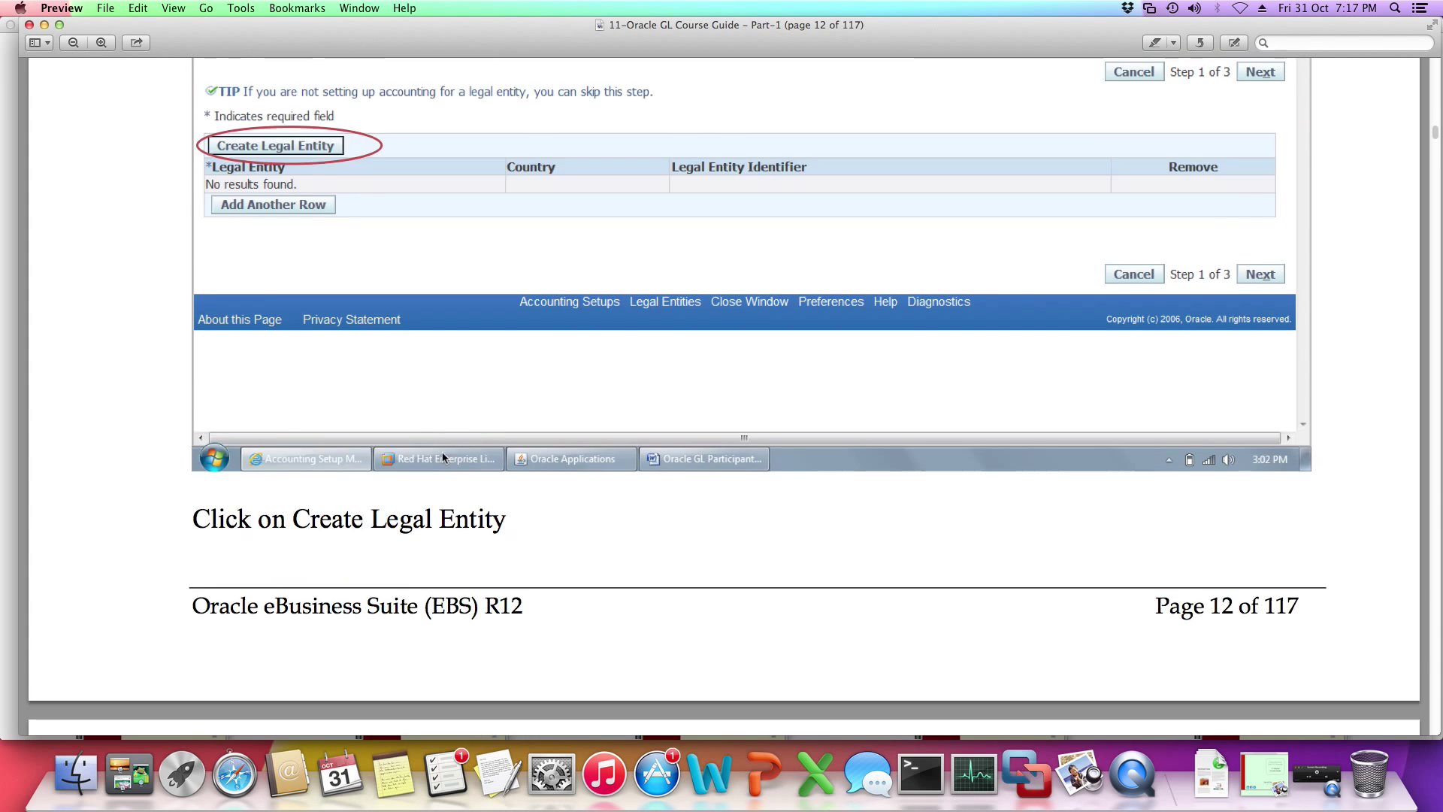
click(275, 145)
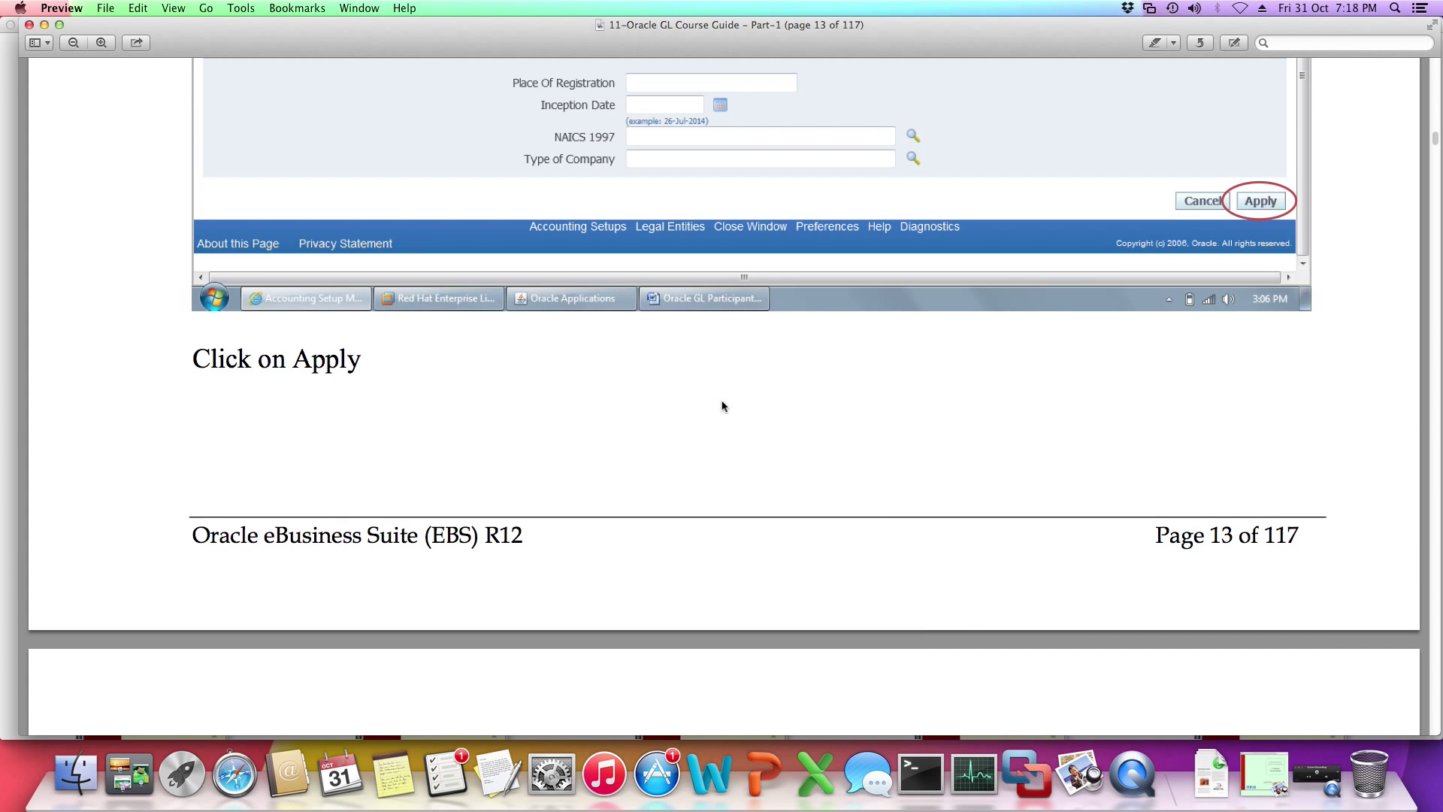
click(1260, 200)
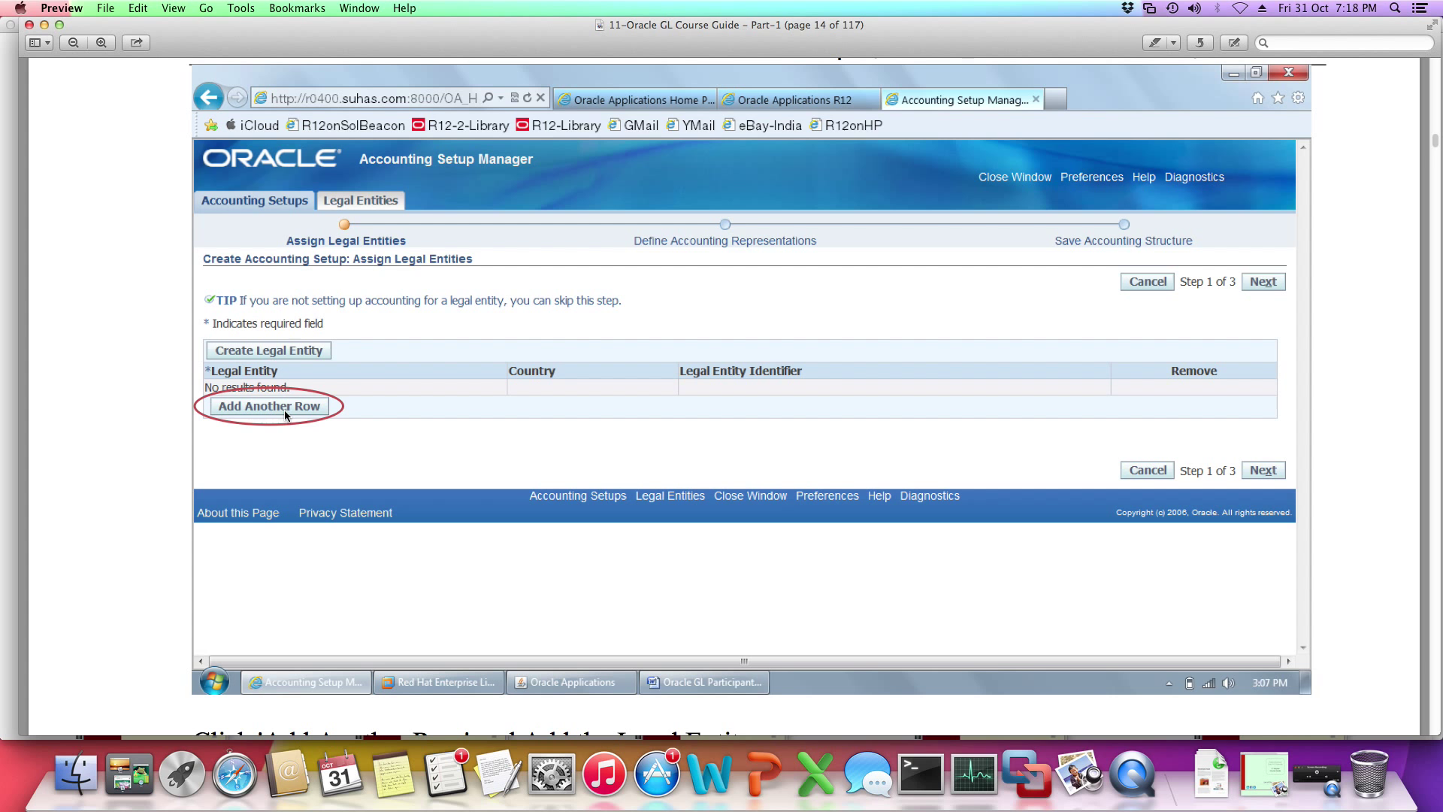
View page 14 with ENERGY SYSTEMS, US, ENERSYS added to the legal entity list
click(267, 406)
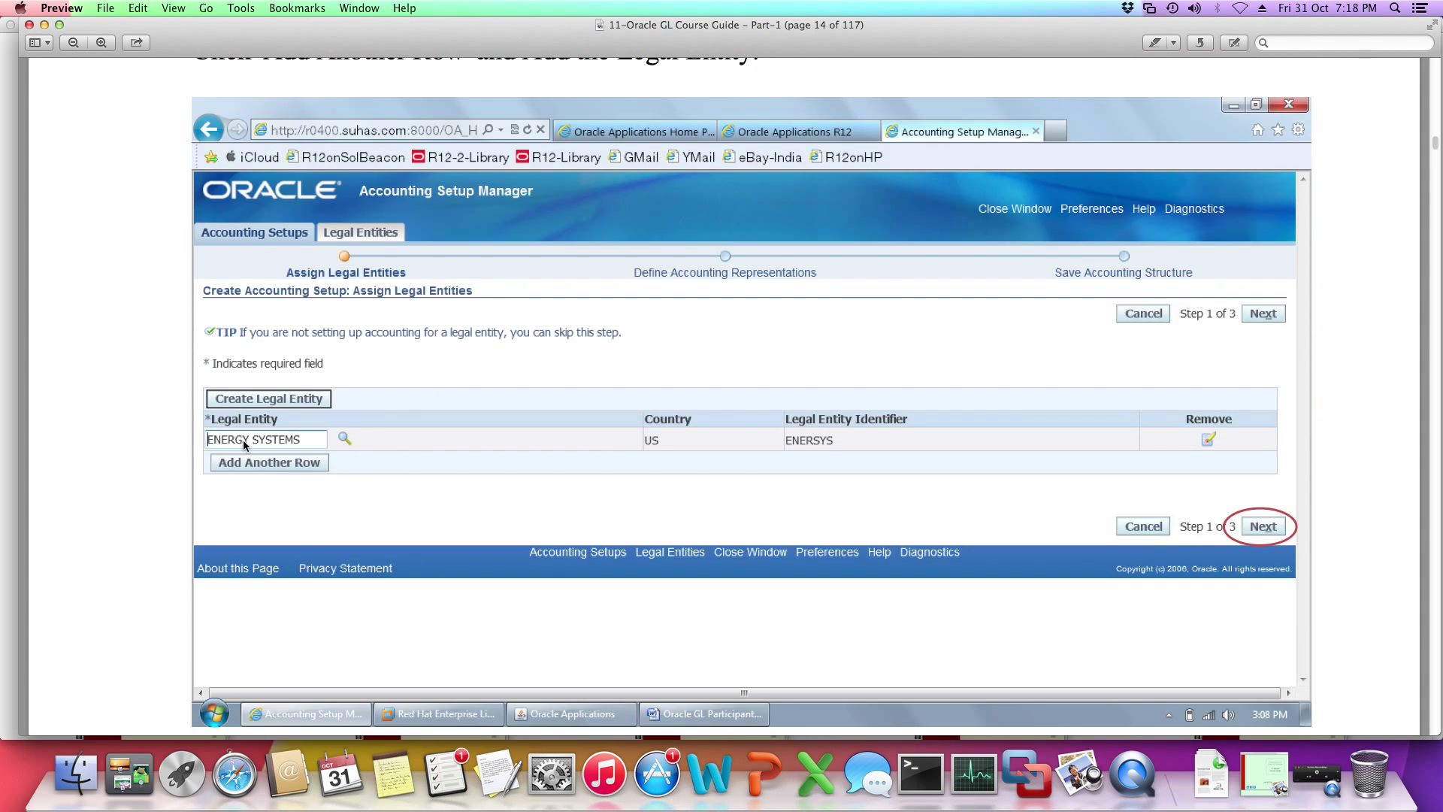
mouse_move(1091, 460)
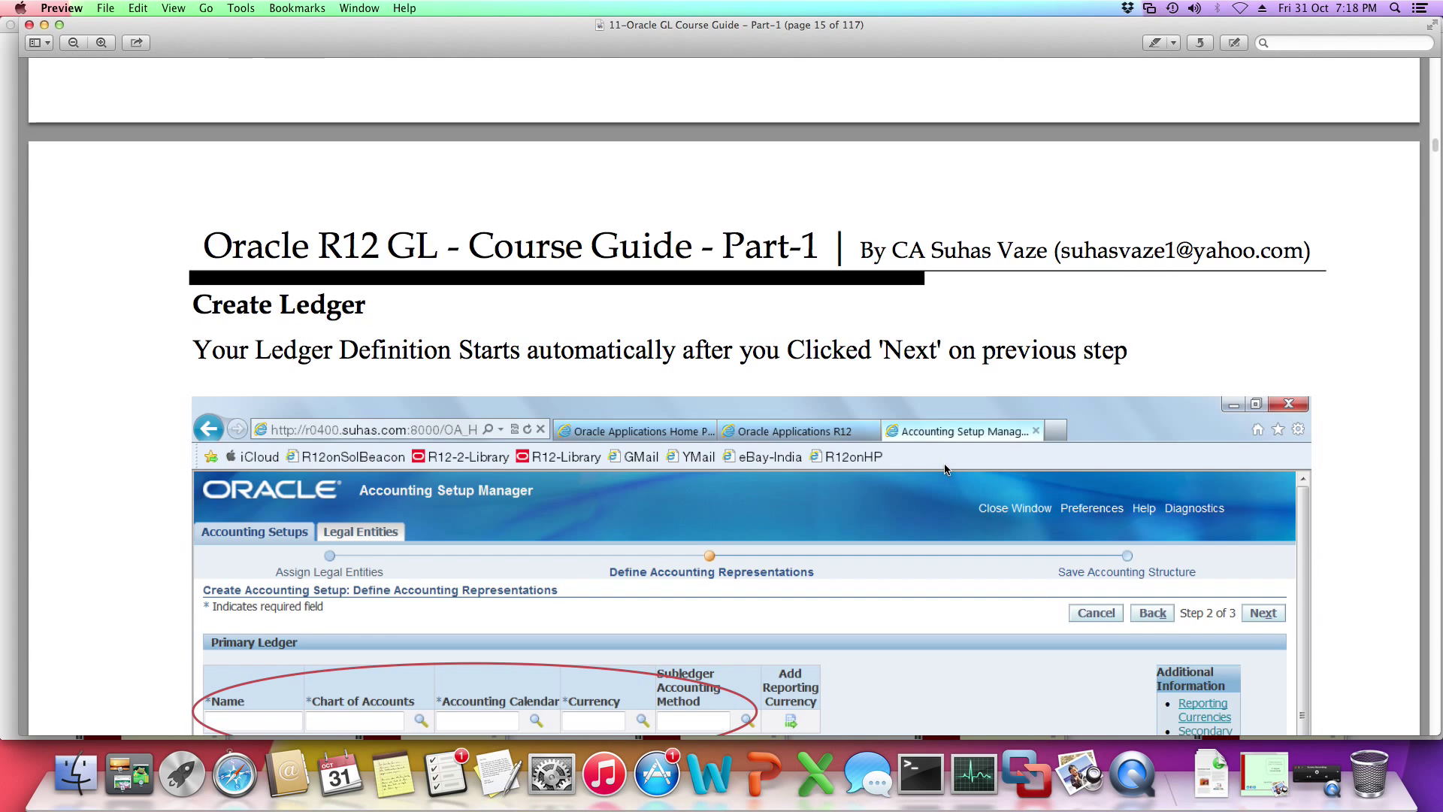
Scroll past page 15's Primary Ledger fields to page 16's Save Accounting Structure review
scroll(down, 3)
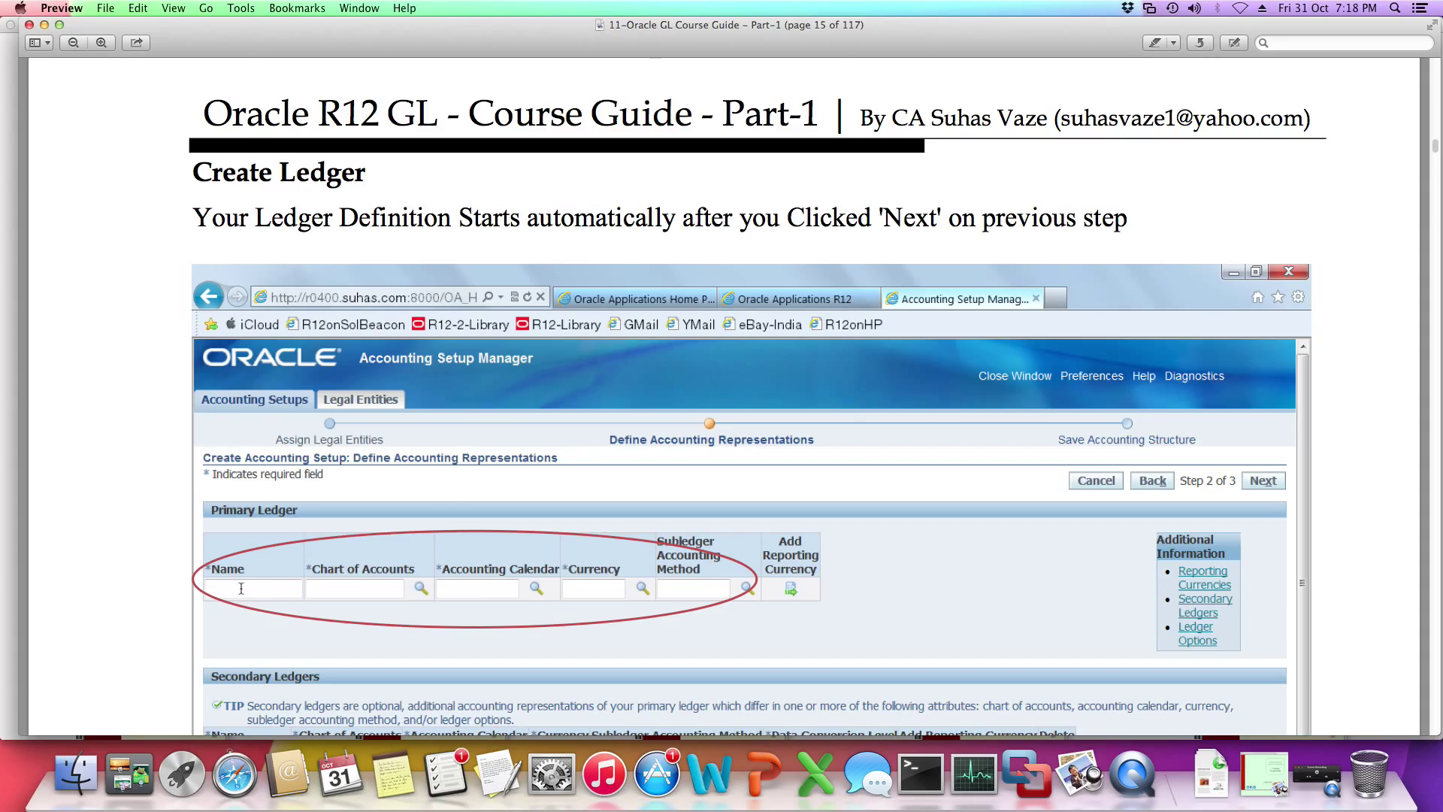
mouse_move(574, 594)
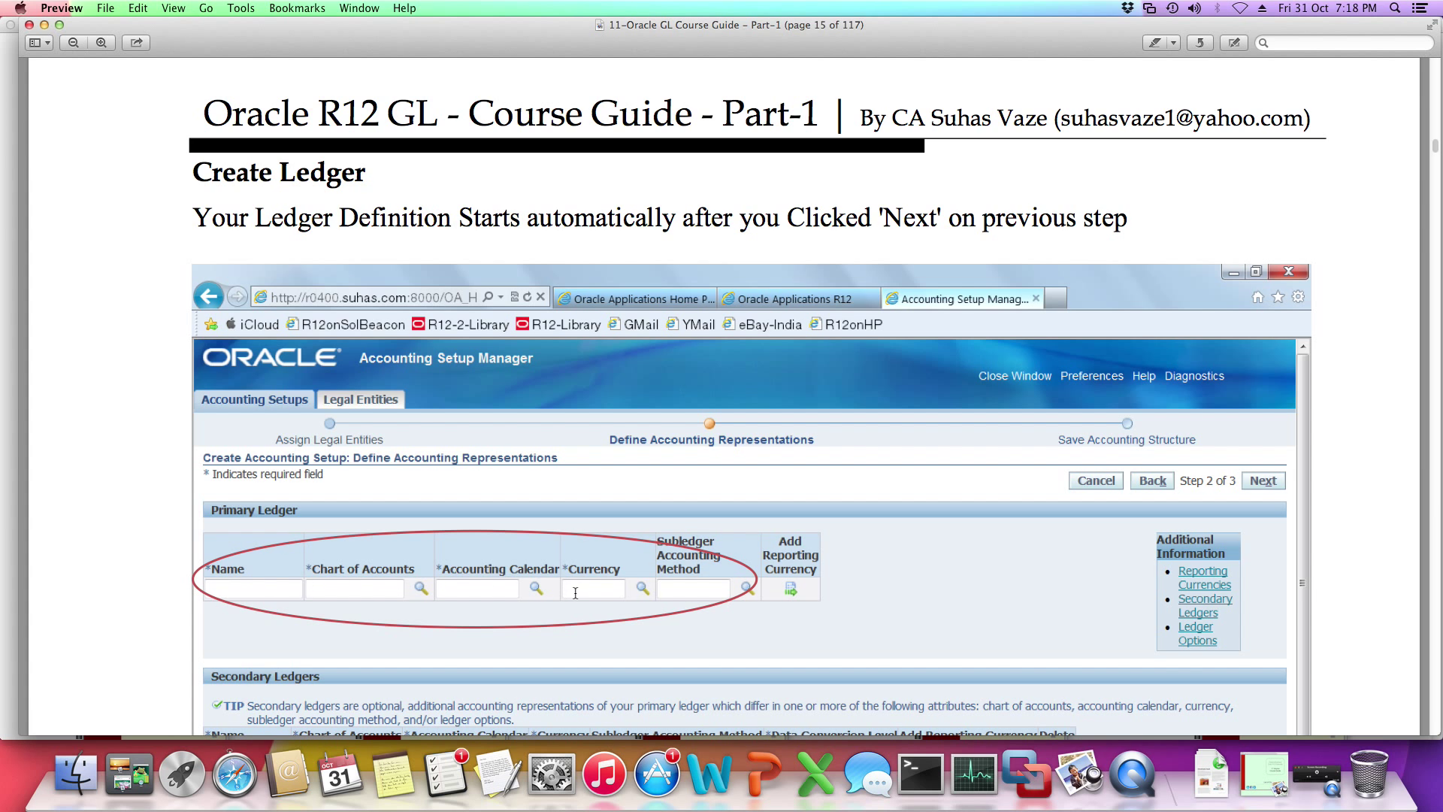
mouse_move(770, 617)
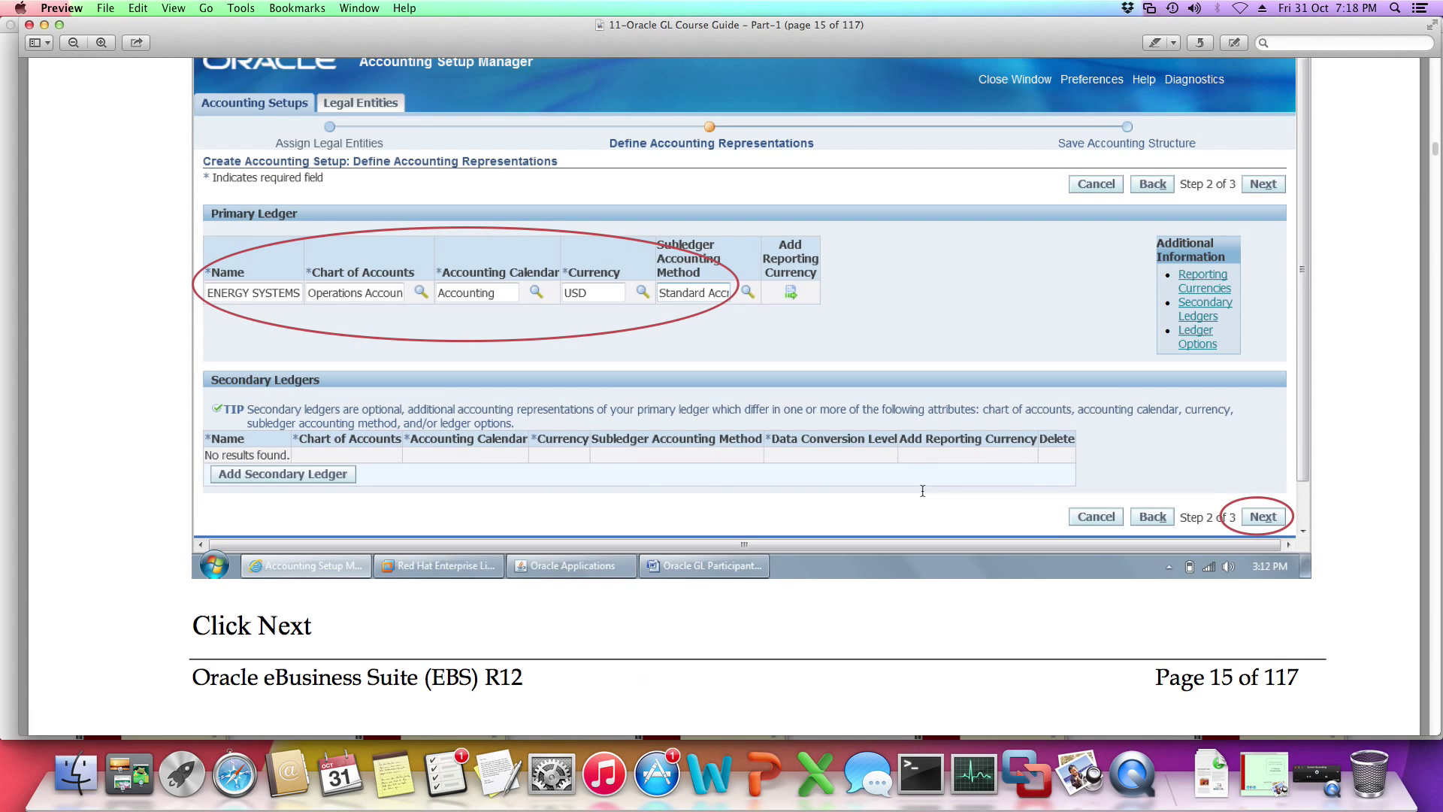
click(1262, 184)
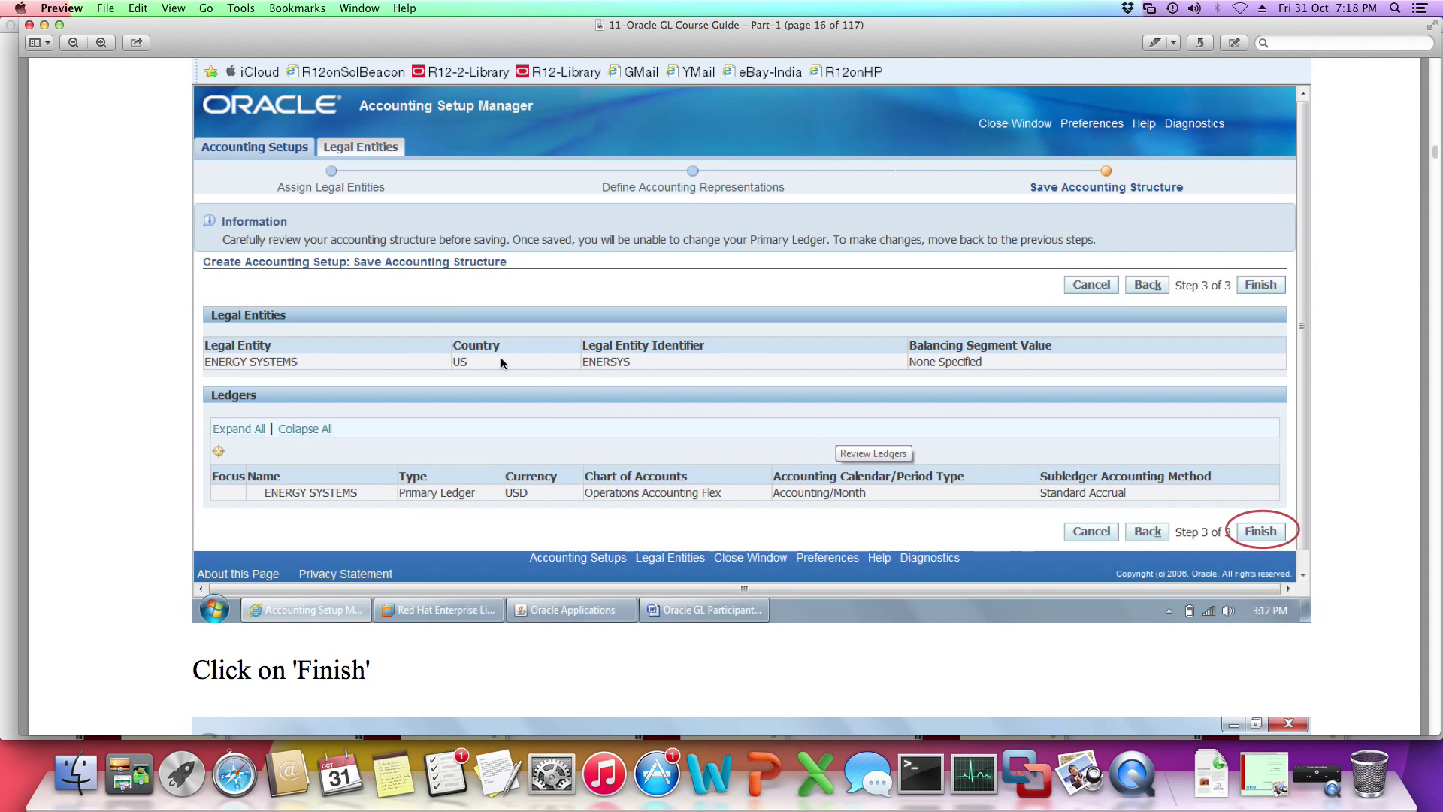
mouse_move(638, 236)
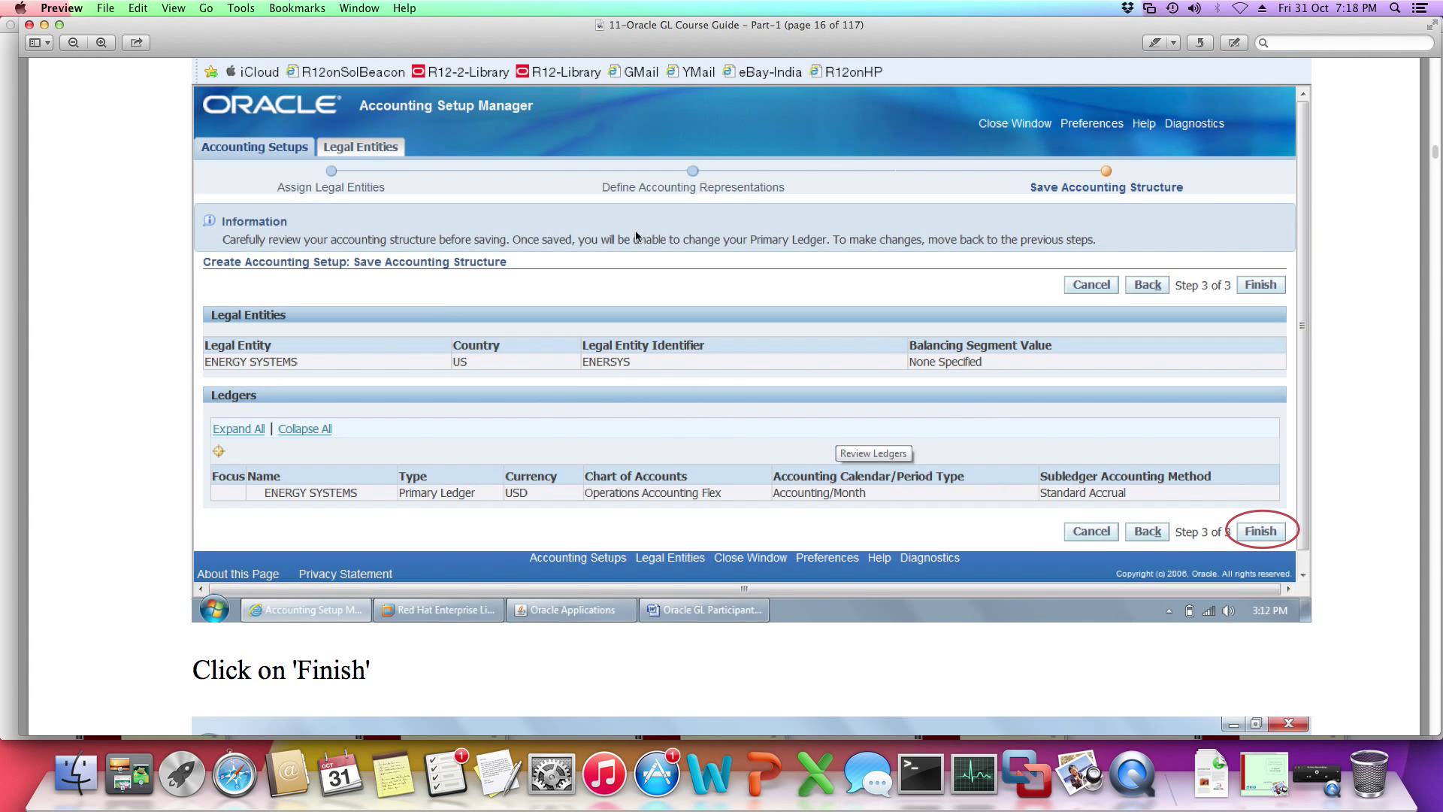
mouse_move(678, 497)
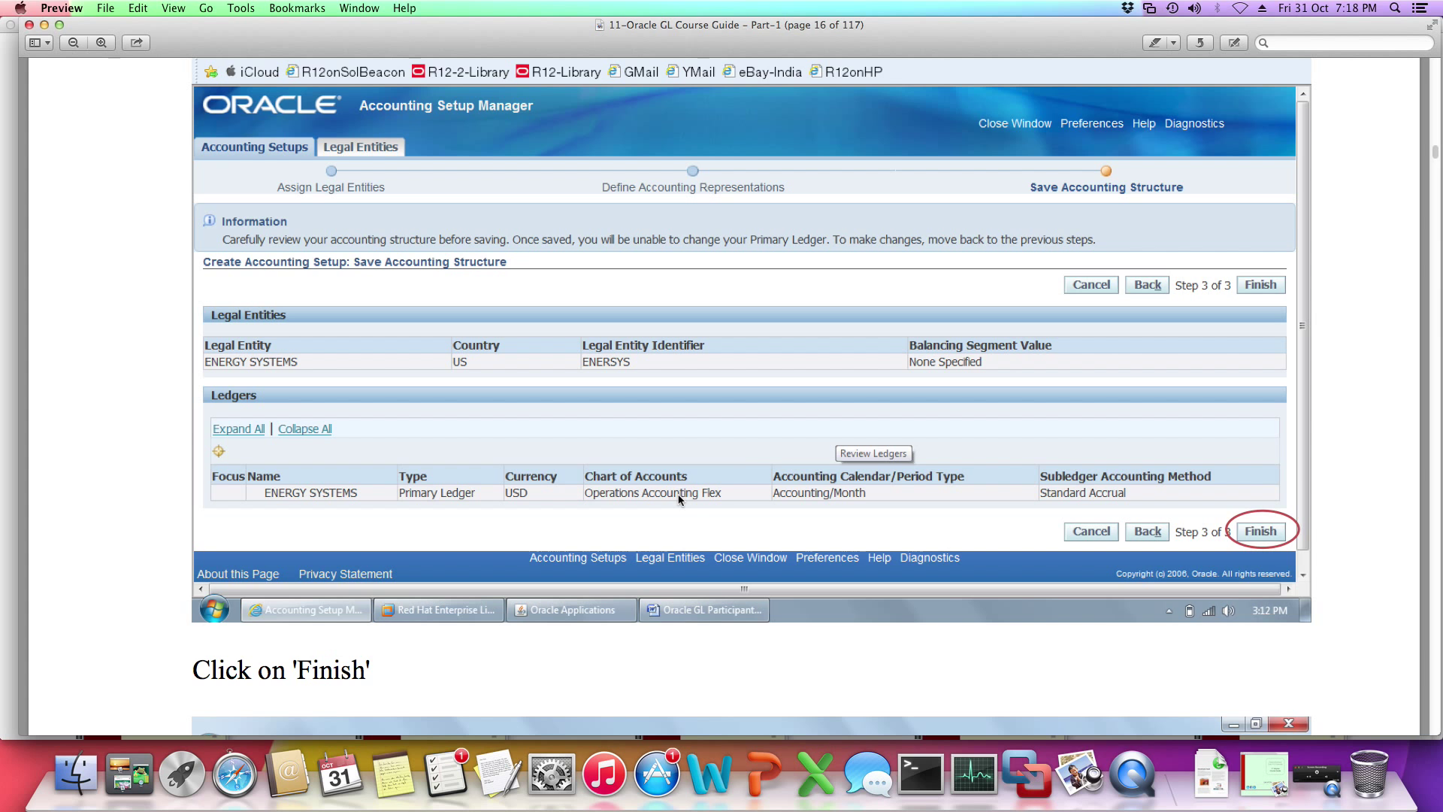
mouse_move(1284, 224)
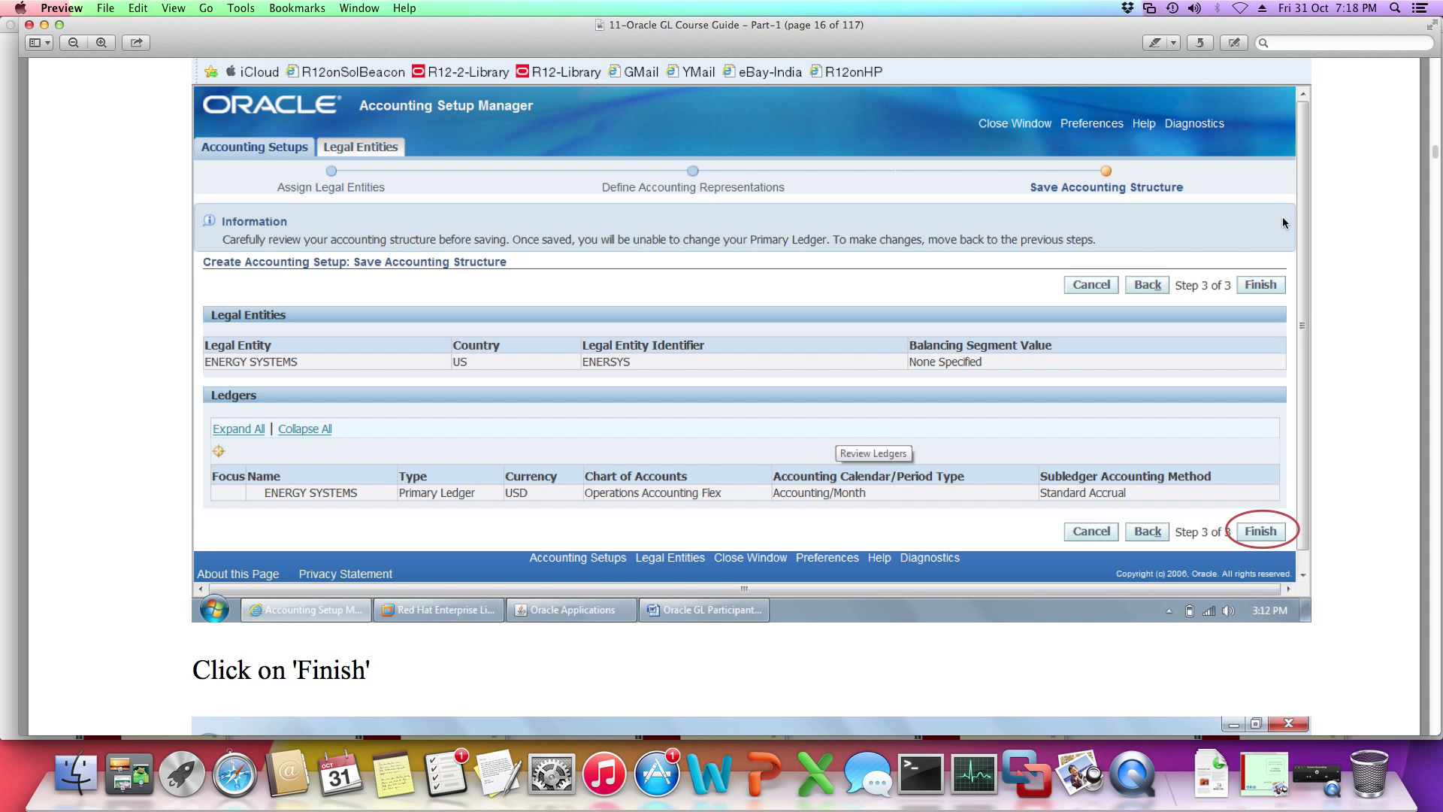
Scroll page 16 past the Finish step to the saved-successfully confirmation for ENERGY SYSTEMS
click(1259, 532)
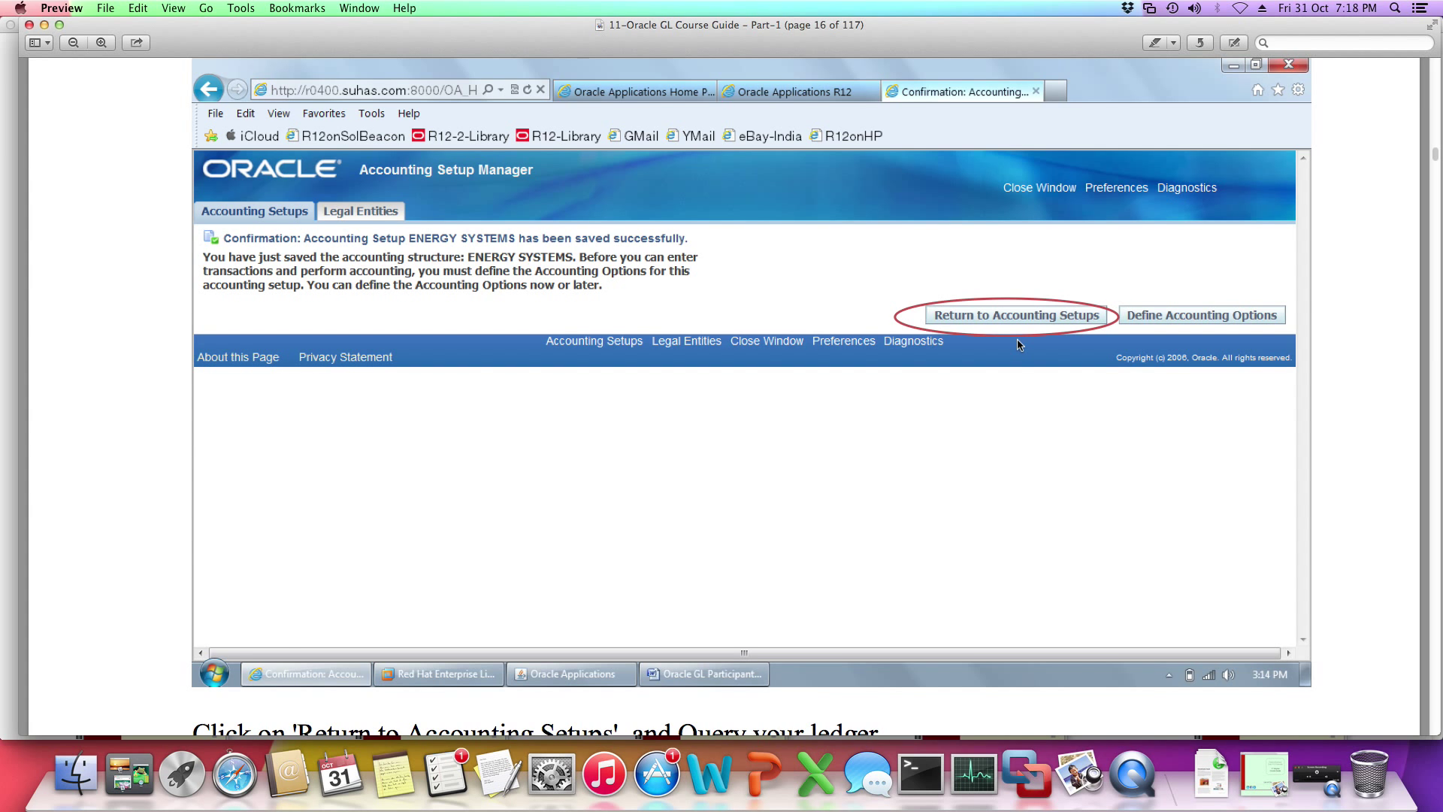
scroll(down, 3)
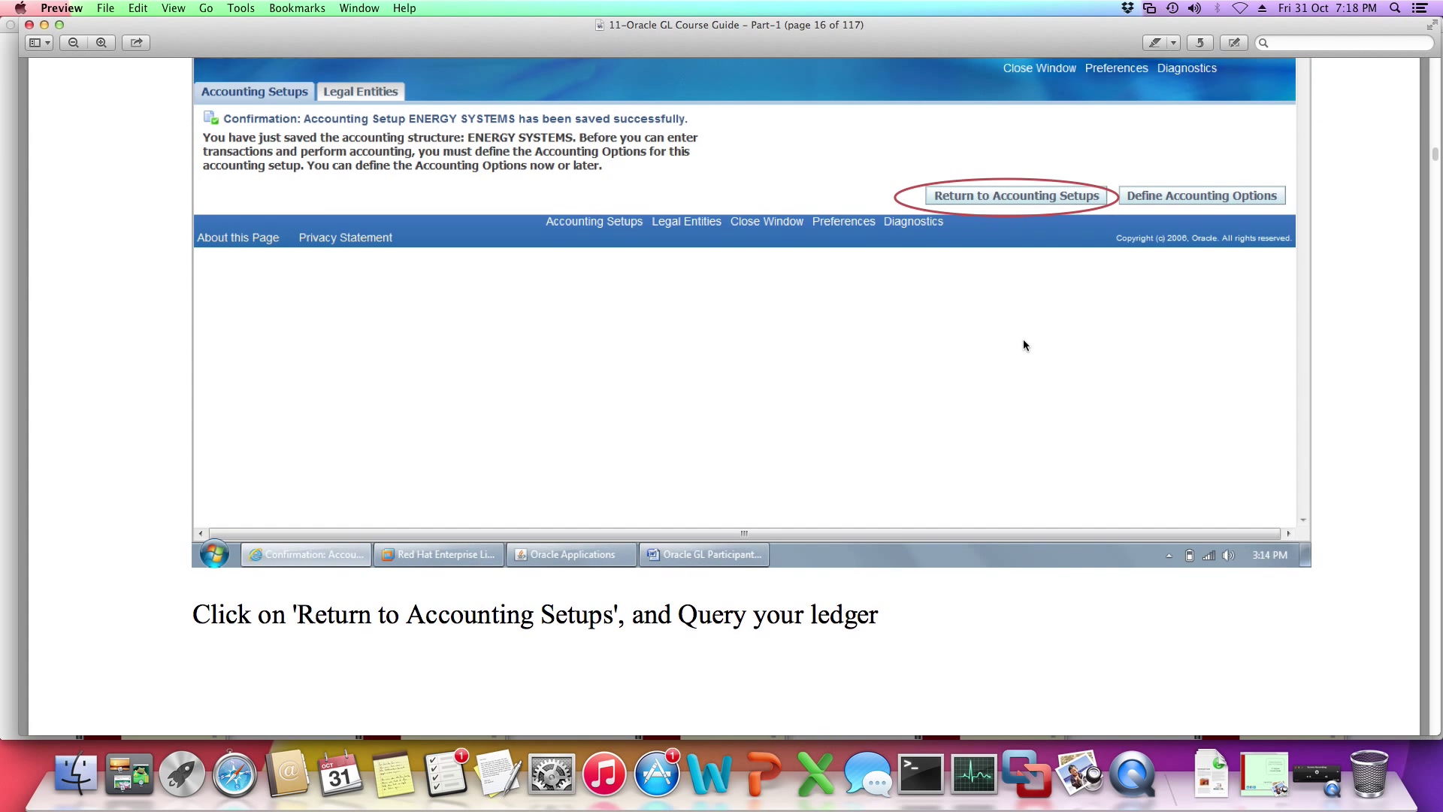
Scroll past page 17 to page 18's Update Ledger: Ledger Definition for ENERGY SYSTEMS, USD
click(1015, 195)
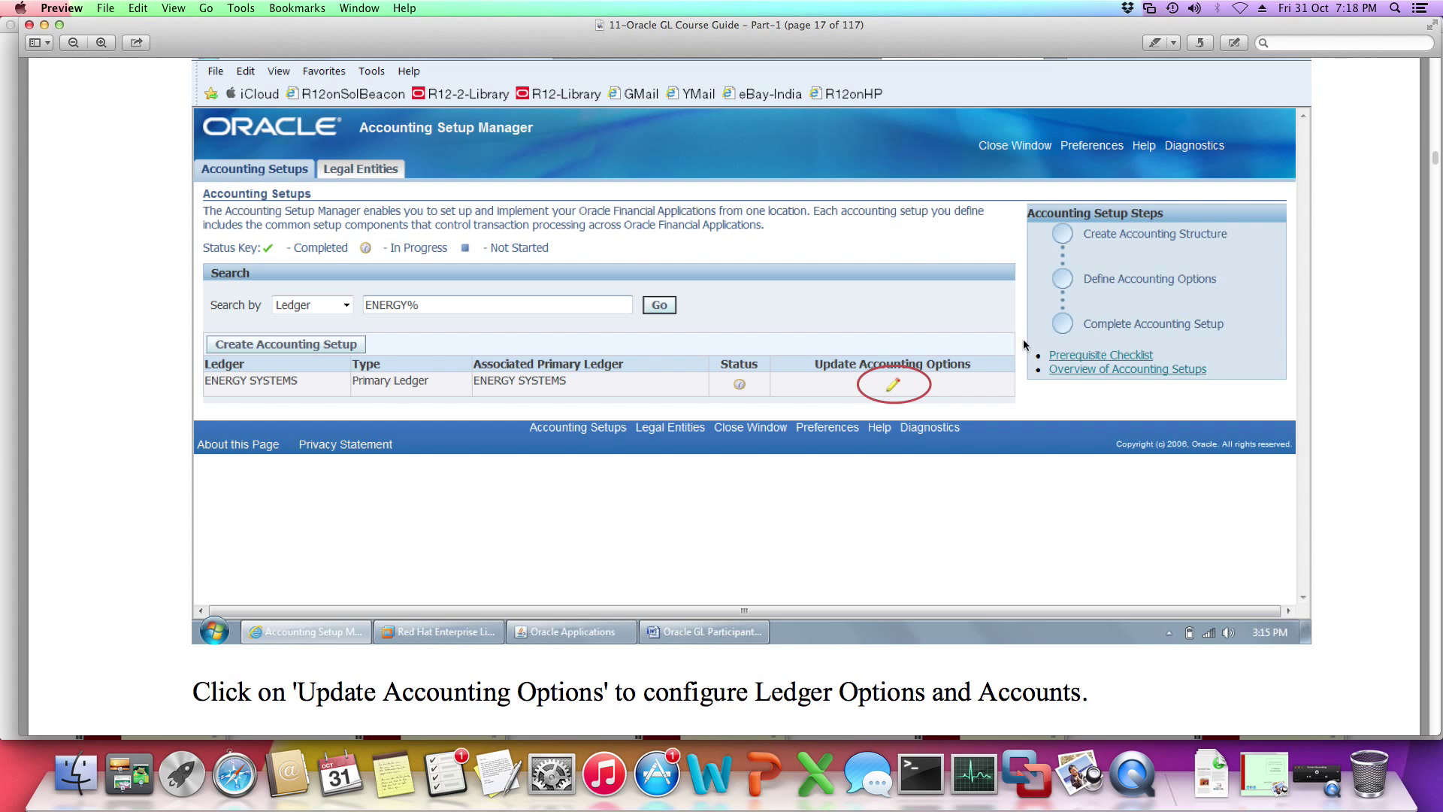
scroll(down, 3)
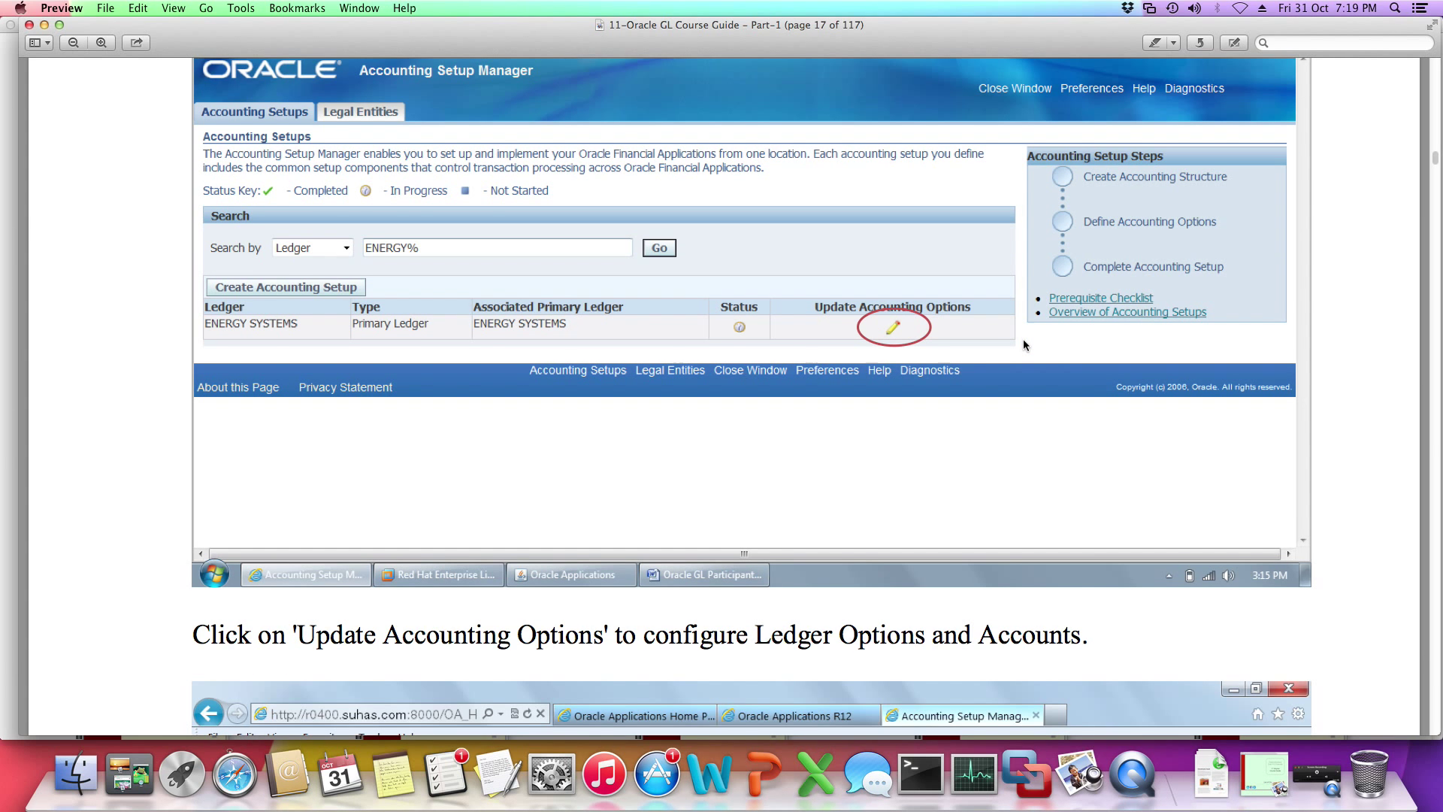
click(890, 325)
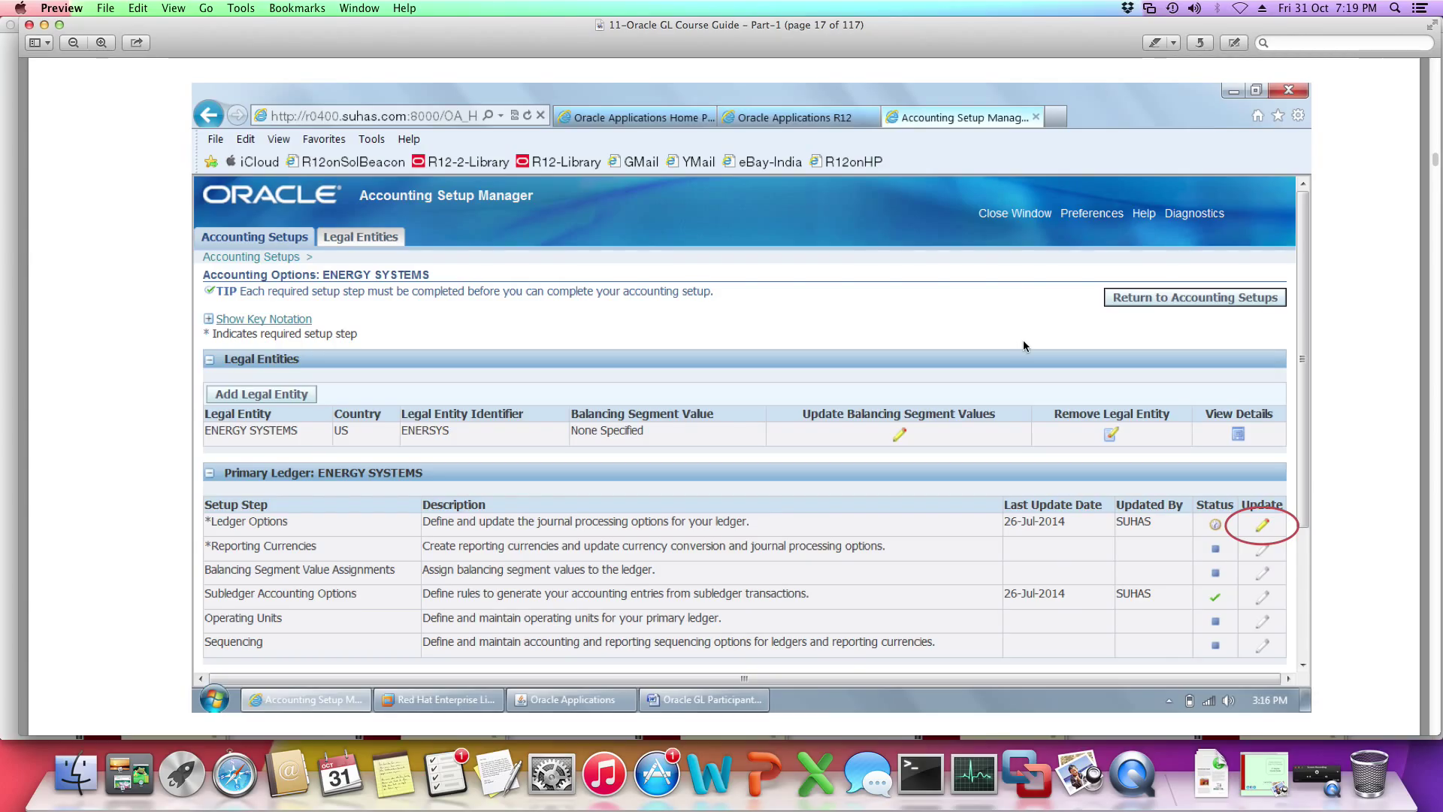
mouse_move(209, 516)
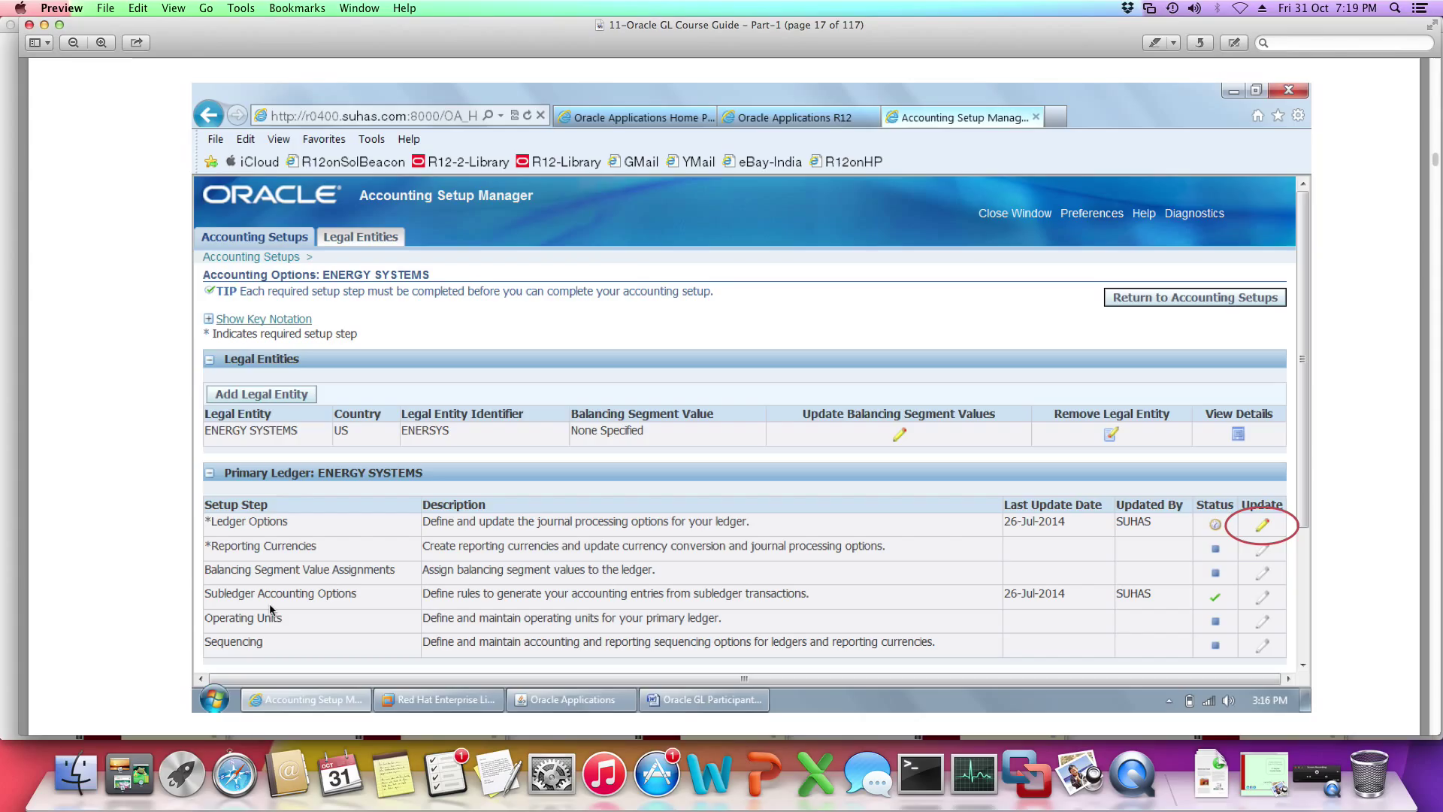
mouse_move(285, 561)
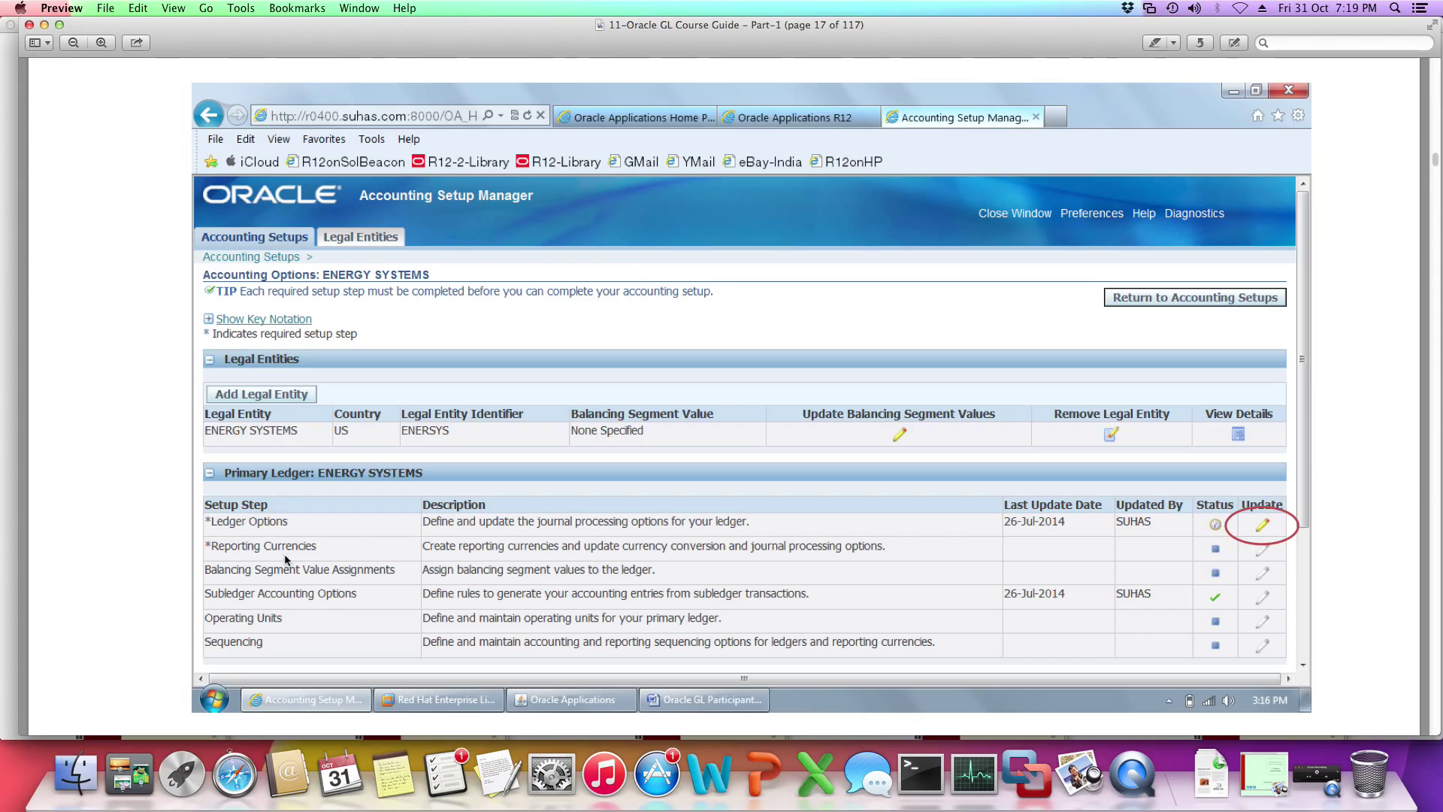
mouse_move(241, 541)
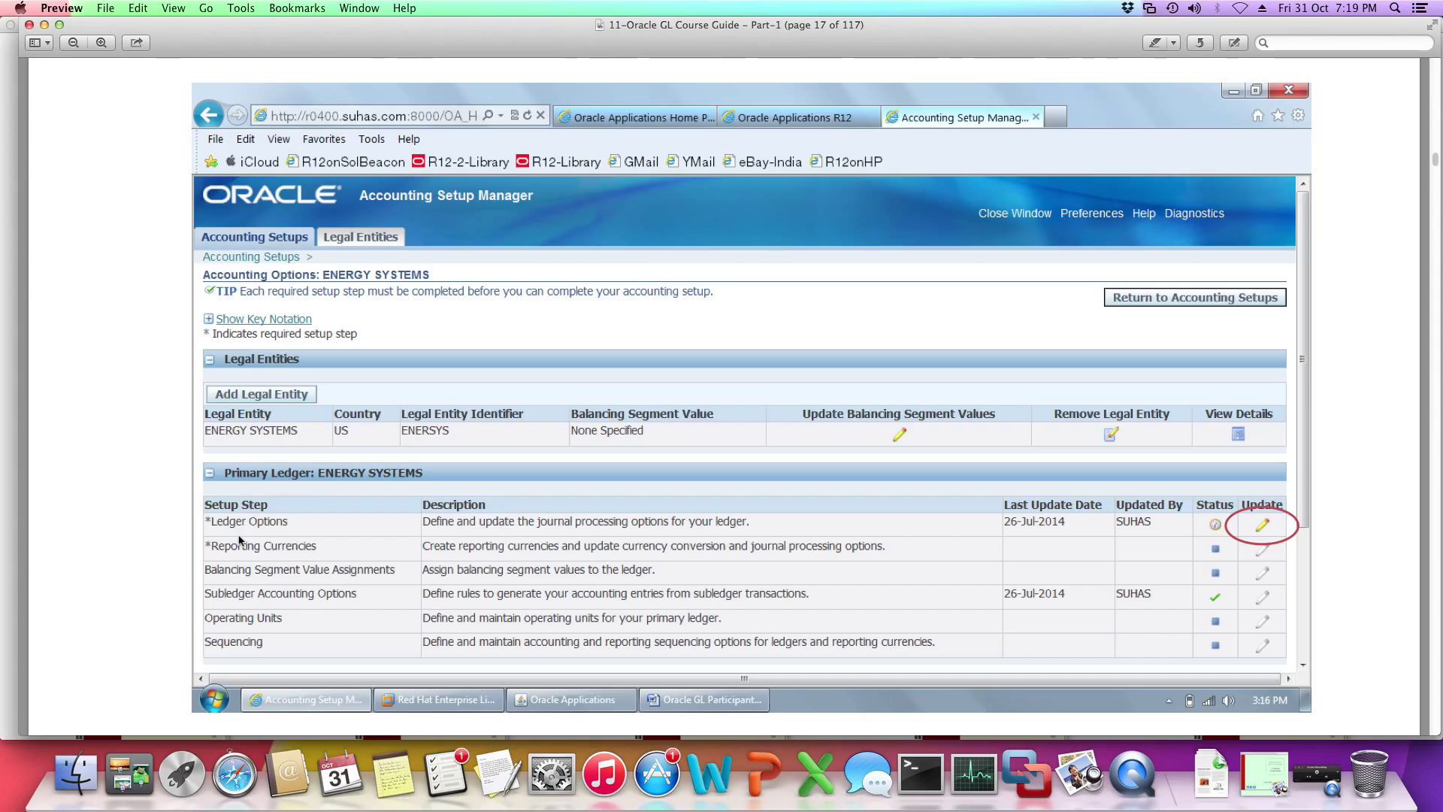
mouse_move(1262, 525)
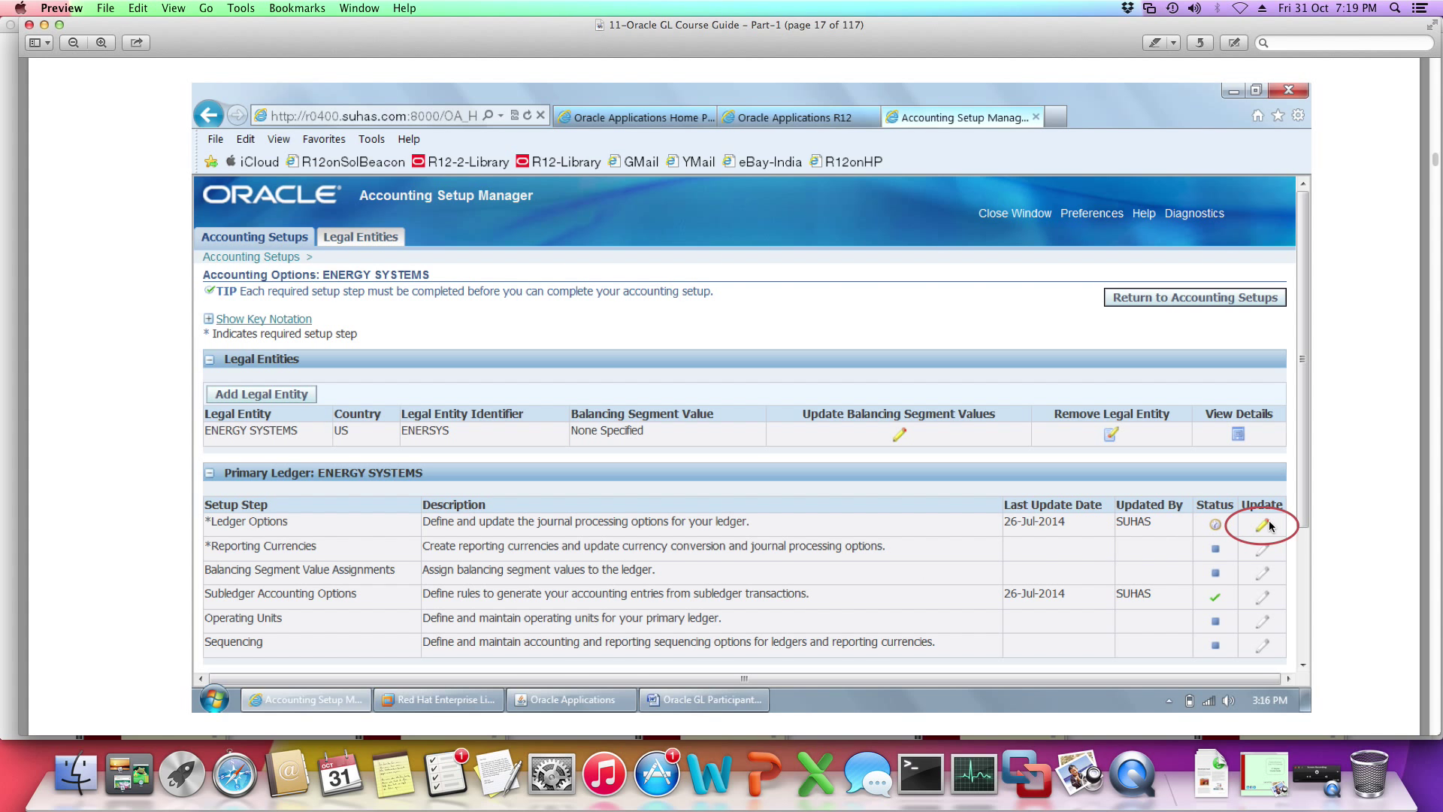
click(1262, 524)
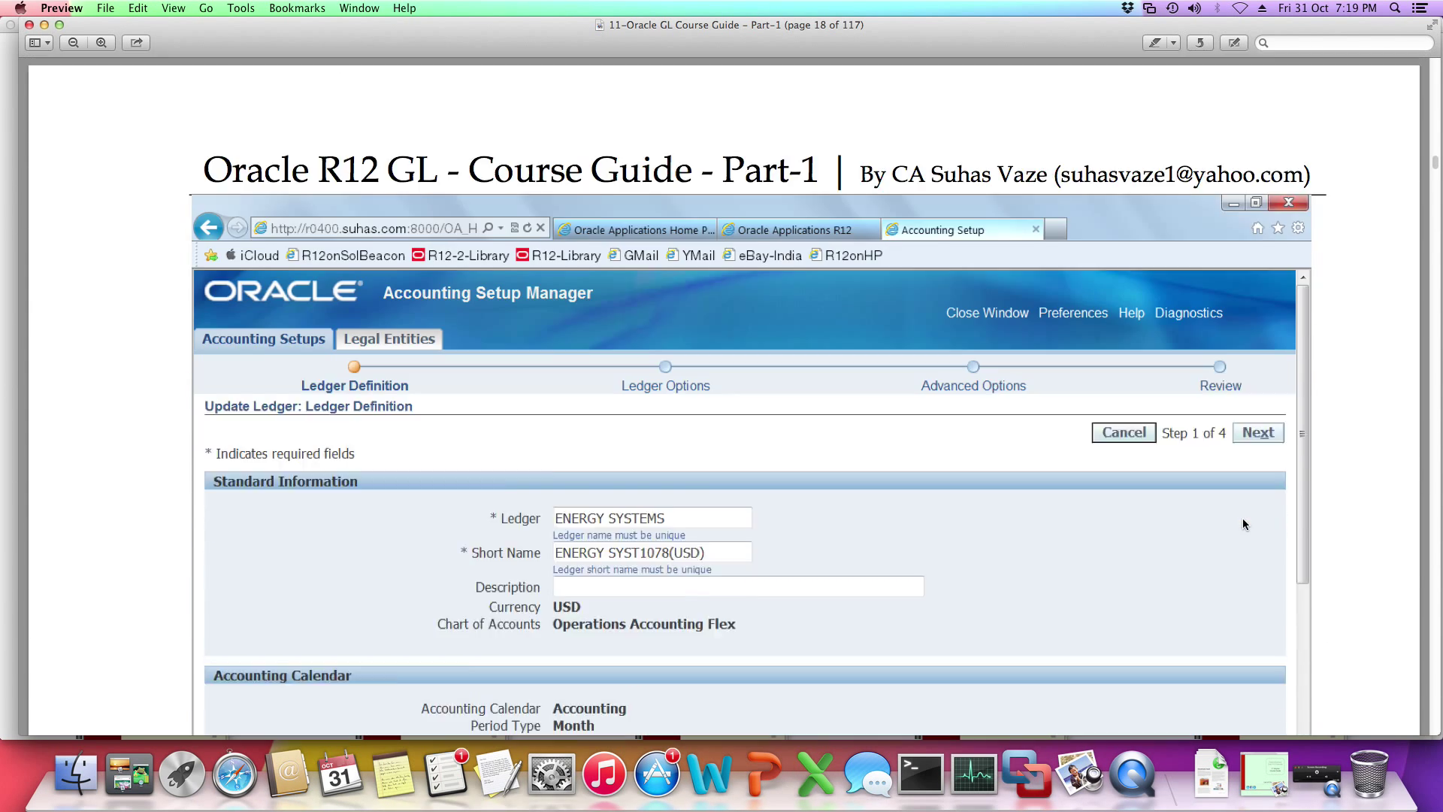
Scroll page 18 to the accounting calendar details with Dec-95 as first opened period
scroll(down, 3)
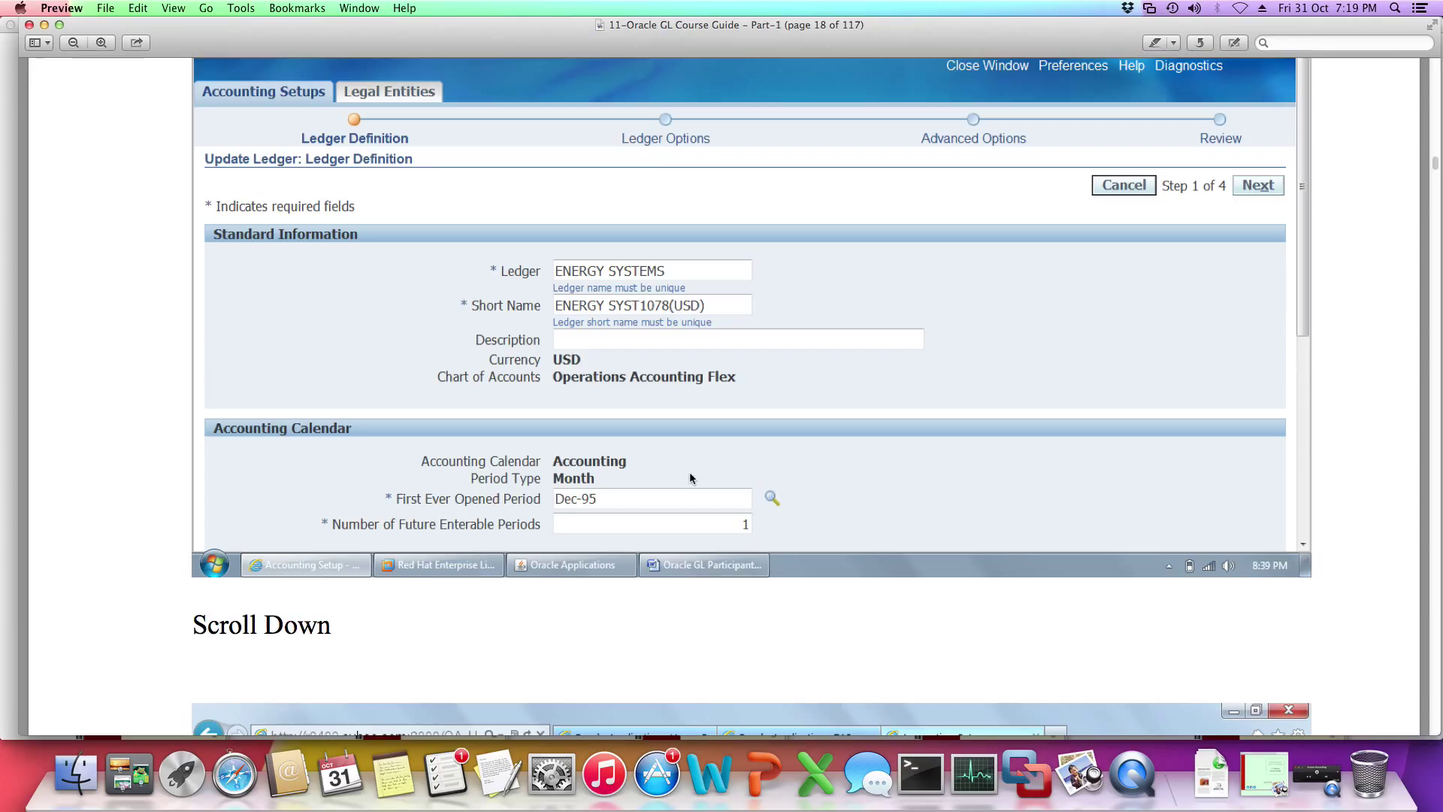
mouse_move(1164, 348)
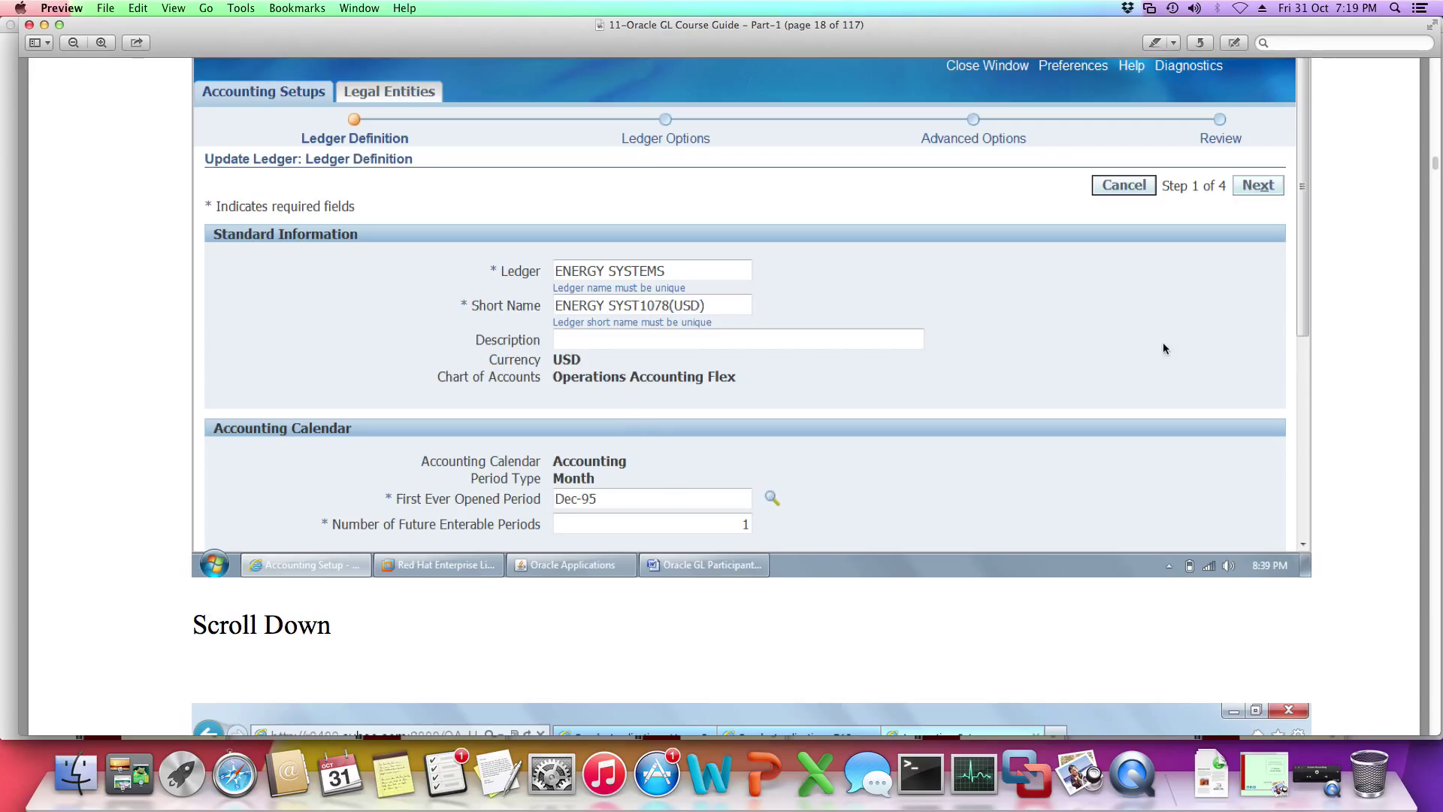
mouse_move(1354, 204)
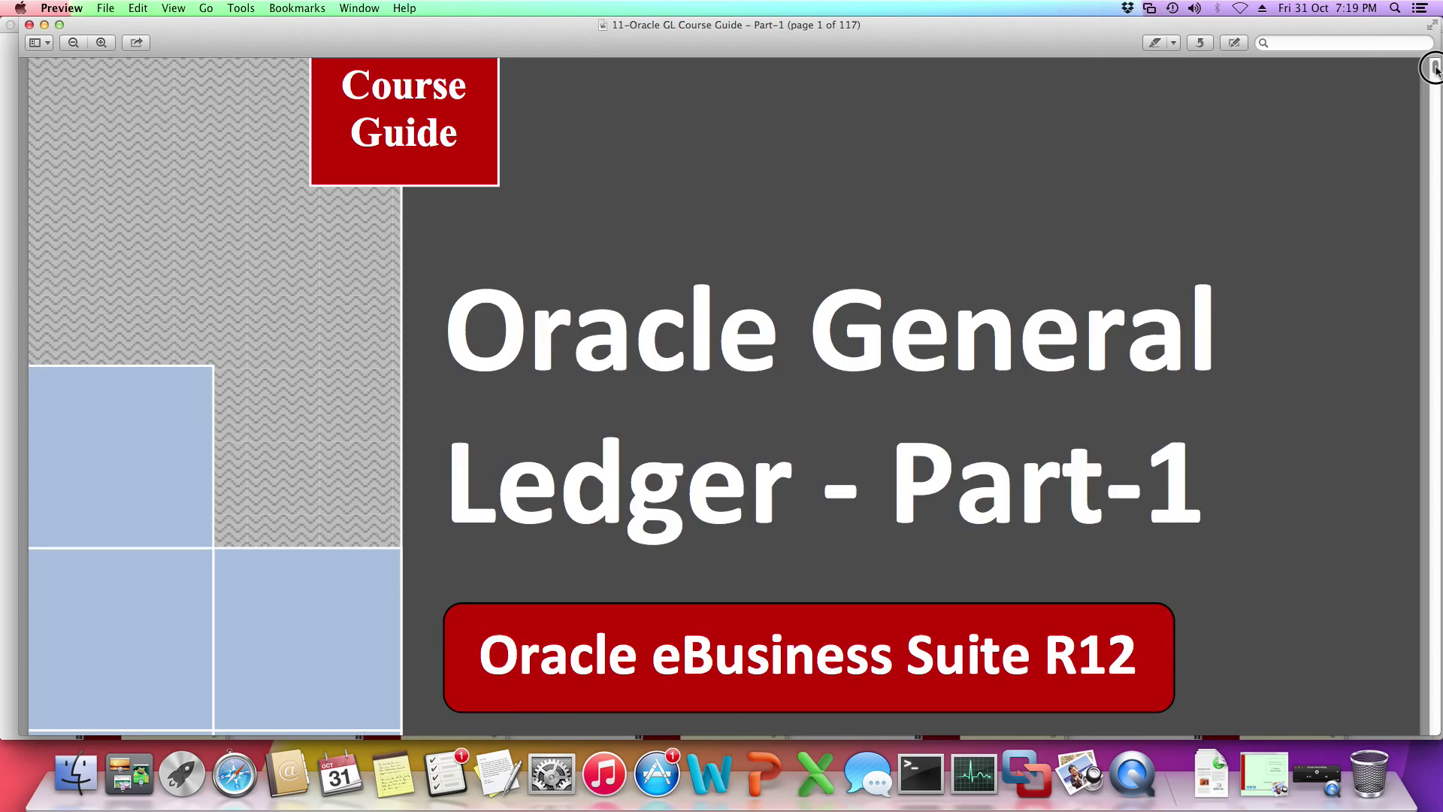
Reach page 47's System Profile Values showing GL: Default Desktop Viewer set to Excel 2007
scroll(down, 3)
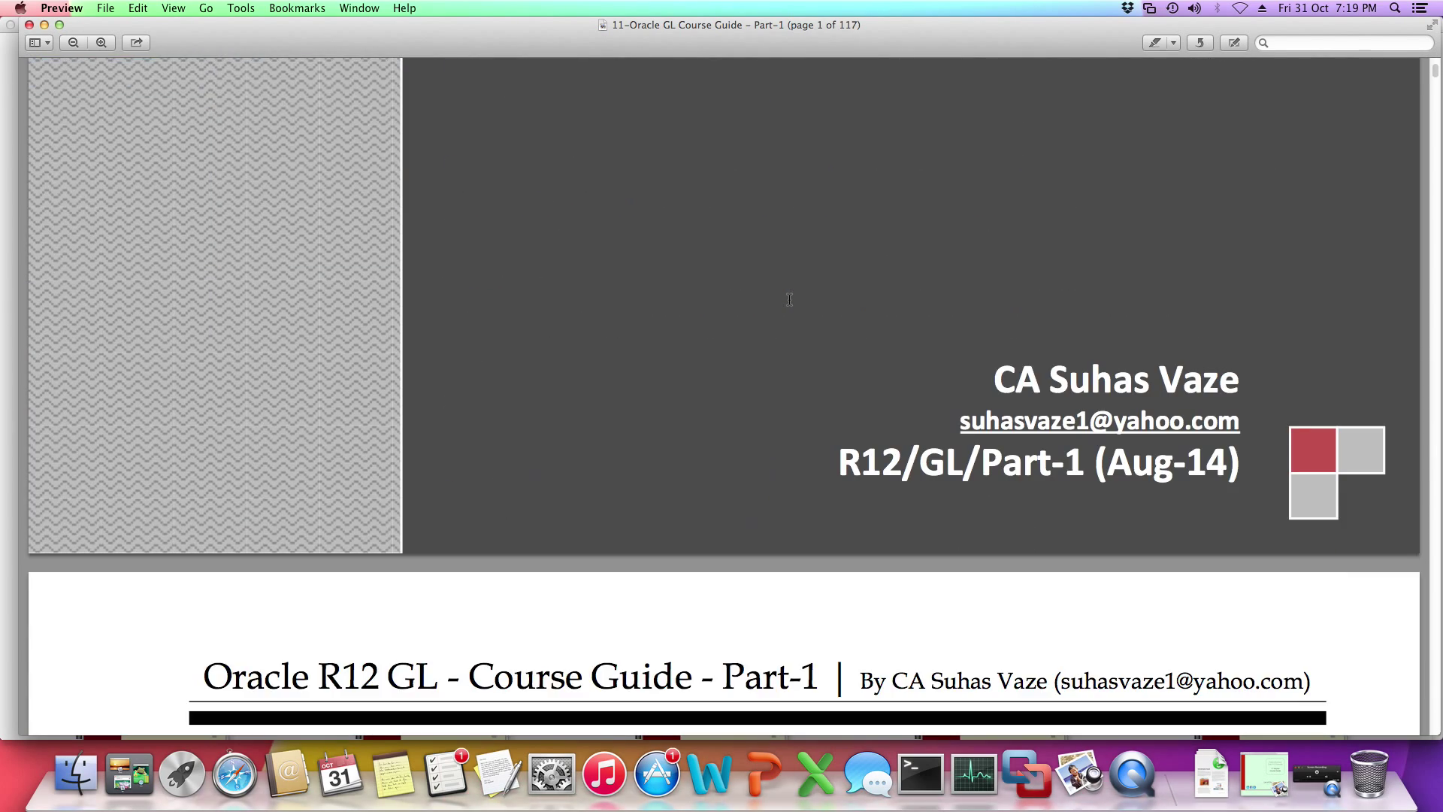
scroll(down, 3)
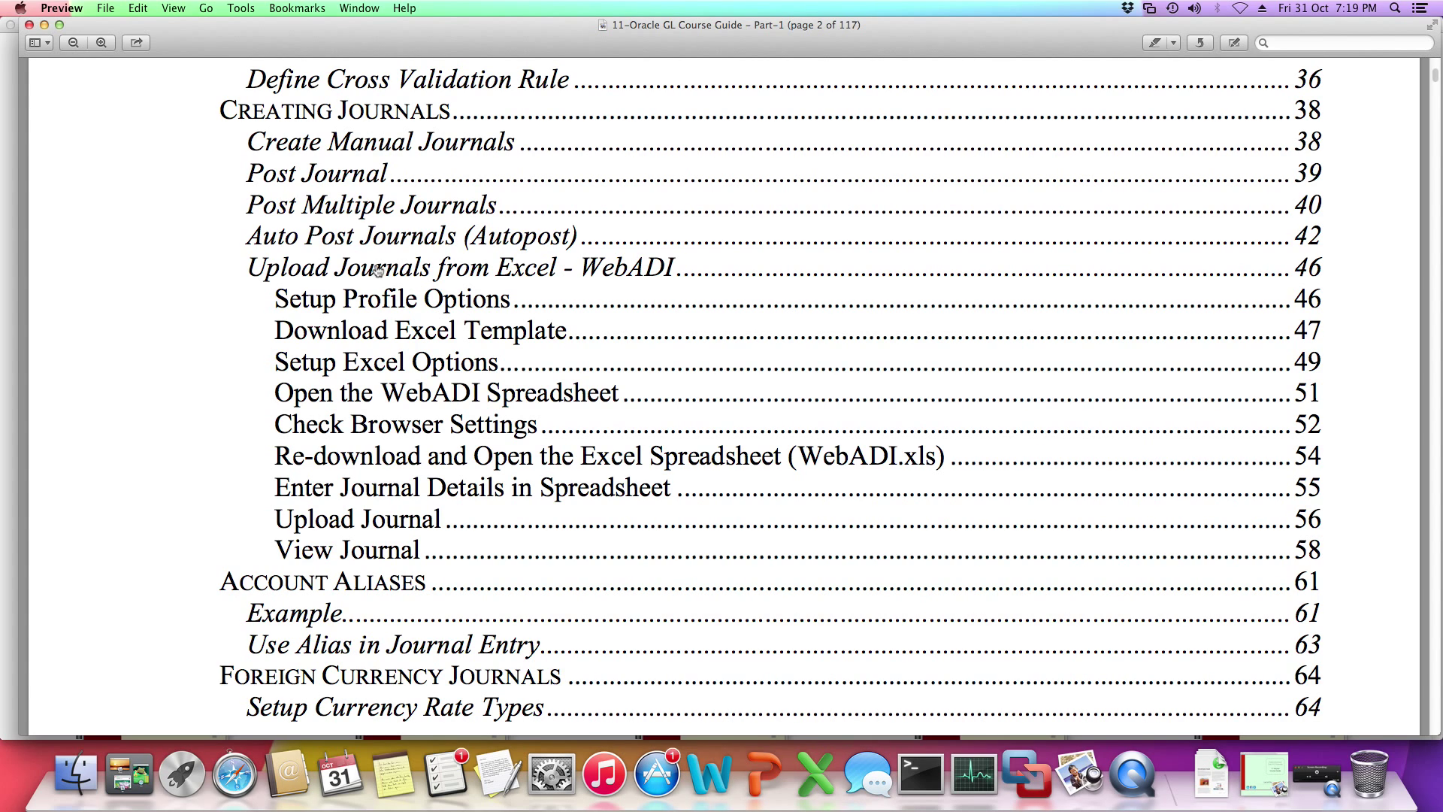
mouse_move(396, 276)
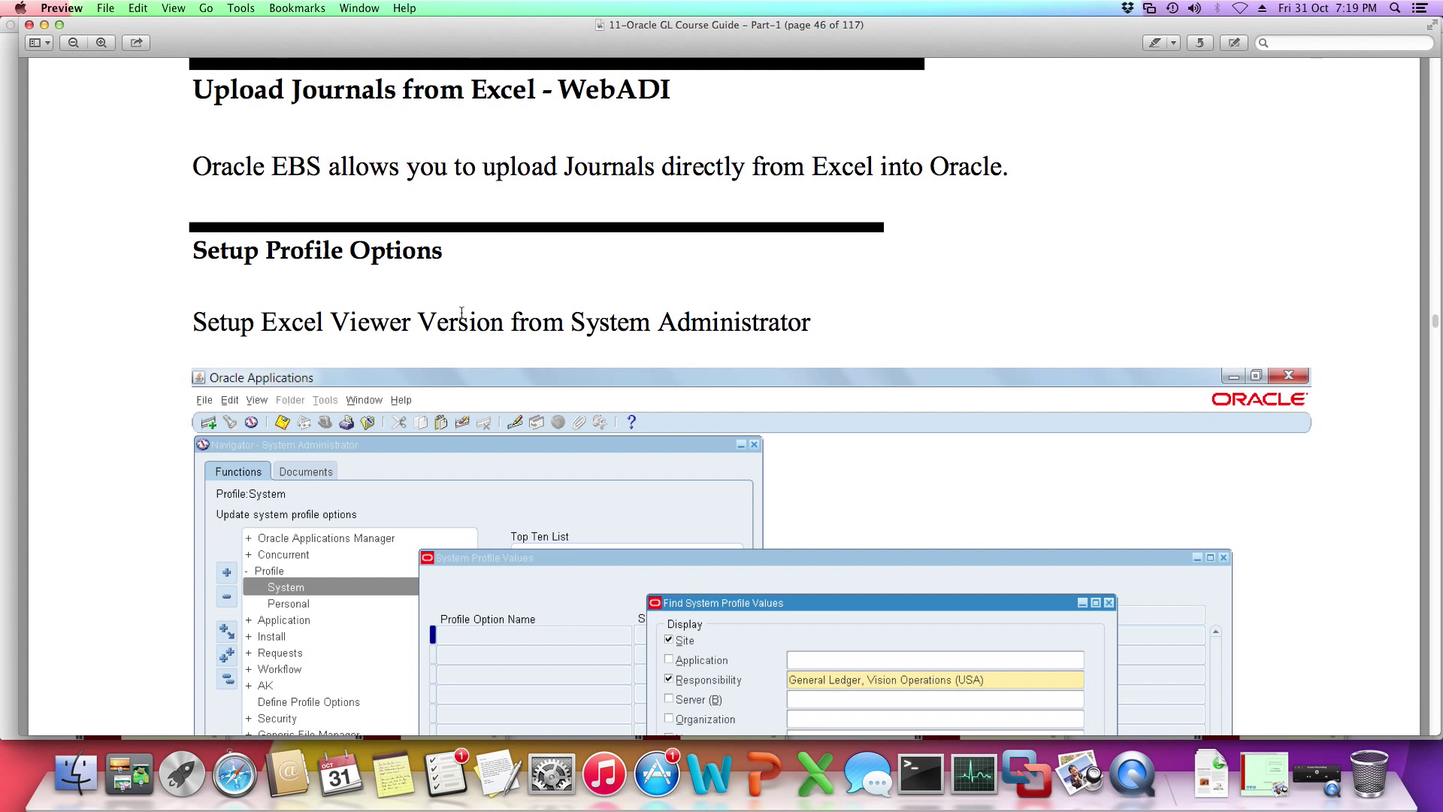
mouse_move(332, 299)
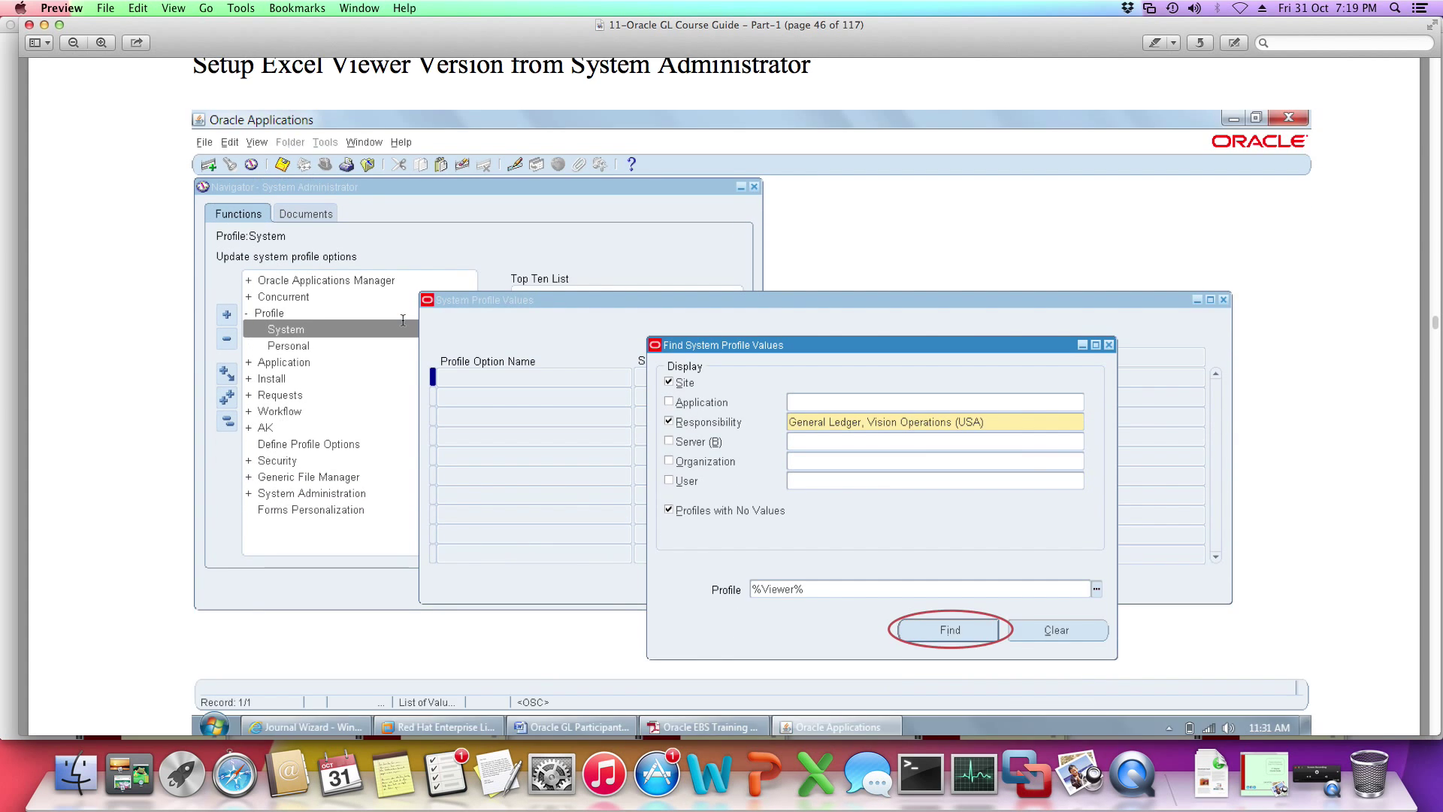
scroll(down, 3)
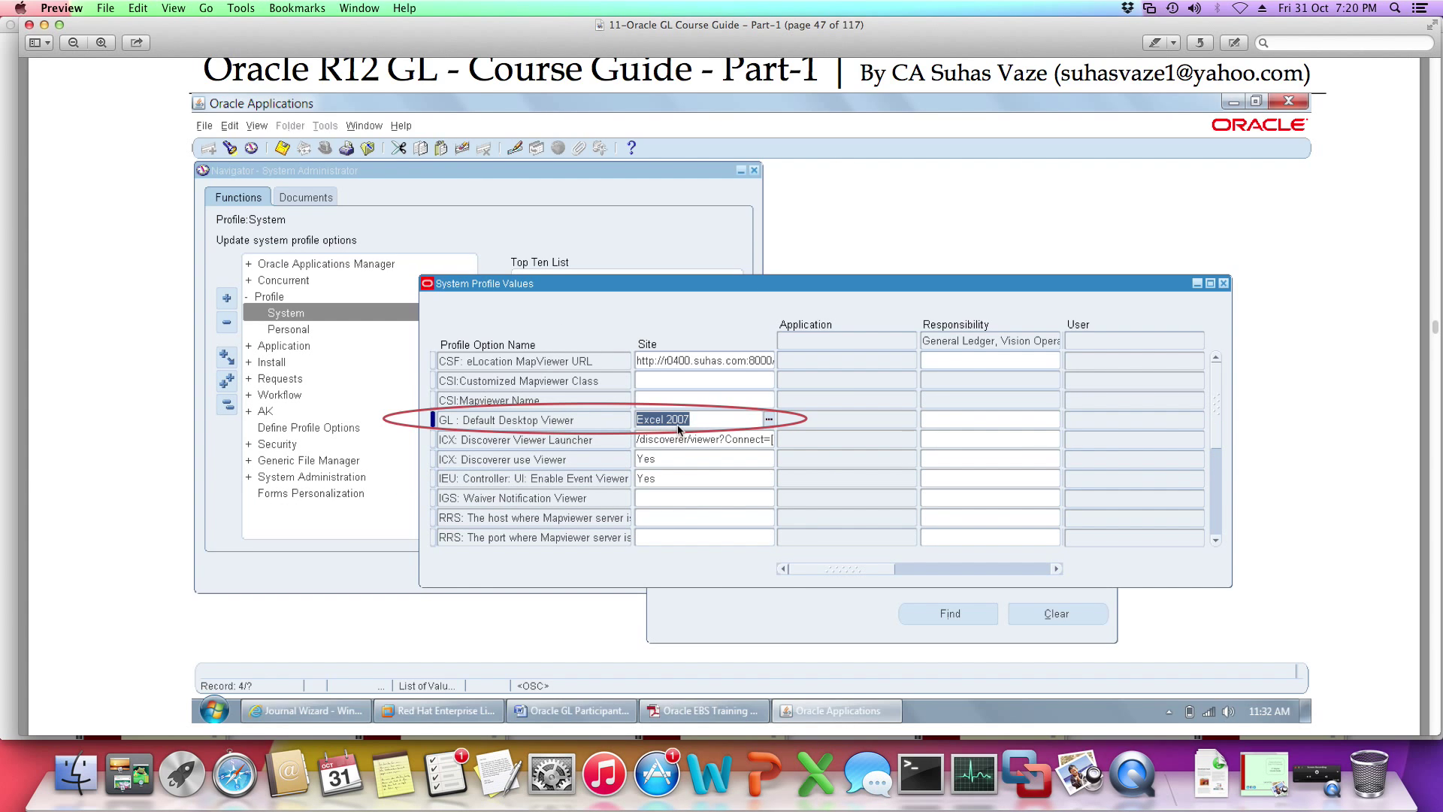
Scroll past the Journal Wizard and WebADI.xls save pages to the Excel Options step on page 50
scroll(down, 3)
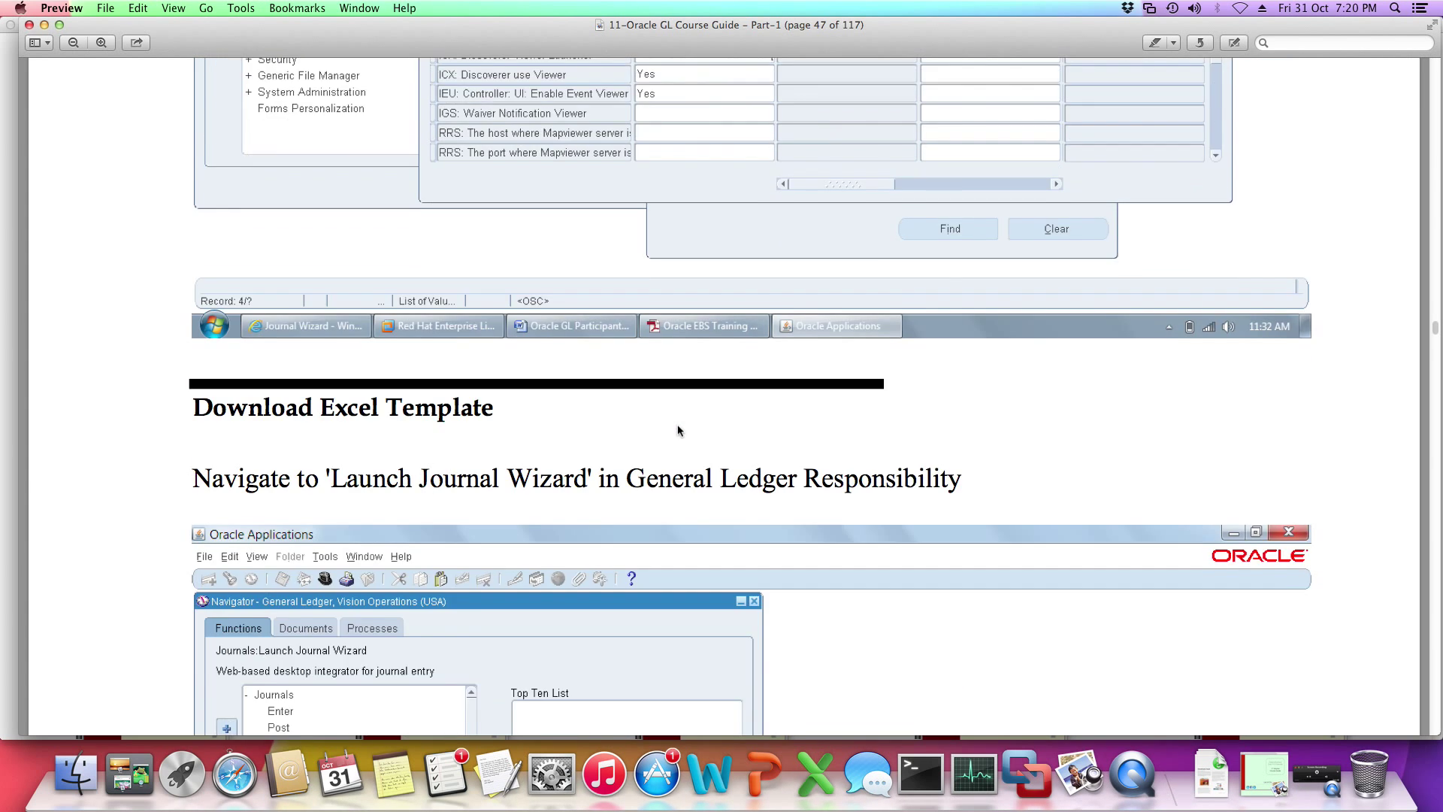
scroll(down, 3)
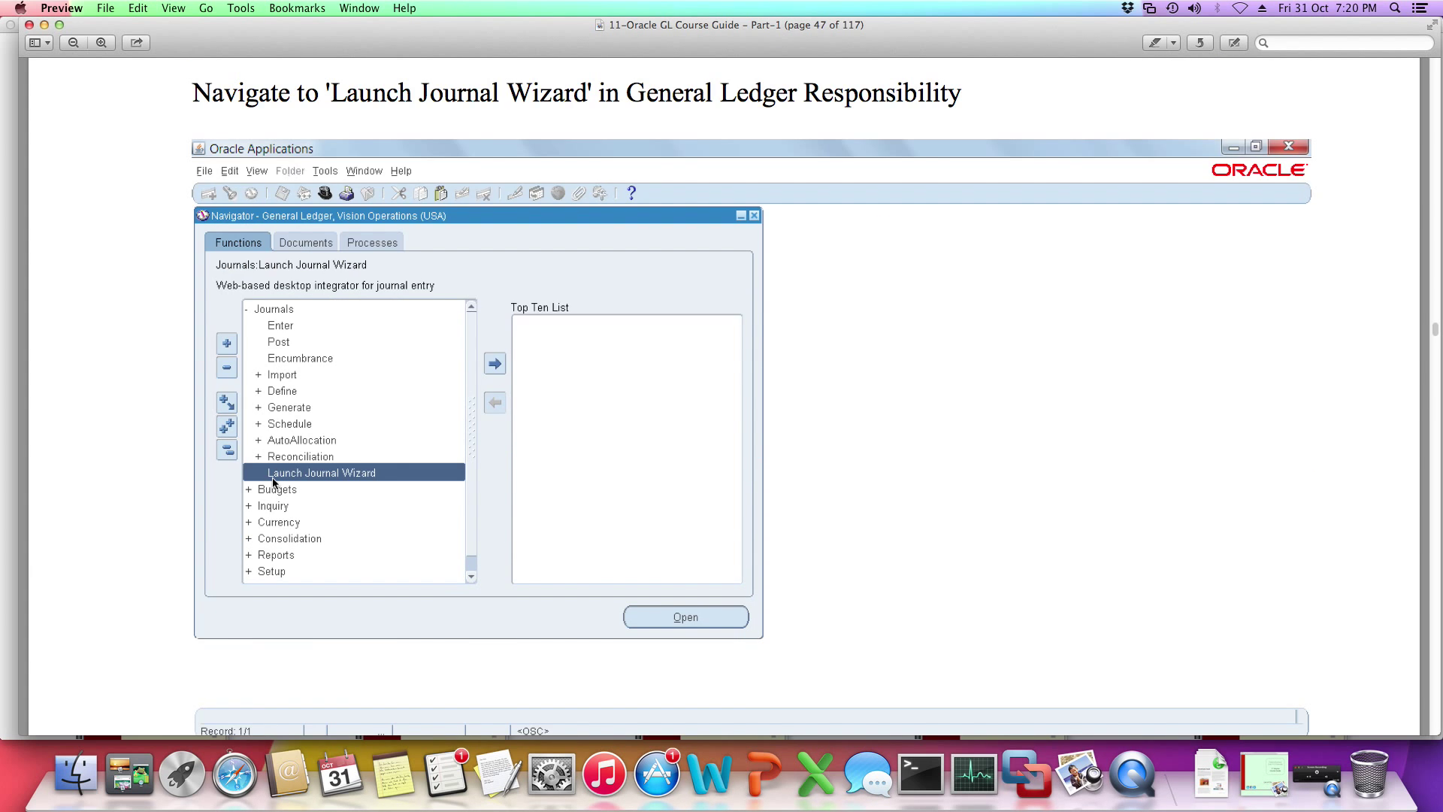
scroll(down, 3)
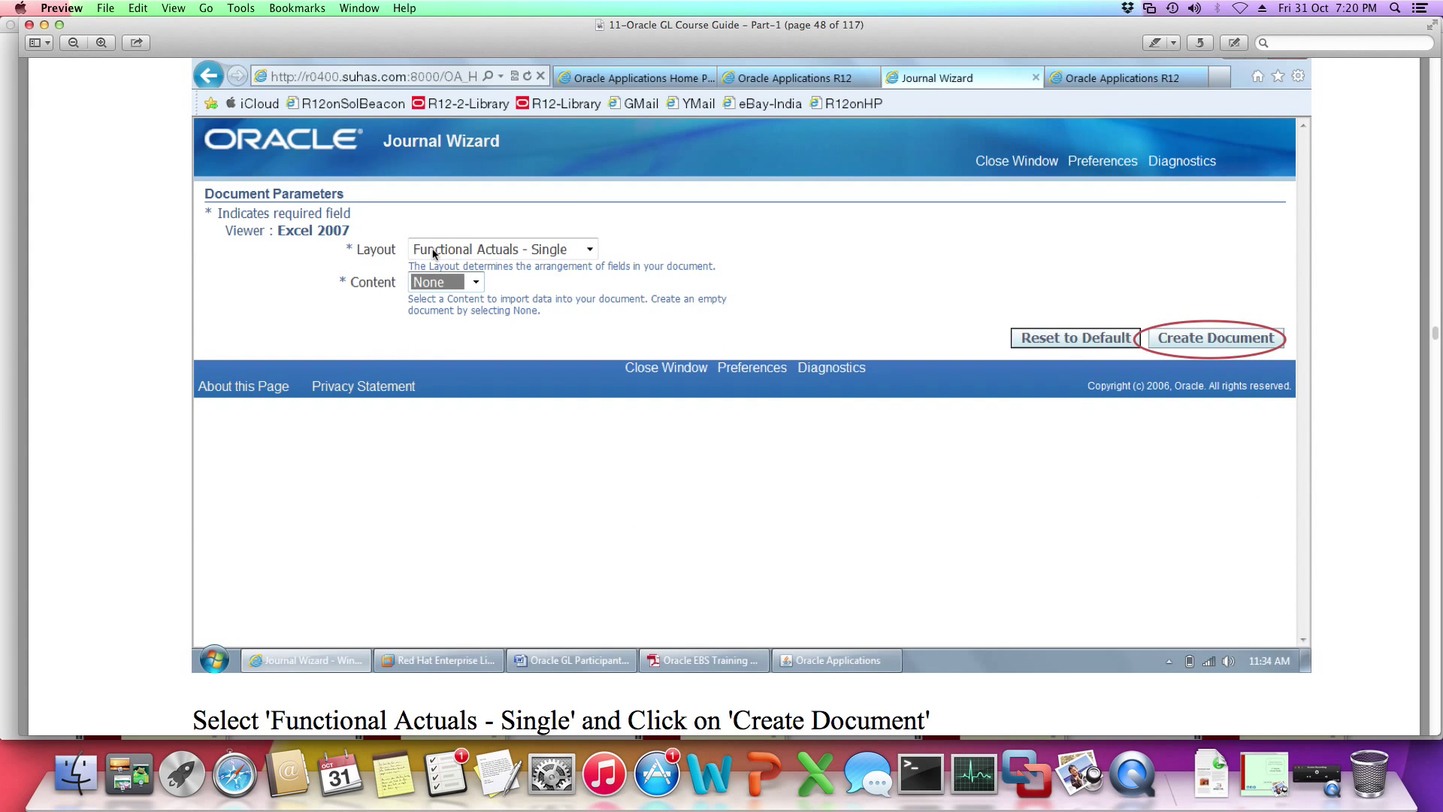
mouse_move(1175, 341)
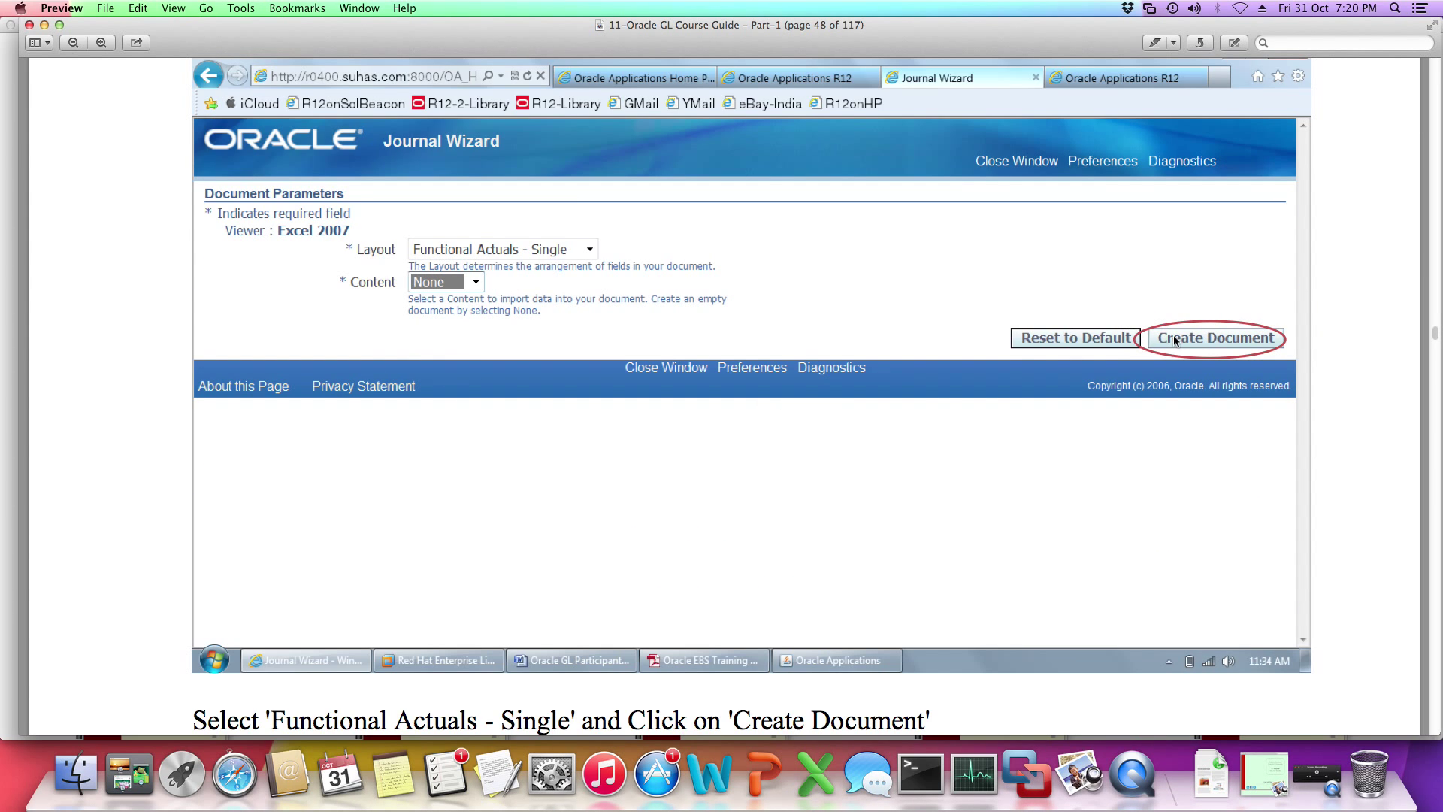
click(1214, 337)
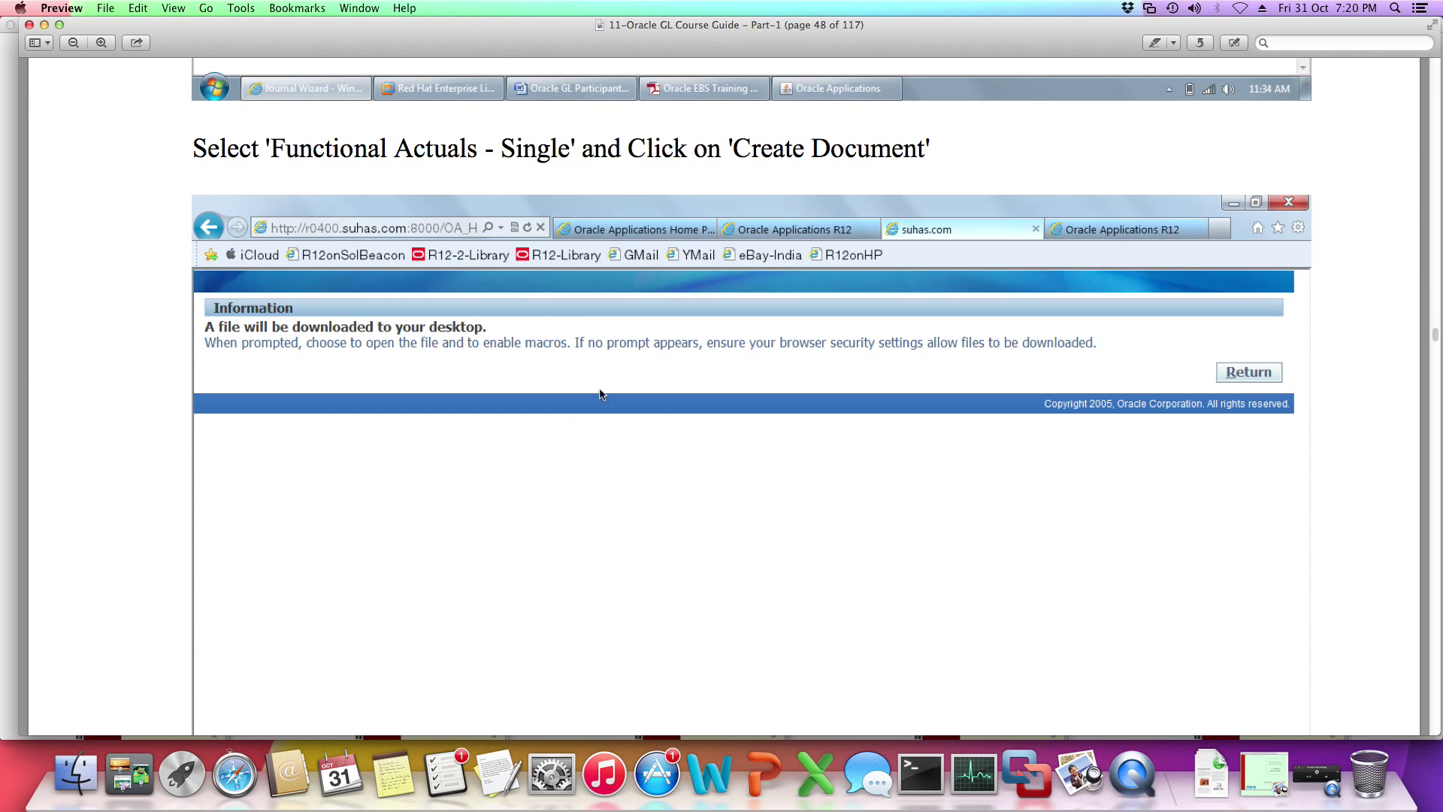
scroll(down, 3)
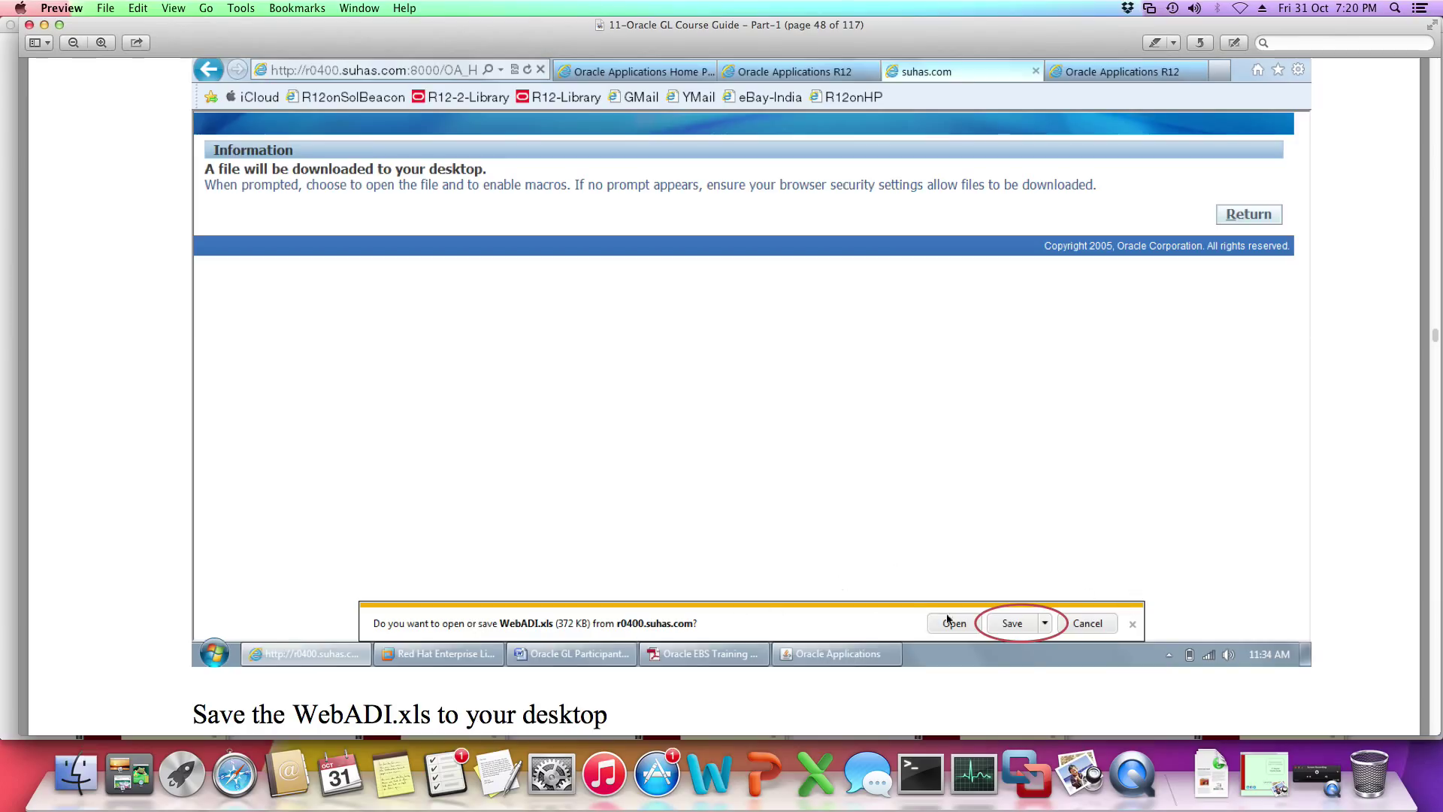
mouse_move(758, 518)
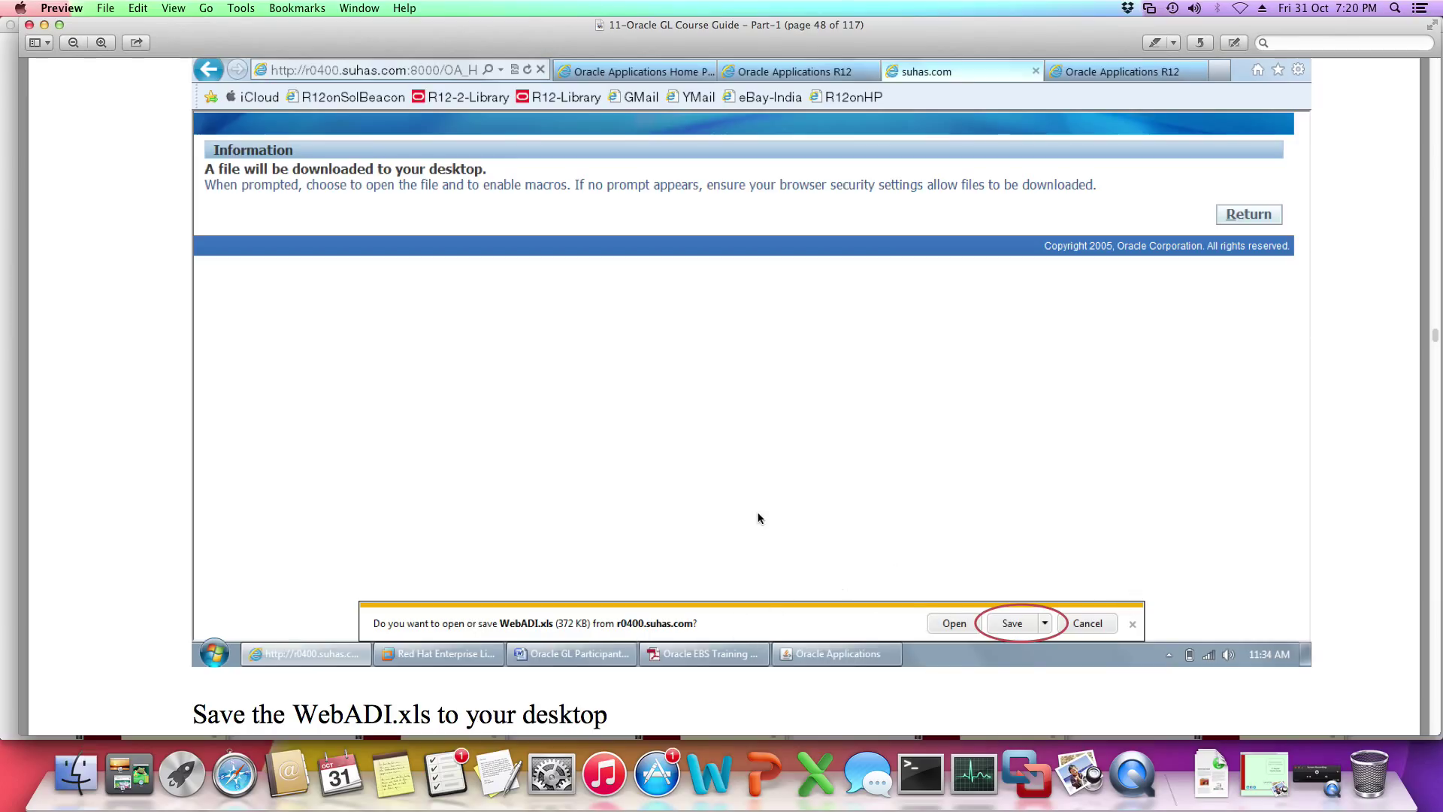
mouse_move(951, 635)
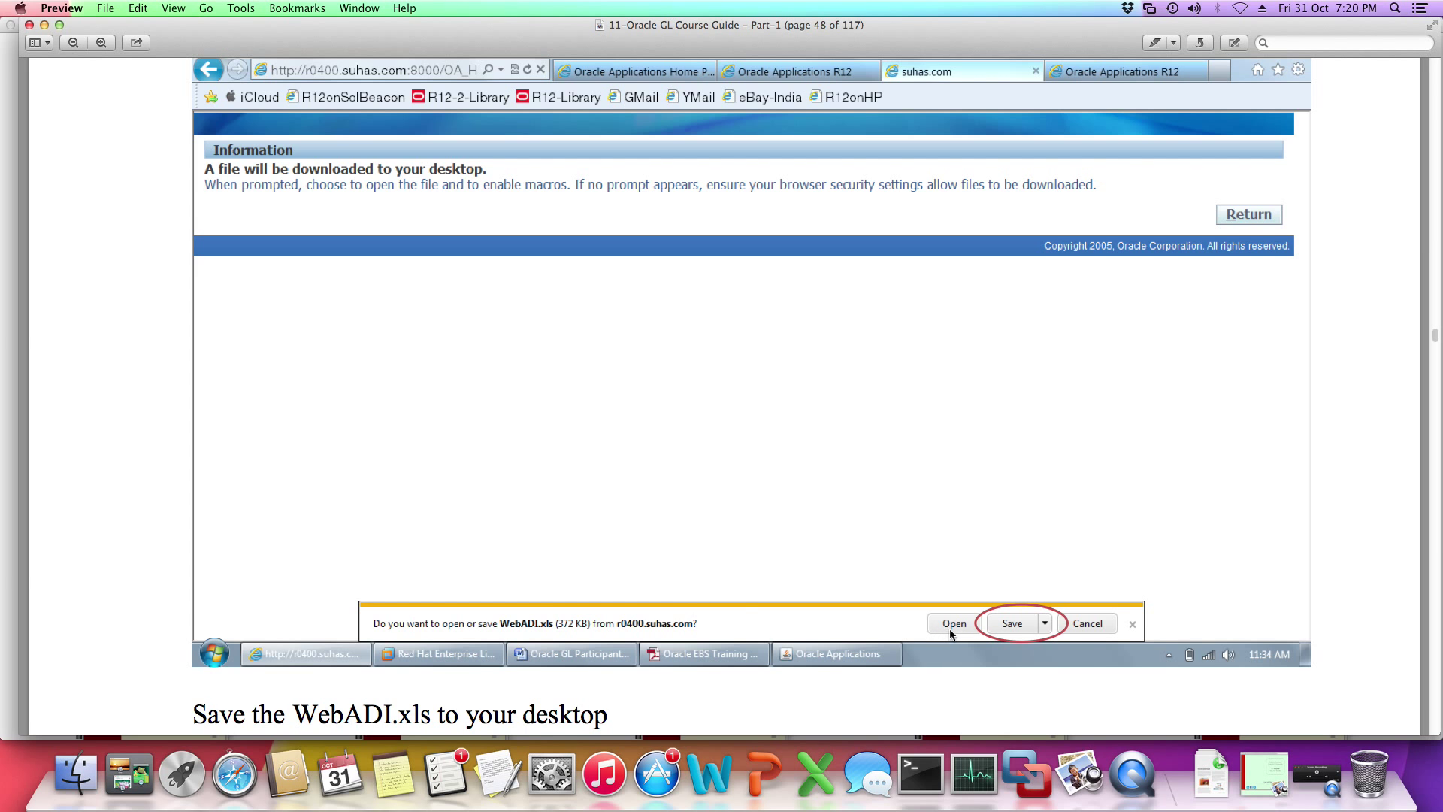
scroll(down, 3)
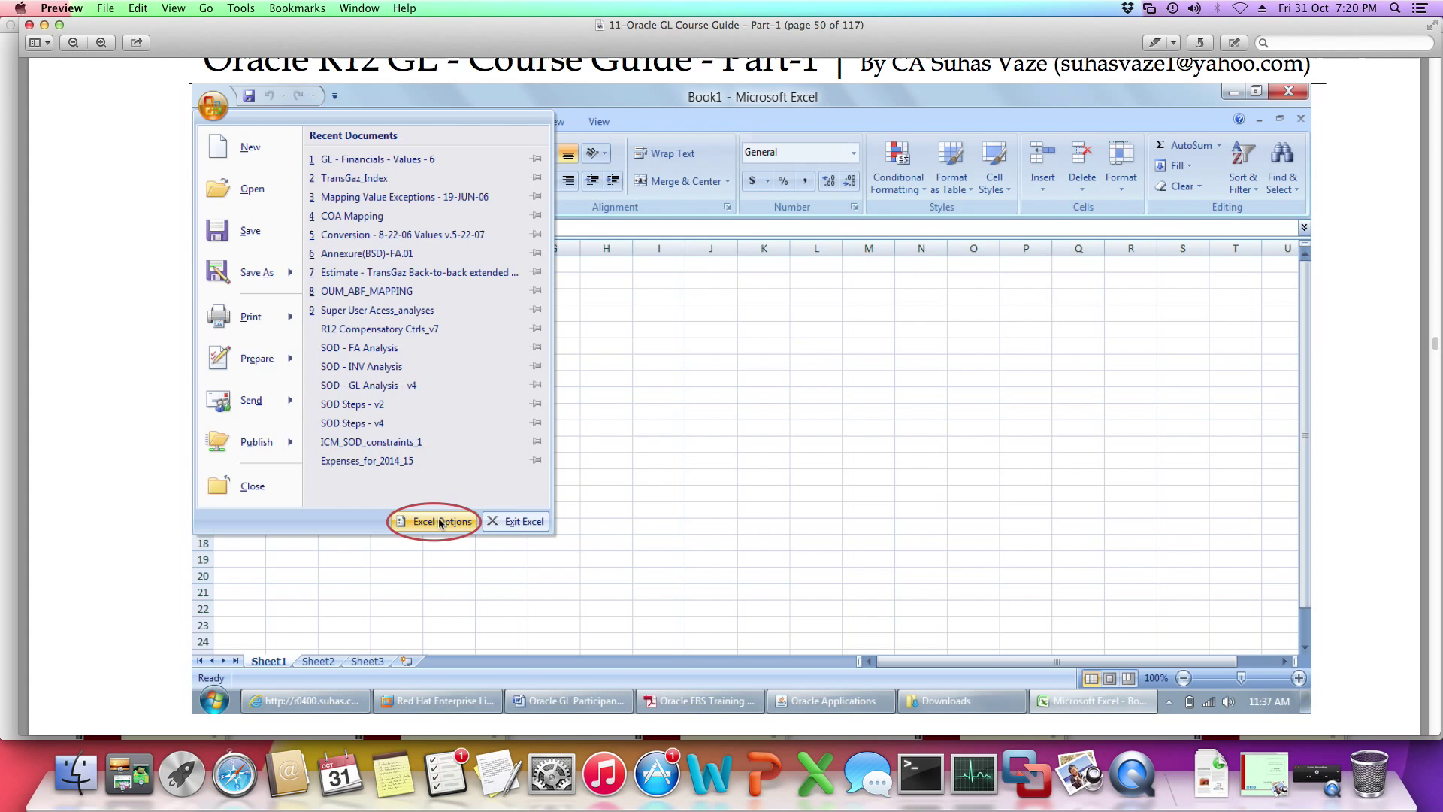
Move on to page 51's Trust Center macro settings and the Open the WebADI Spreadsheet heading
click(442, 521)
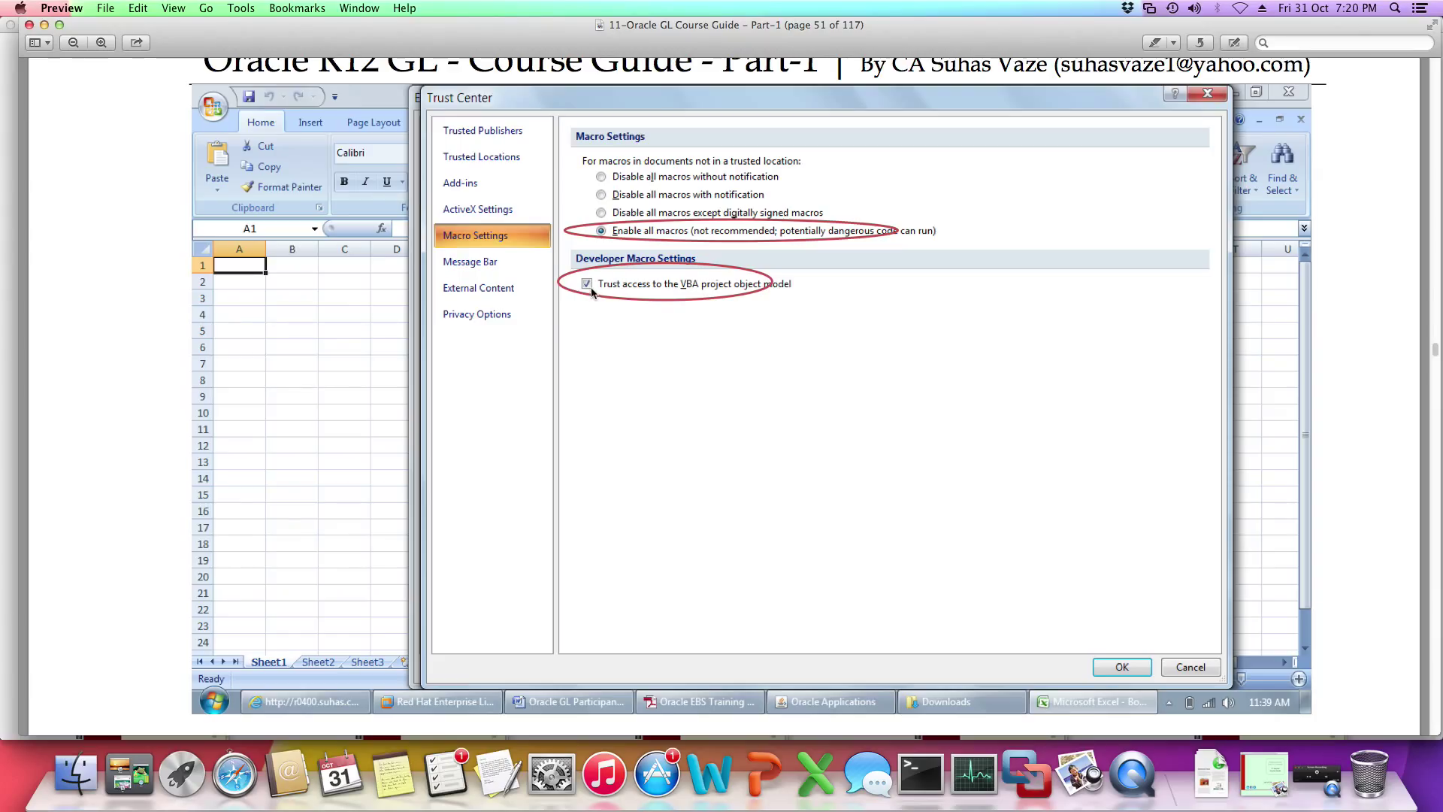
mouse_move(736, 299)
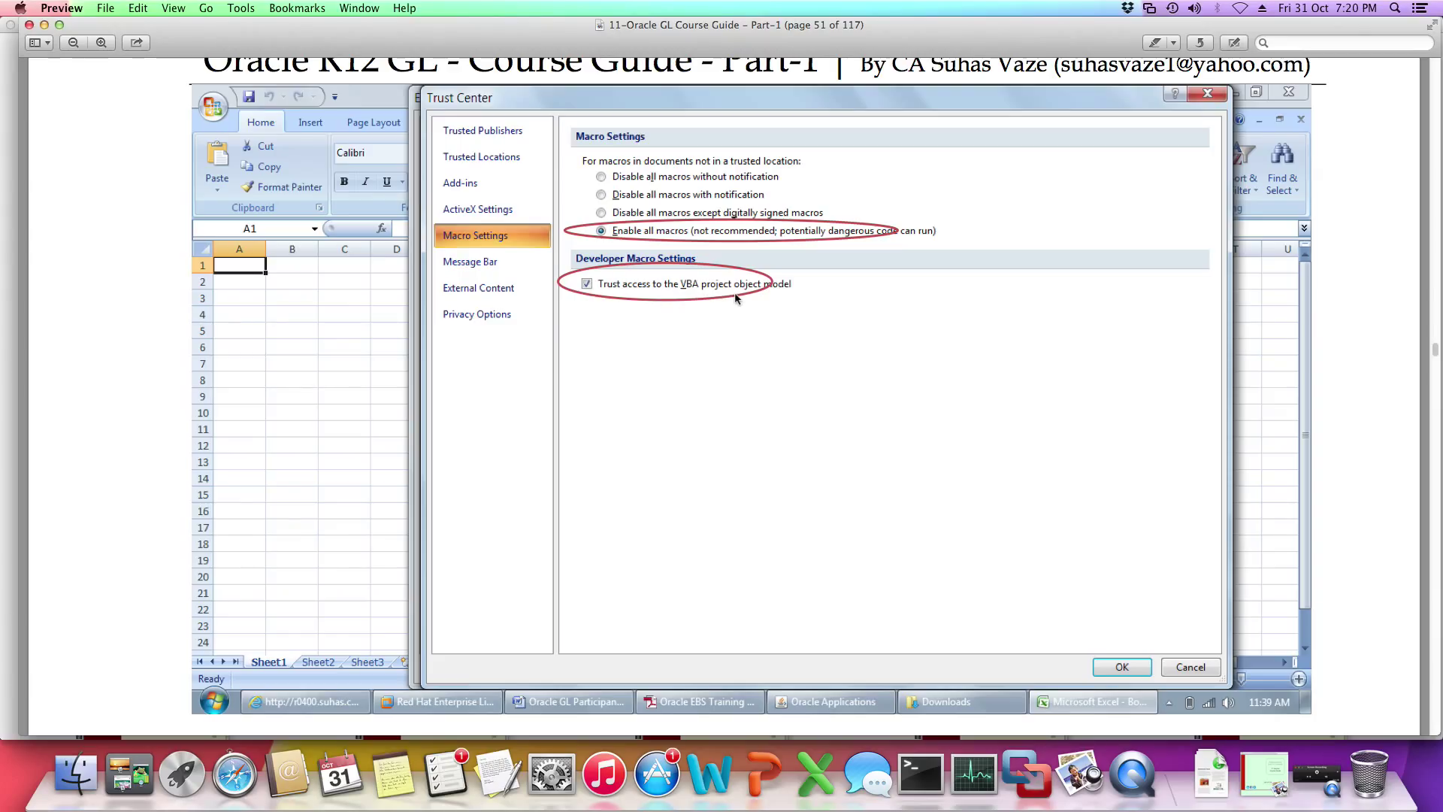
mouse_move(717, 272)
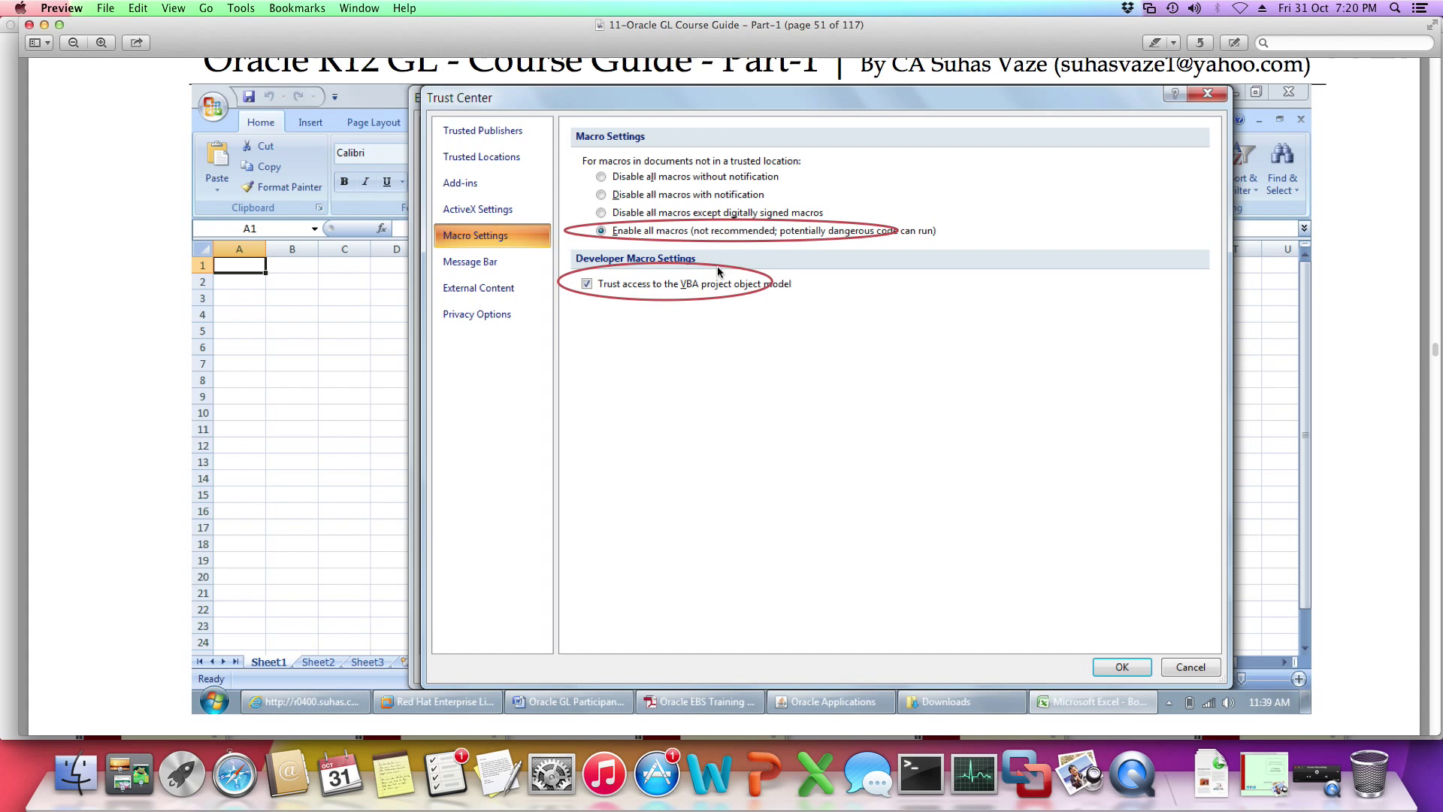
mouse_move(695, 245)
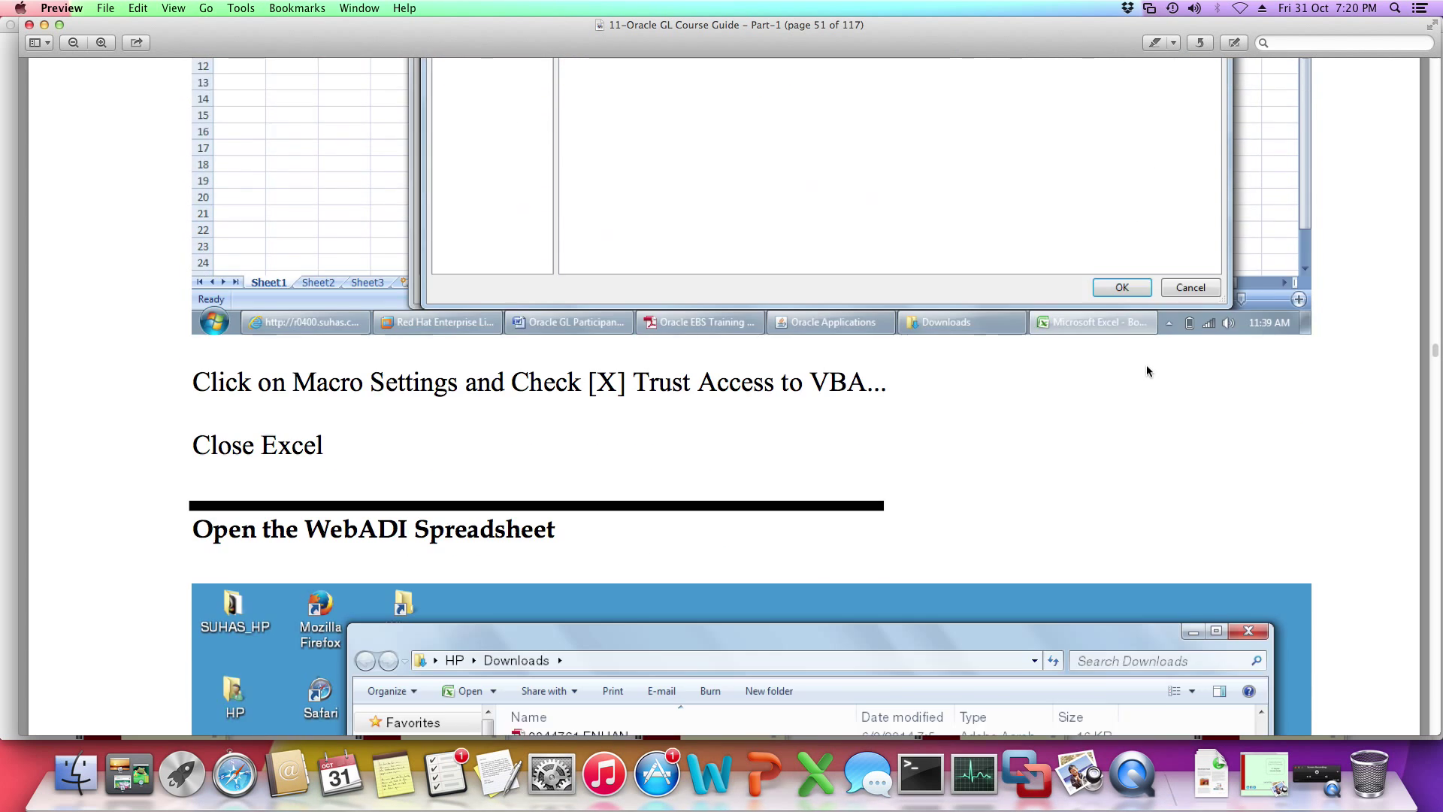
Page through the GL Part-1 guide from page 56 to the Find Journals step on page 59
scroll(down, 3)
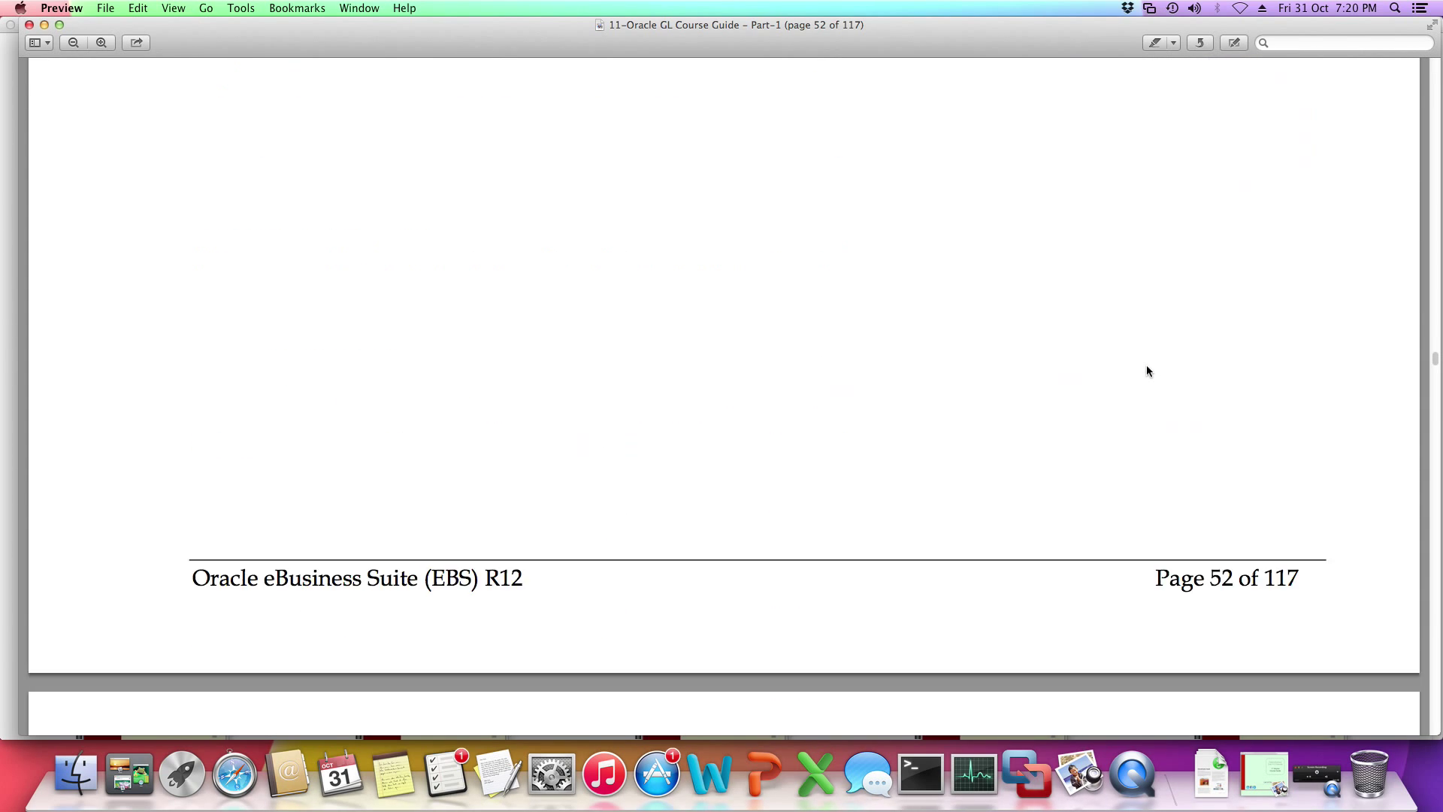
scroll(down, 3)
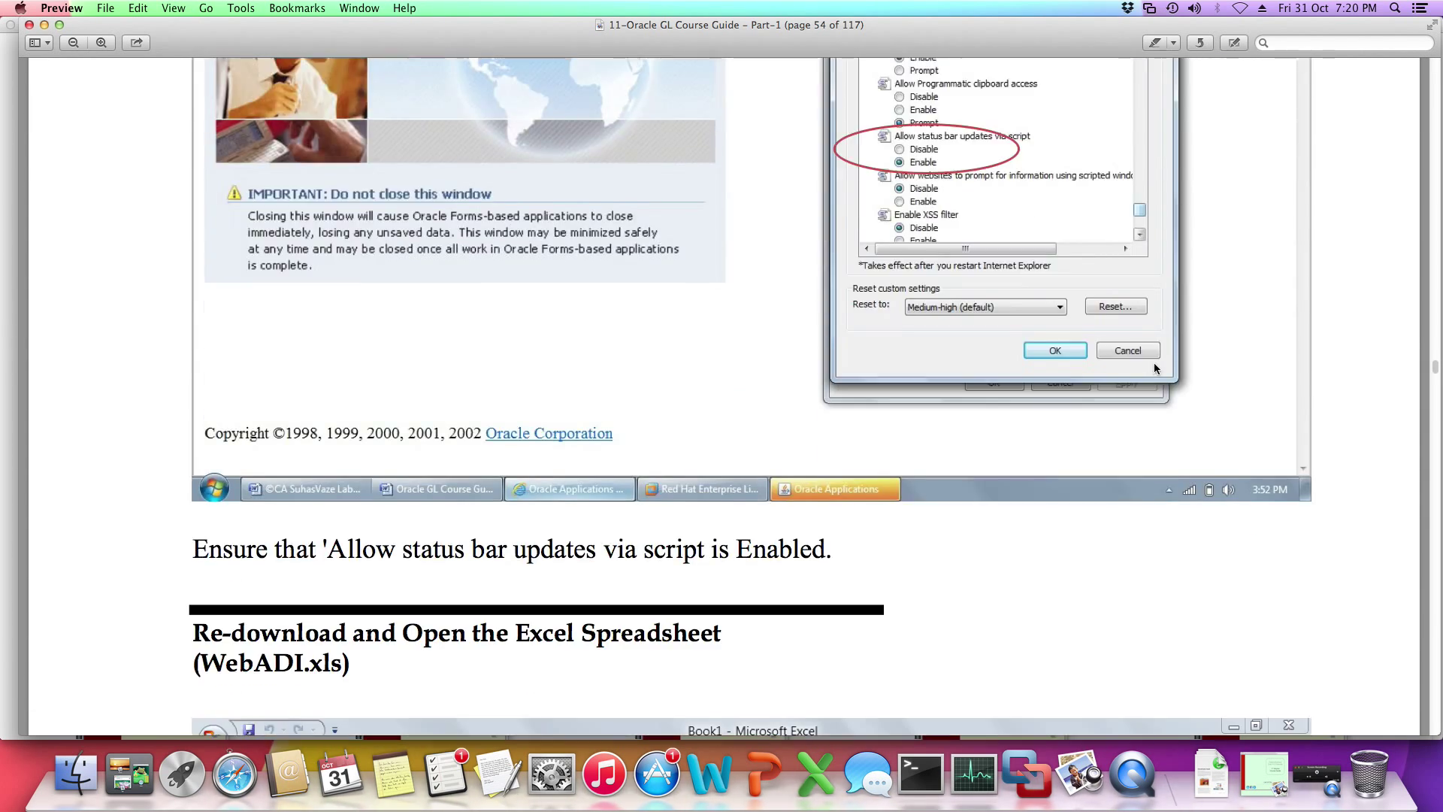
scroll(down, 3)
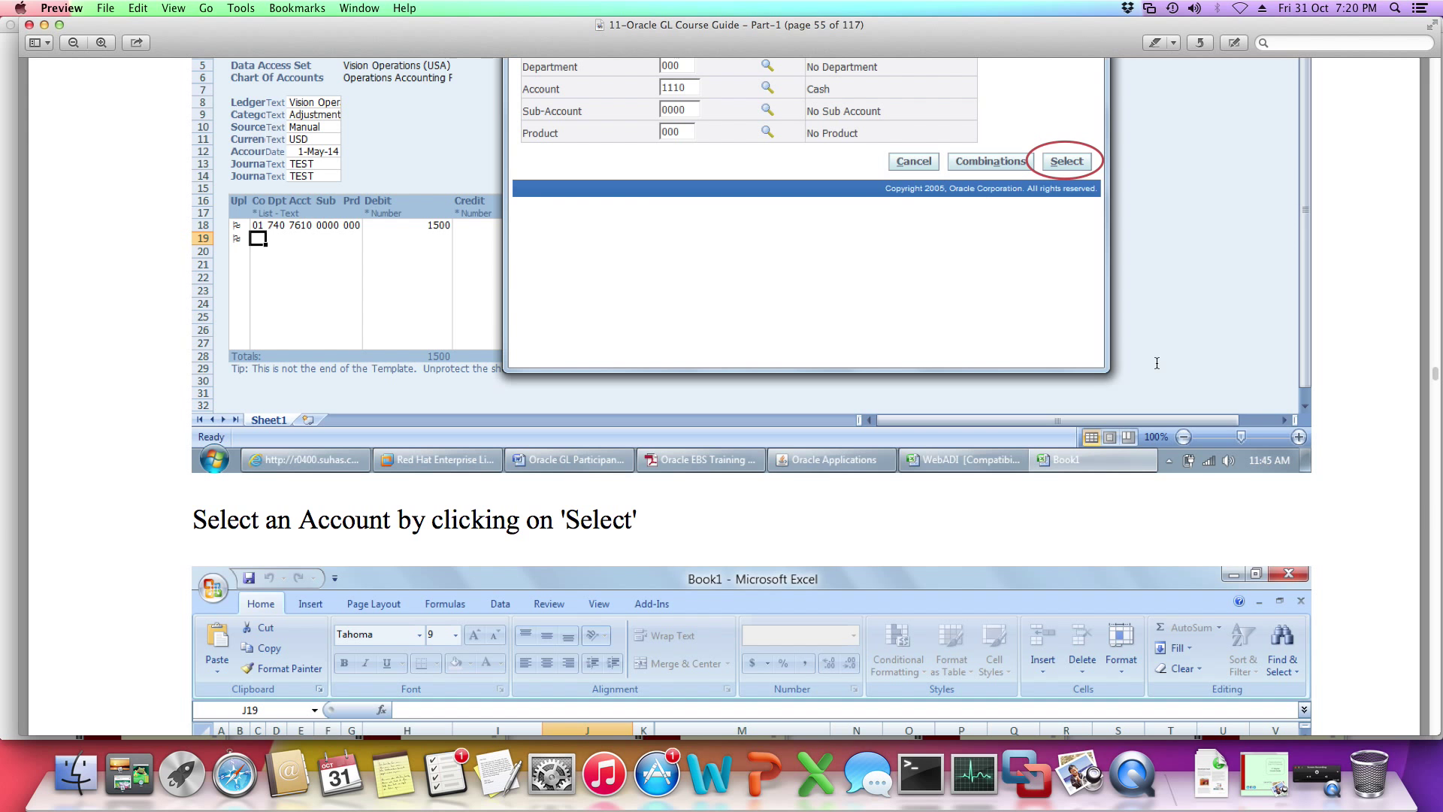
click(1065, 161)
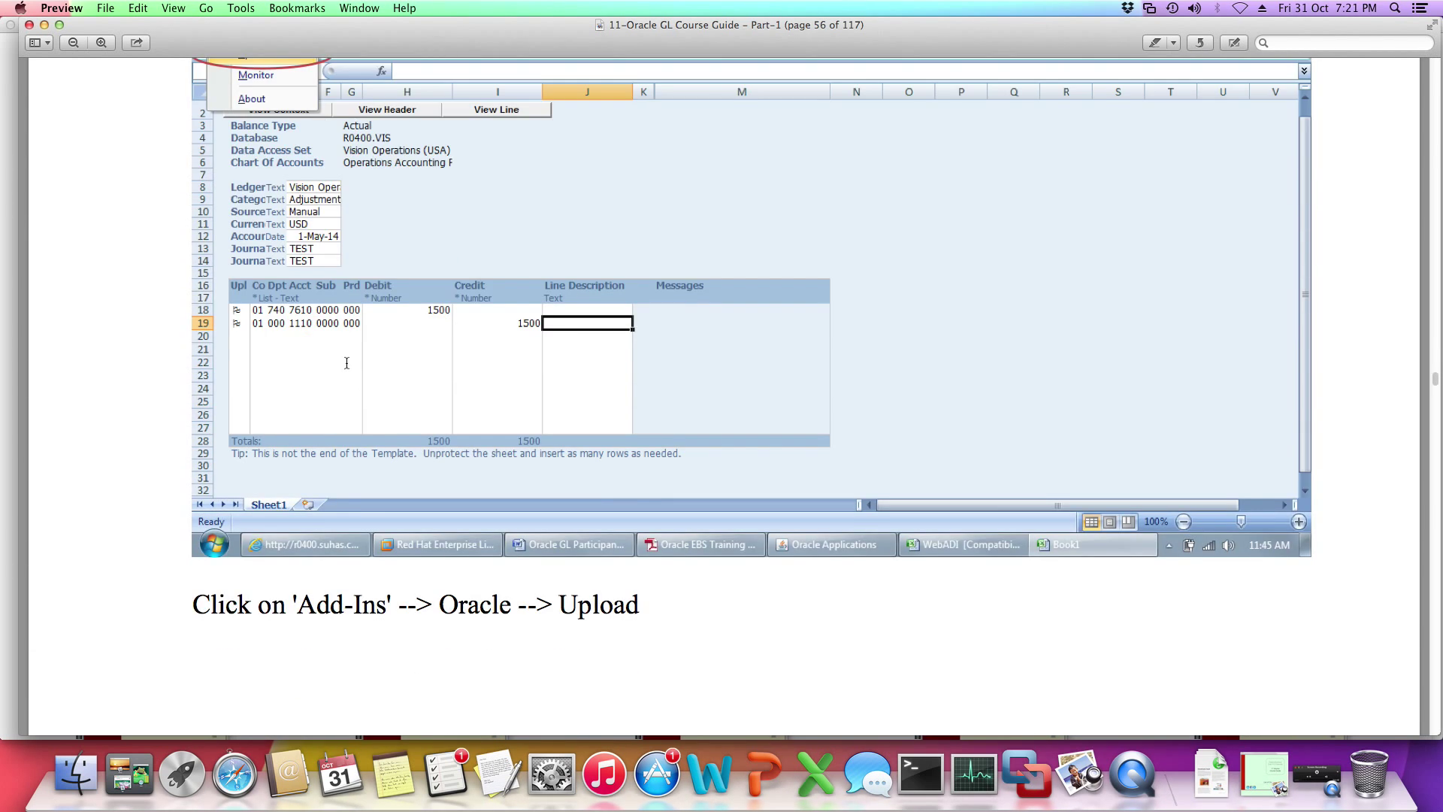
scroll(down, 3)
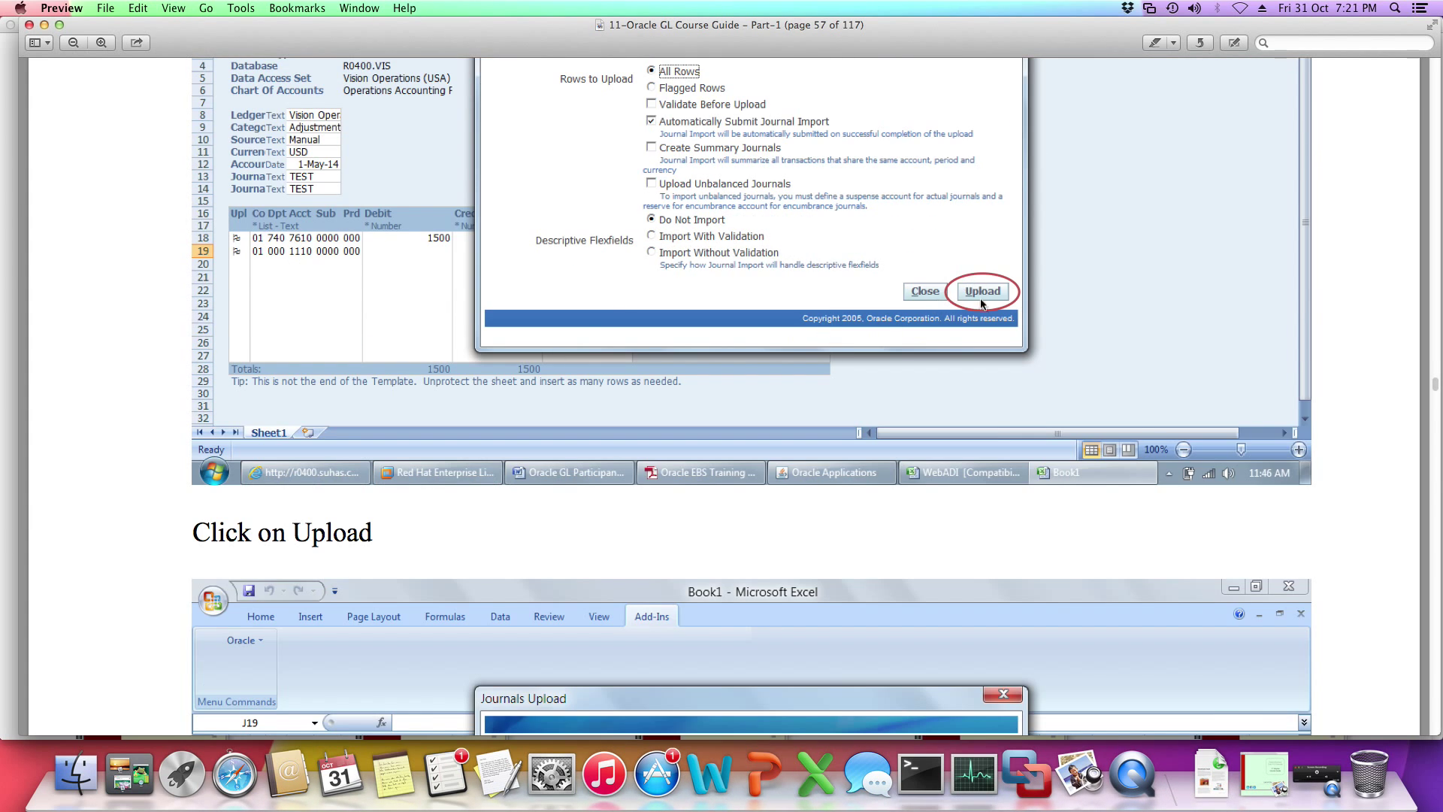
click(981, 291)
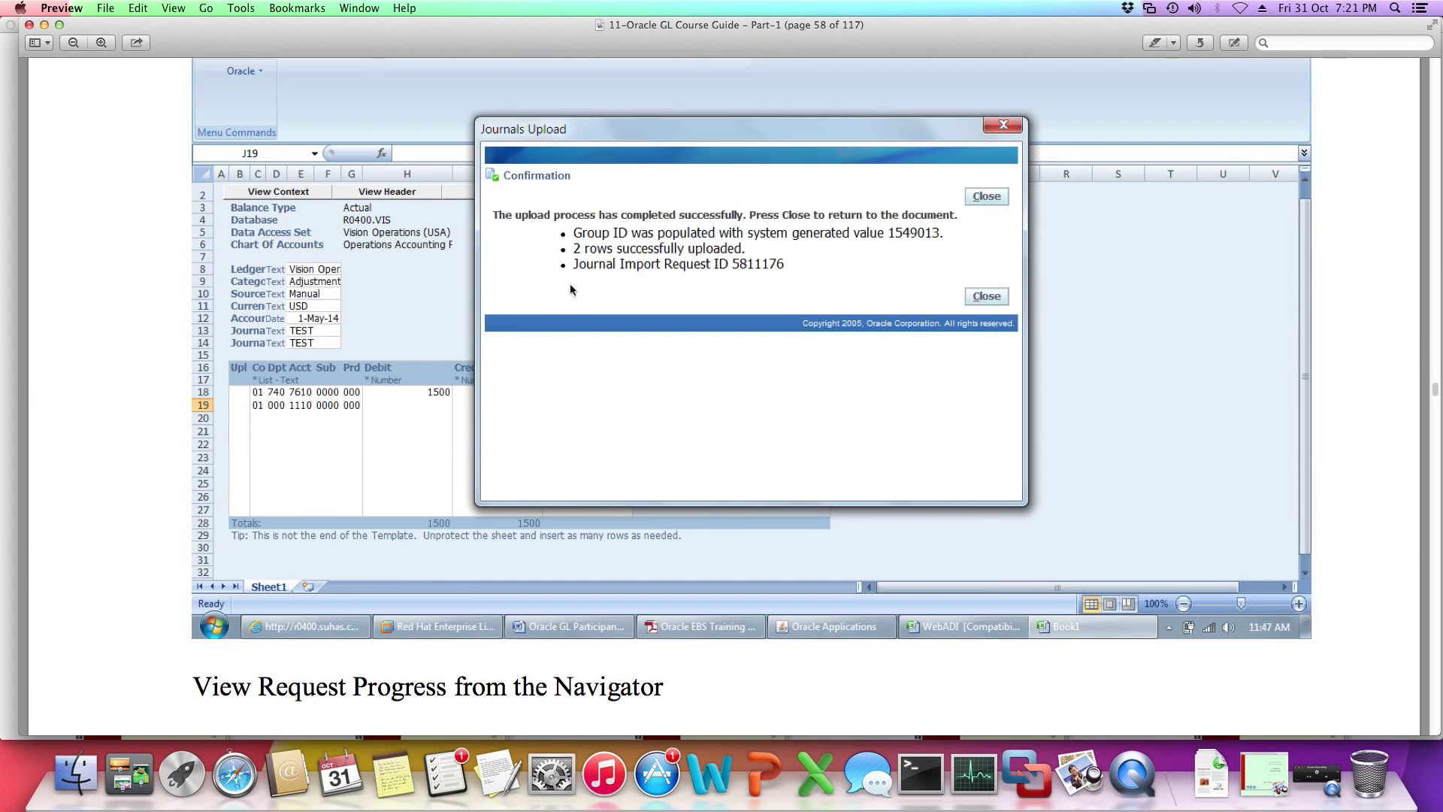
mouse_move(590, 263)
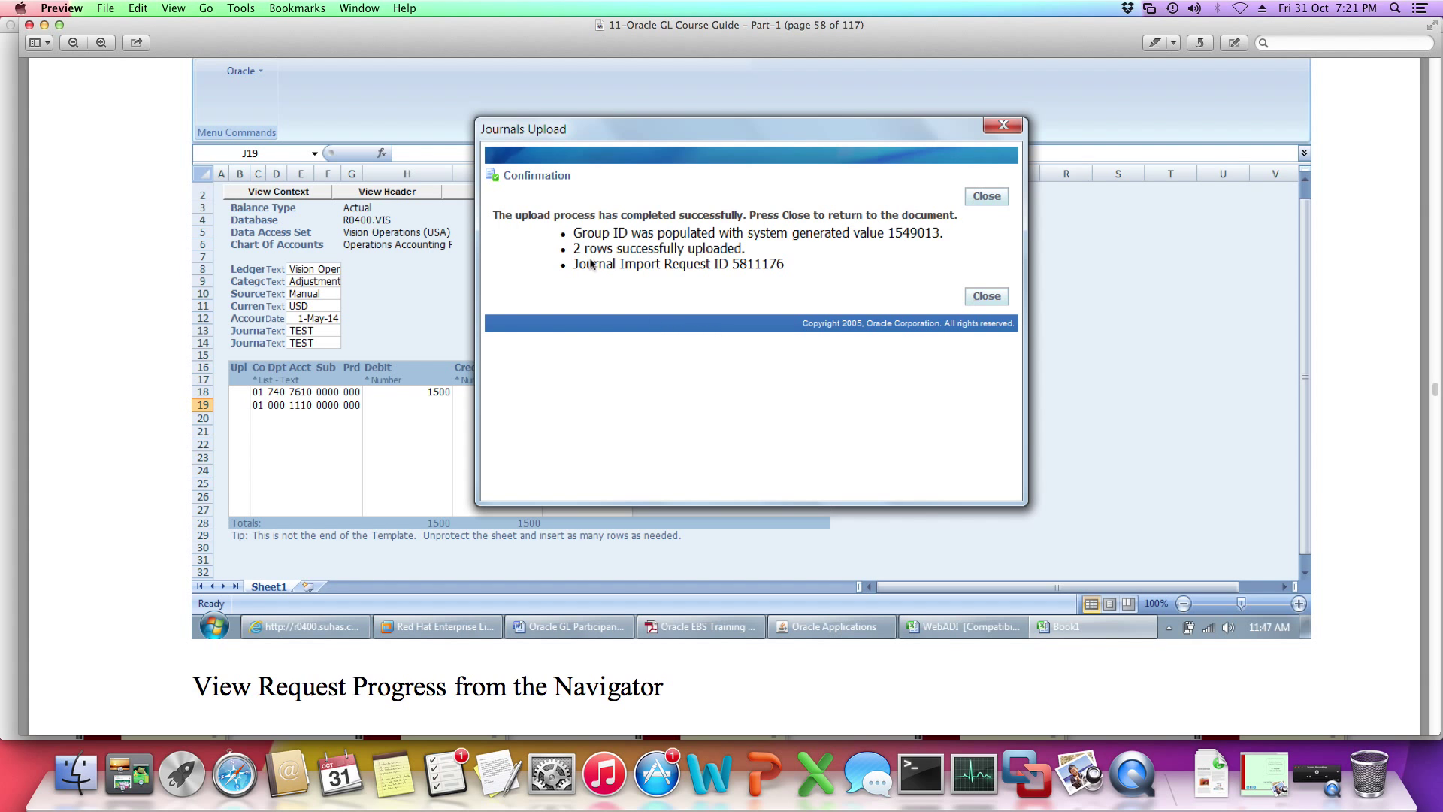
mouse_move(924, 376)
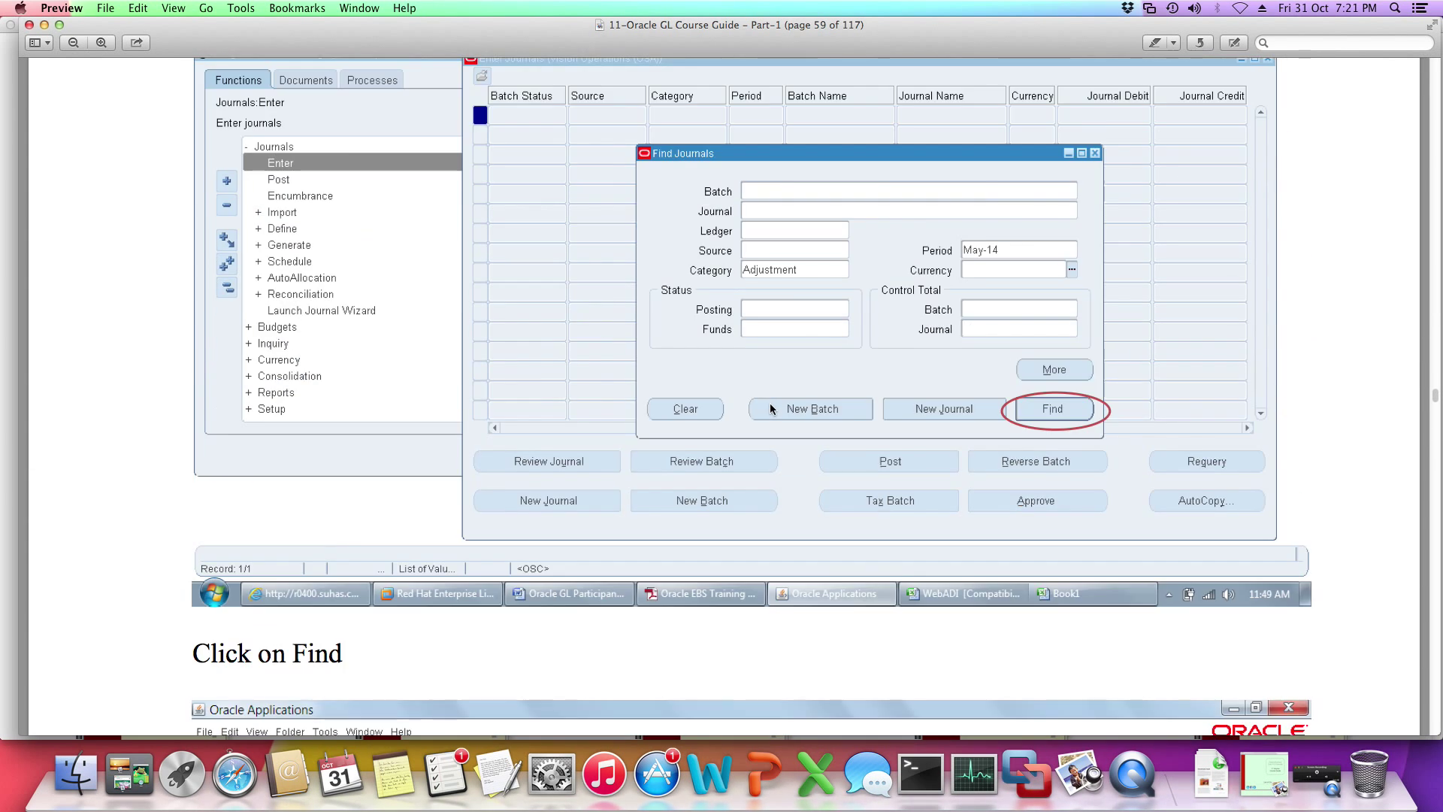
scroll(down, 3)
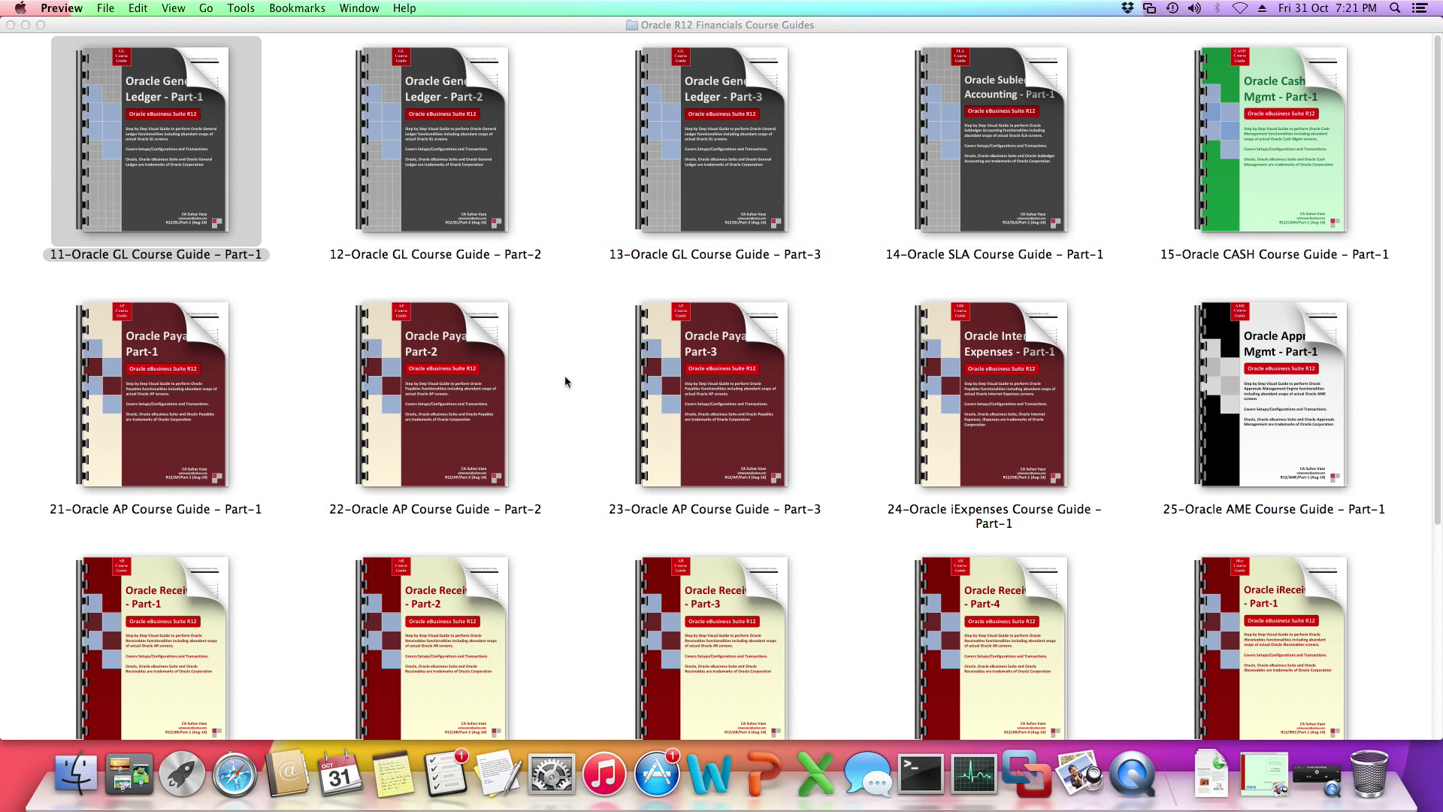
mouse_move(710, 374)
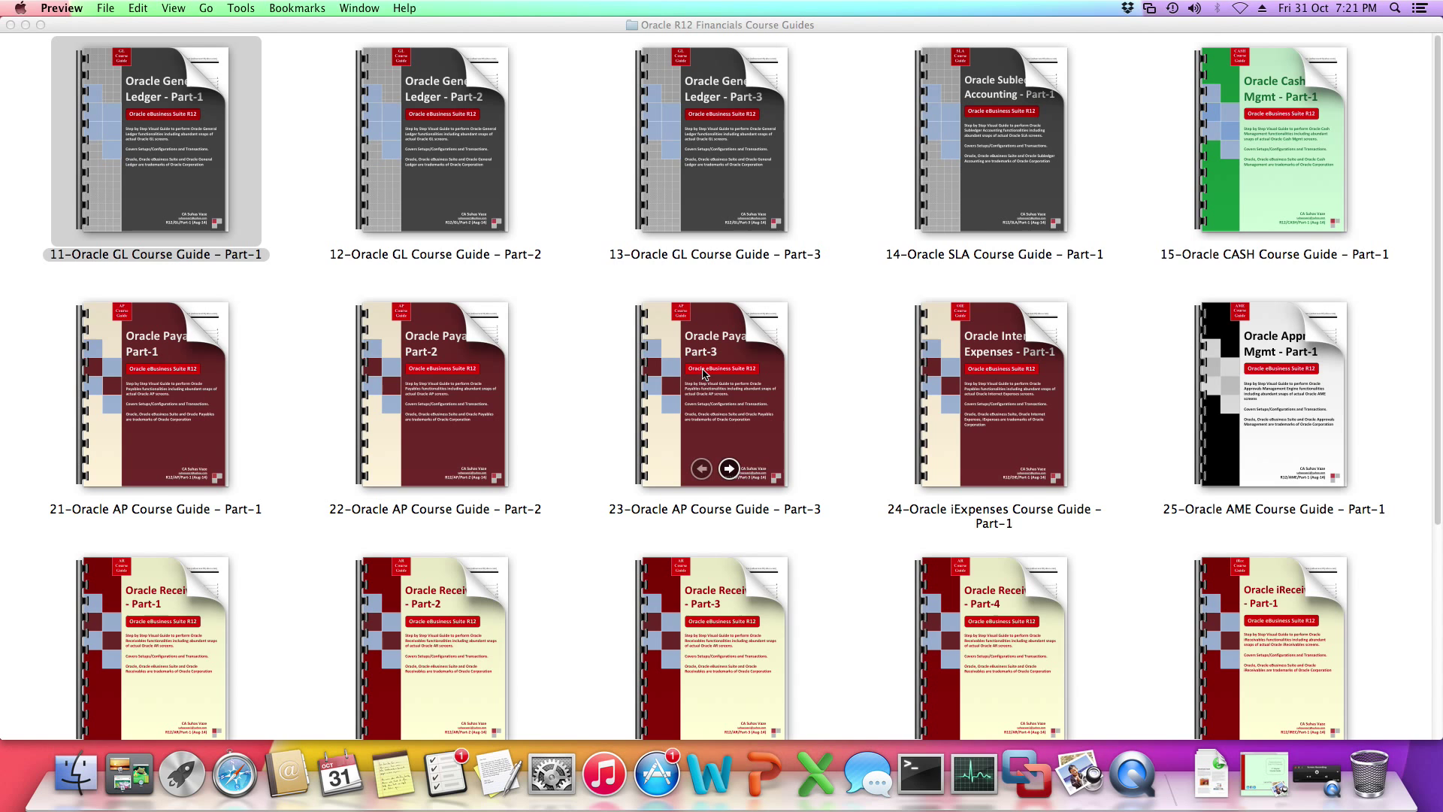
Open '23-Oracle AP Course Guide - Part-3' in Preview at its table of contents
double_click(713, 396)
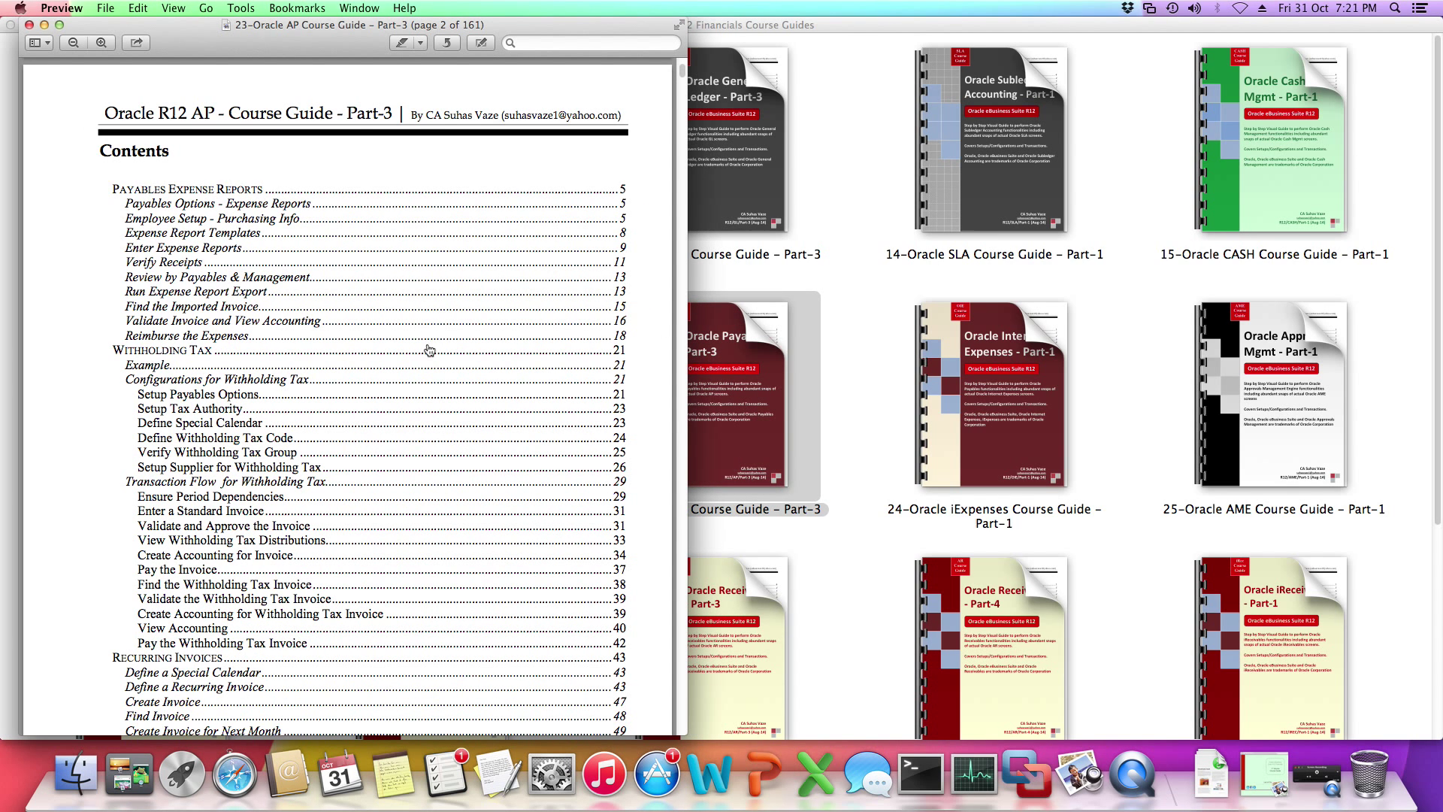
Go from the contents to Retention Invoices, reading to the 15% retainage rate on page 62
scroll(down, 3)
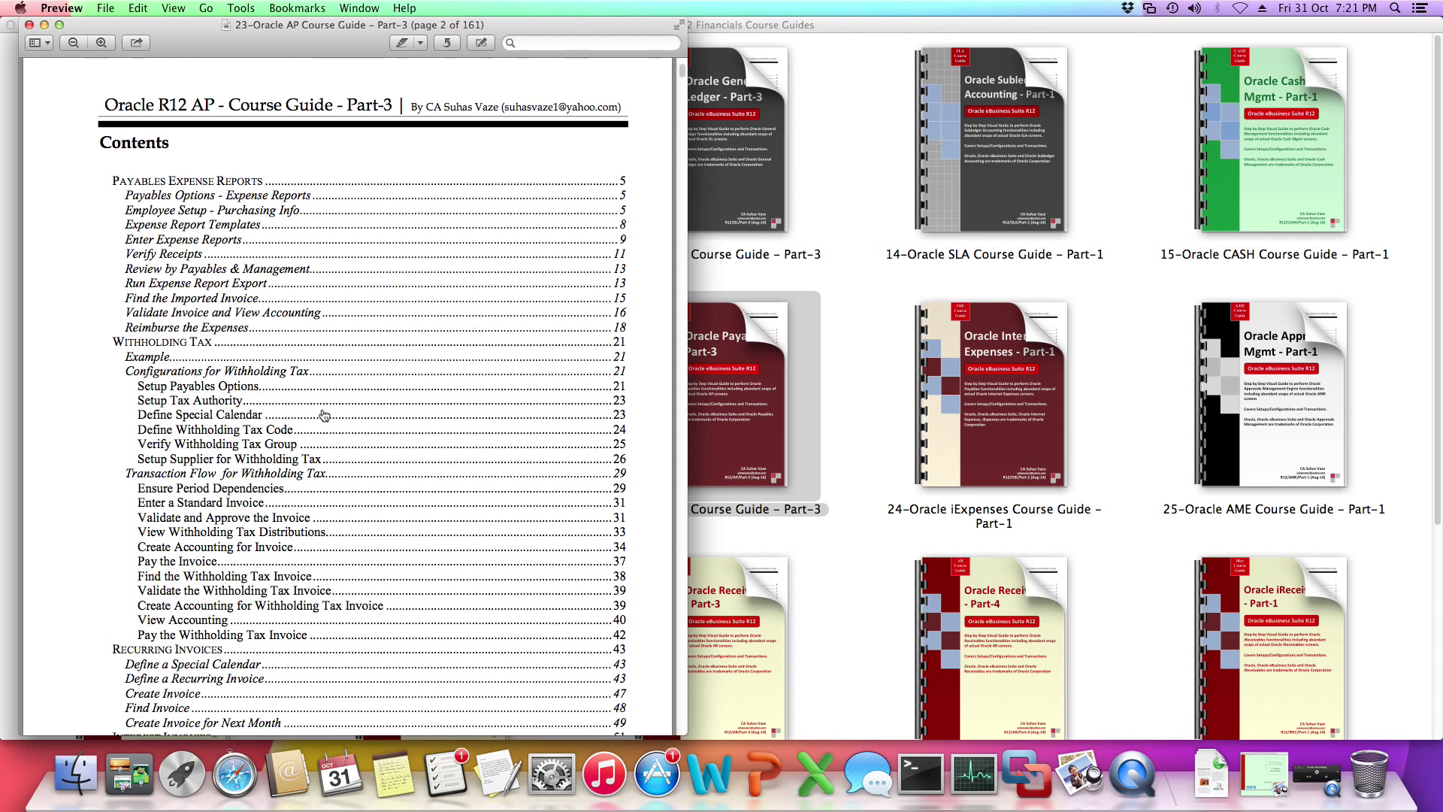
scroll(down, 3)
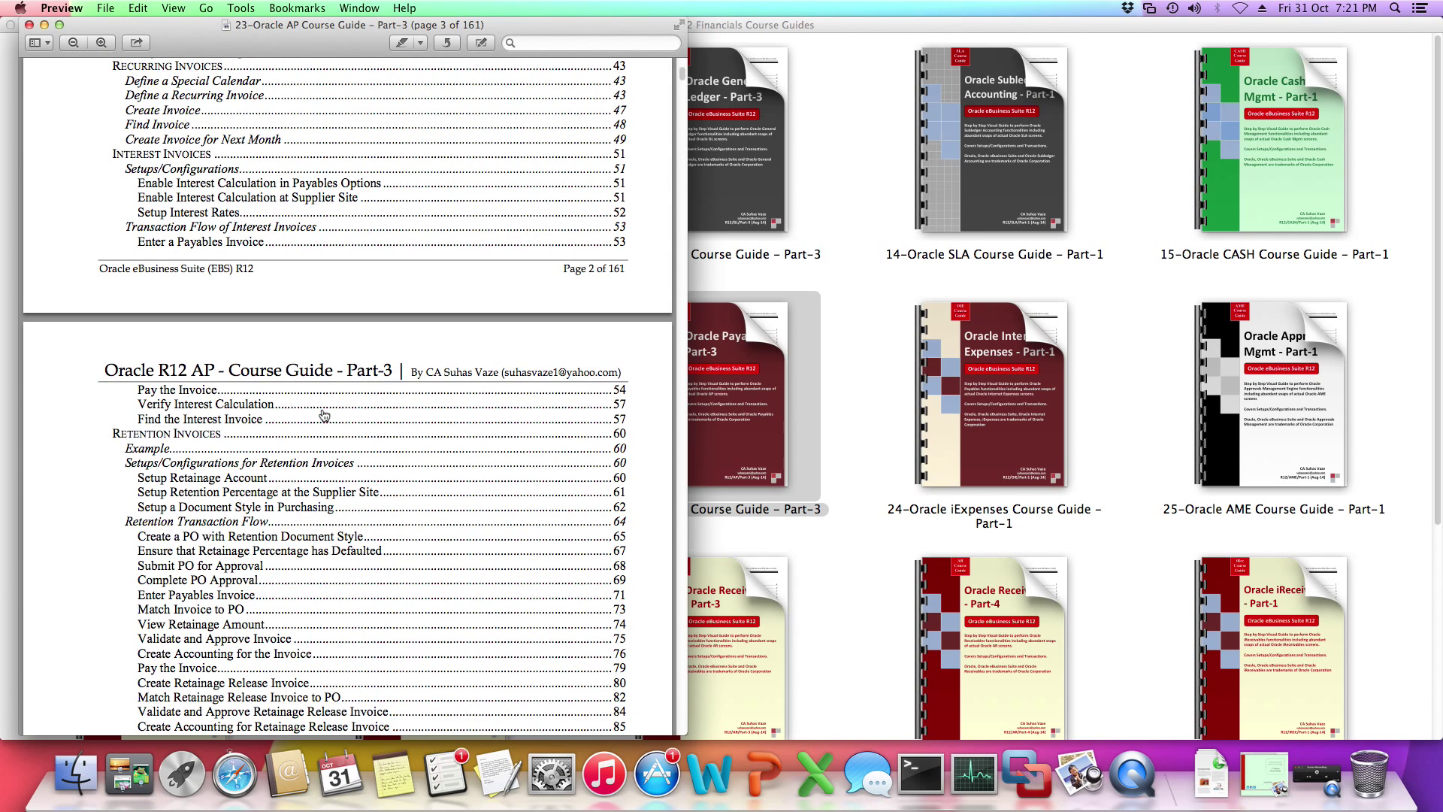
mouse_move(174, 442)
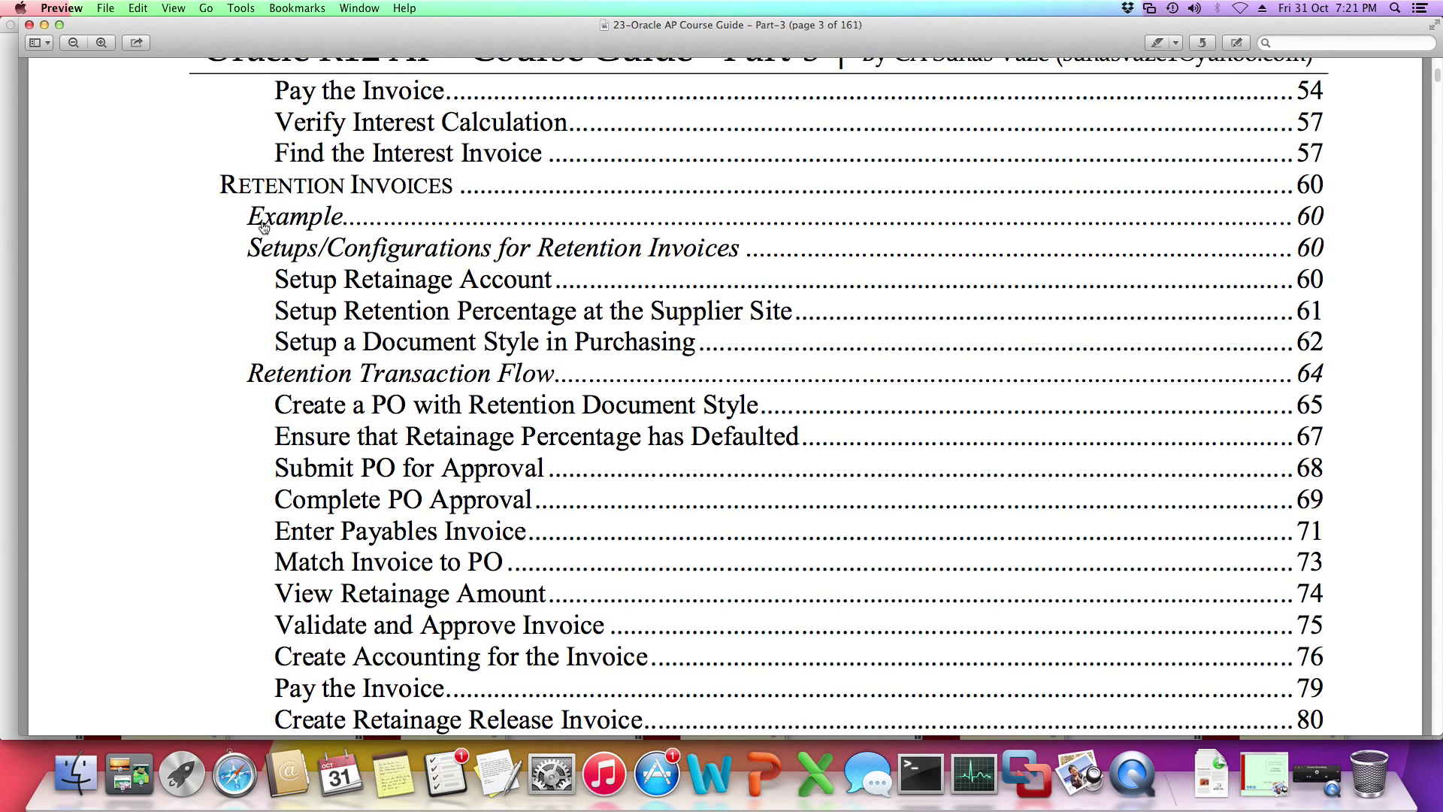
mouse_move(447, 251)
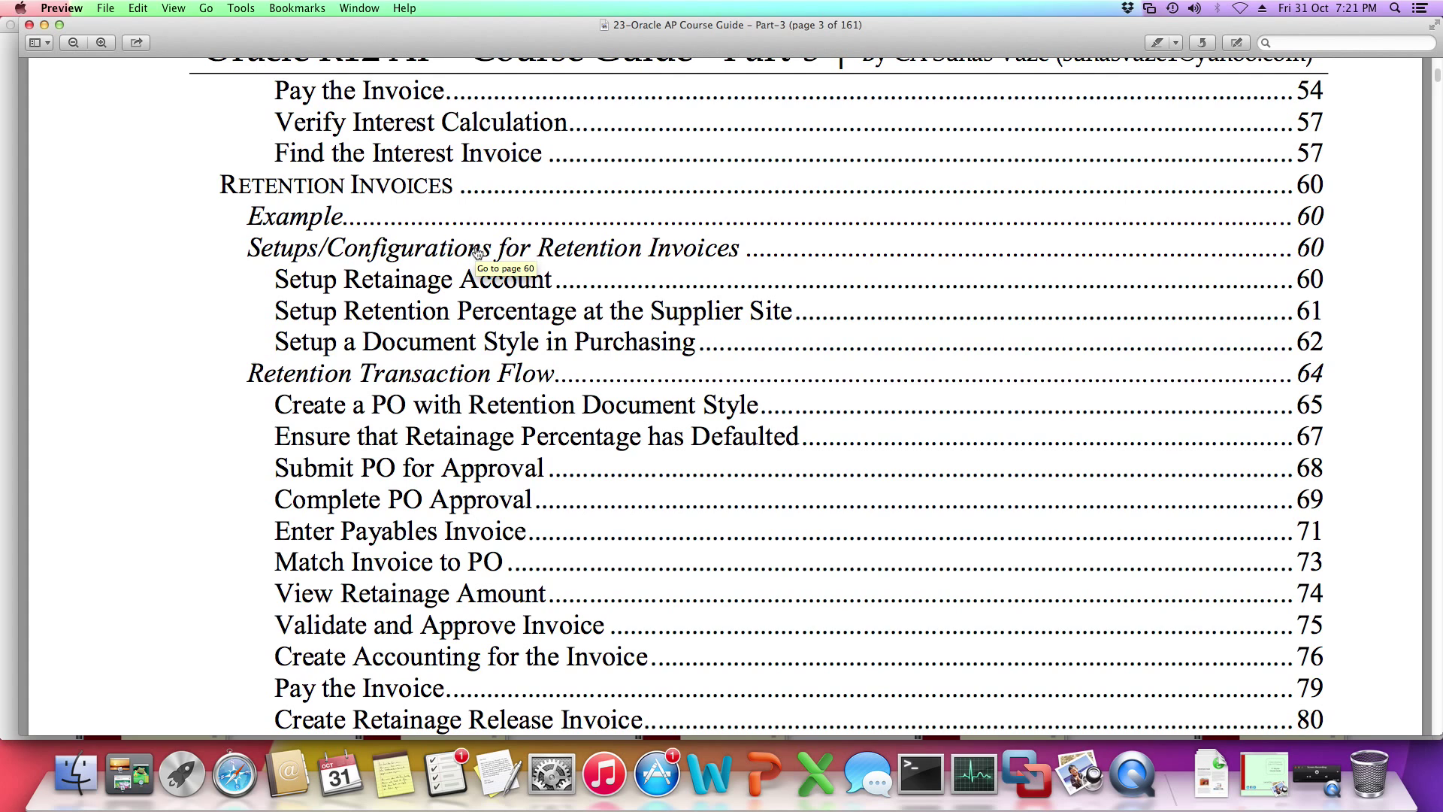
mouse_move(442, 384)
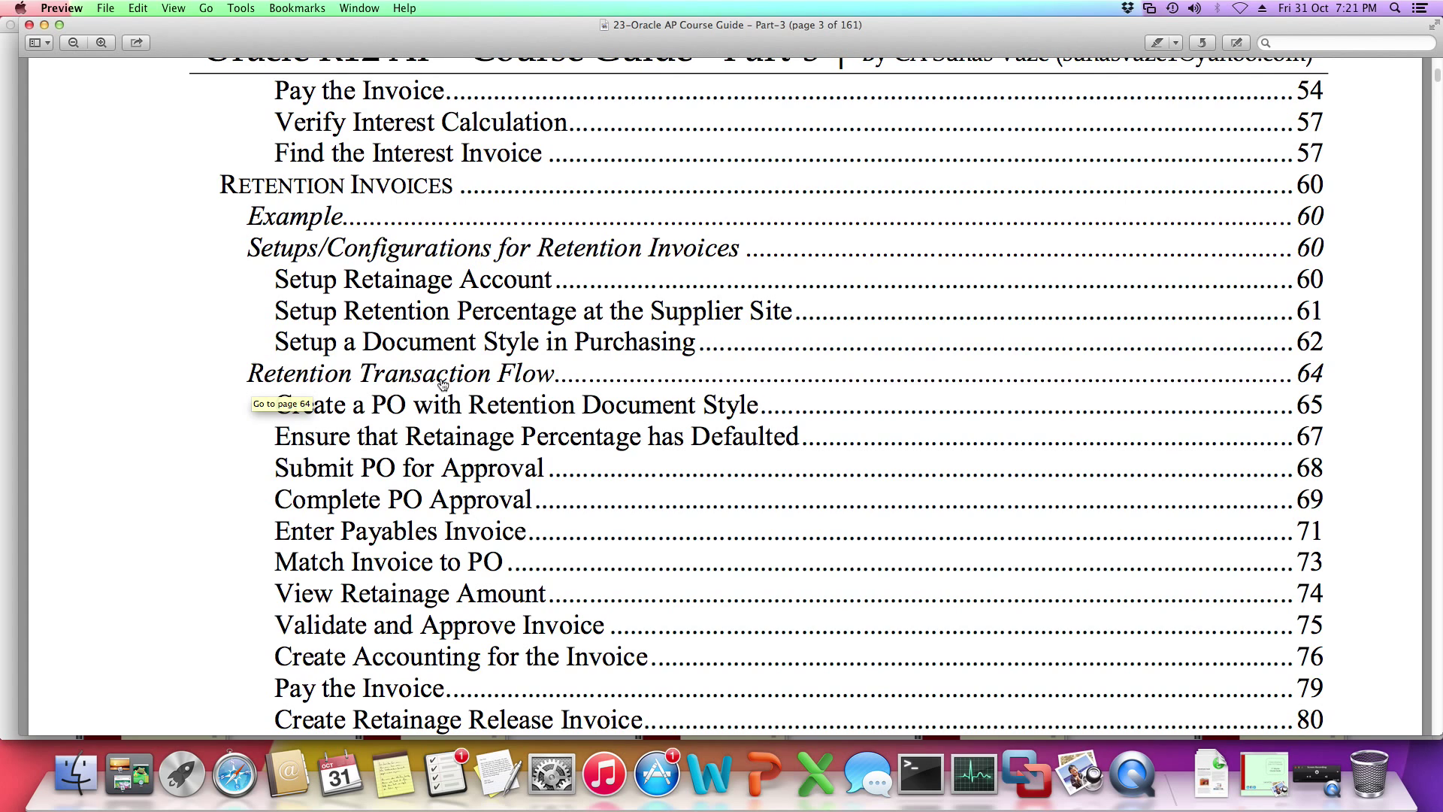
mouse_move(176, 436)
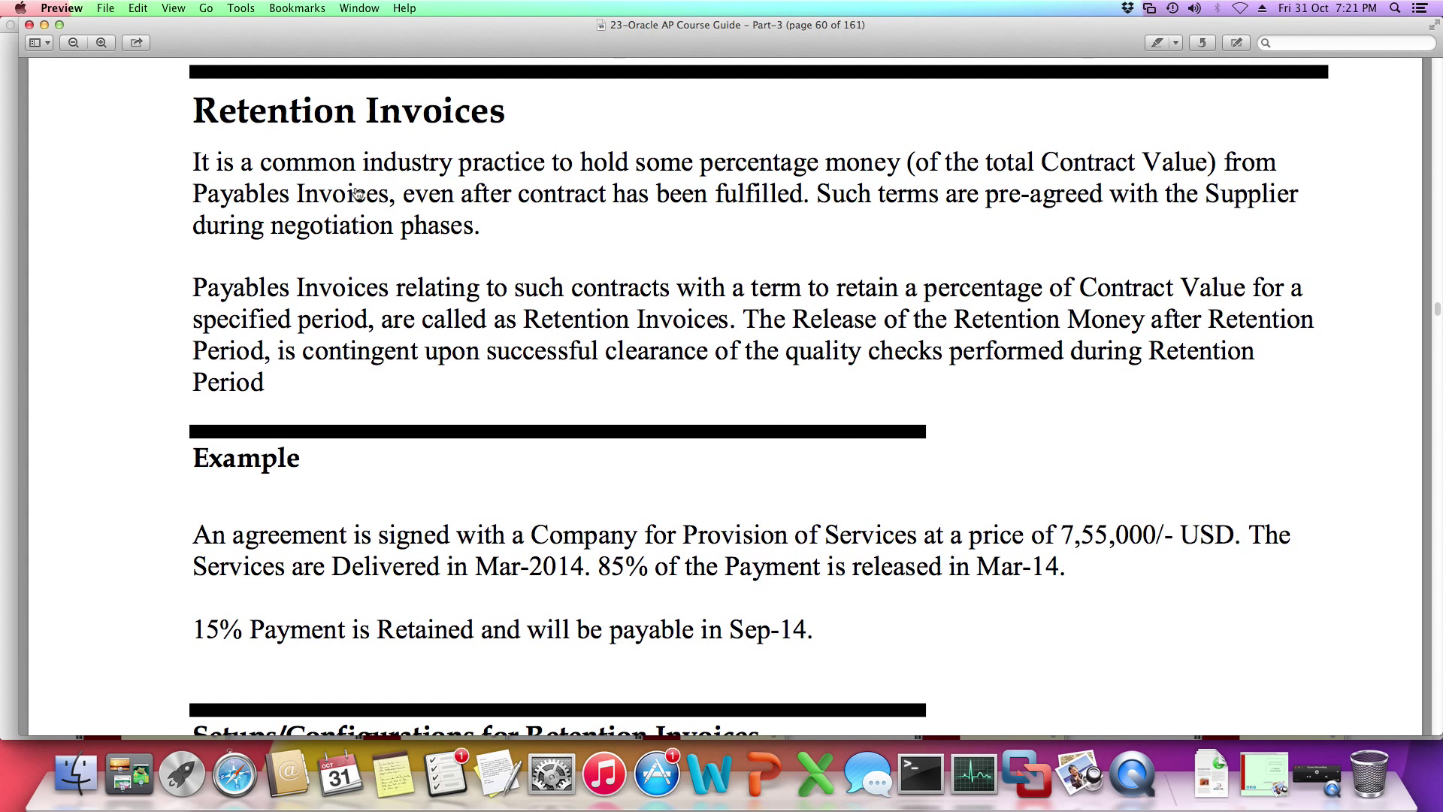
mouse_move(546, 222)
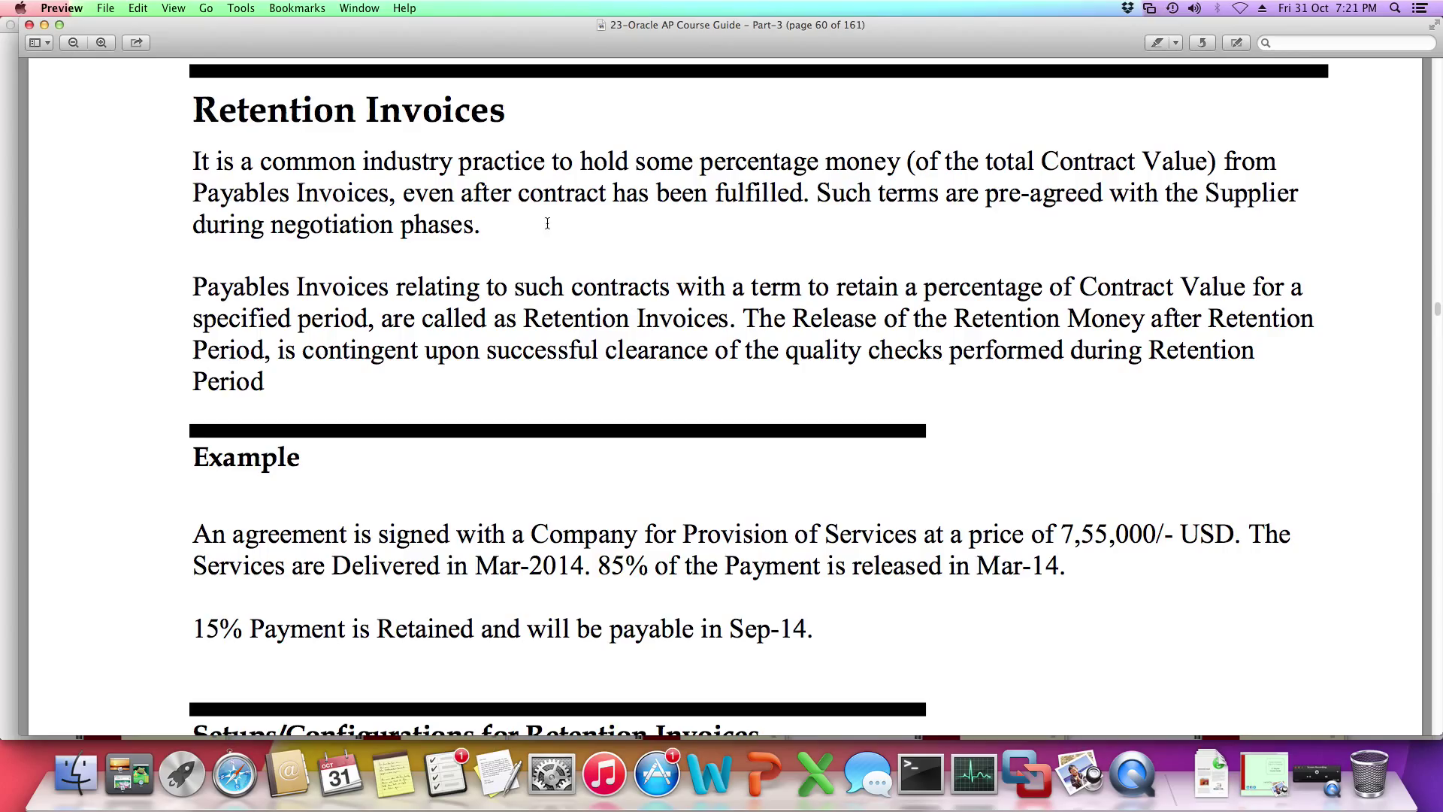
mouse_move(556, 615)
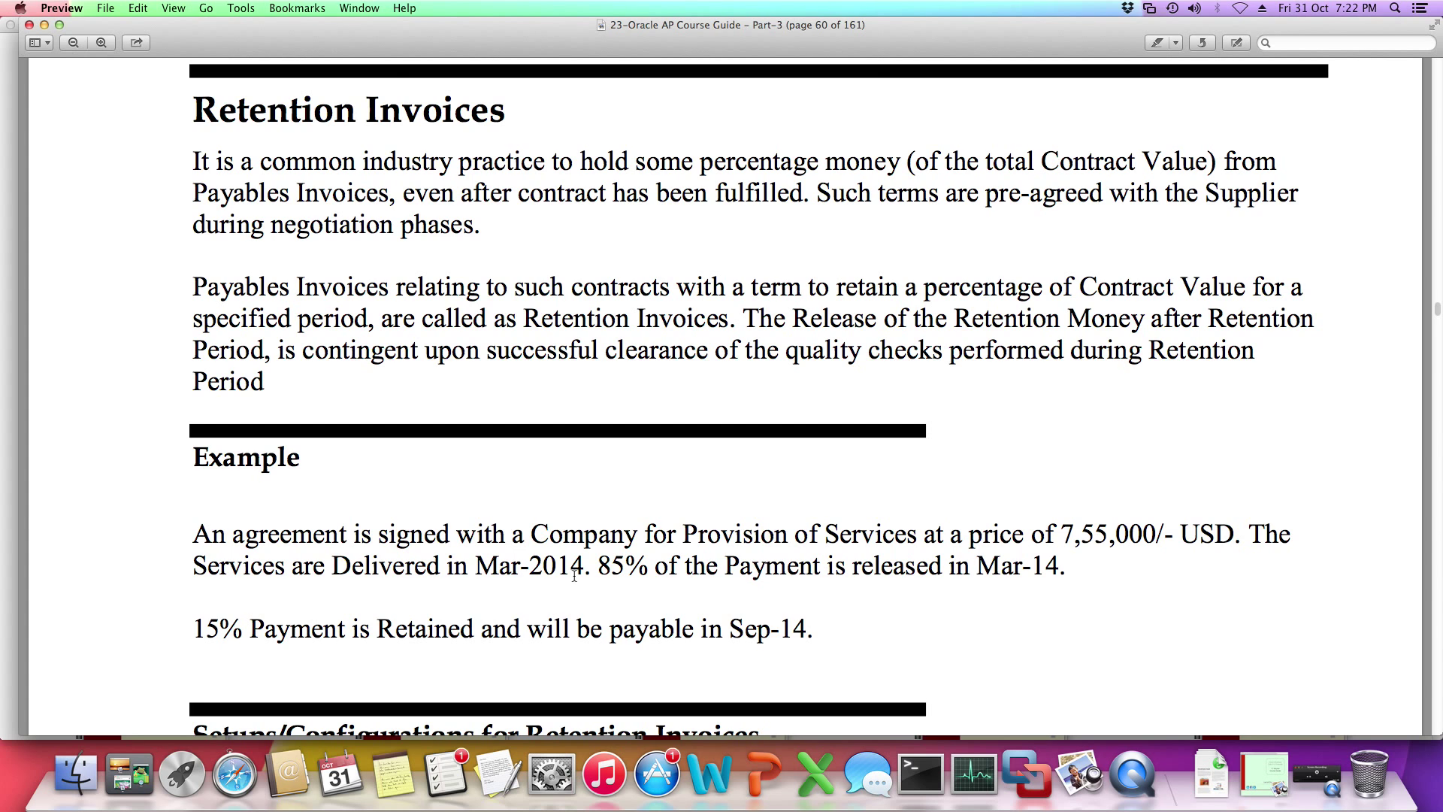
scroll(down, 3)
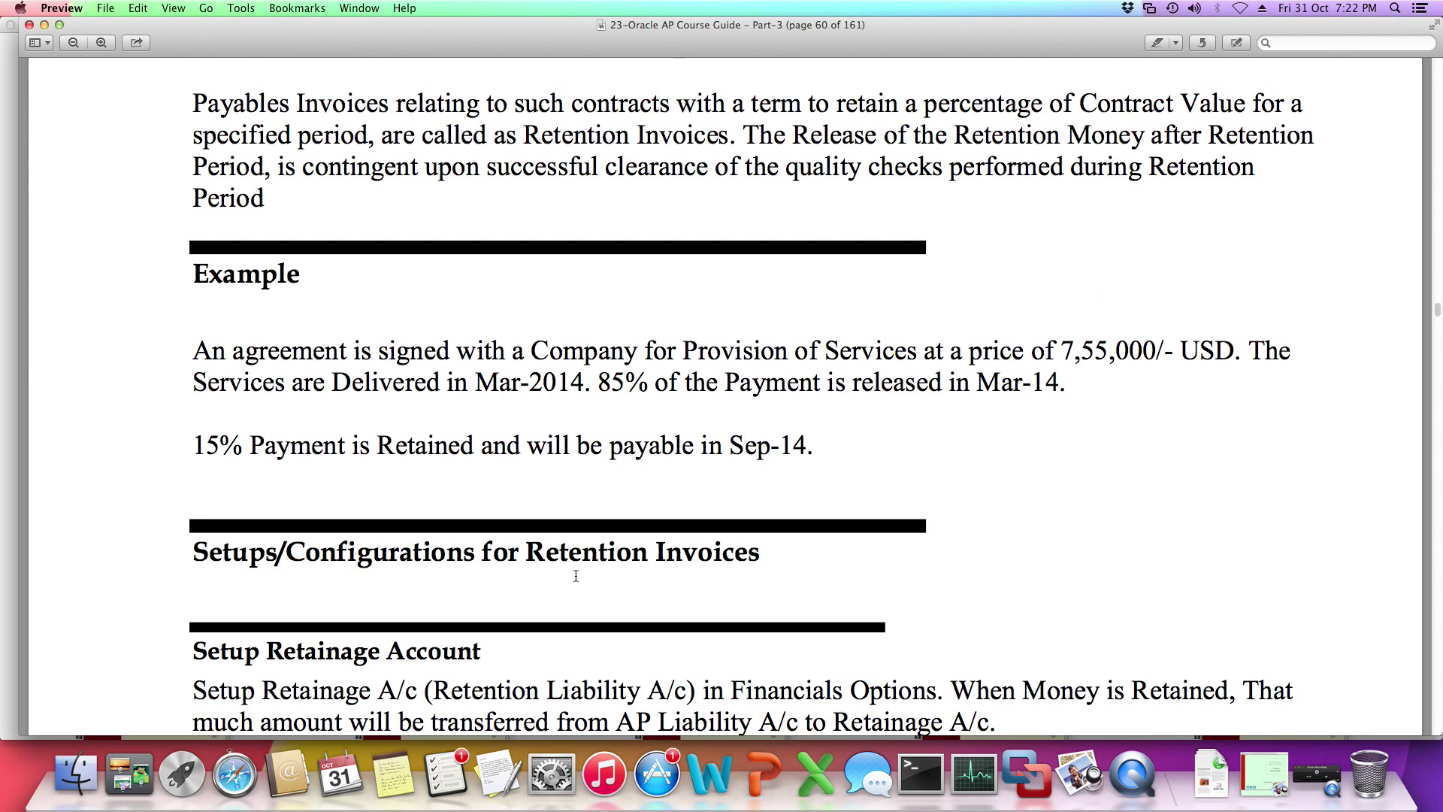
scroll(down, 3)
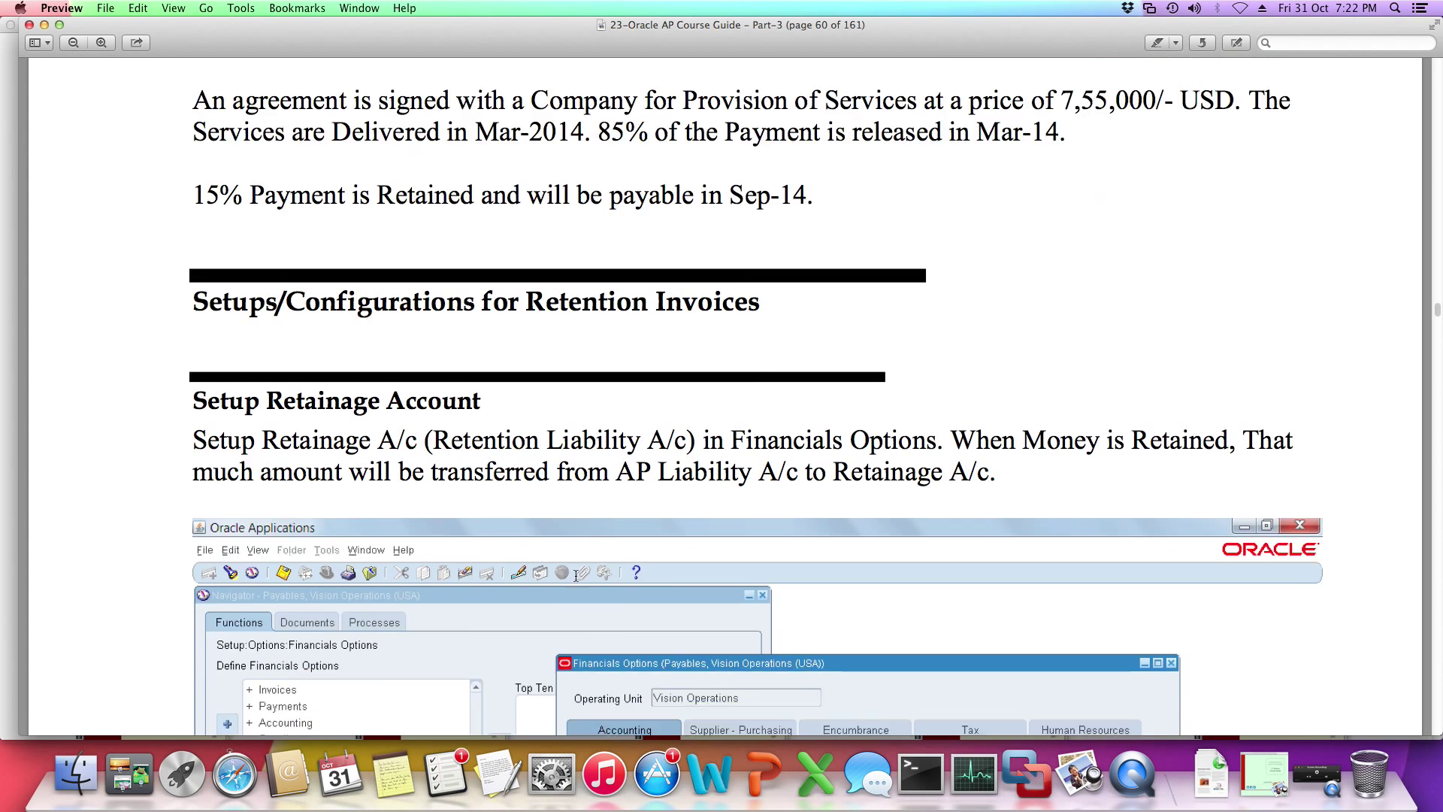
scroll(down, 3)
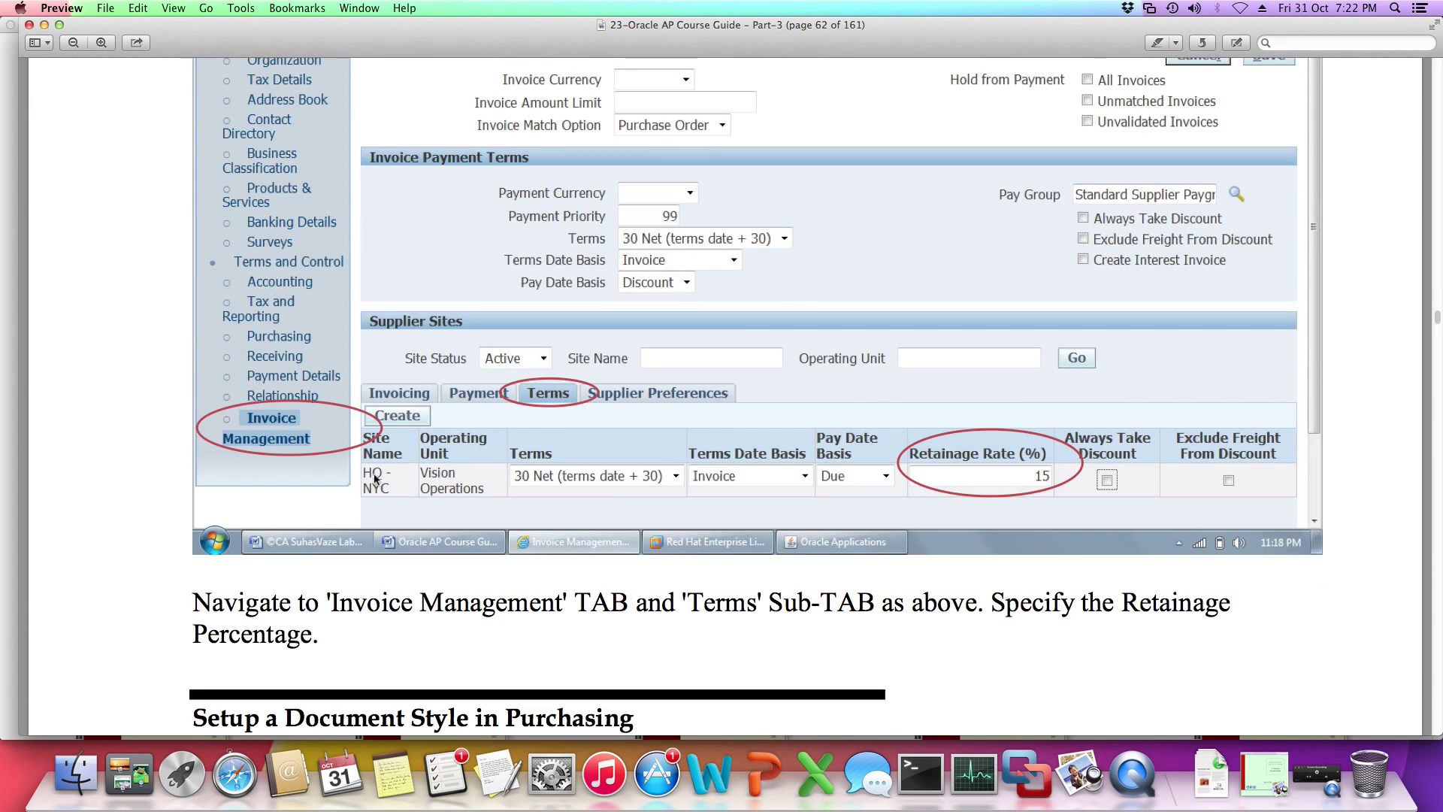
mouse_move(261, 401)
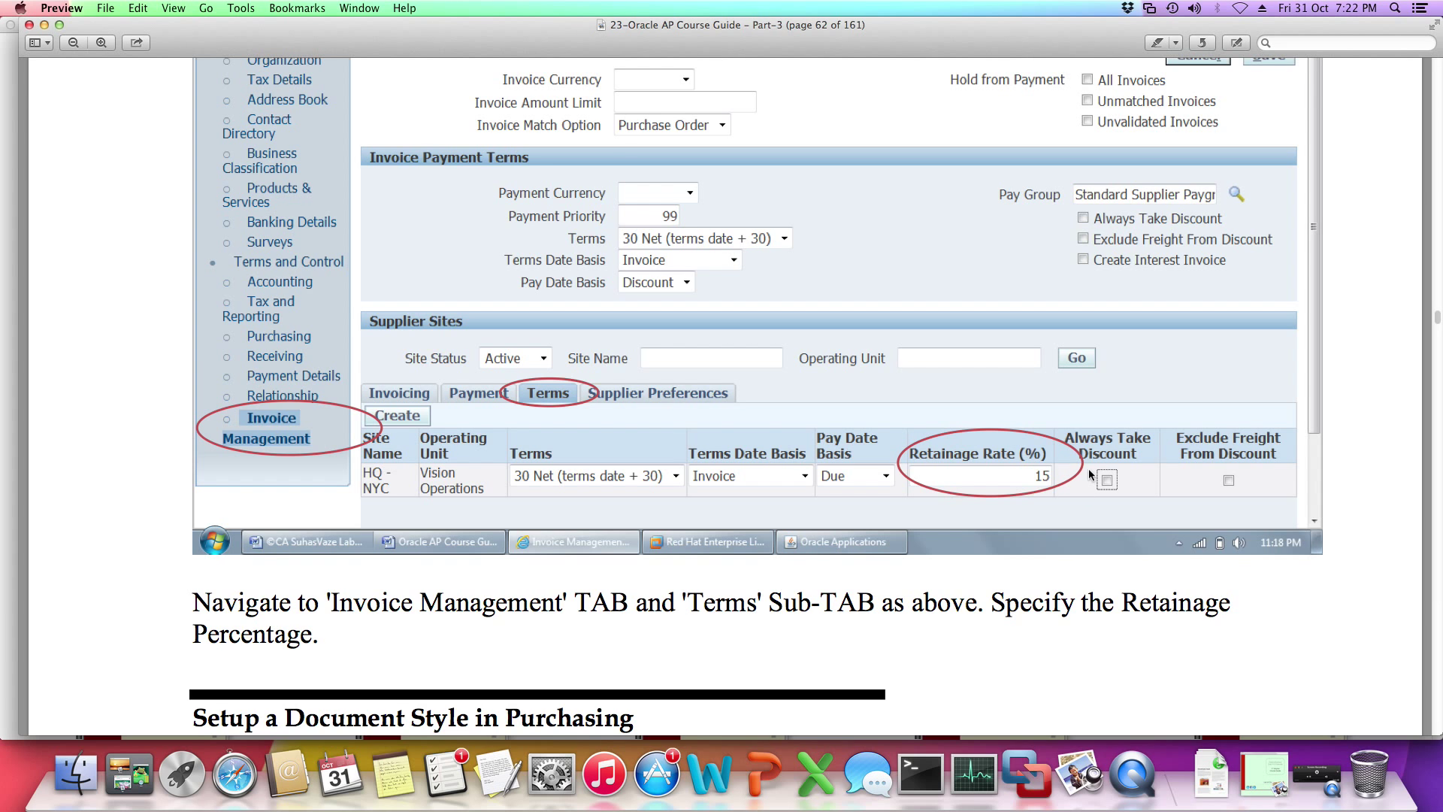
scroll(down, 3)
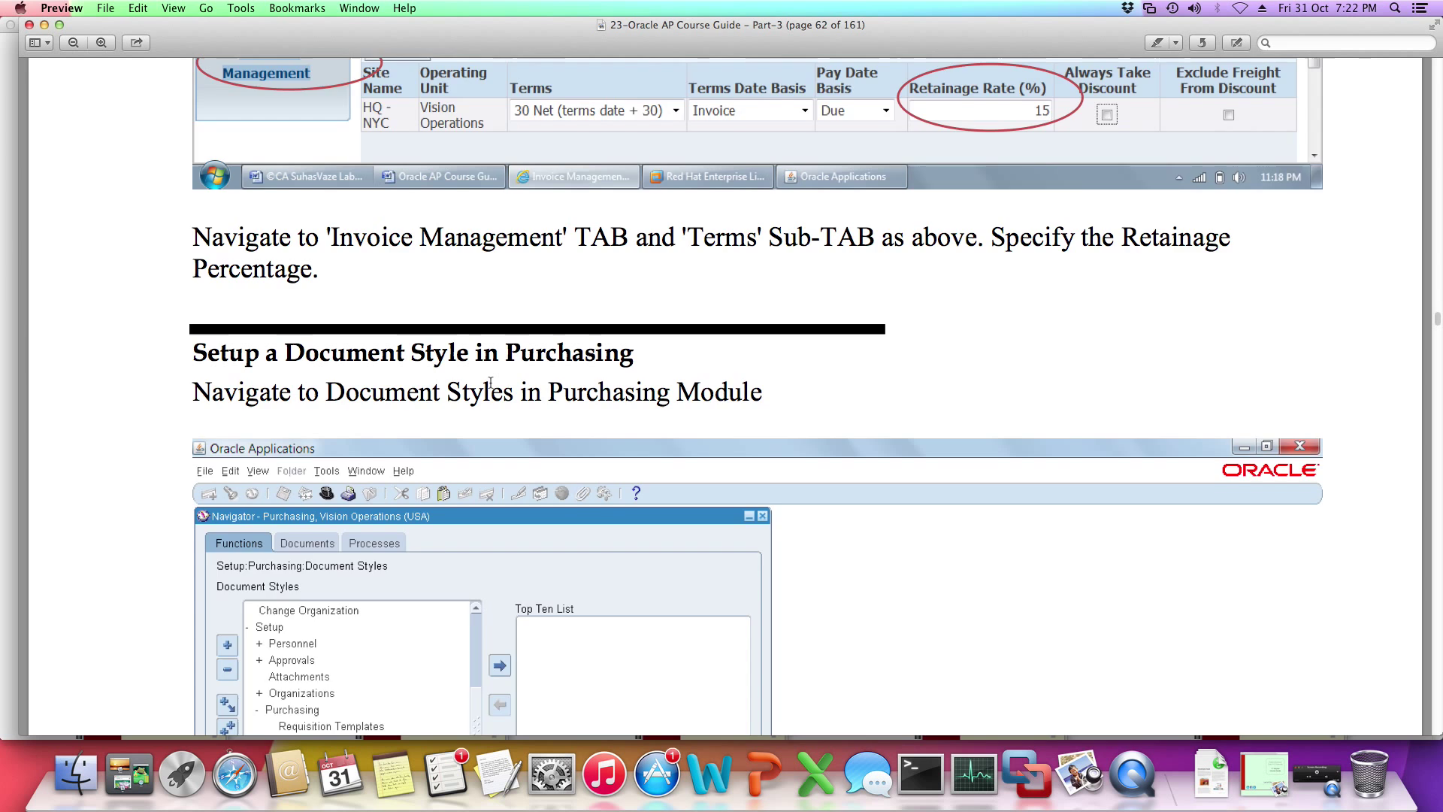
Scroll past the Document Style retainage options to the Retention Transaction Flow section
scroll(down, 3)
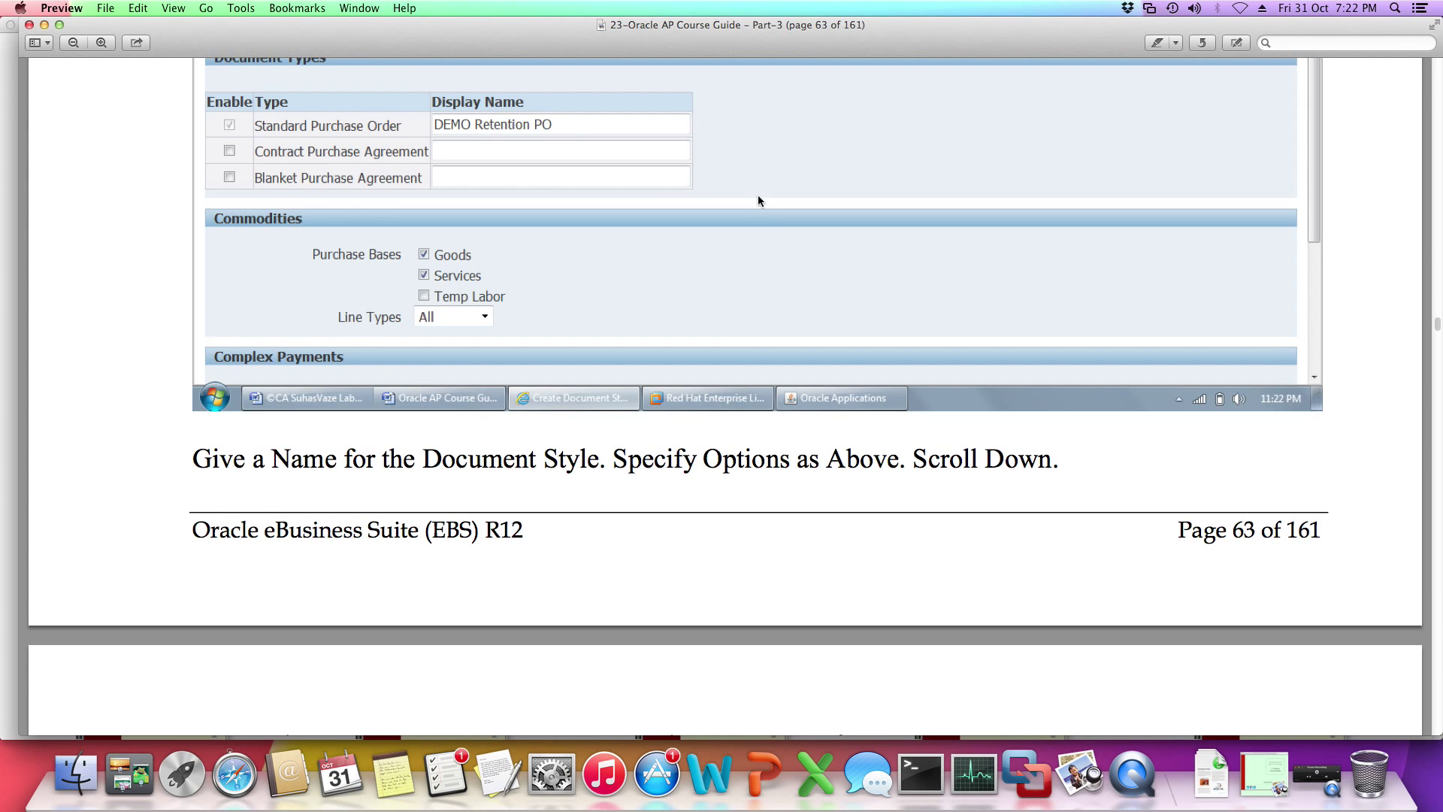
mouse_move(524, 320)
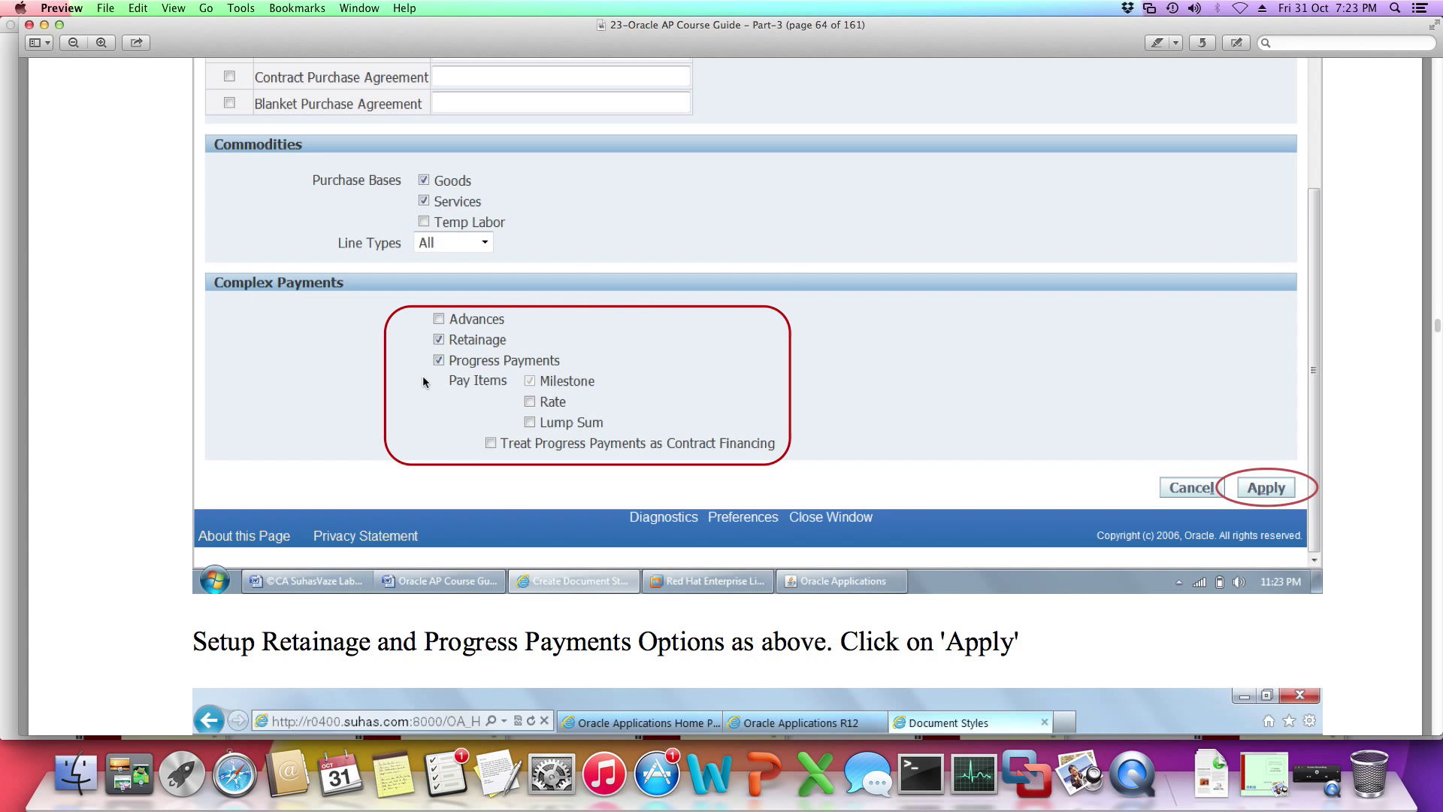
scroll(down, 3)
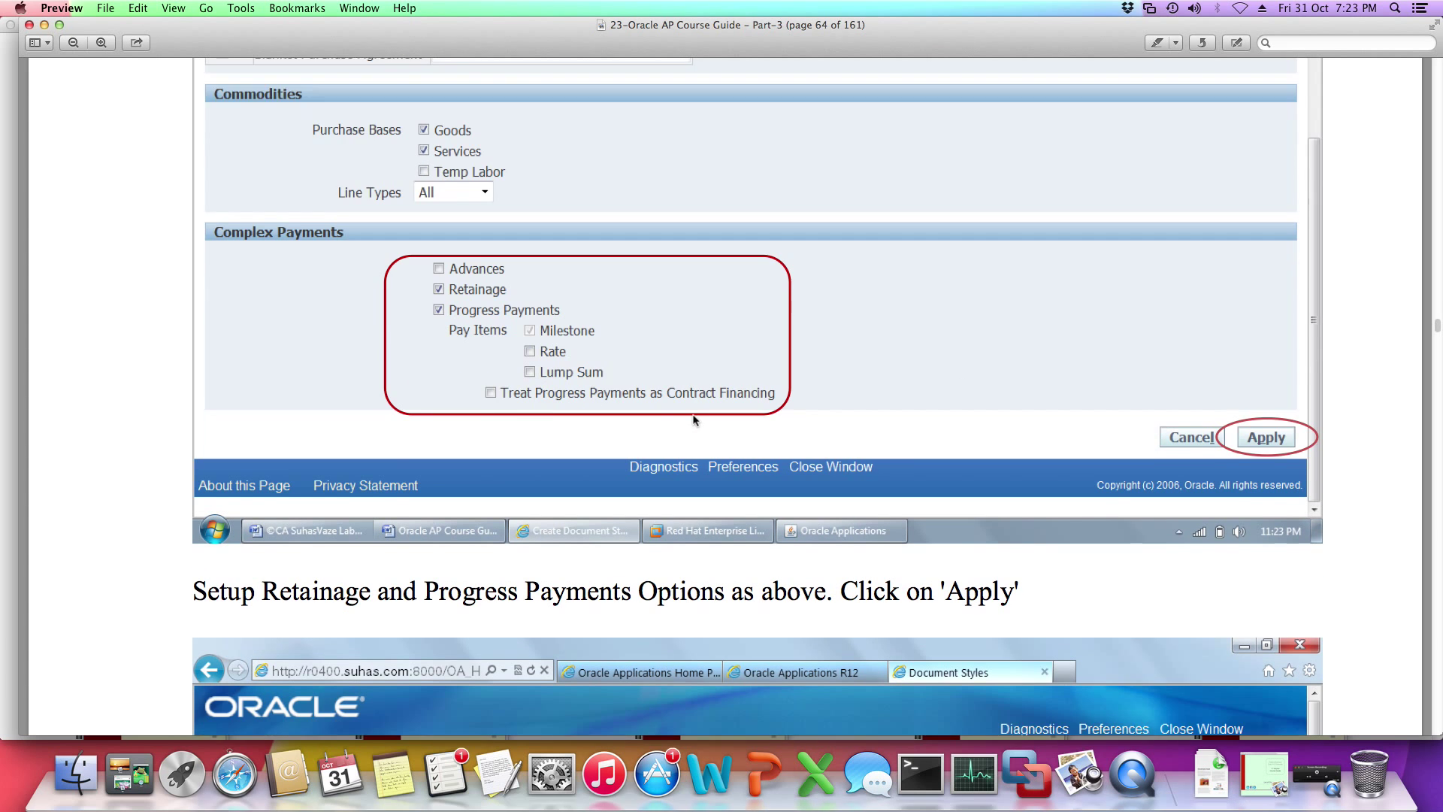
click(1264, 436)
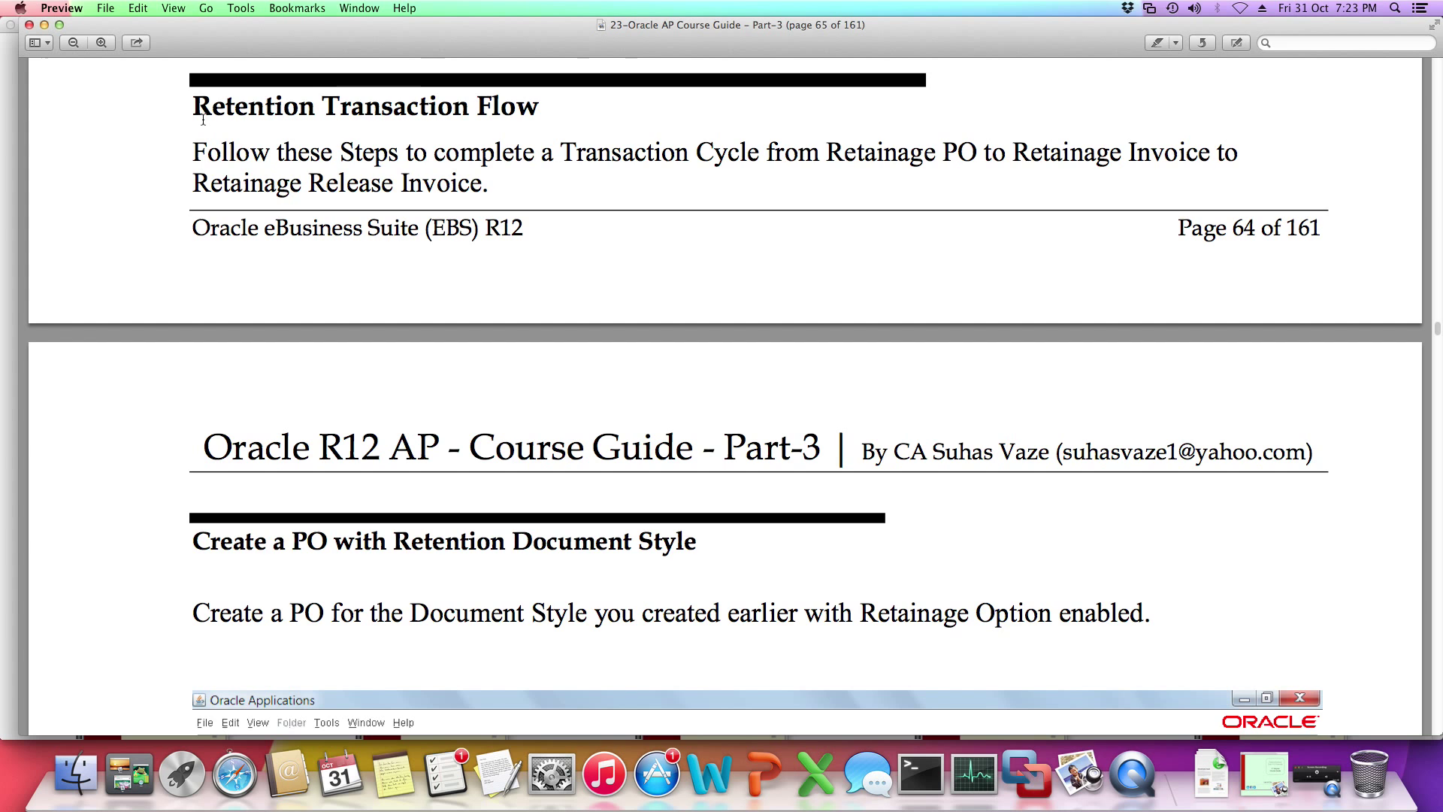
mouse_move(661, 161)
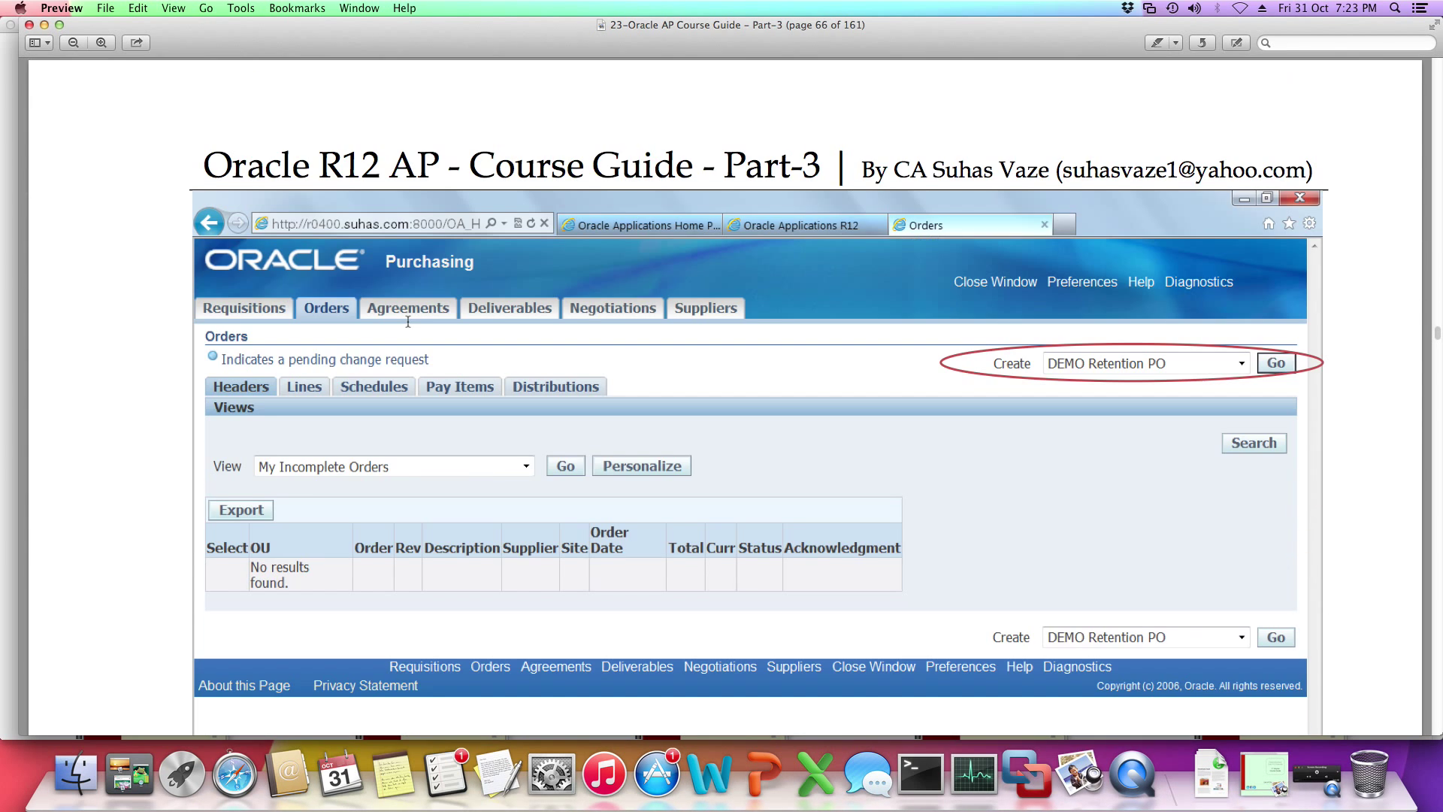
Page from page 68 past approved retention PO 6052 to the invoice workbench screens on page 71
scroll(down, 3)
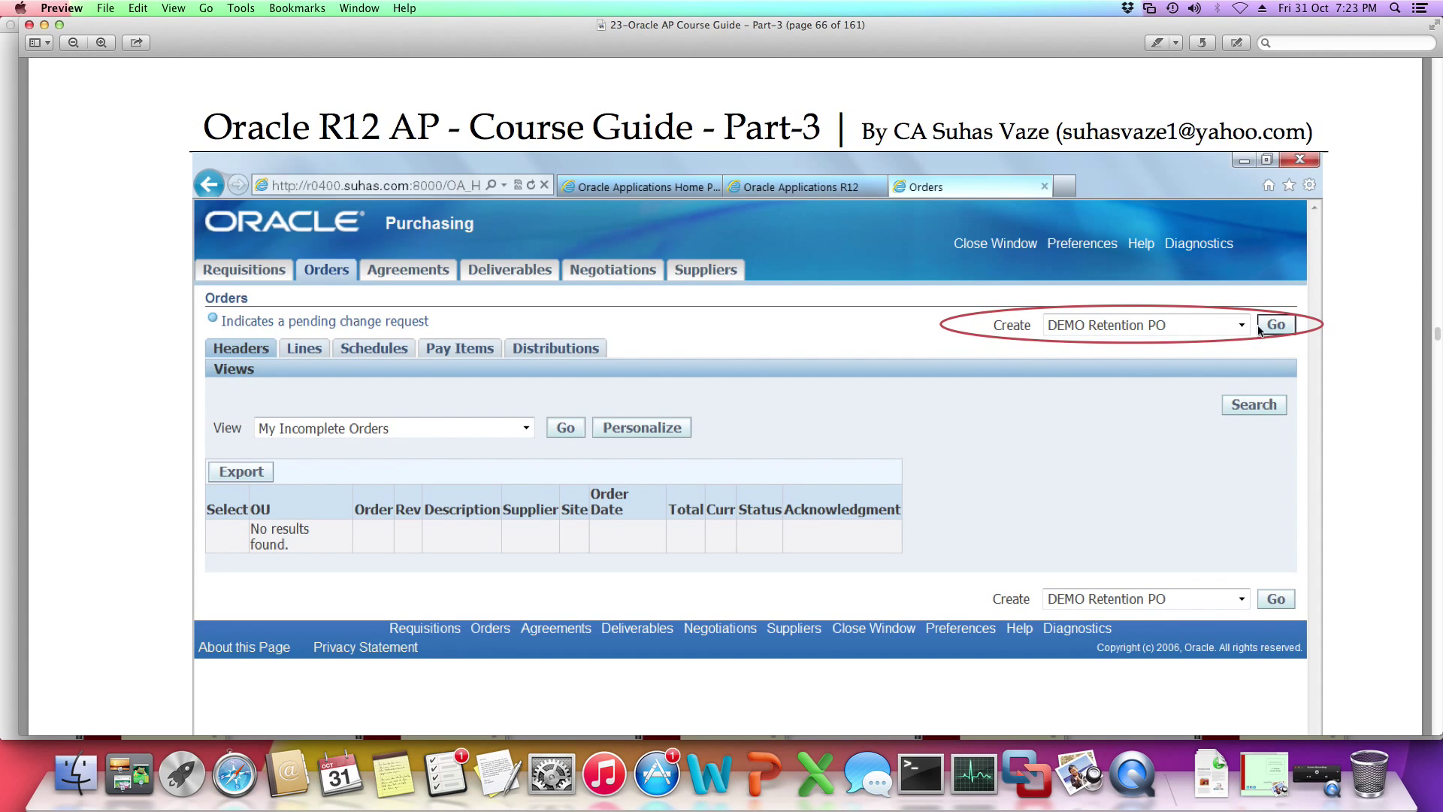
click(1275, 324)
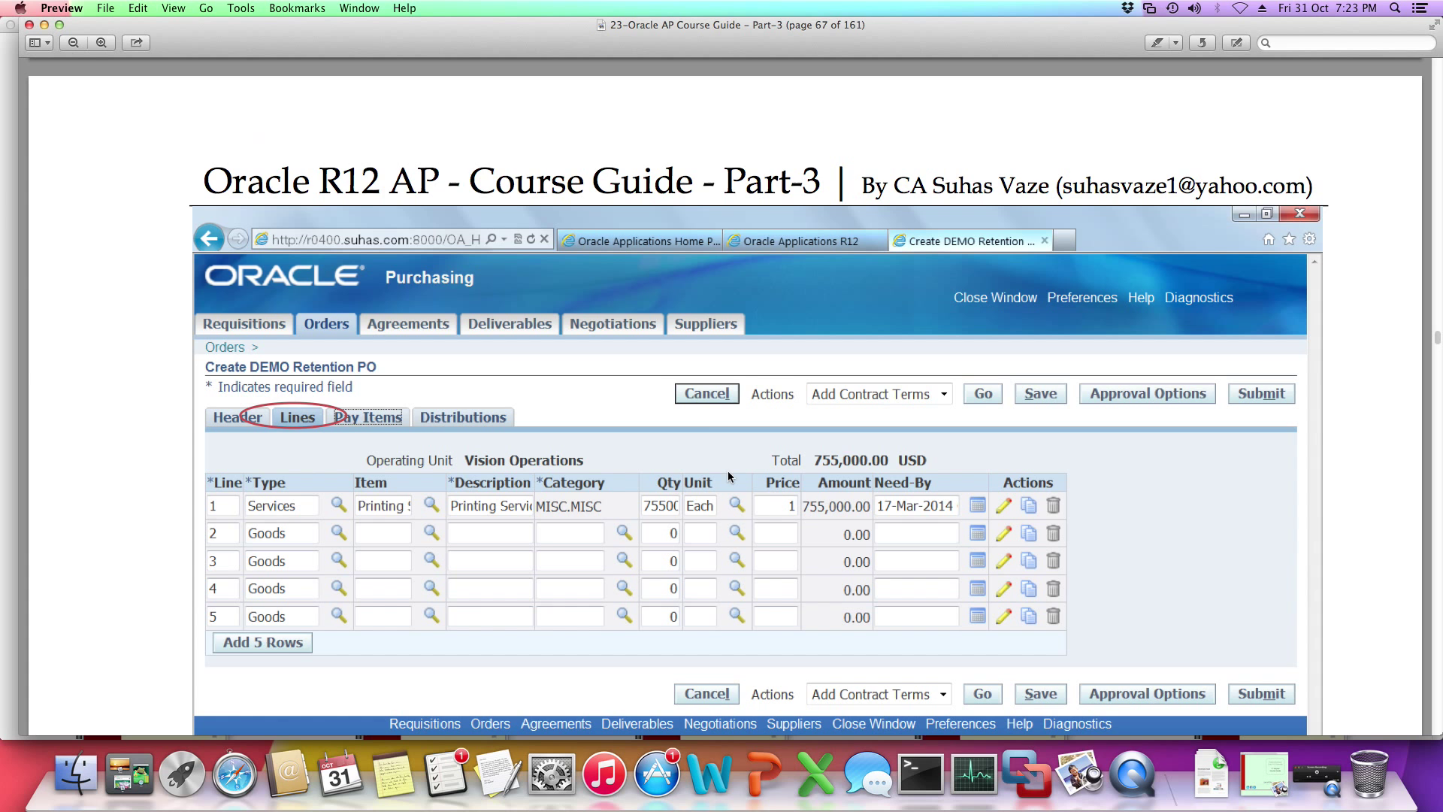
scroll(down, 3)
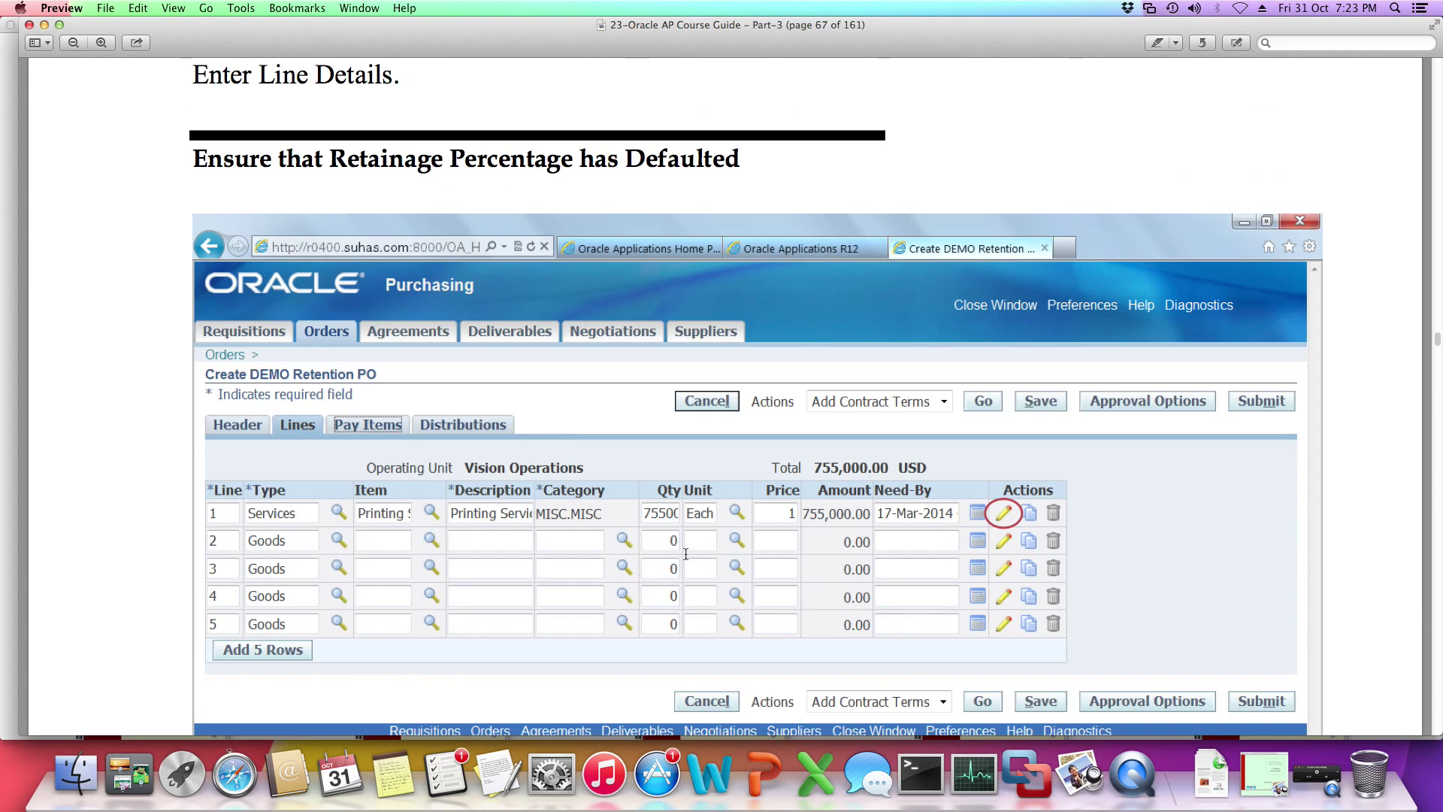
click(1004, 512)
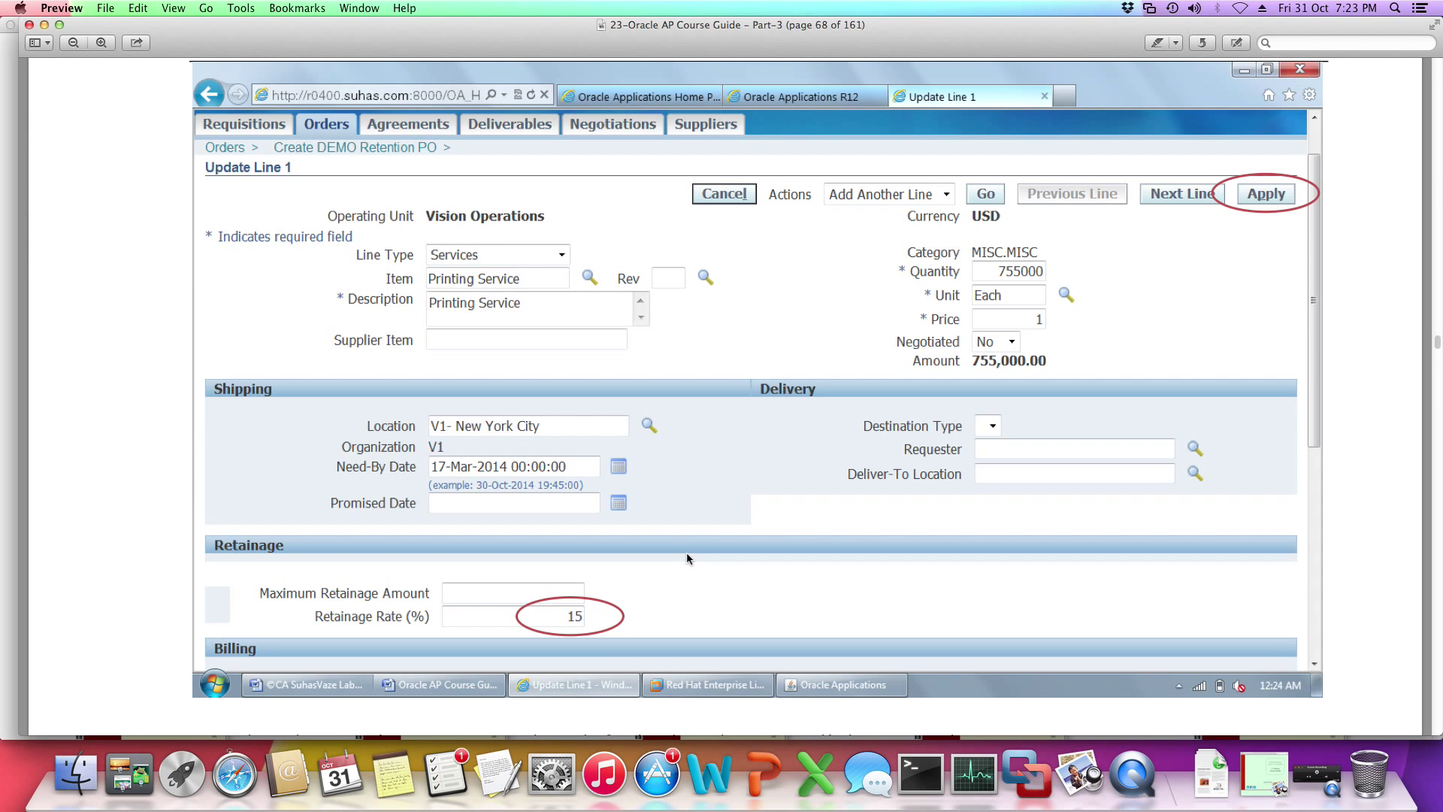
mouse_move(542, 608)
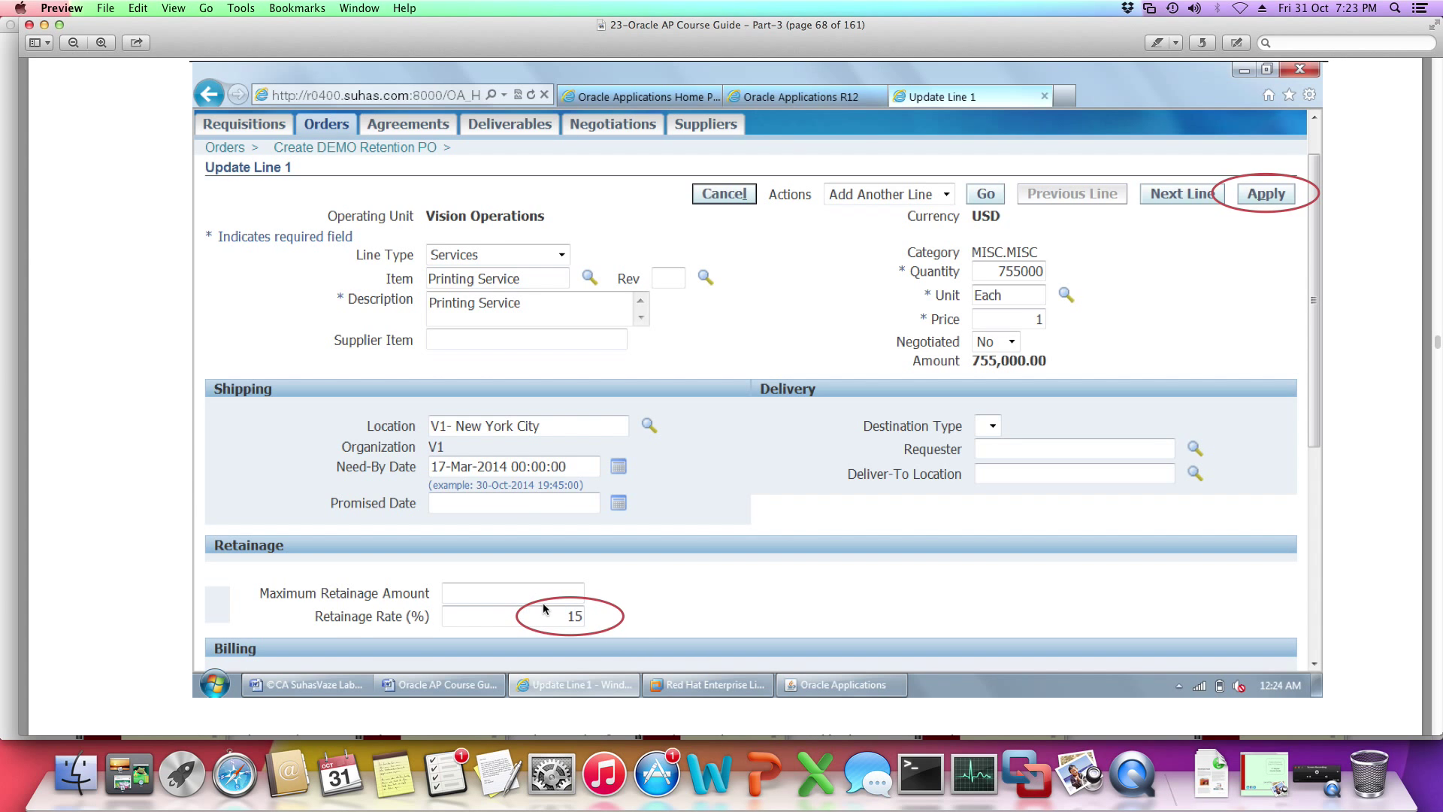
click(1264, 193)
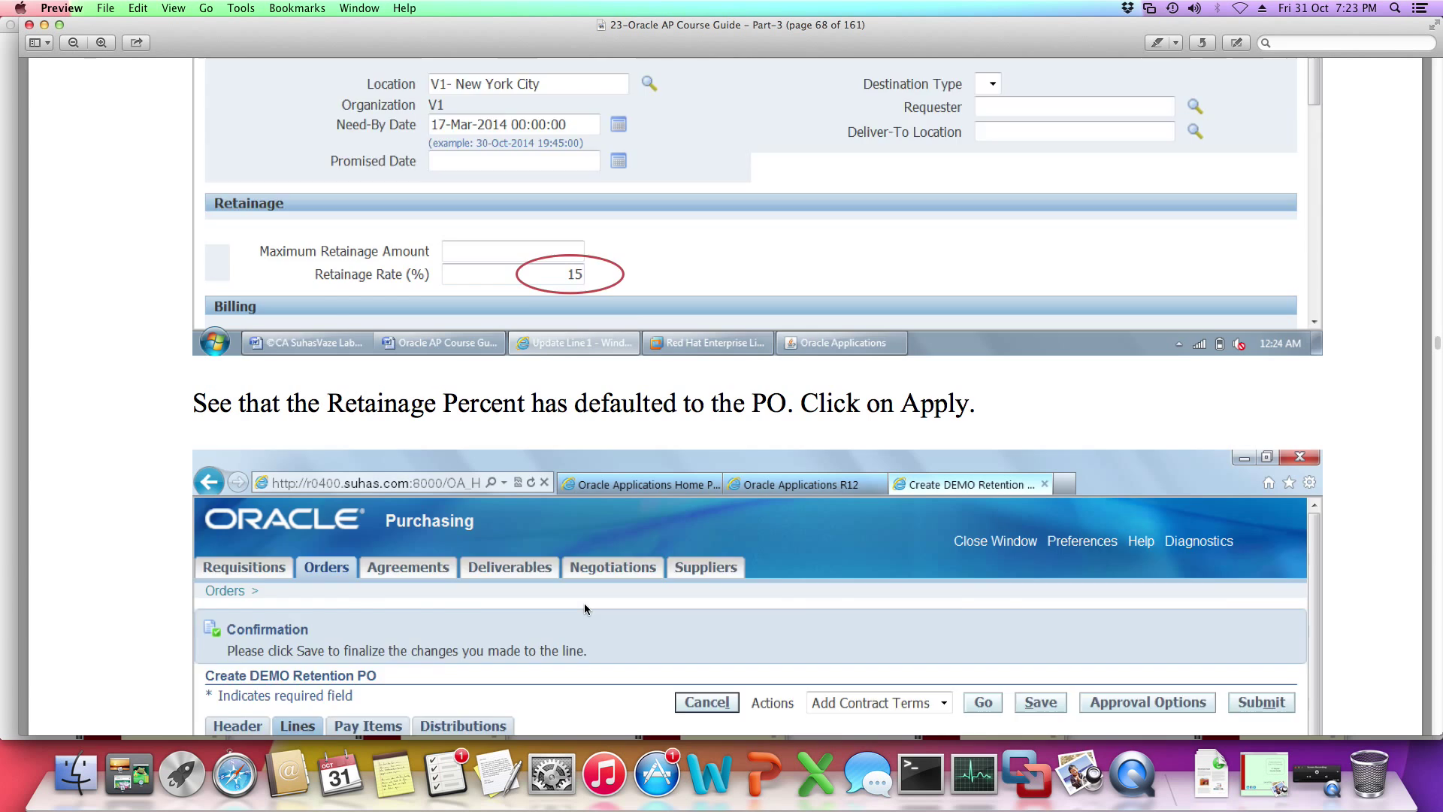
scroll(down, 3)
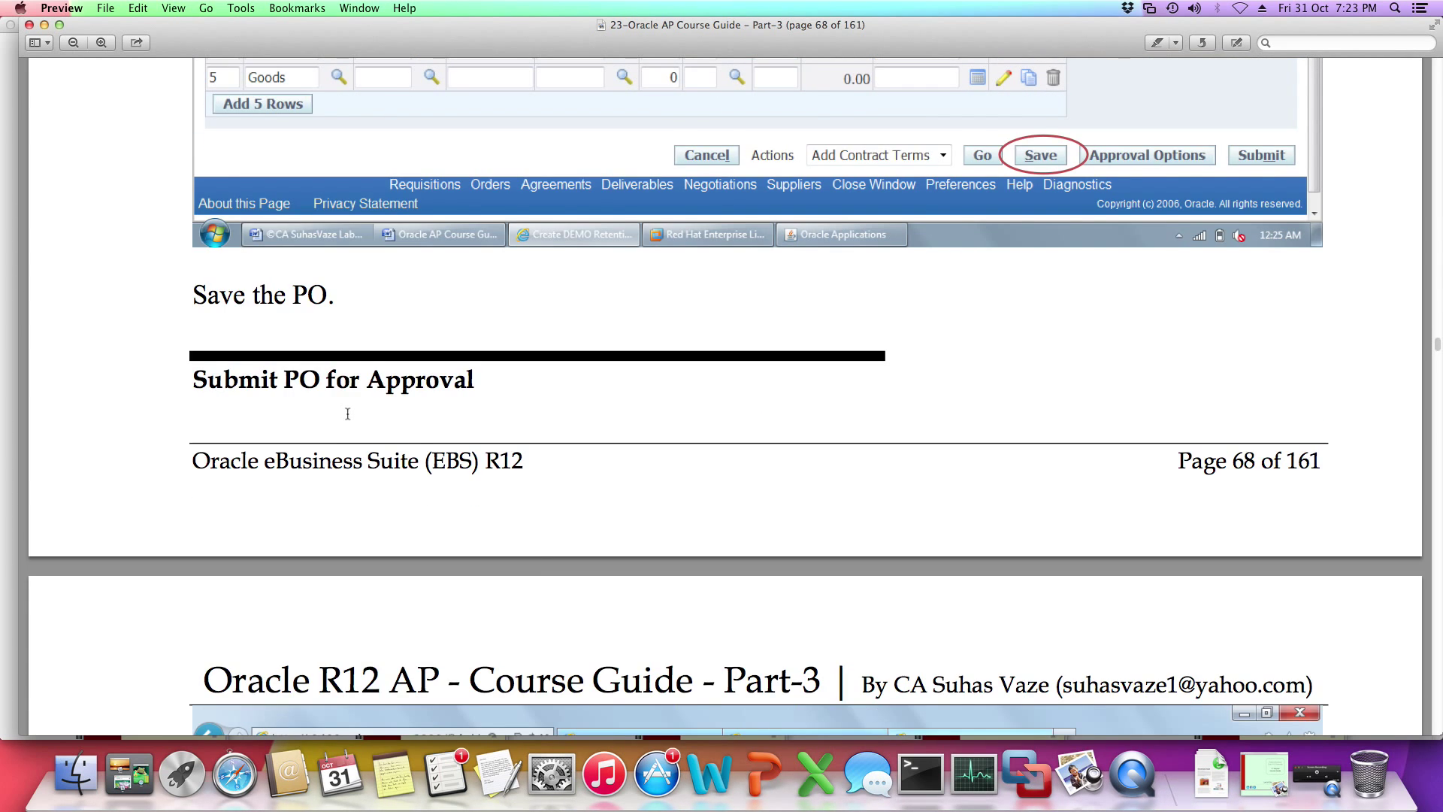
scroll(down, 3)
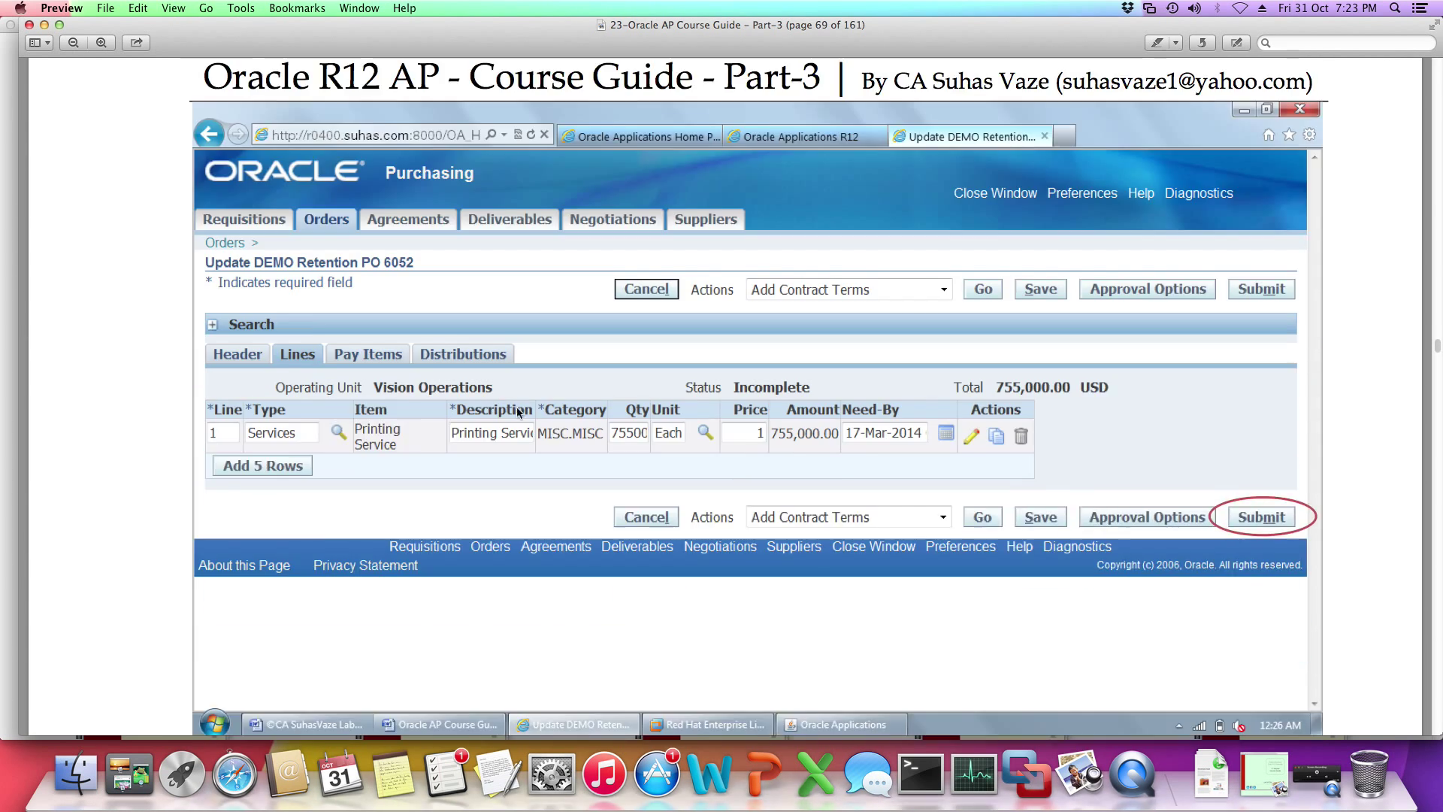
scroll(down, 3)
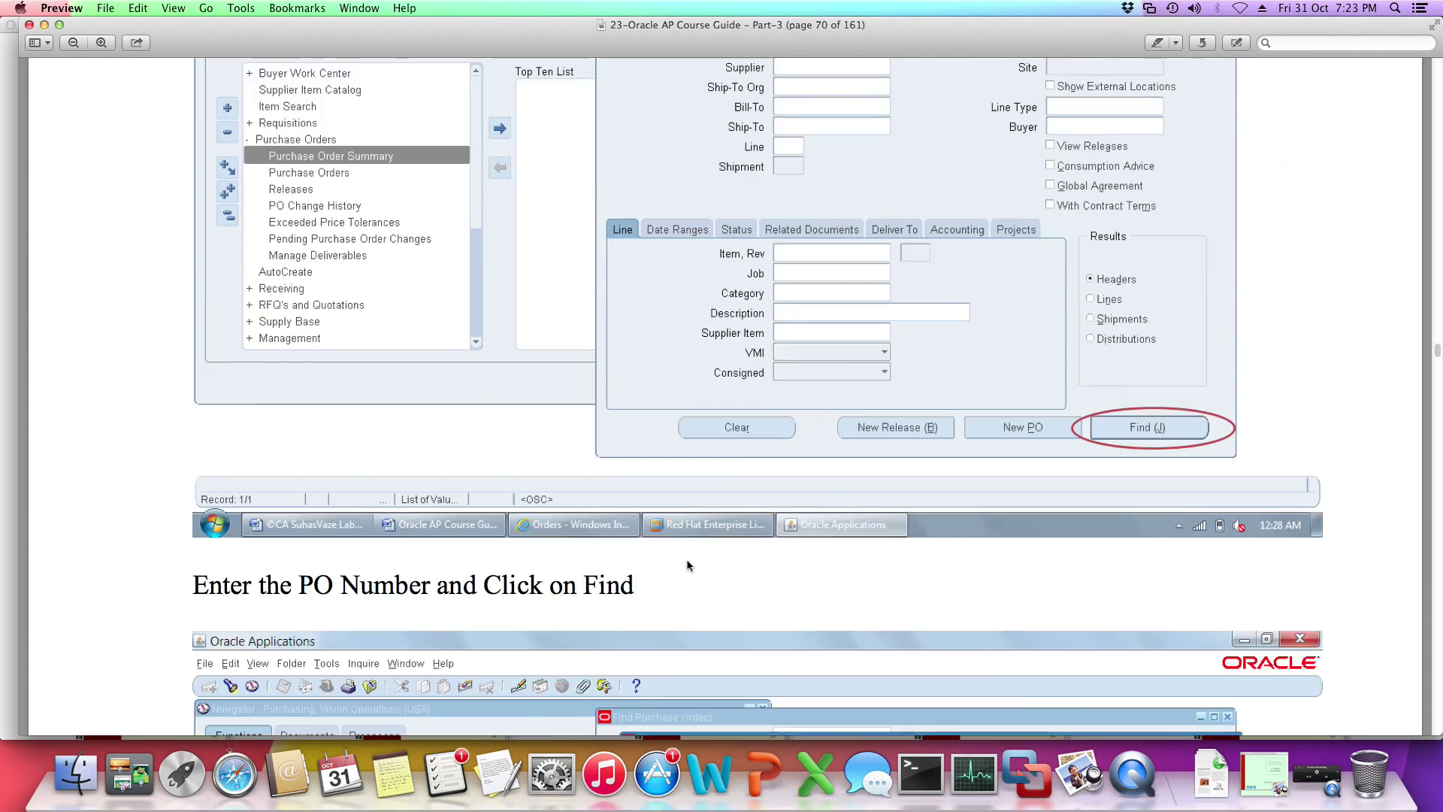
click(1148, 427)
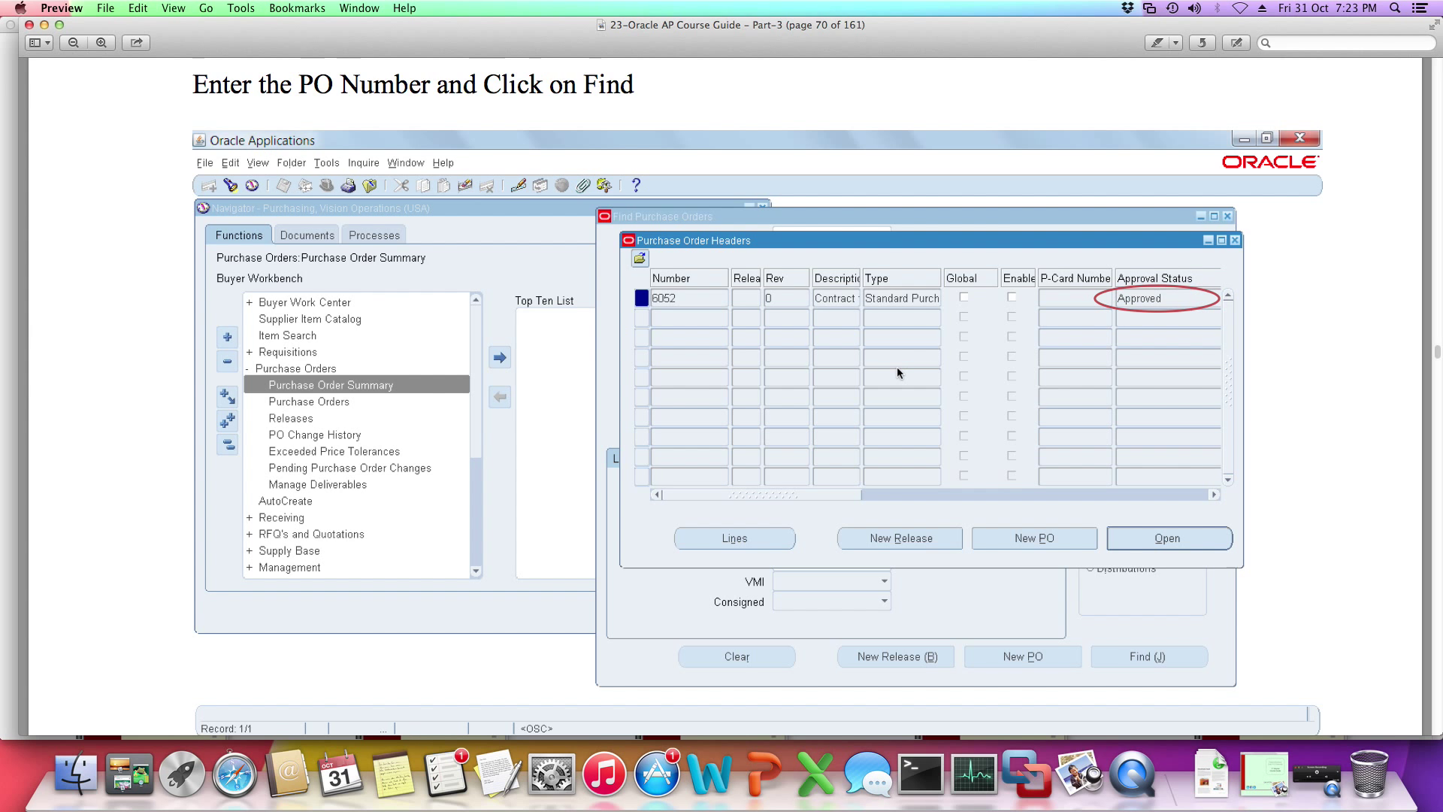
scroll(down, 3)
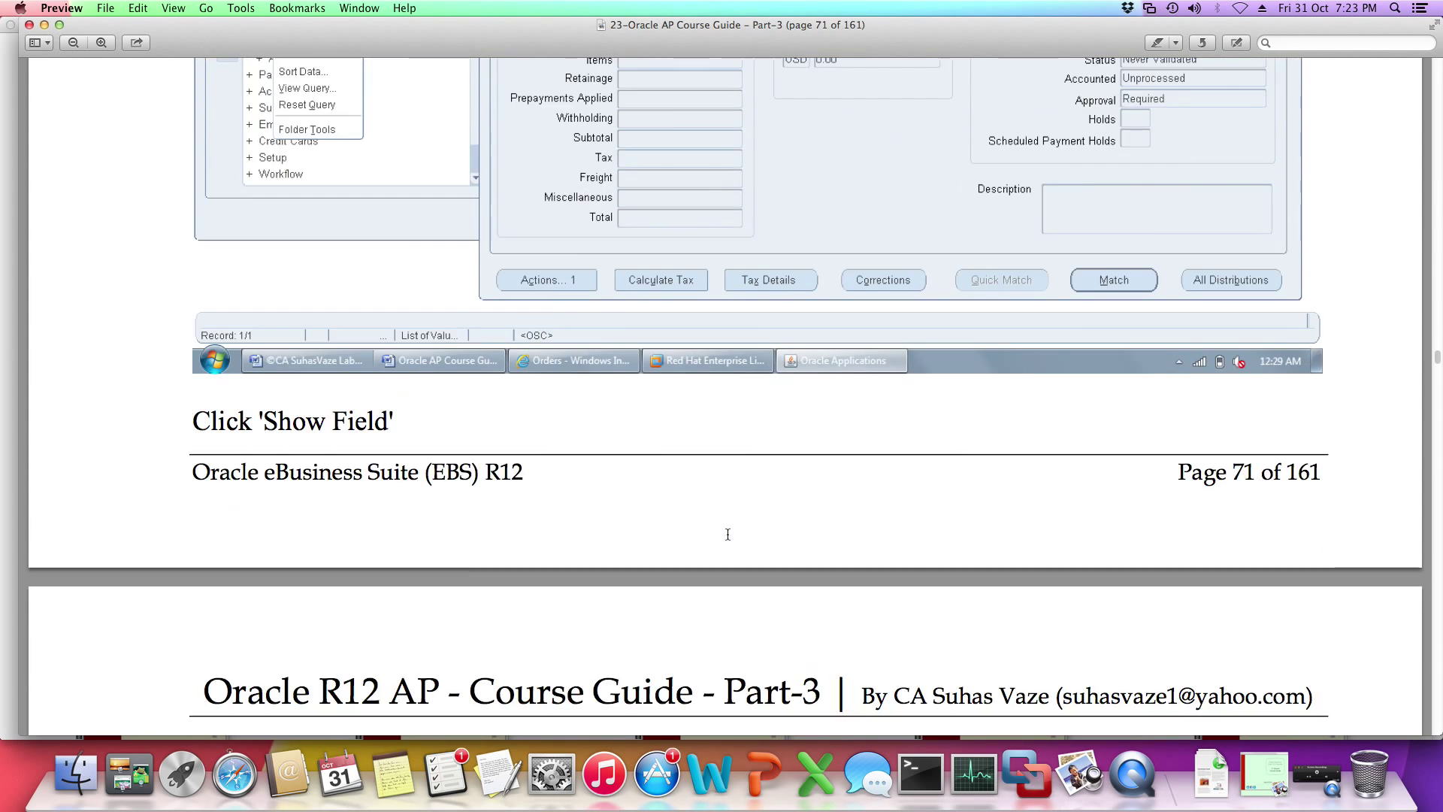
Read pages 71–76 through the retainage invoice validation to Create Accounting for the Invoice
scroll(down, 3)
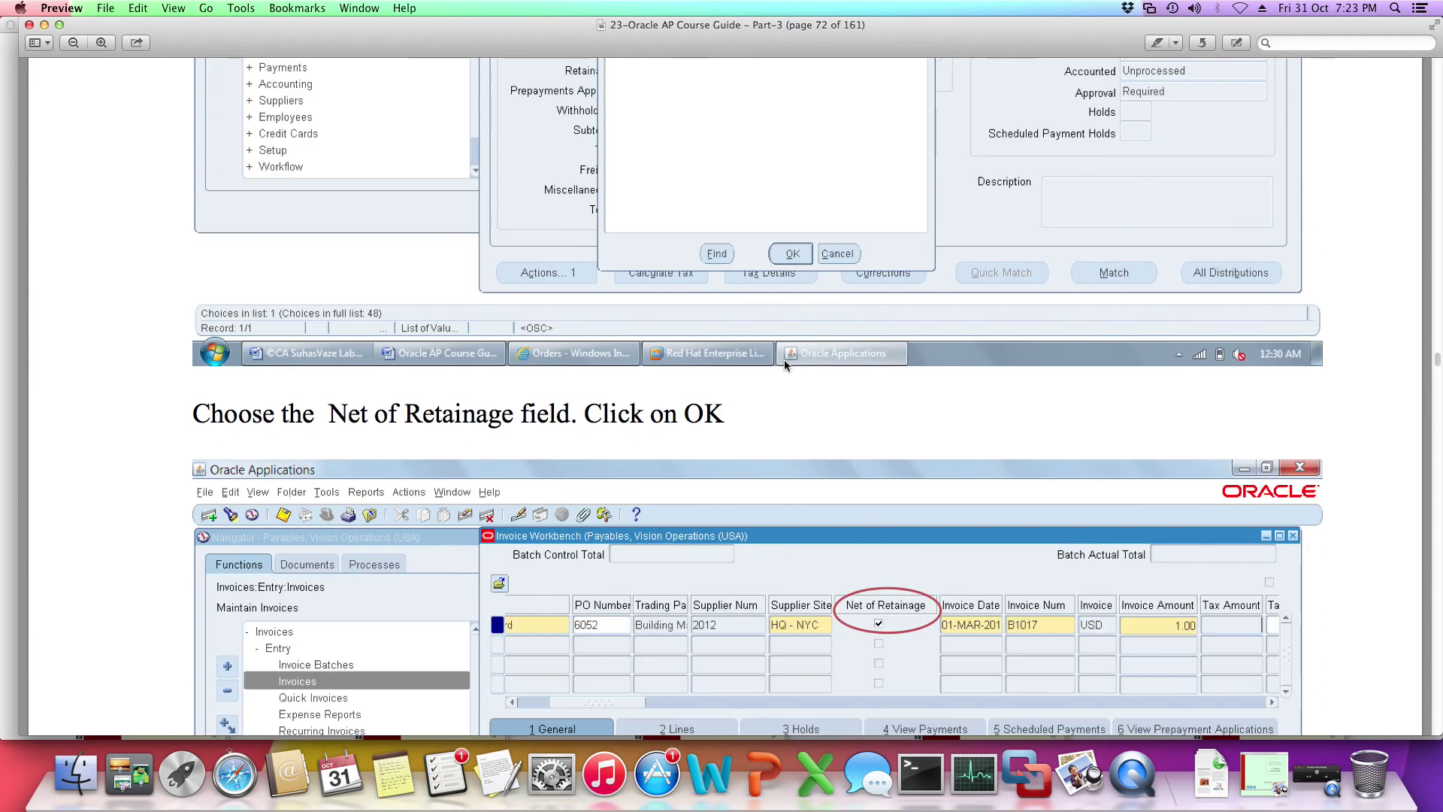
click(788, 253)
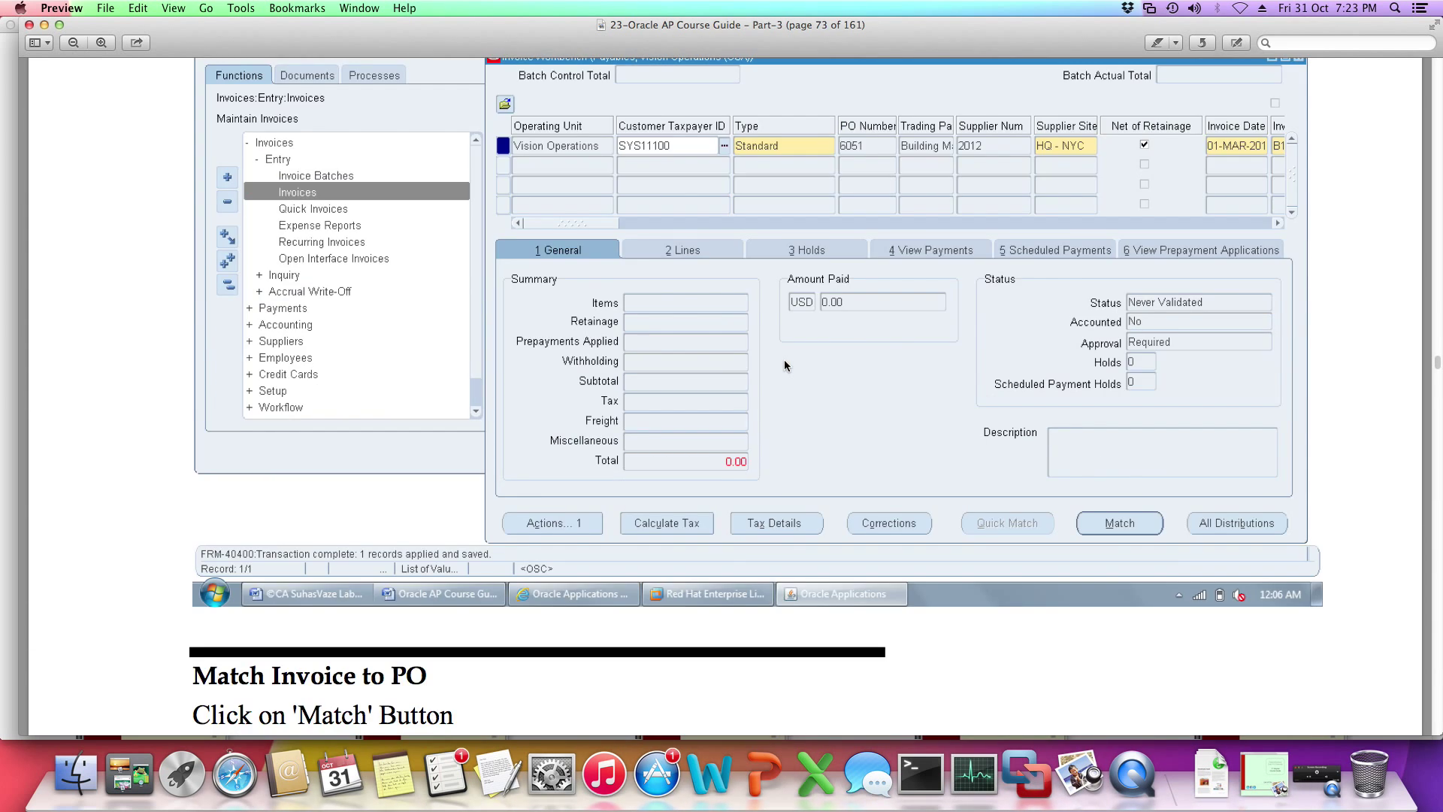
click(1119, 523)
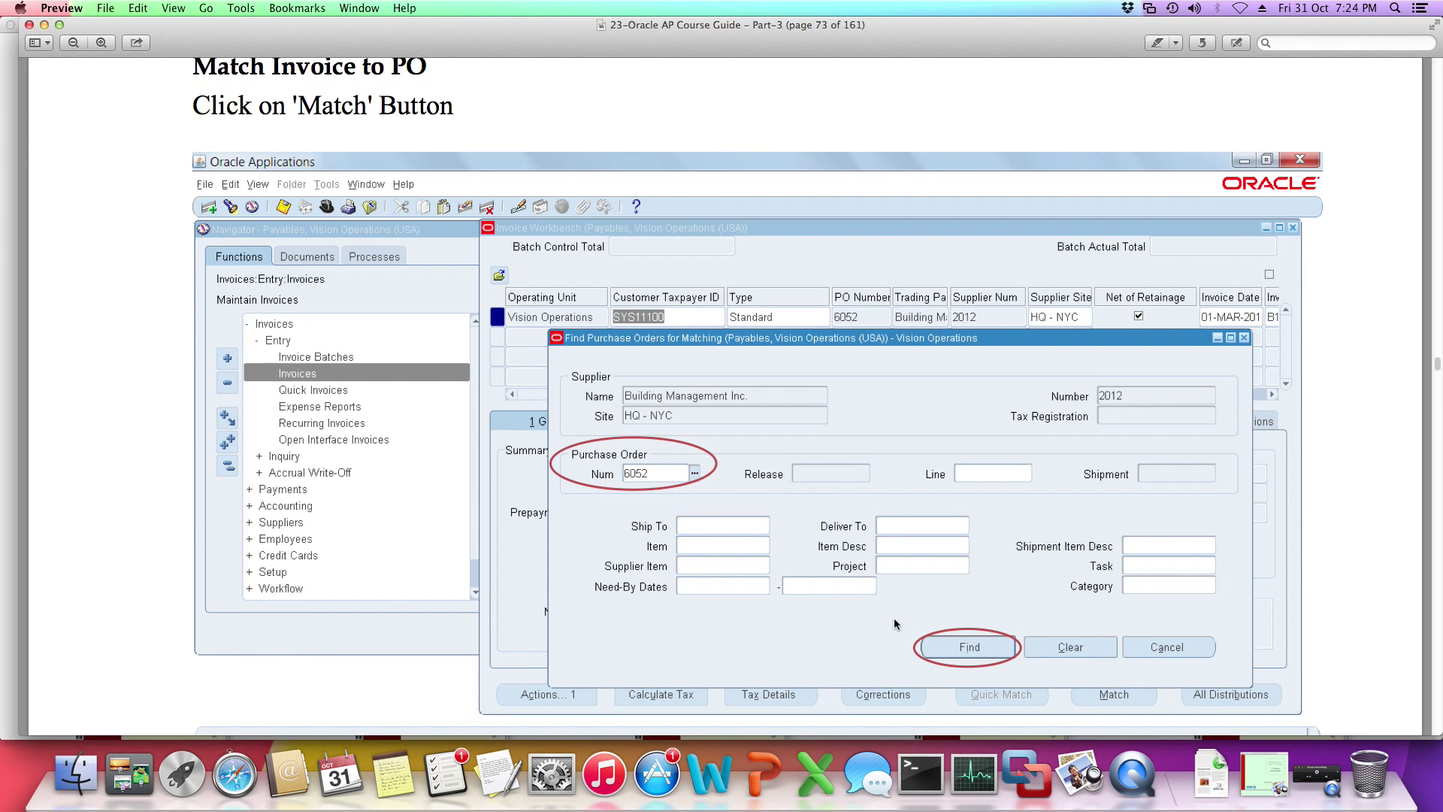
click(967, 646)
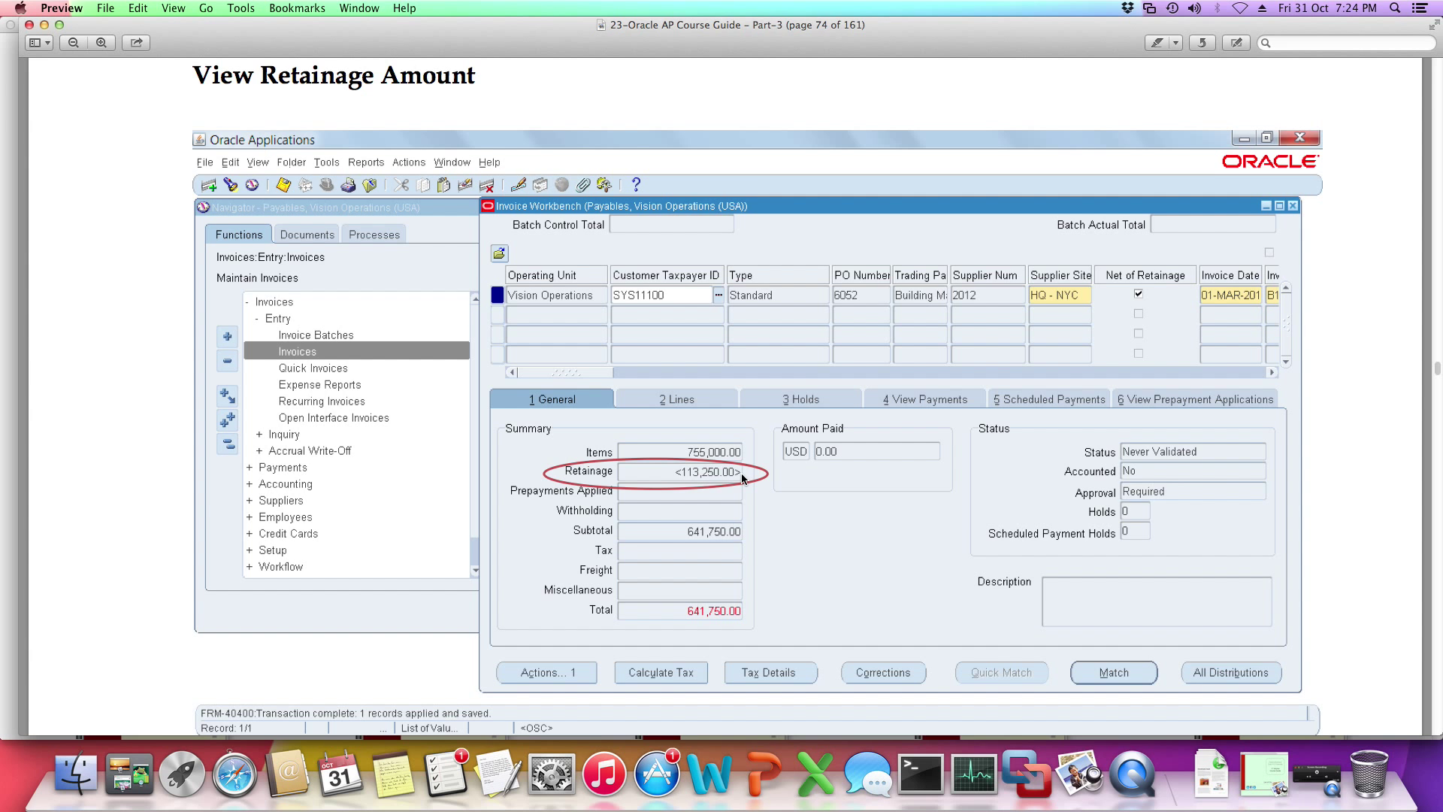
scroll(down, 3)
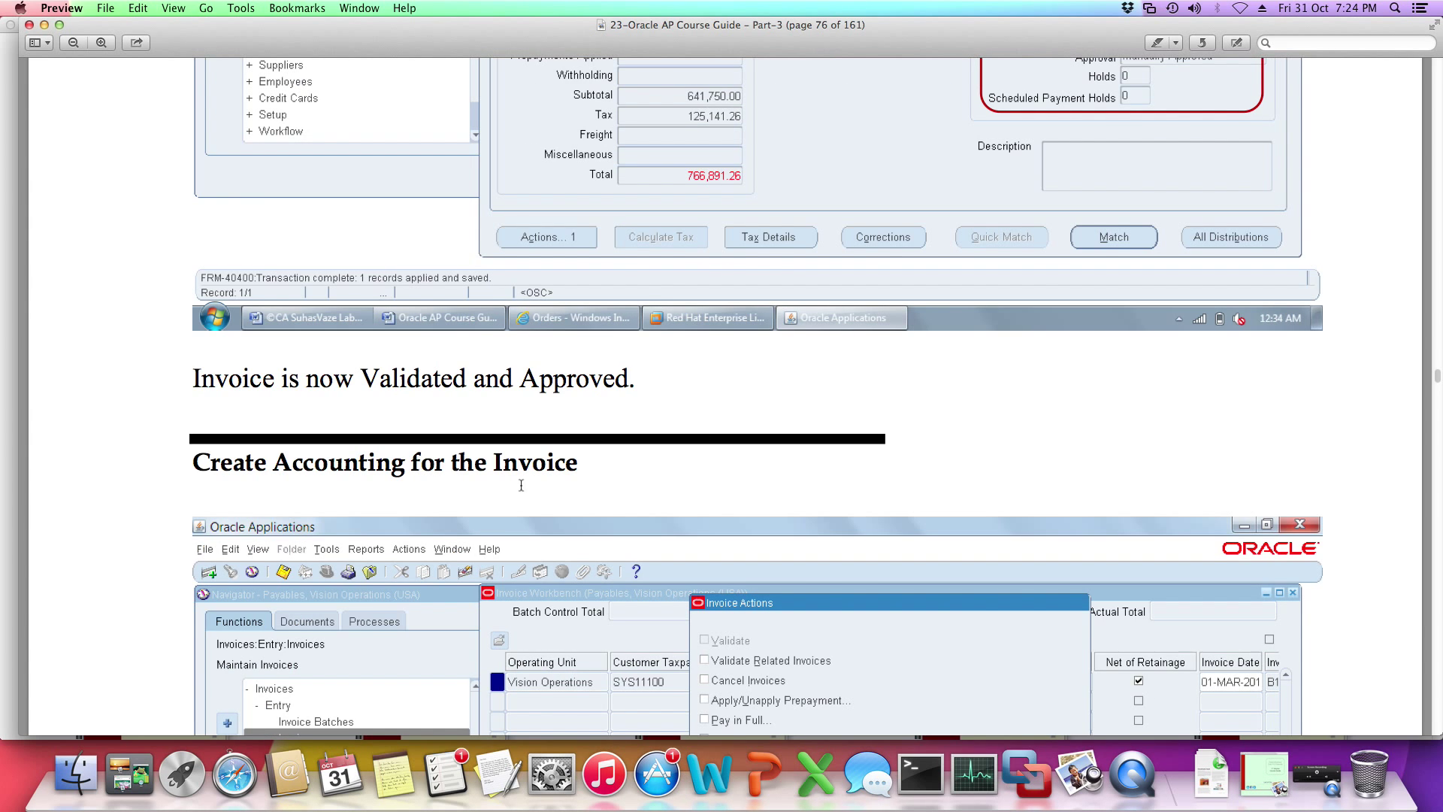
Read pages 77–81 of the AP Part-3 guide up to the Retainage Release step
scroll(down, 3)
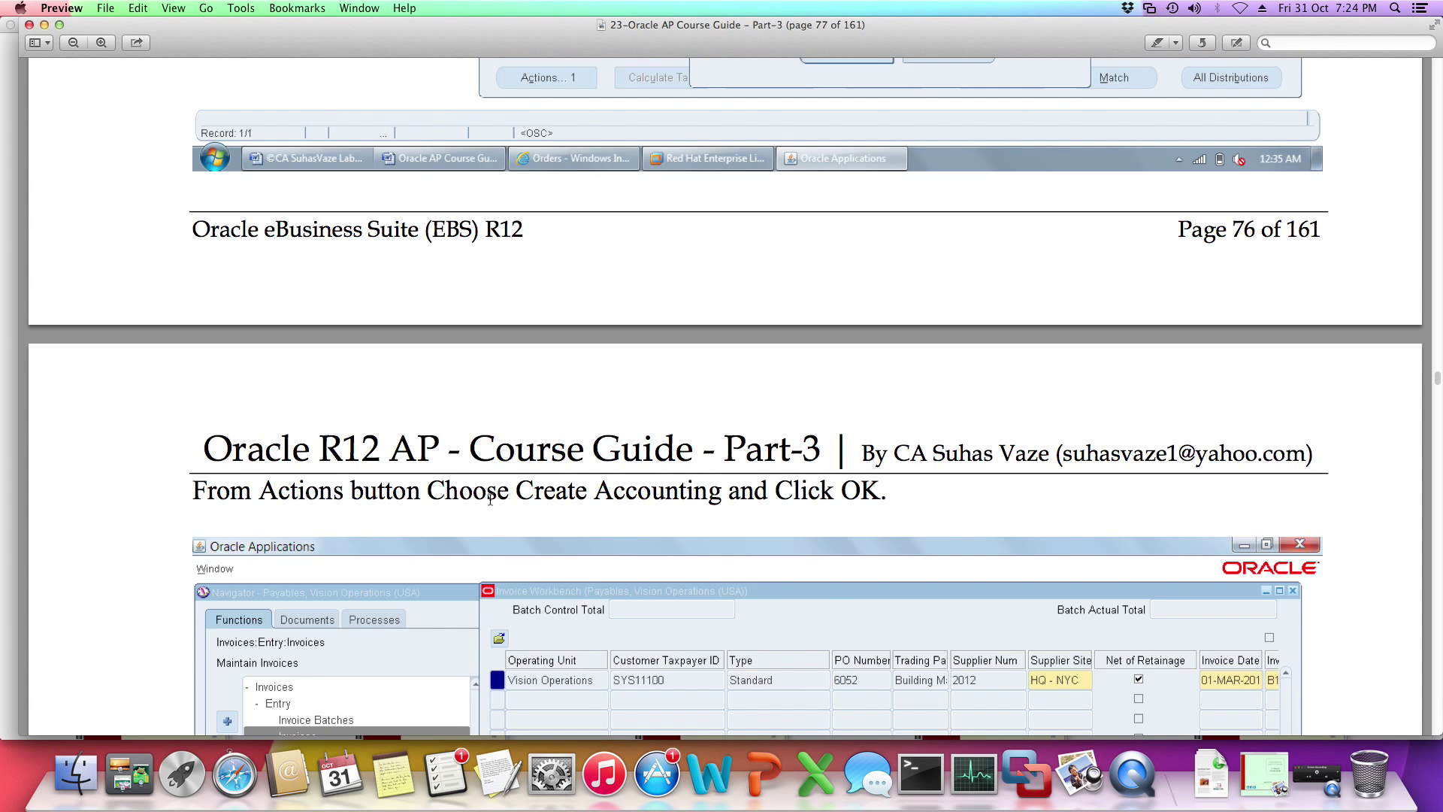
scroll(down, 3)
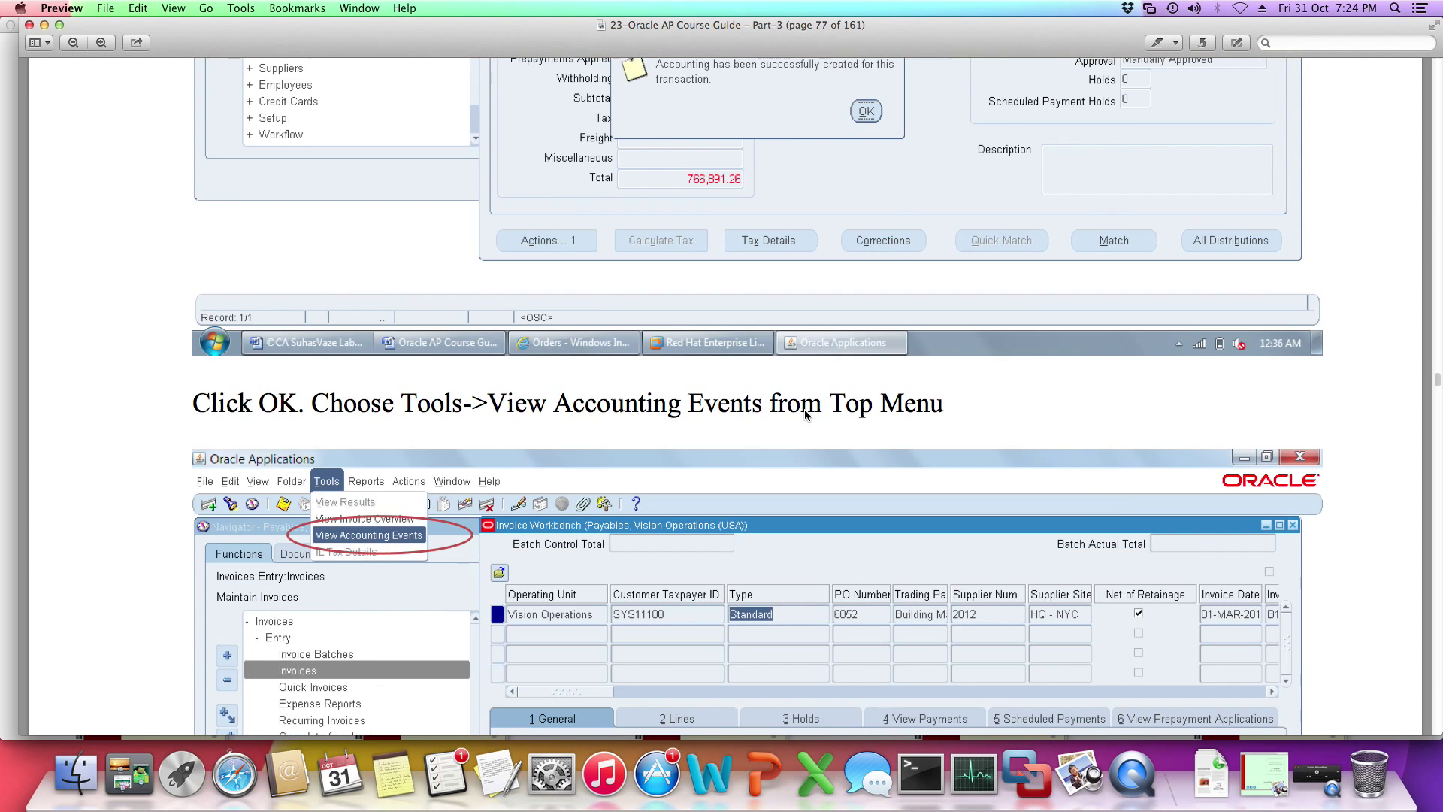
click(368, 535)
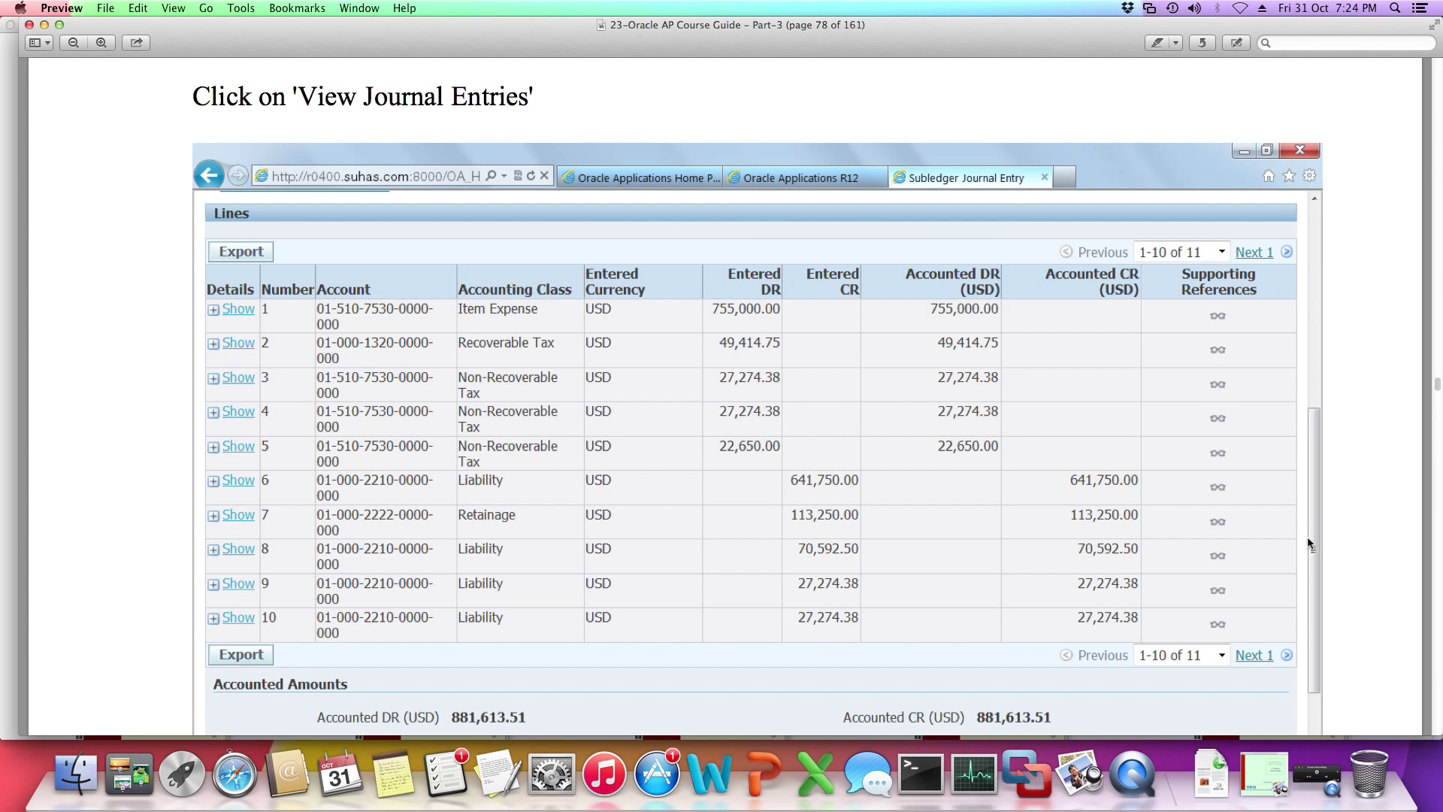
scroll(down, 3)
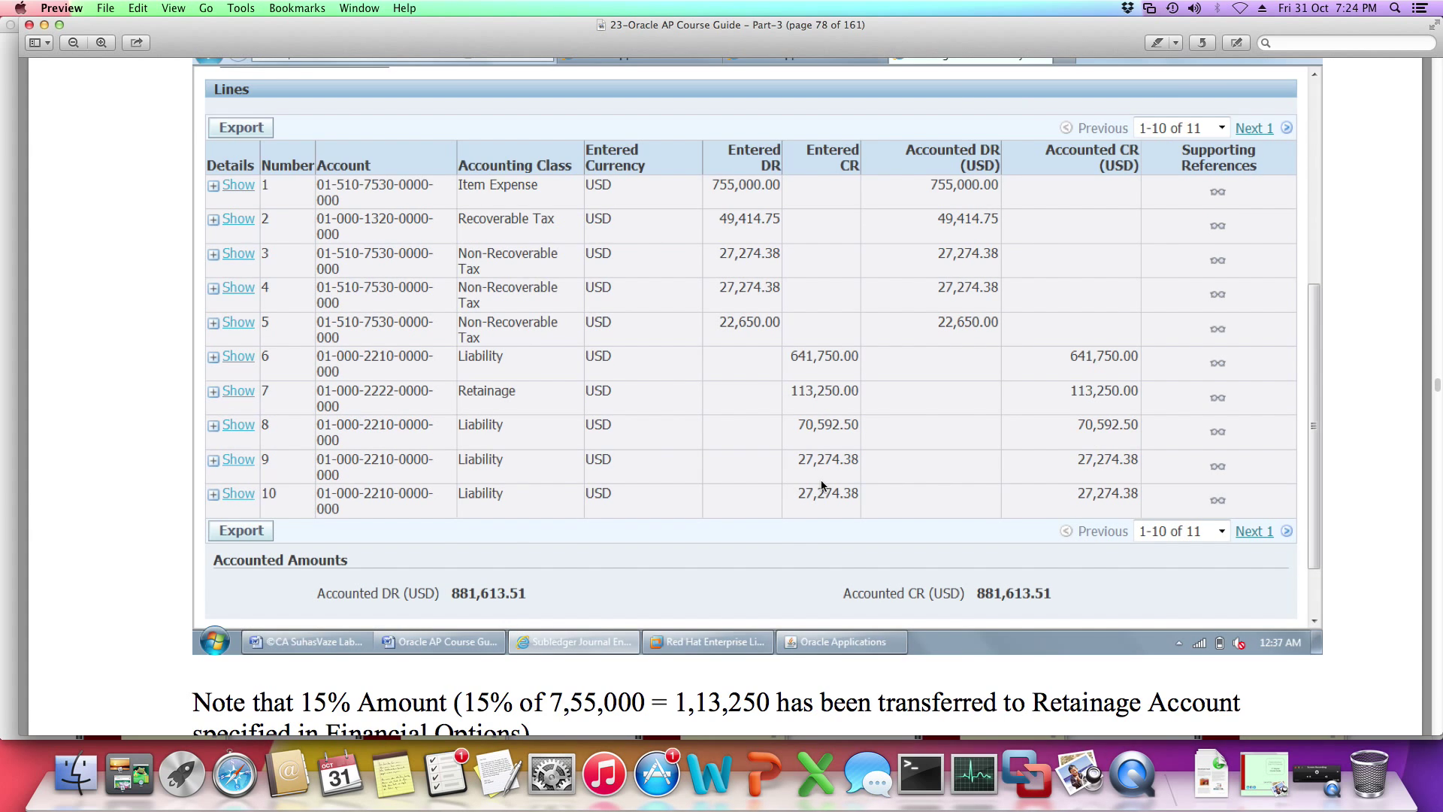
scroll(down, 3)
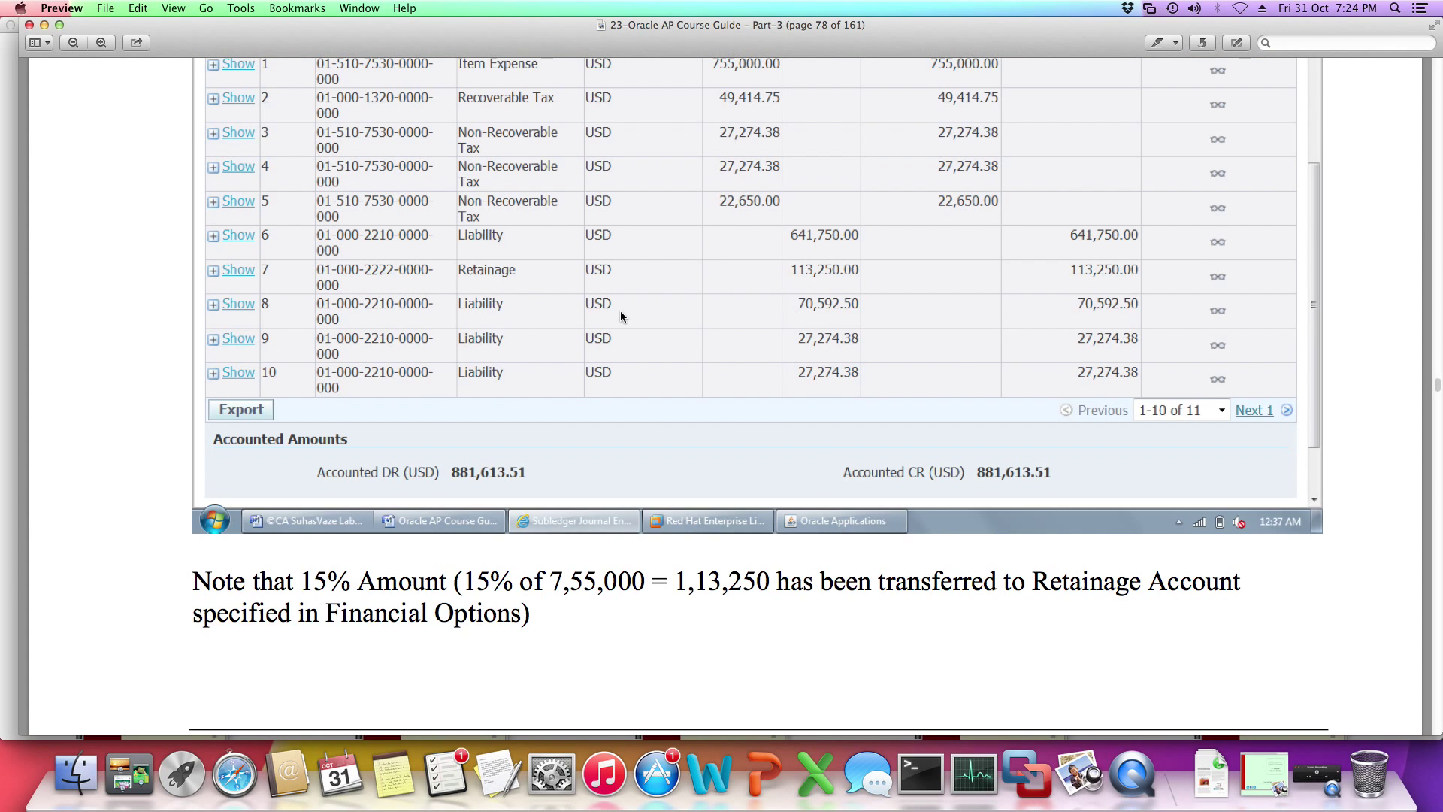
mouse_move(816, 284)
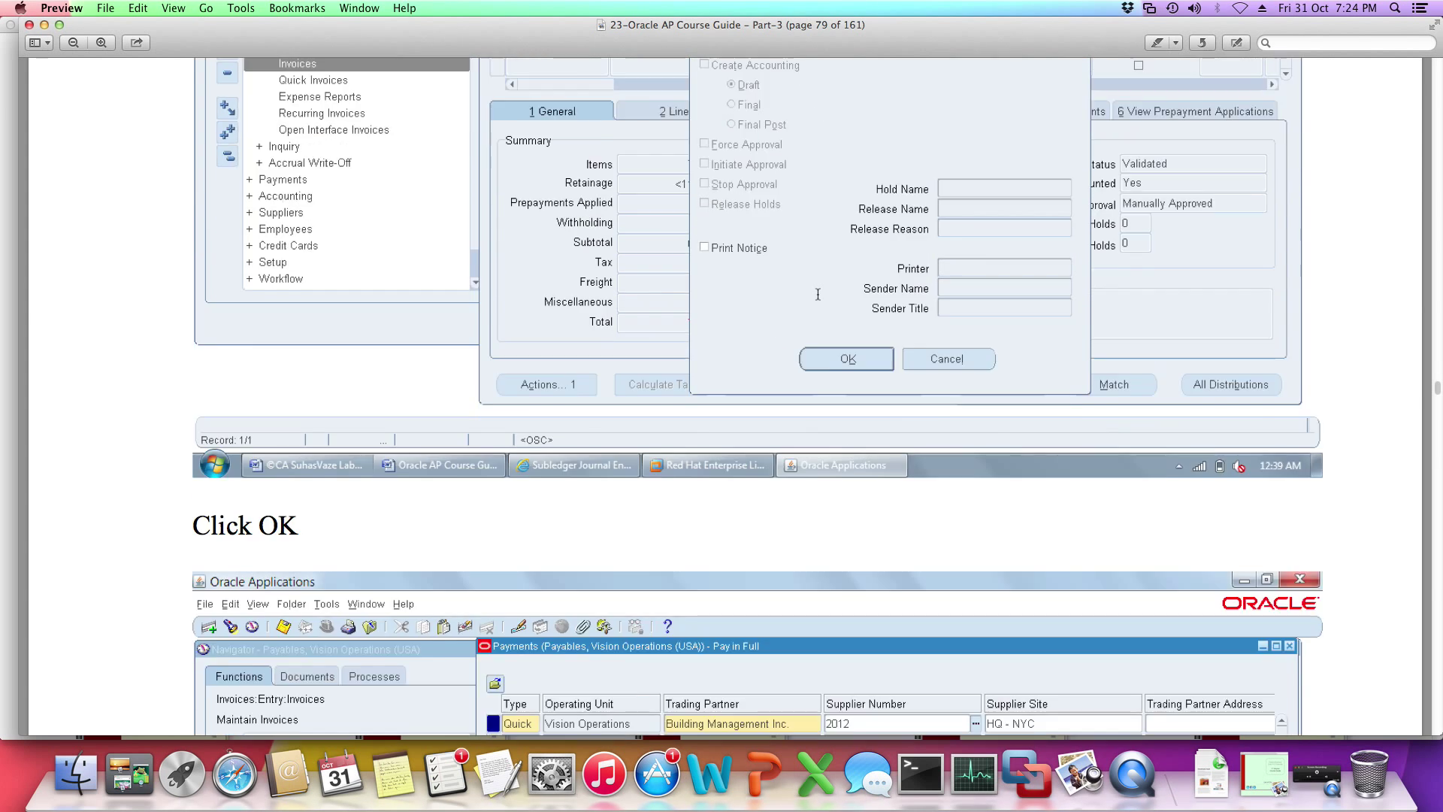
Close the PDF and scroll the course guides folder down to the AR and FA guides
click(845, 358)
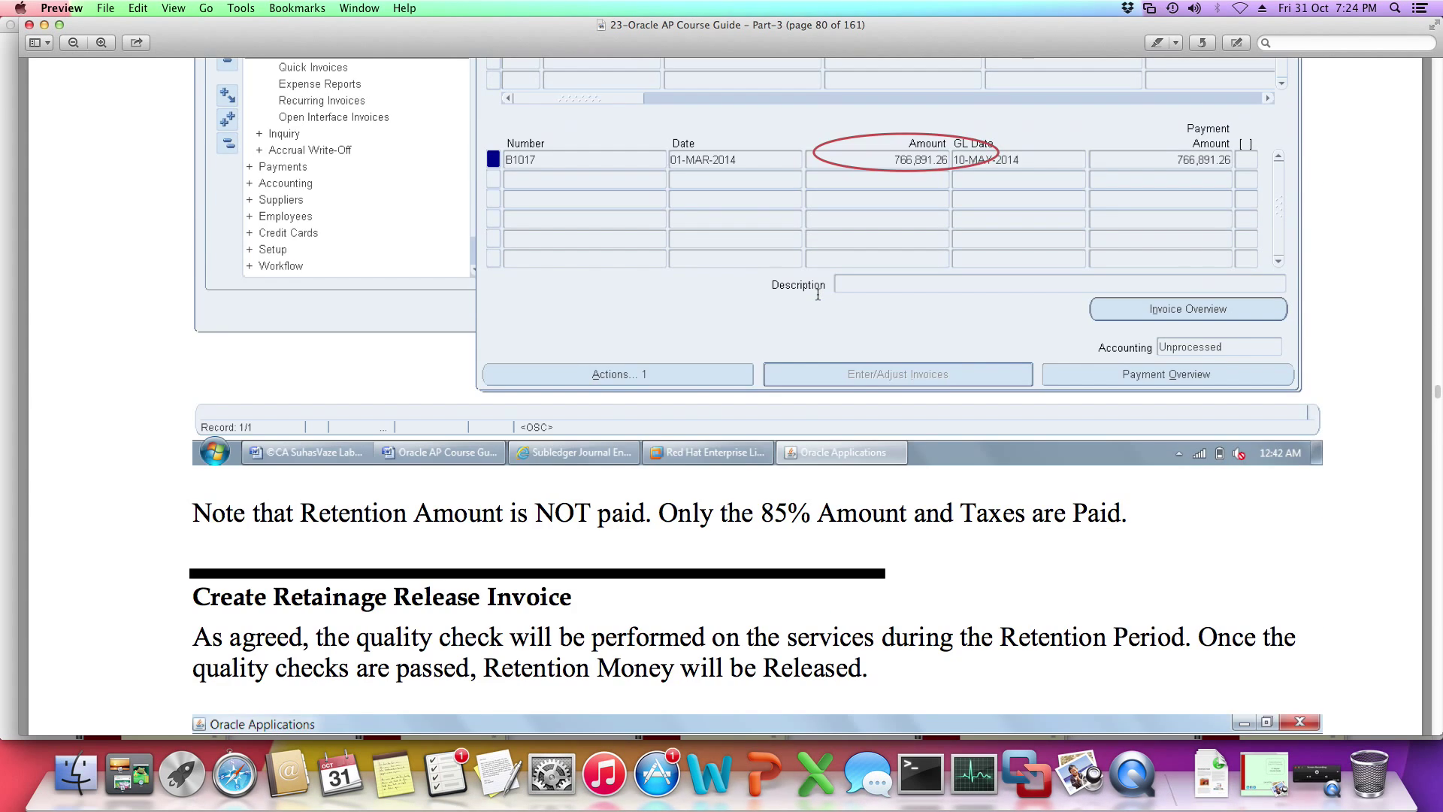
scroll(down, 3)
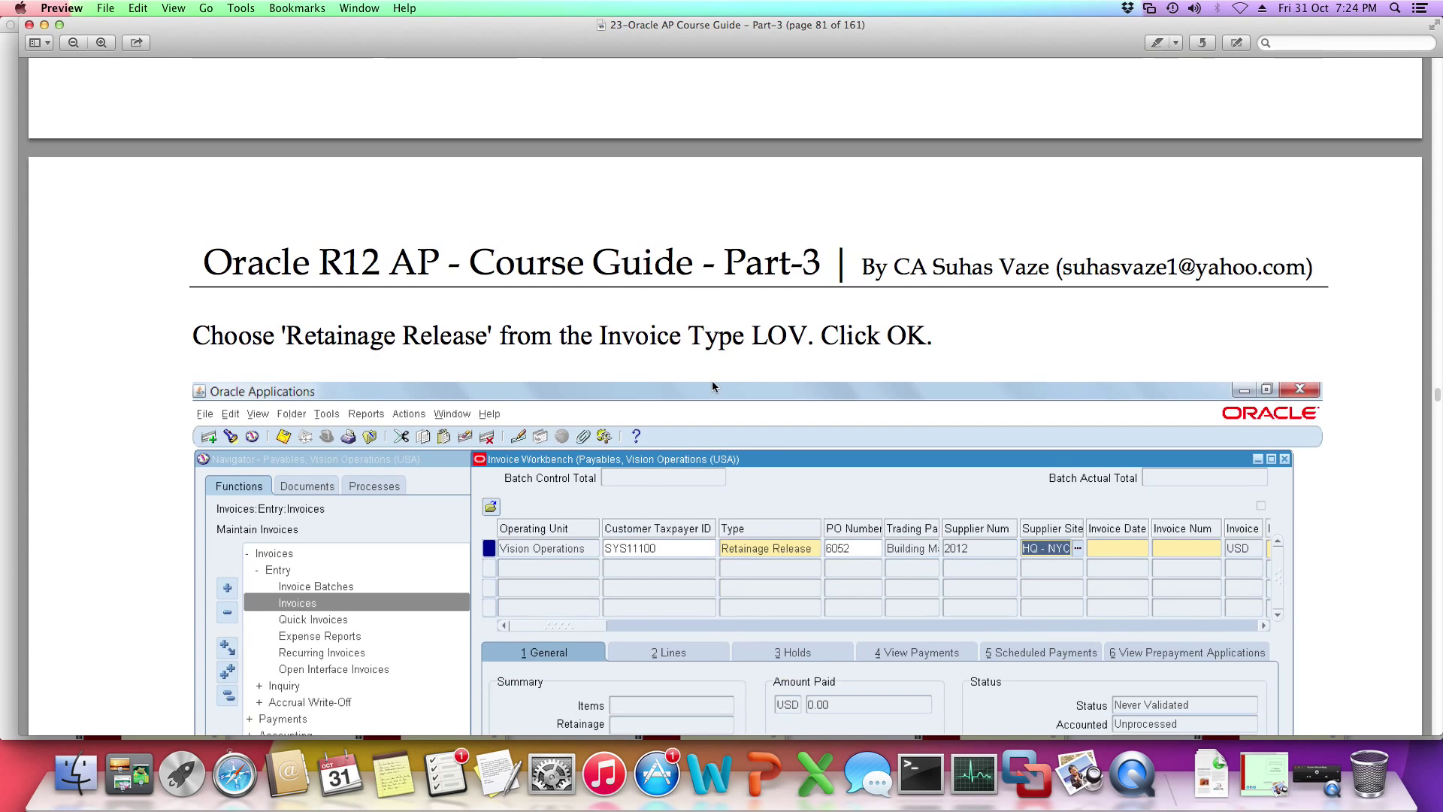
scroll(down, 3)
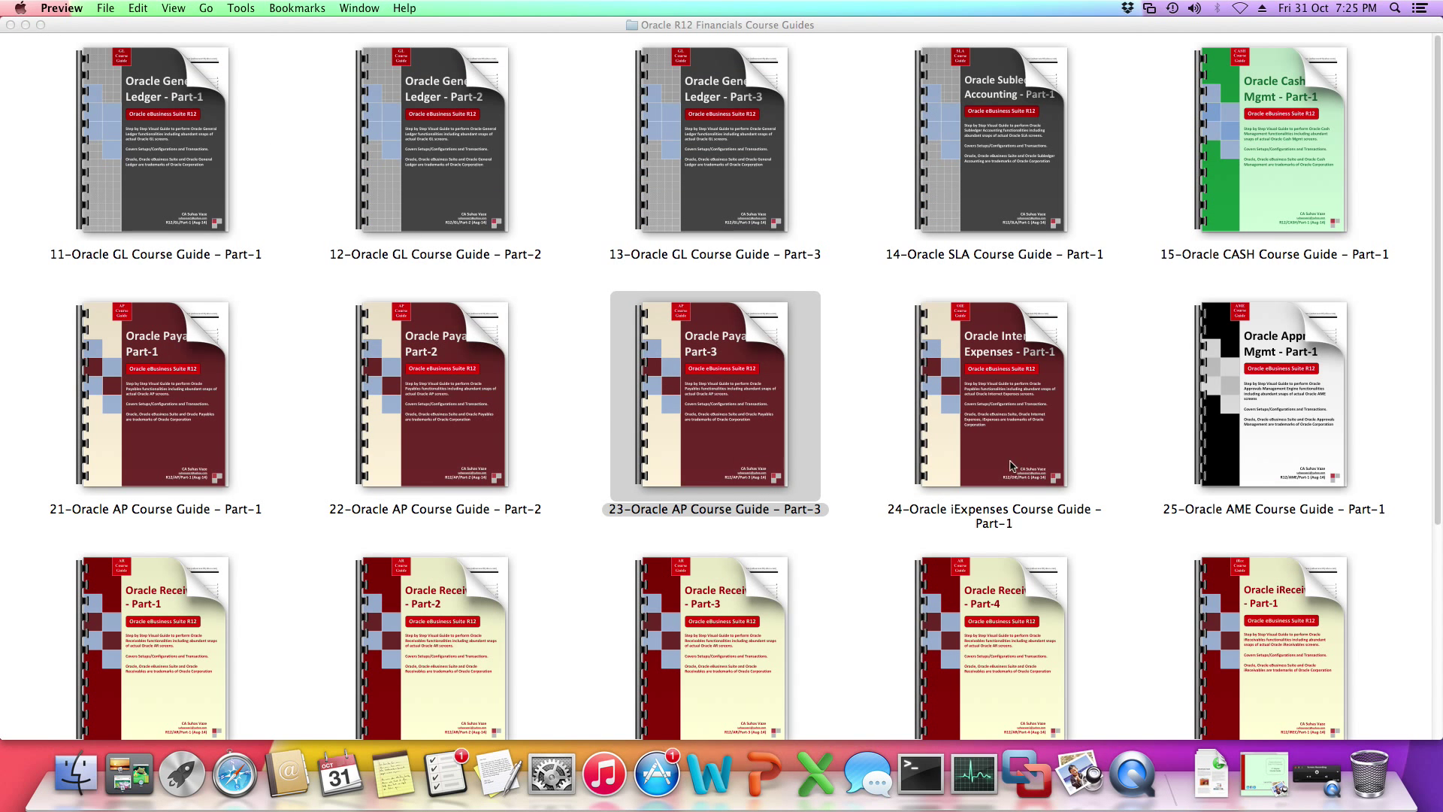
scroll(down, 3)
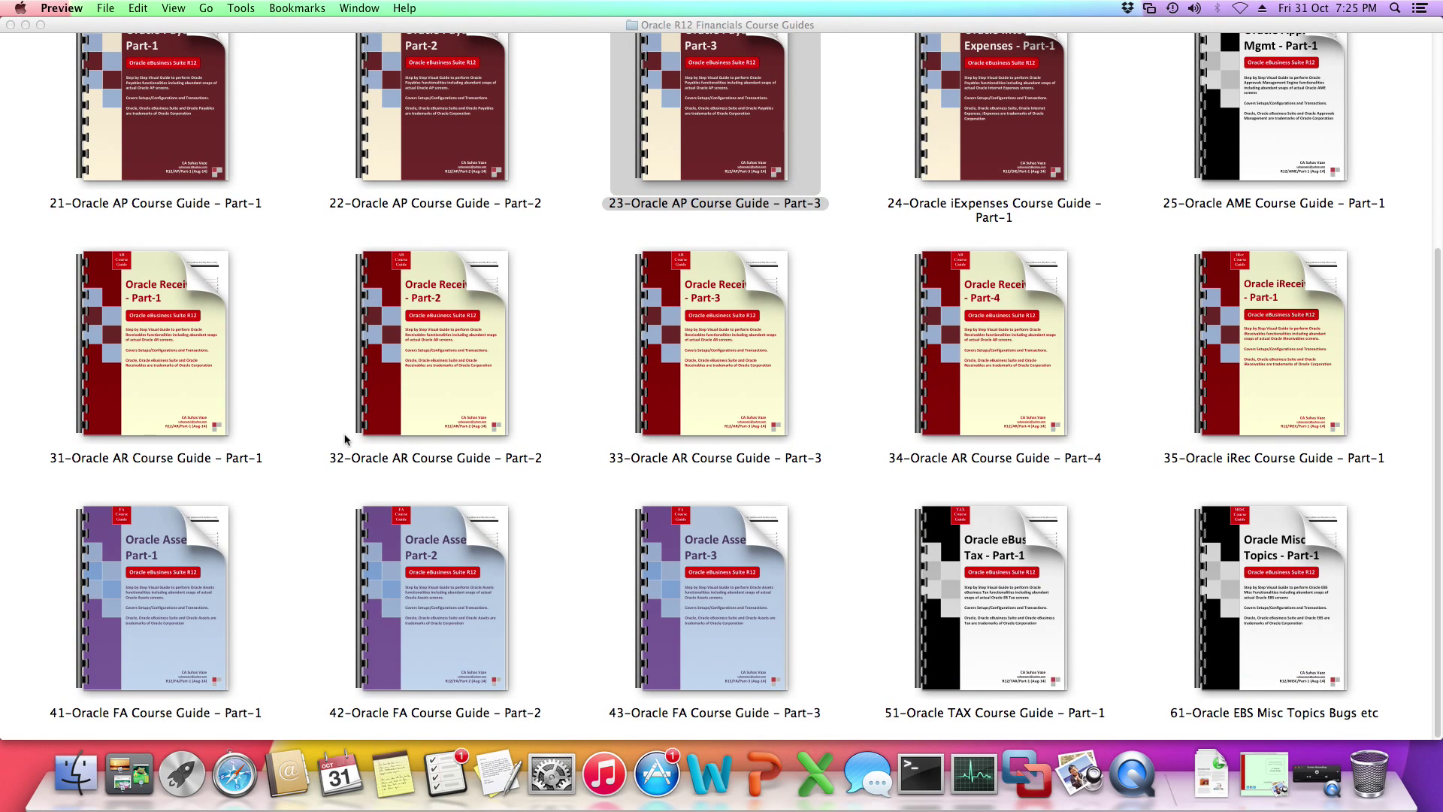
Open '31-Oracle AR Course Guide – Part-1' and scroll its two-page view to the page 16–17 customer sites steps
double_click(155, 345)
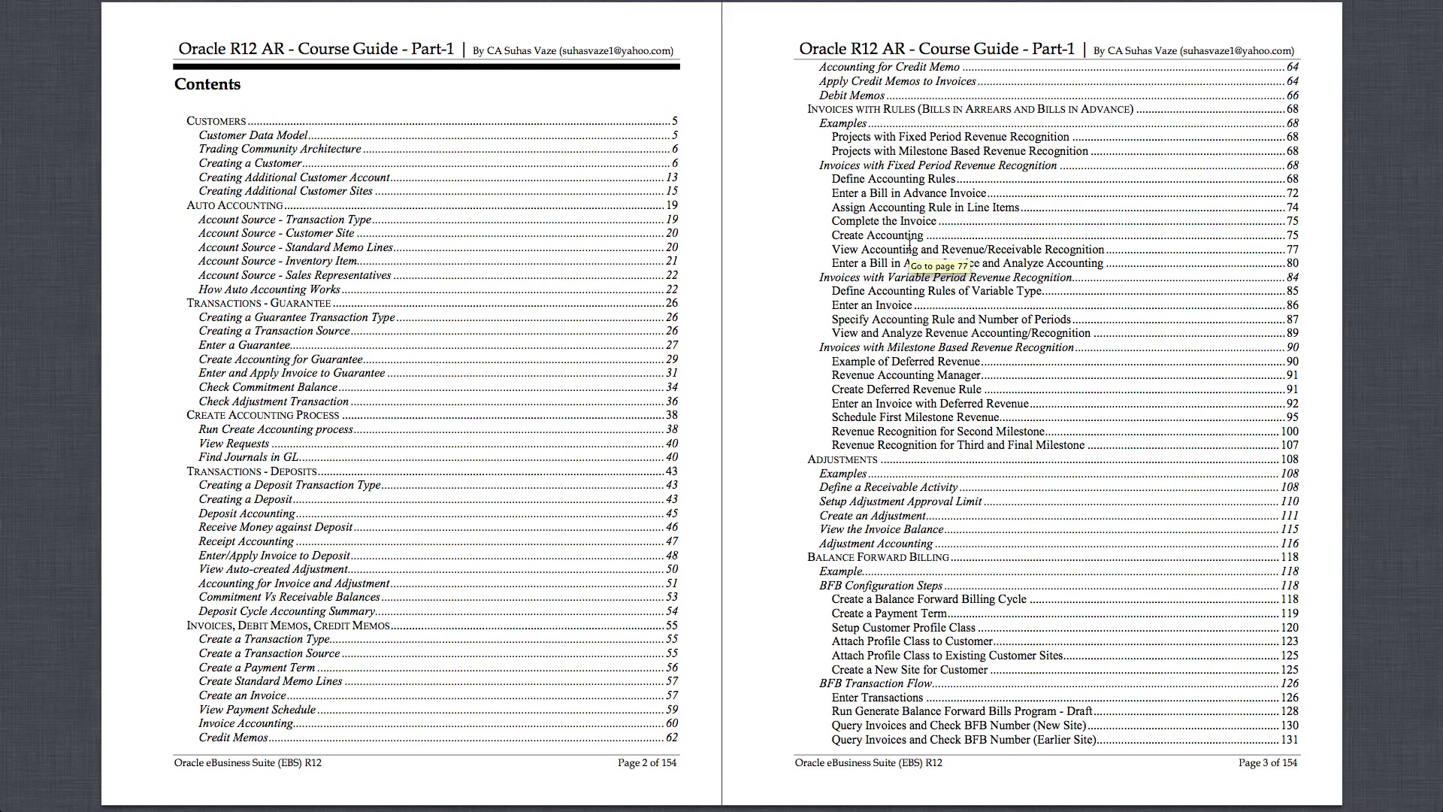
scroll(down, 3)
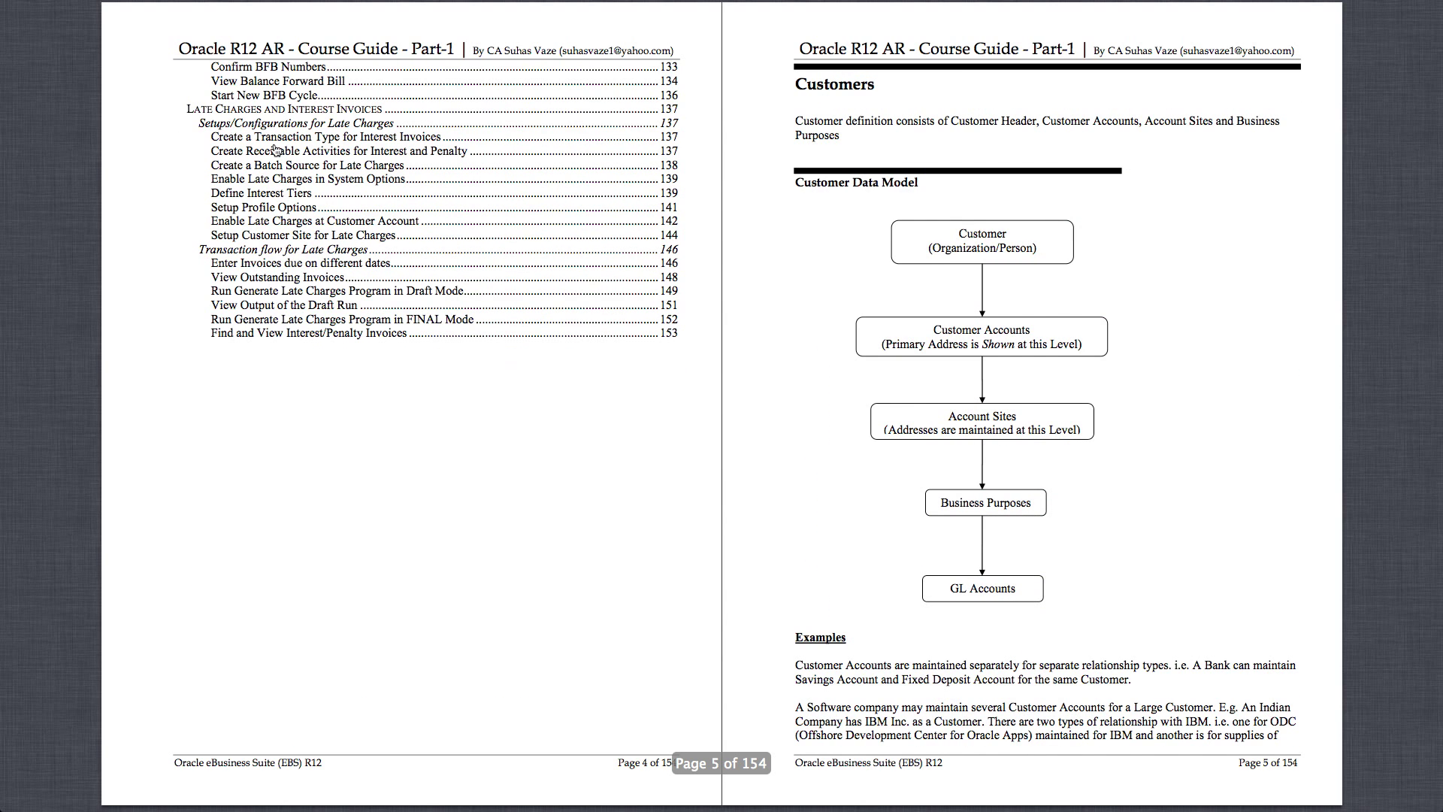
scroll(down, 3)
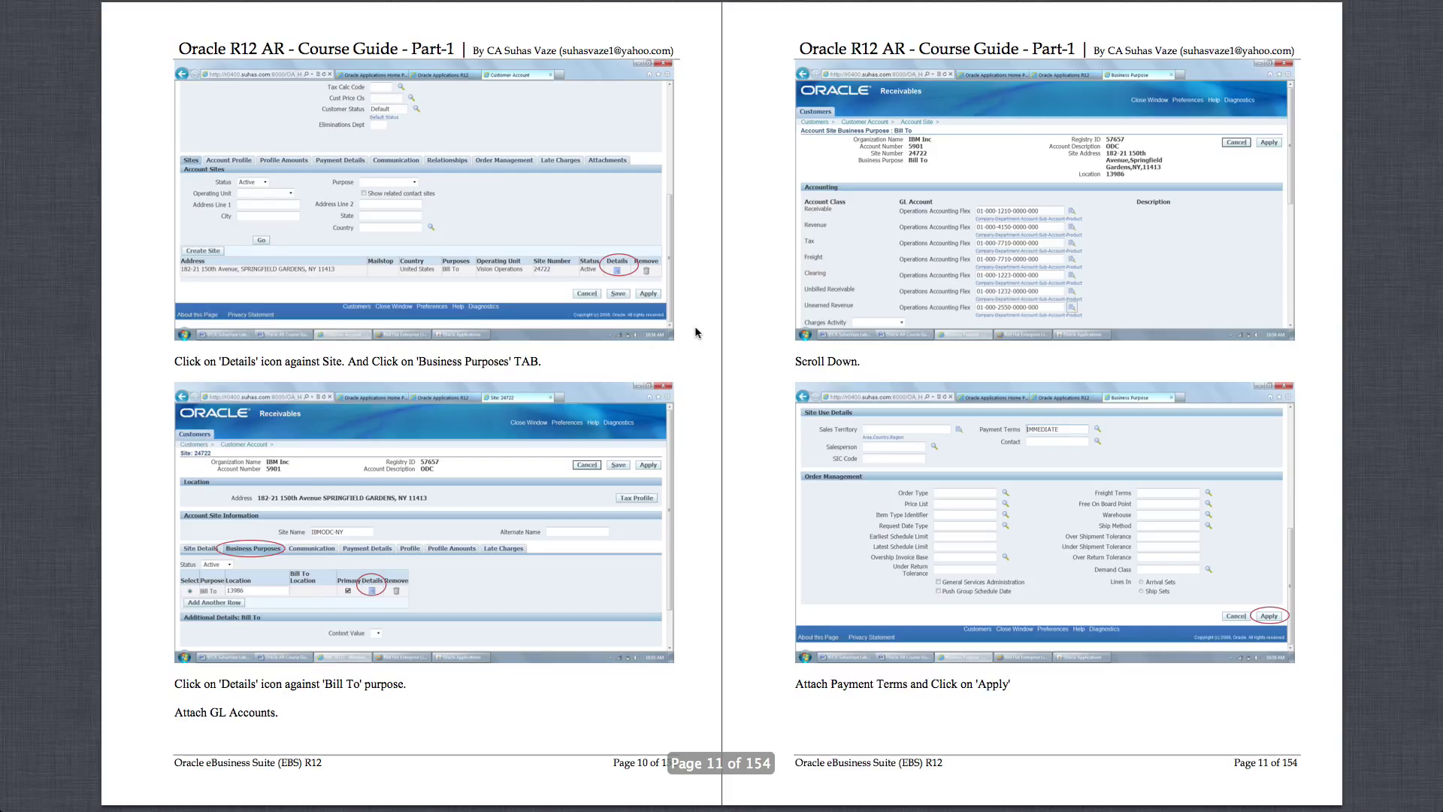
scroll(down, 3)
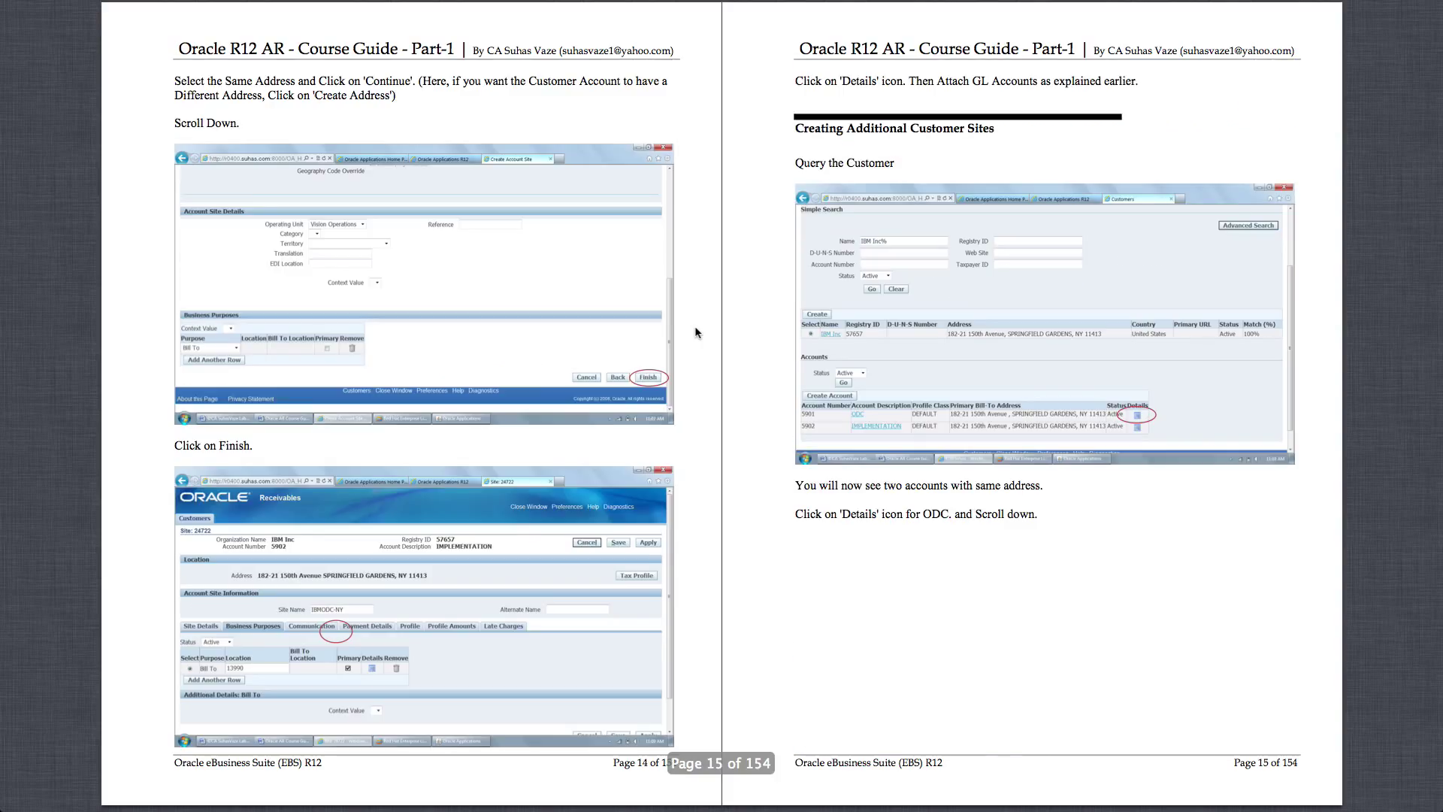
scroll(down, 3)
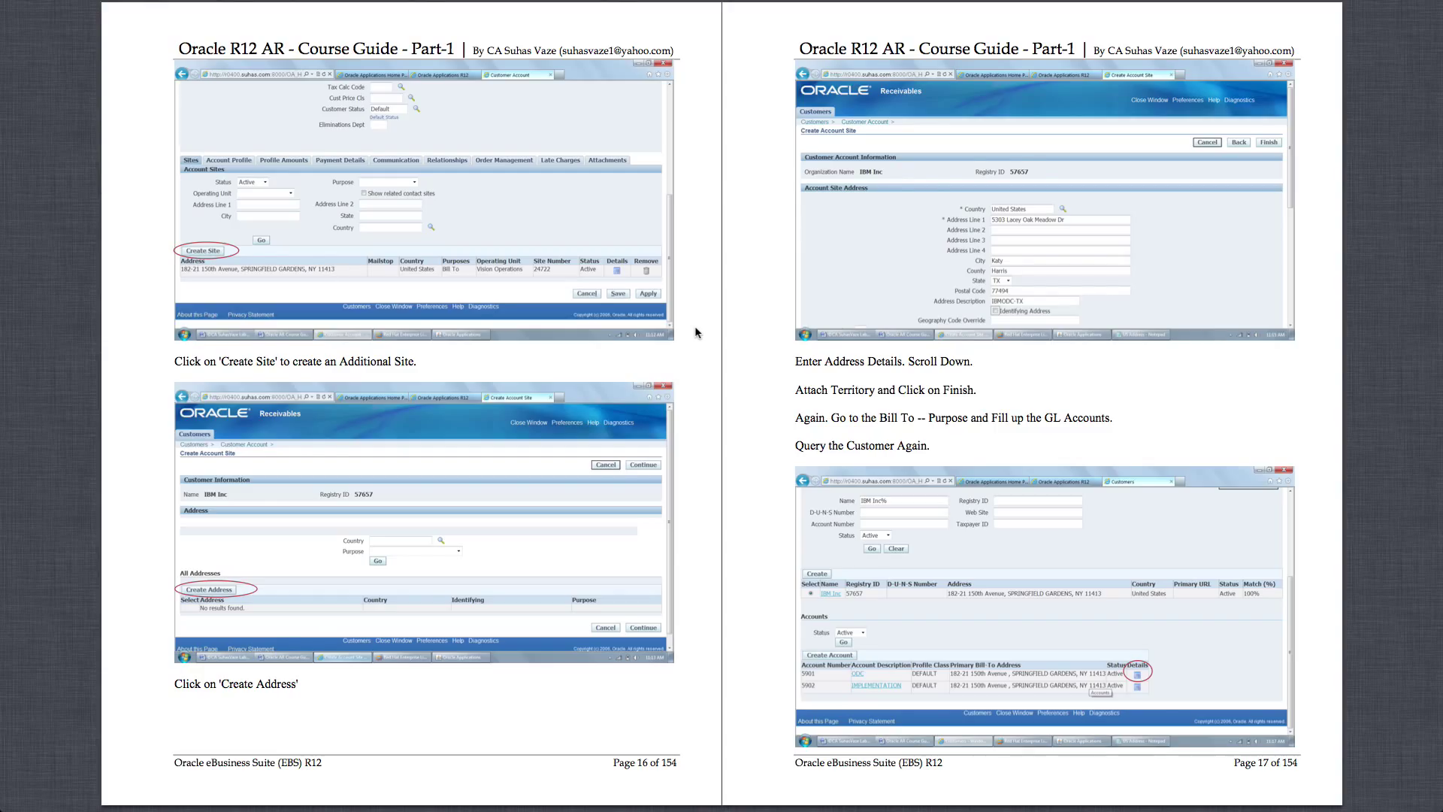
scroll(down, 3)
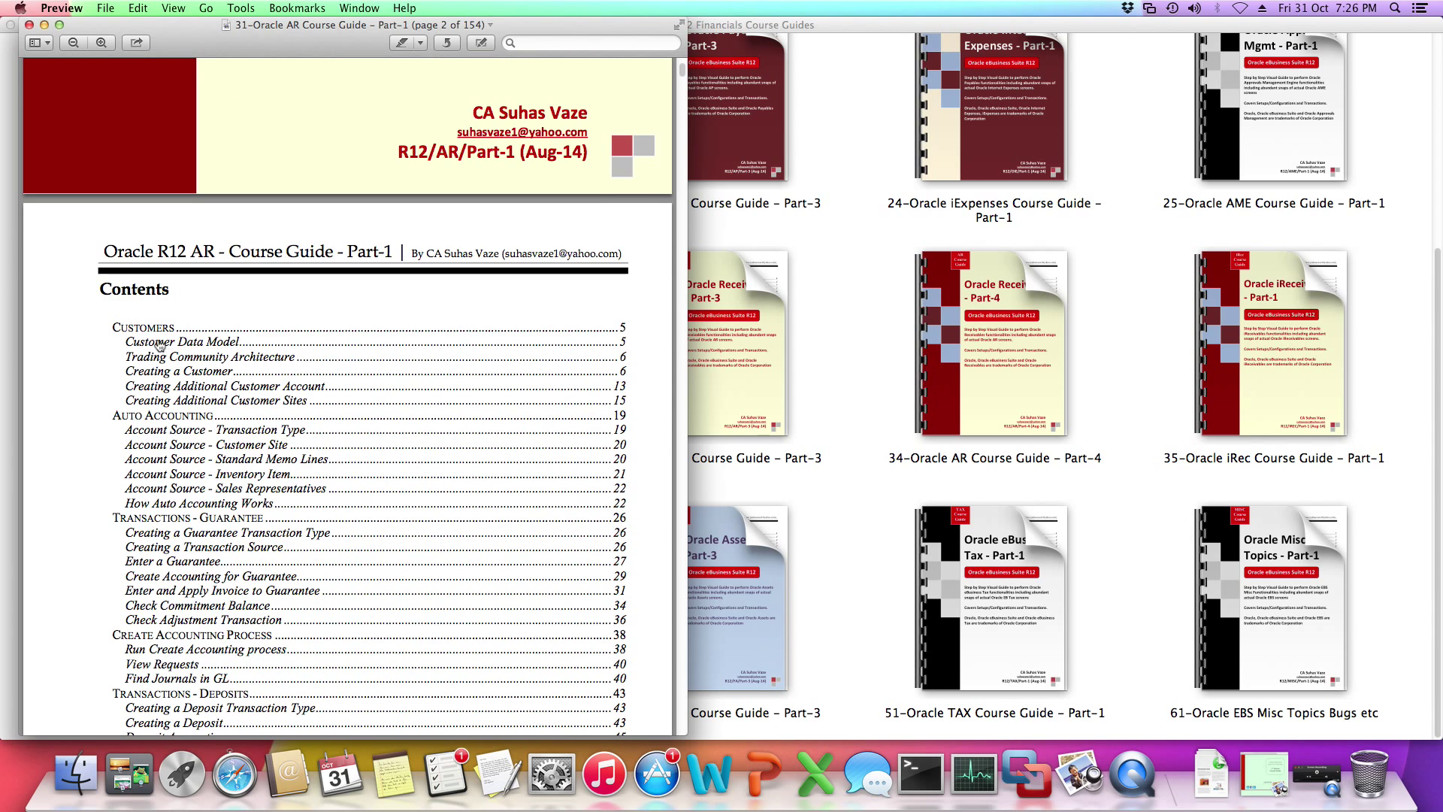
mouse_move(202, 352)
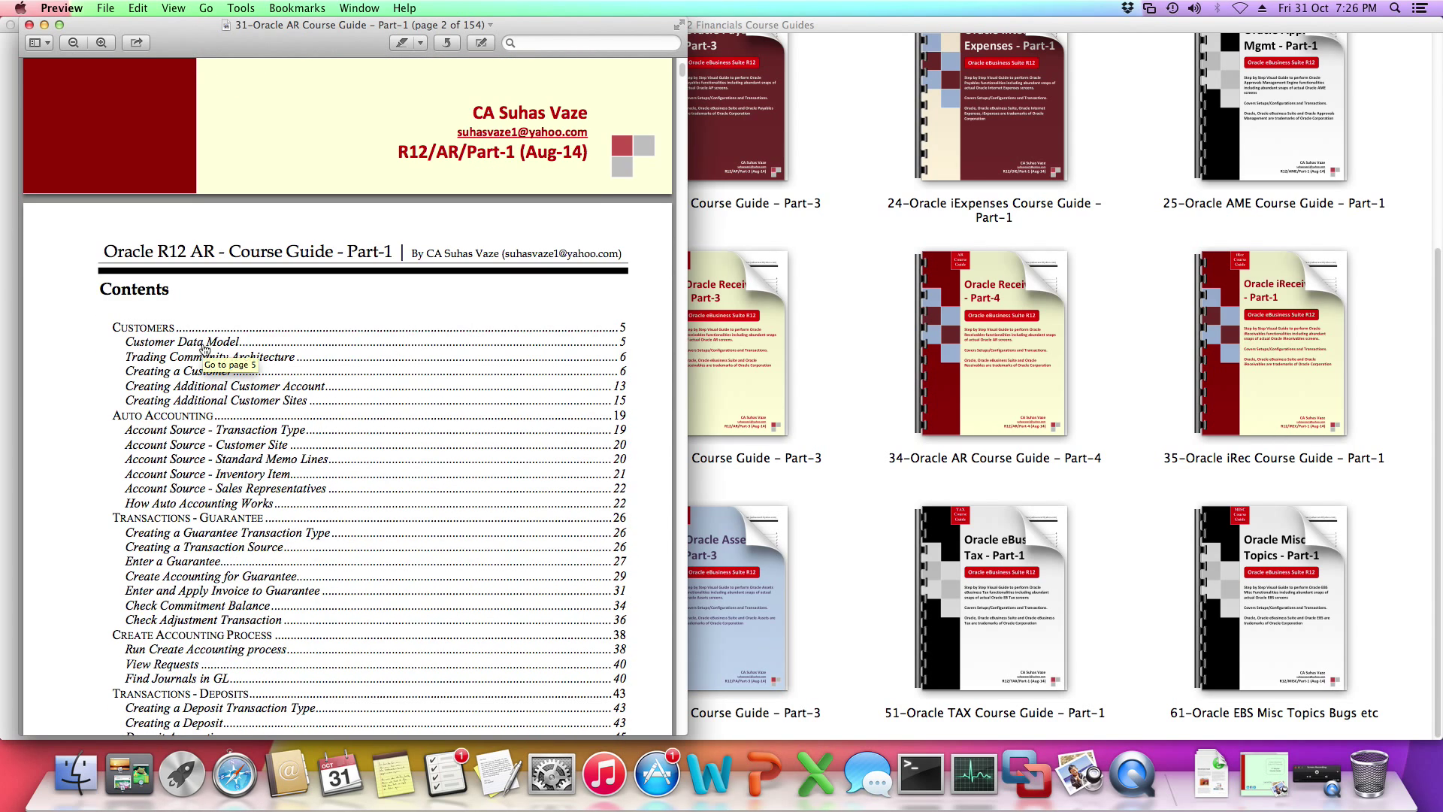
mouse_move(281, 373)
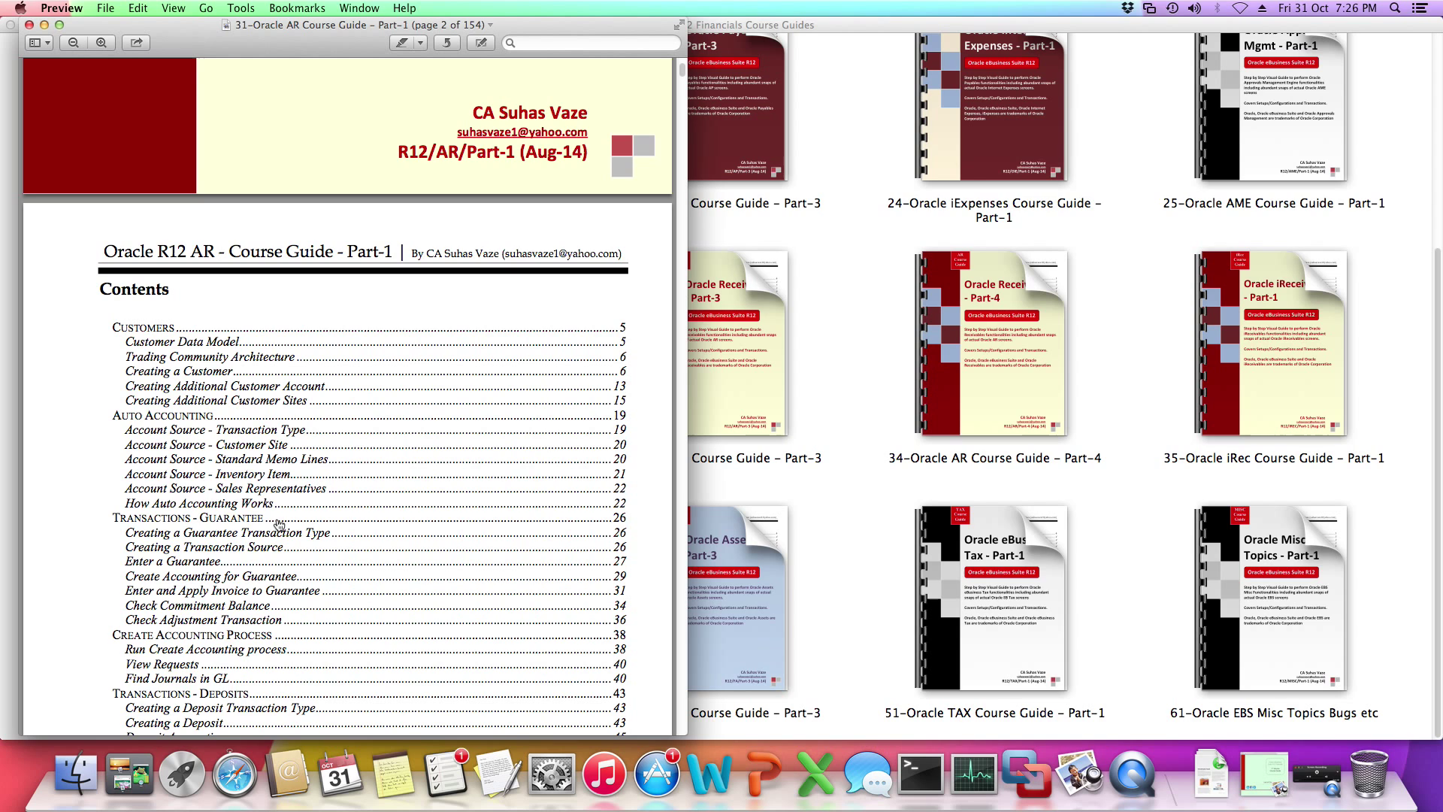
mouse_move(275, 527)
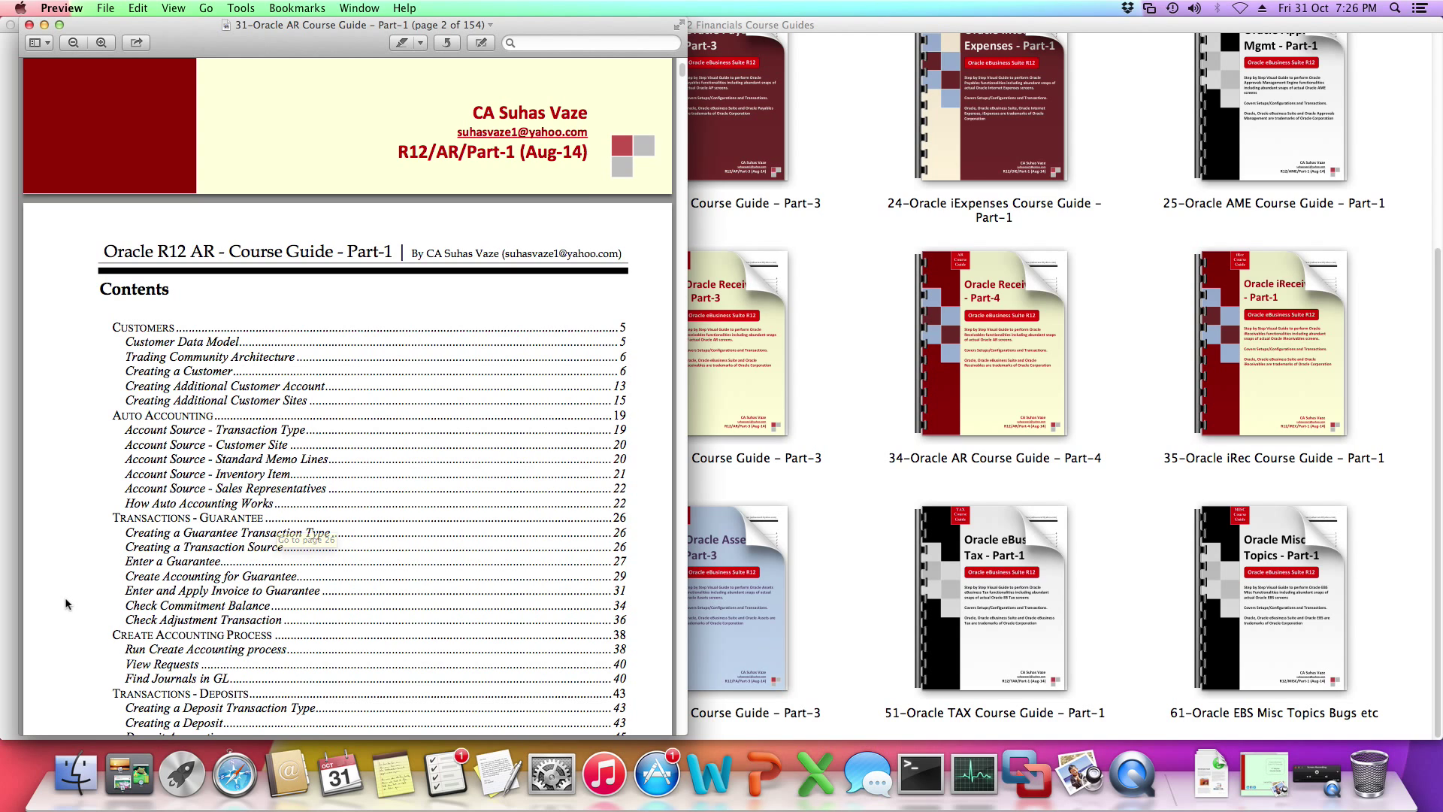
mouse_move(134, 387)
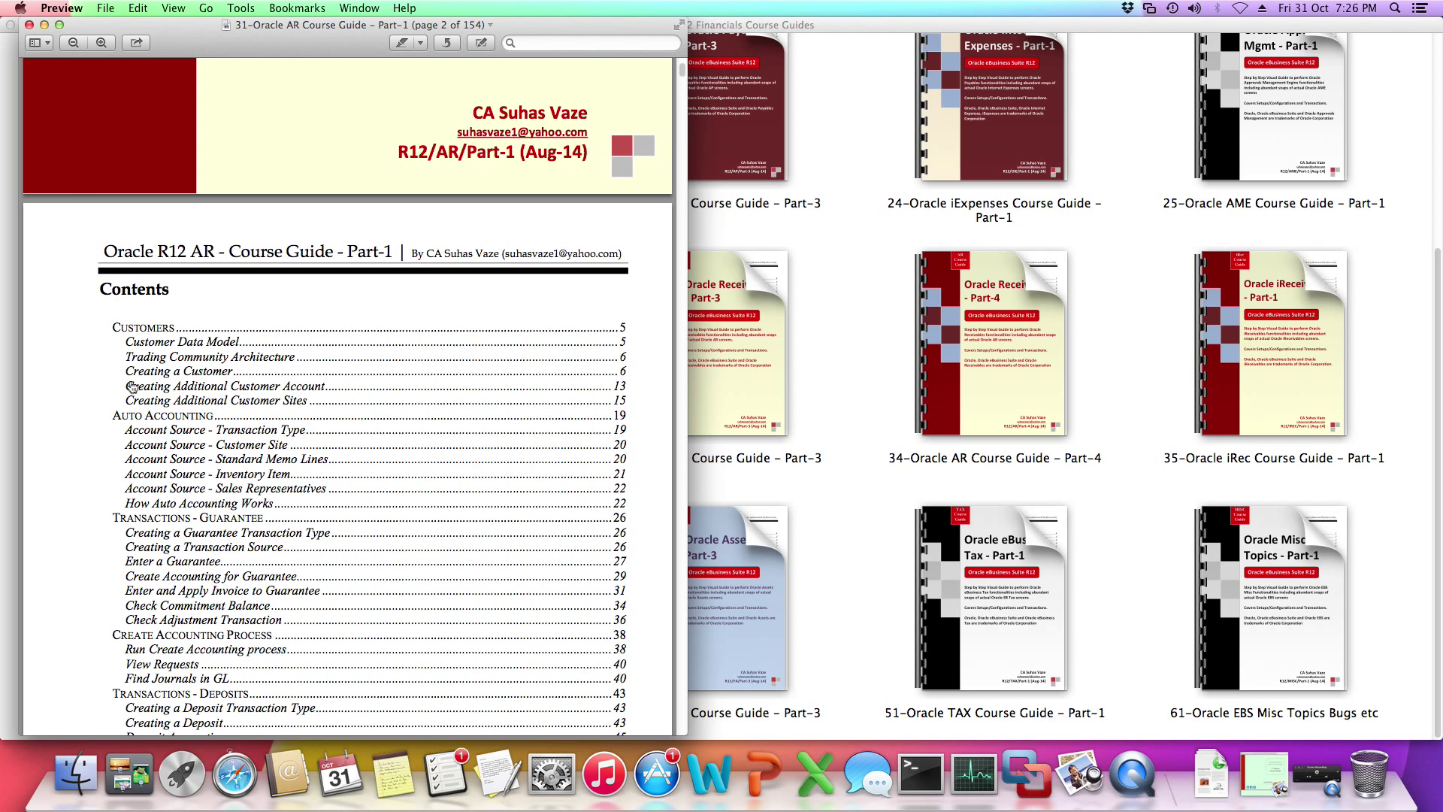
mouse_move(288, 398)
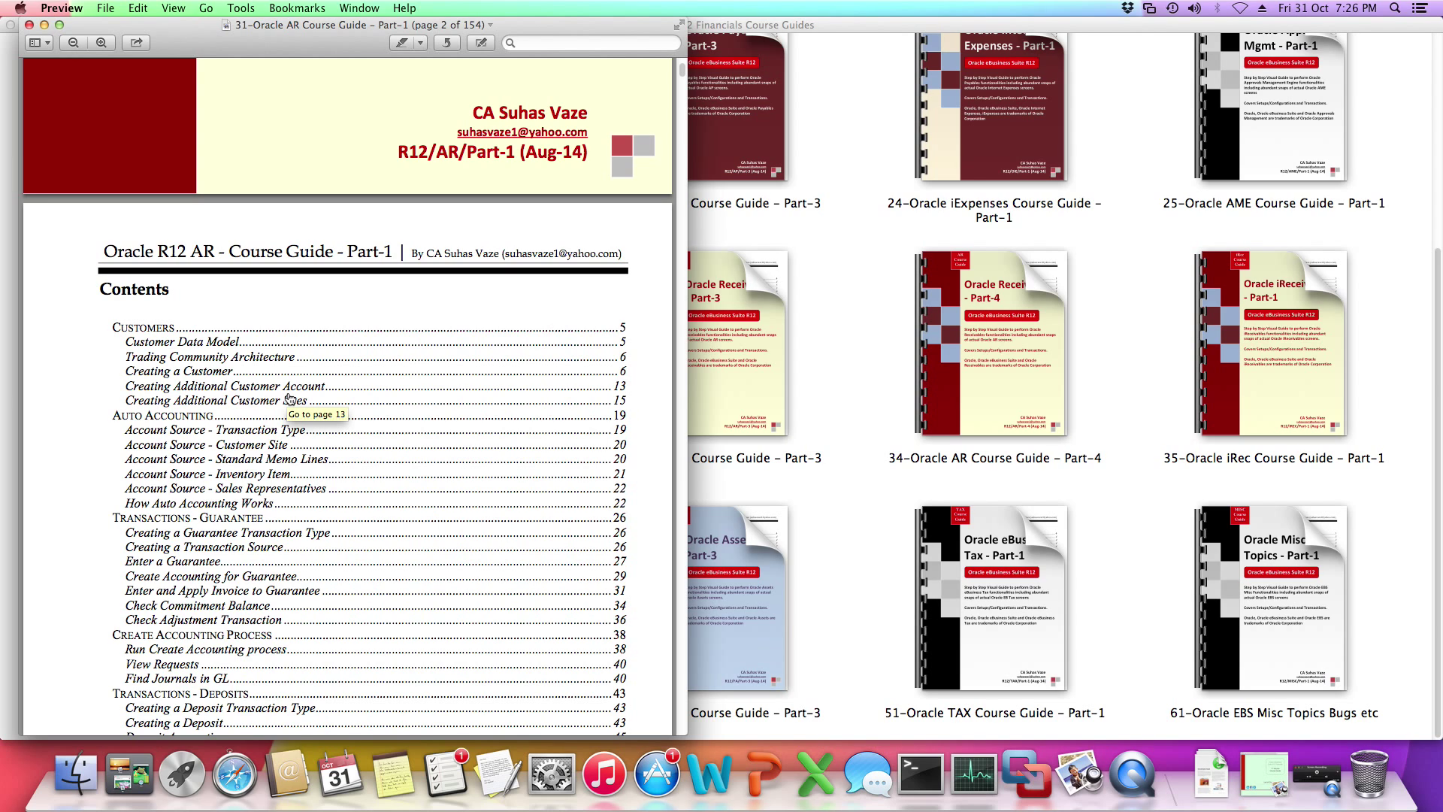
mouse_move(114, 554)
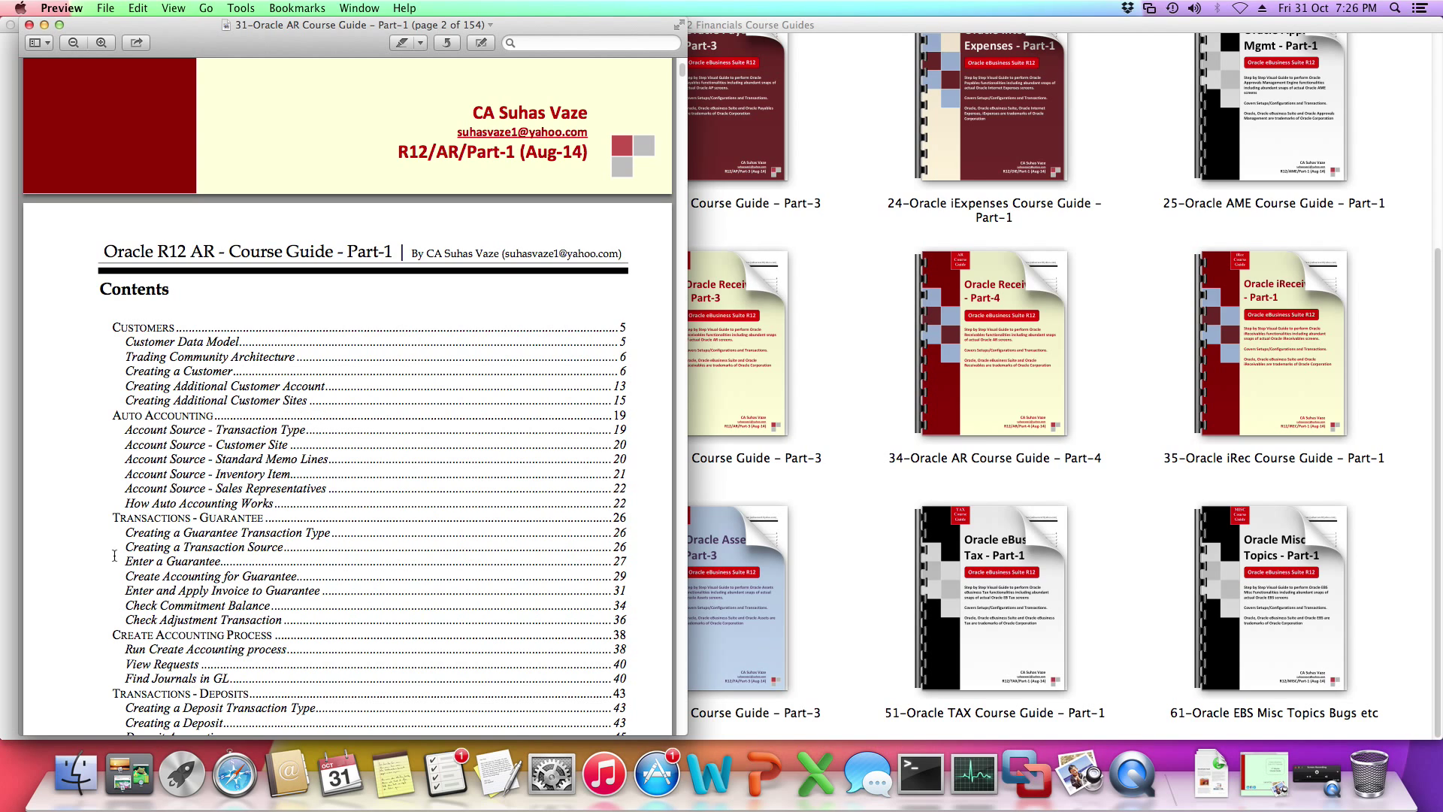
mouse_move(118, 492)
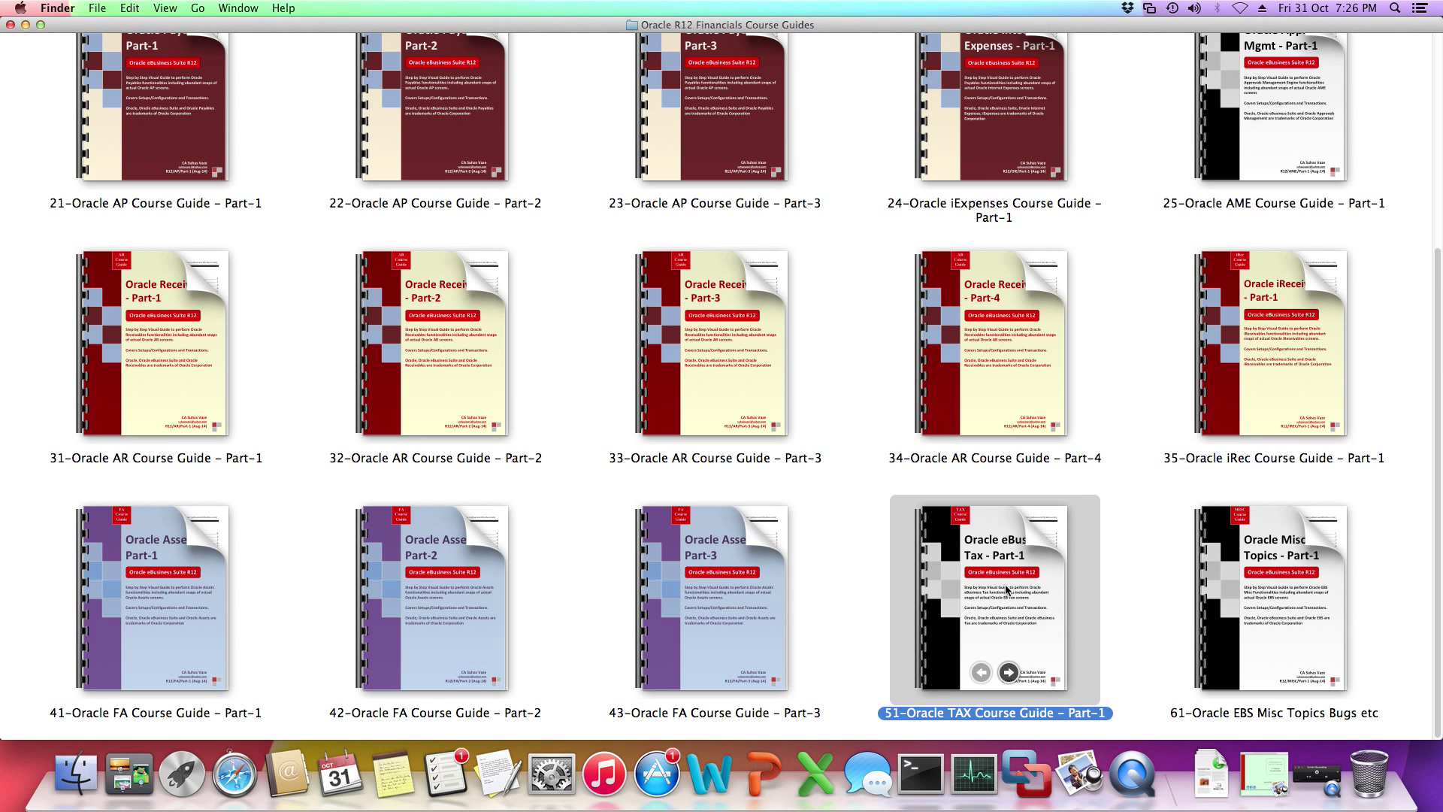
Open '51-Oracle TAX Course Guide - Part-1' from Finder in Preview
double_click(993, 599)
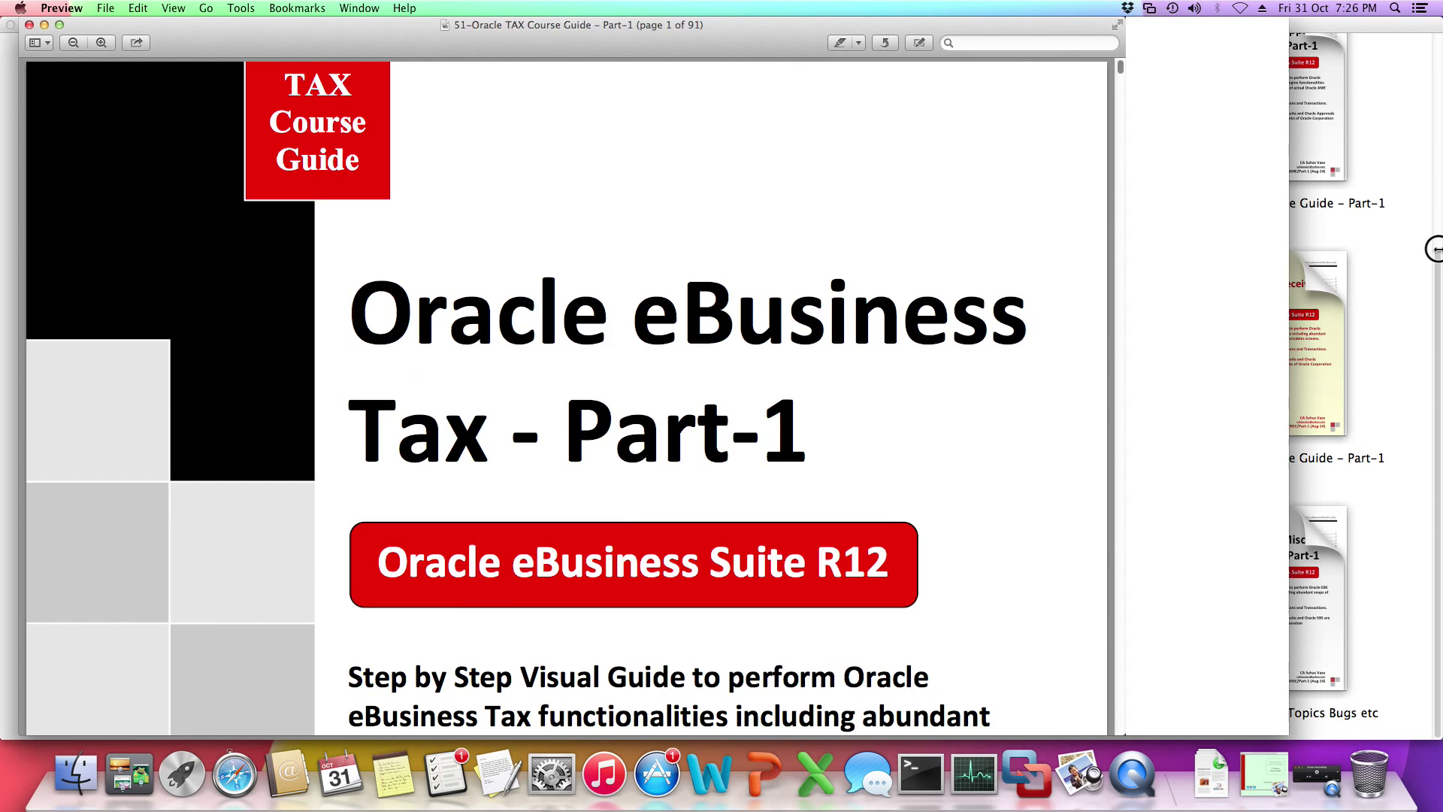
scroll(down, 3)
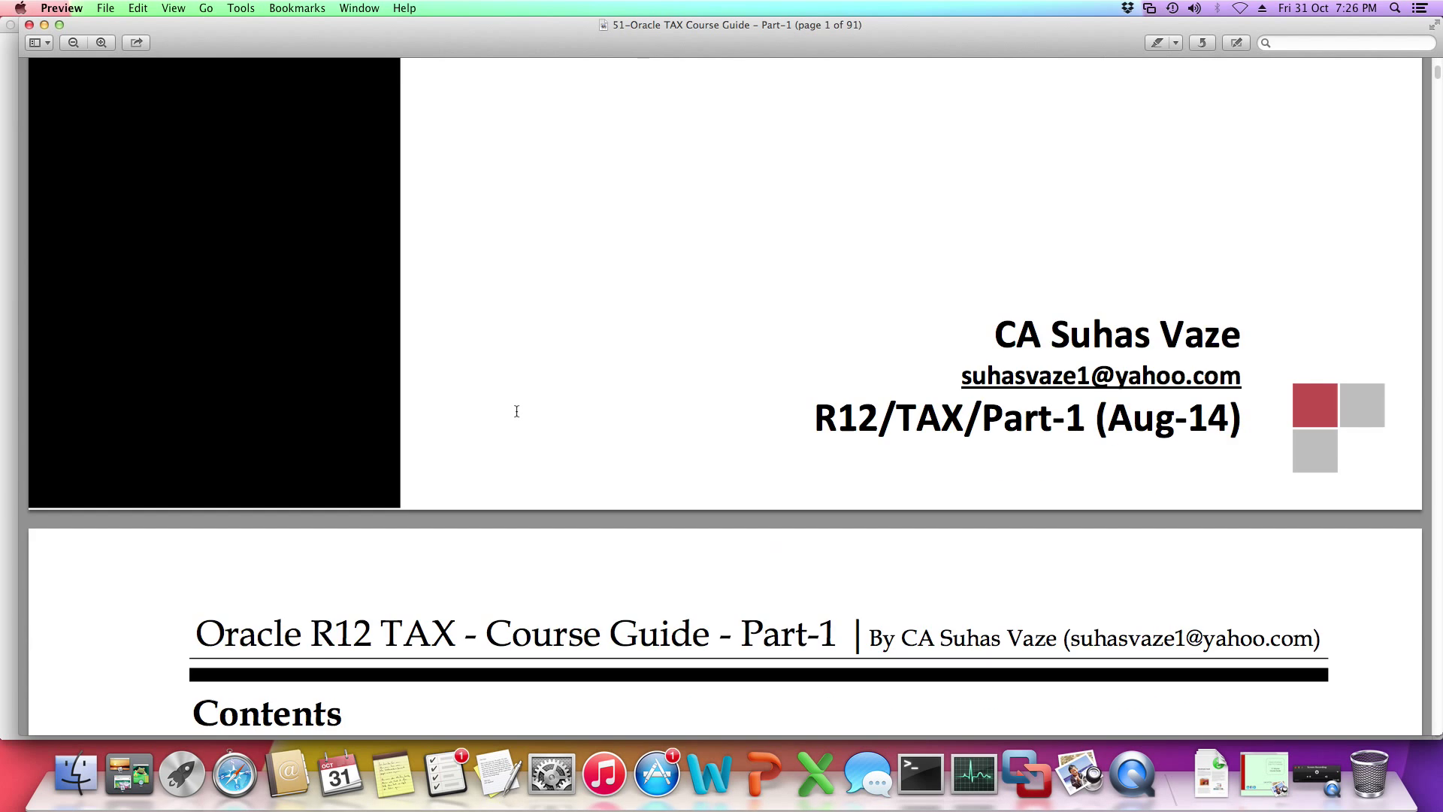
scroll(down, 3)
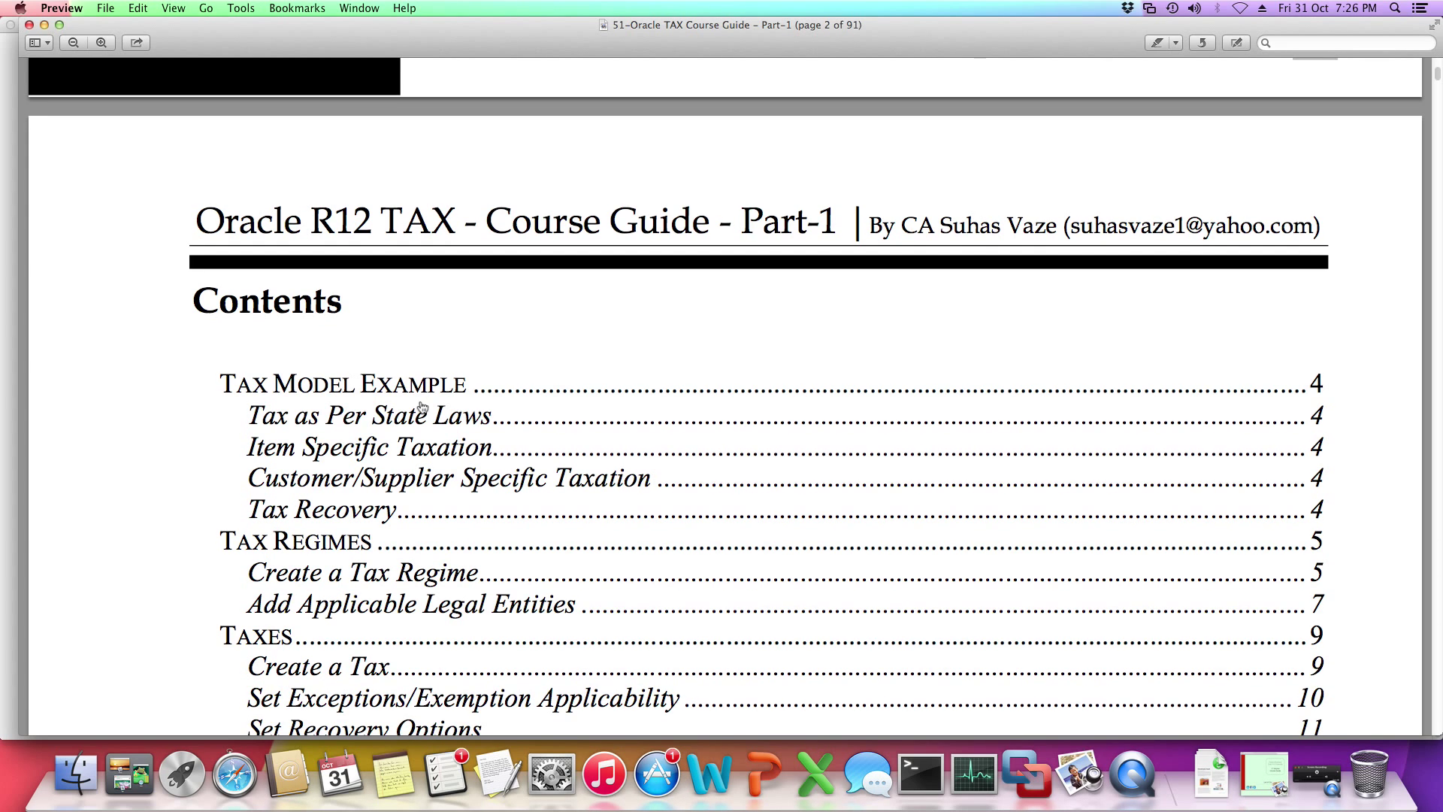
scroll(down, 3)
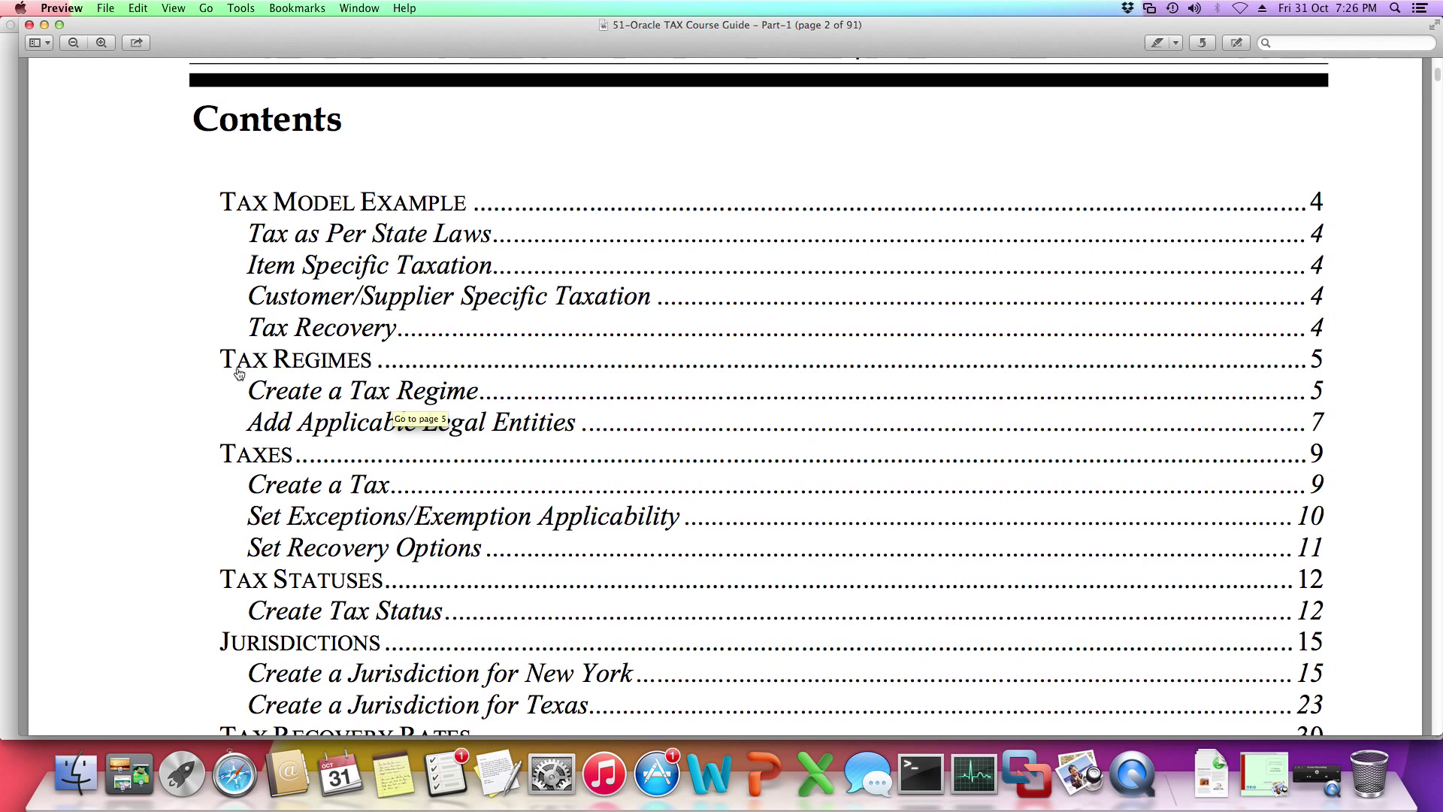
mouse_move(258, 202)
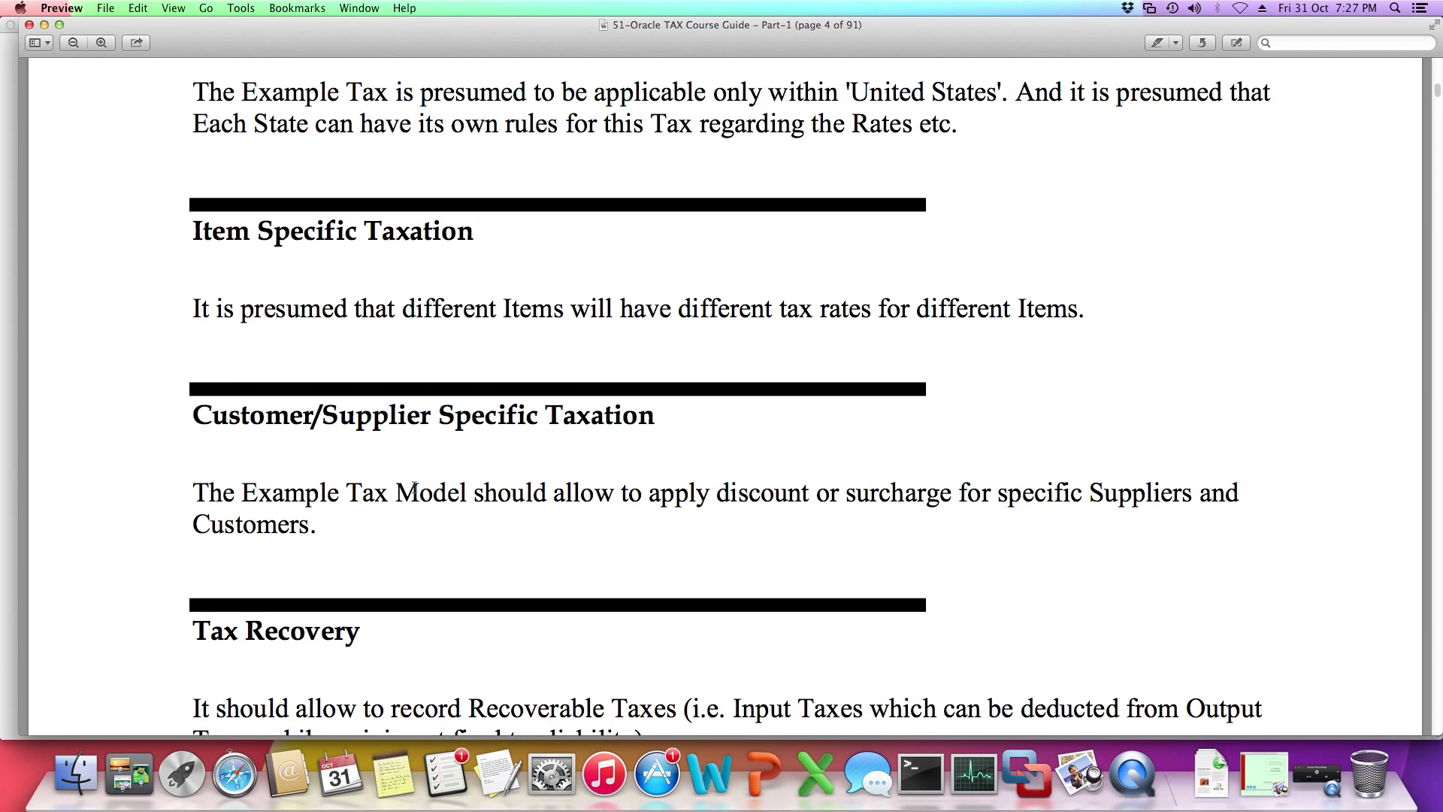
scroll(down, 3)
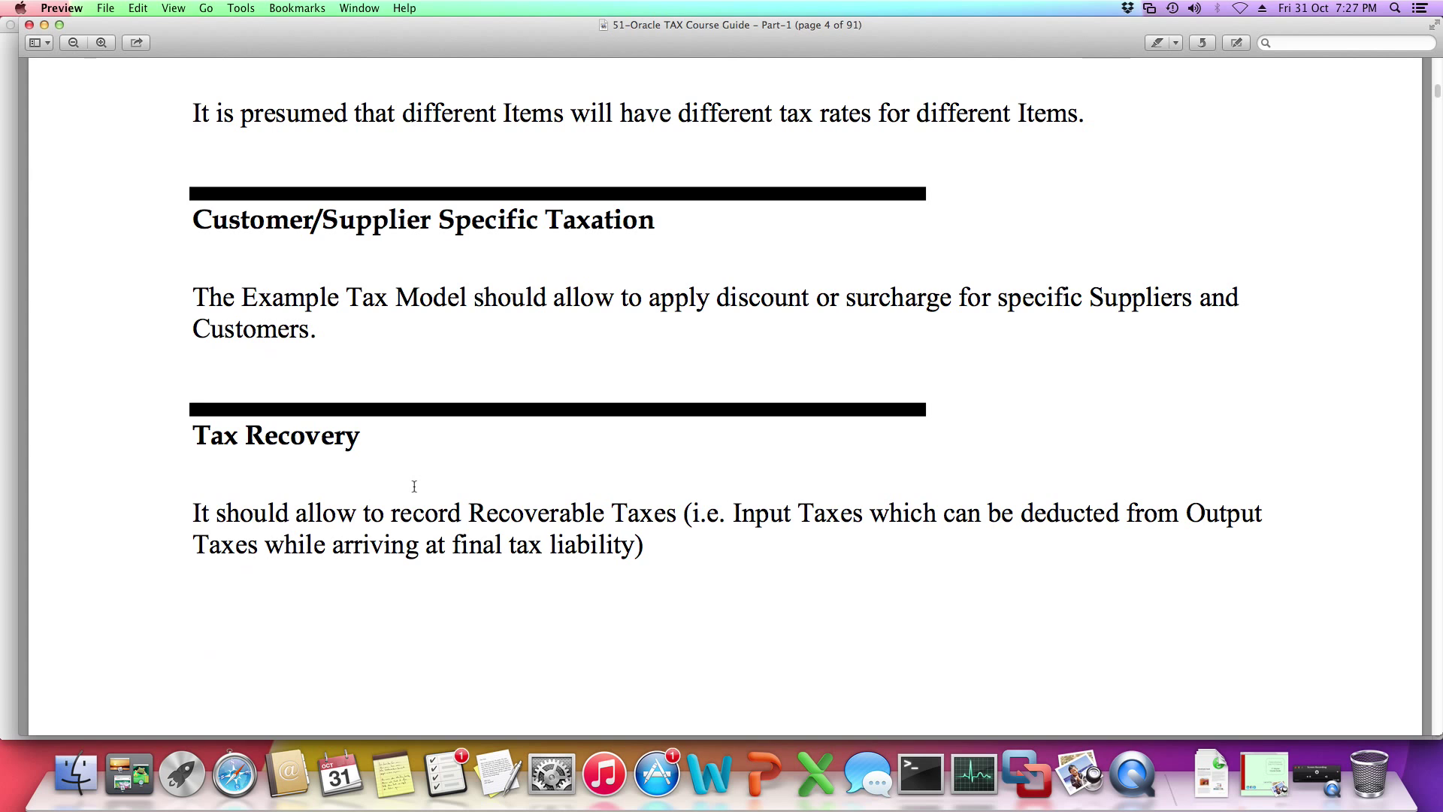
scroll(down, 3)
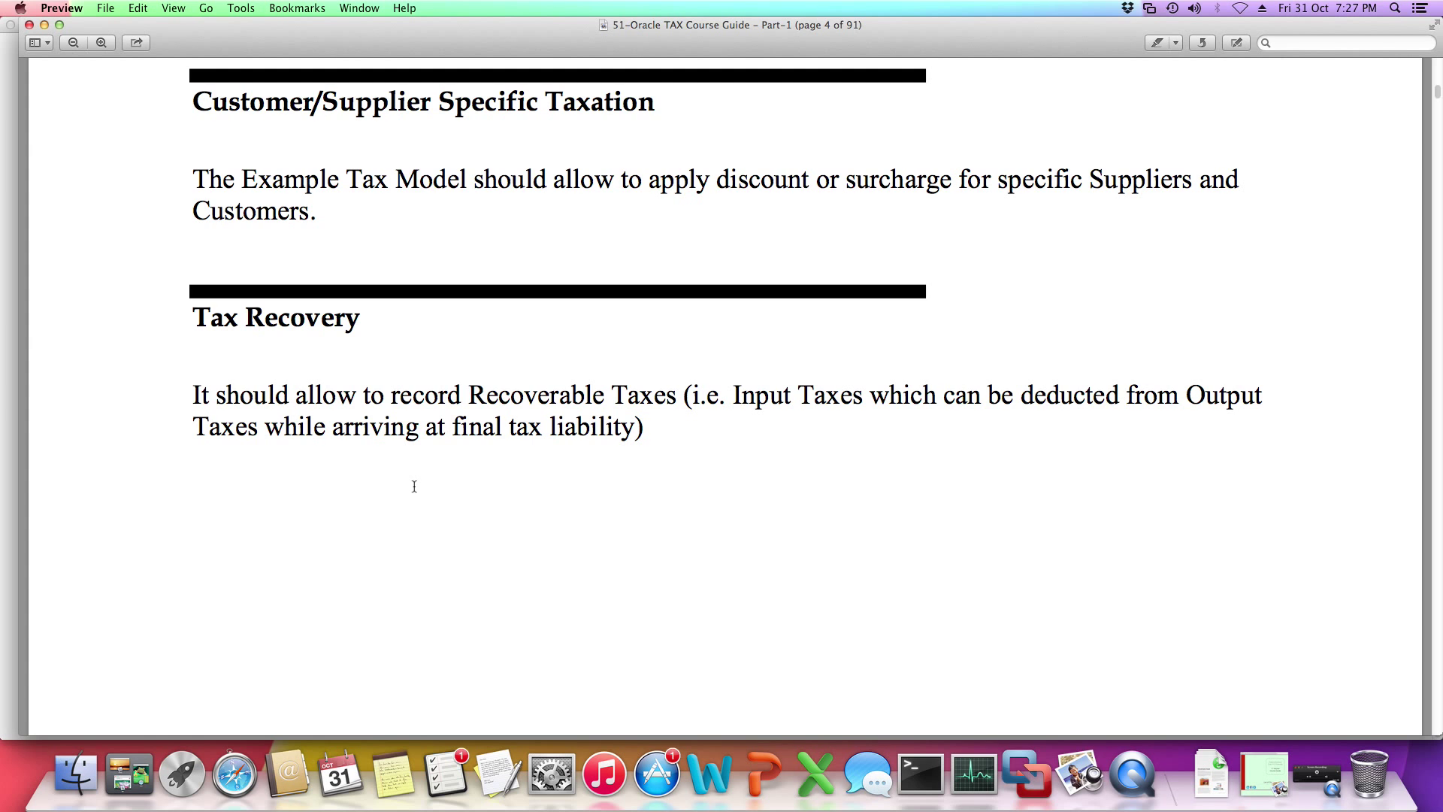
scroll(down, 3)
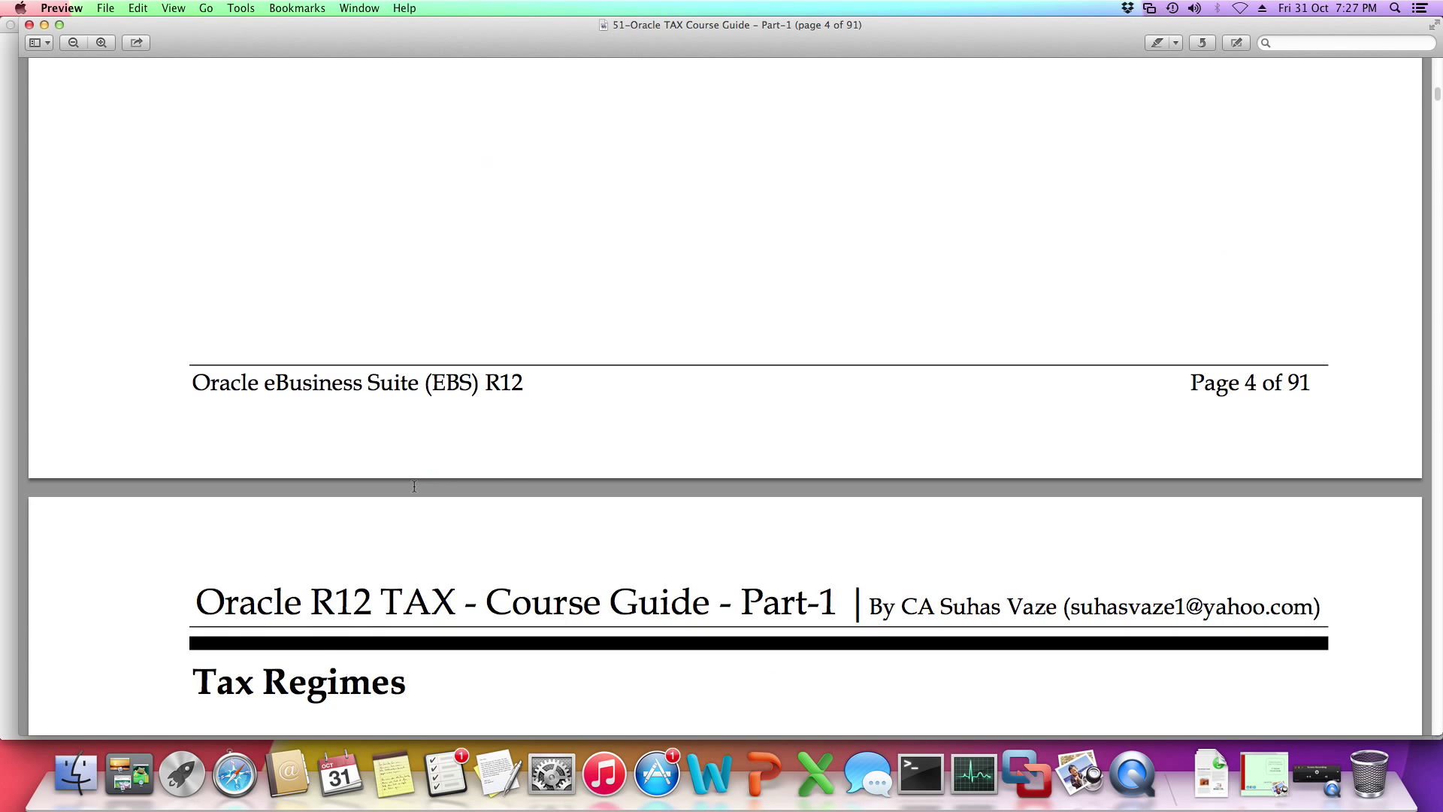
scroll(down, 3)
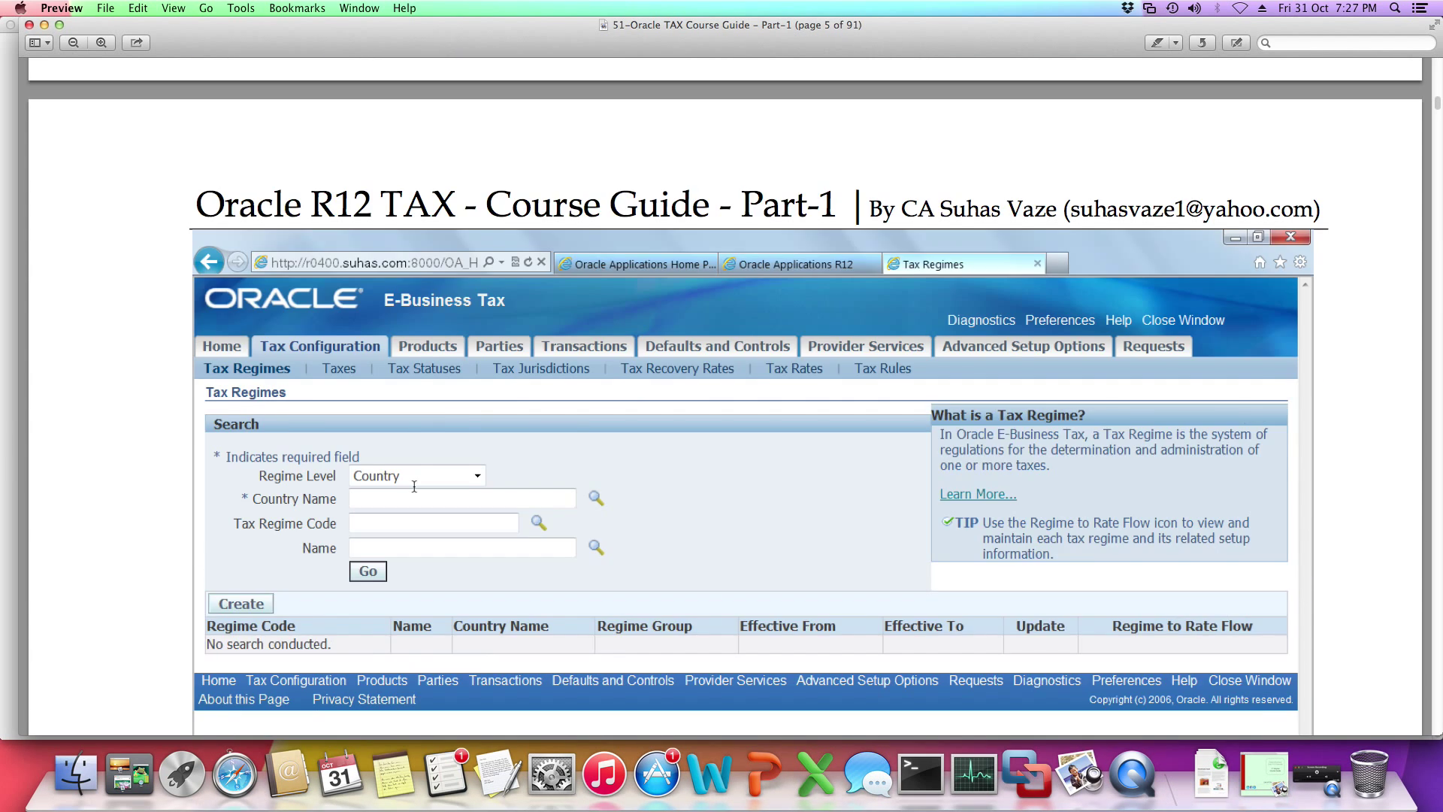
scroll(down, 3)
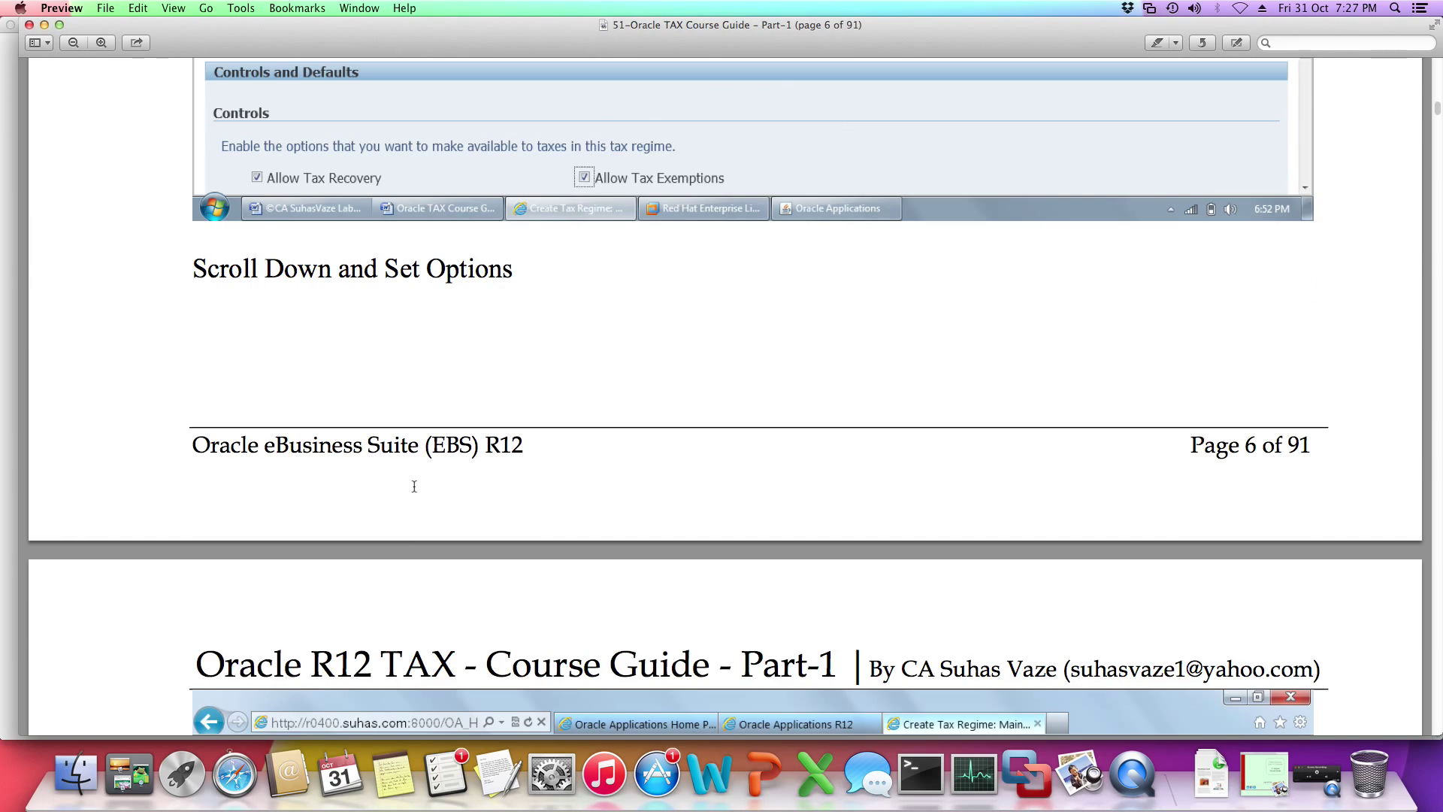
scroll(down, 3)
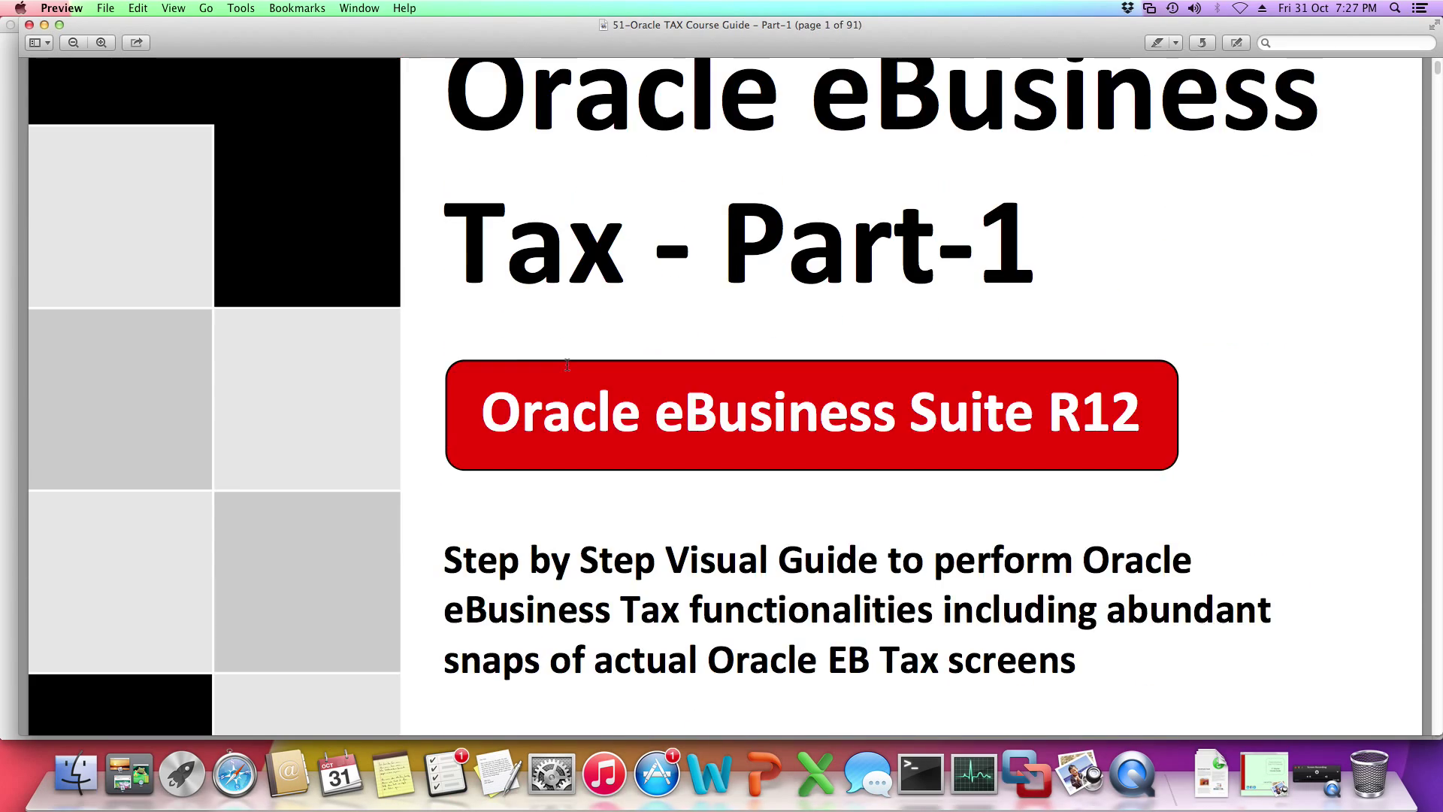
Scroll the Tax guide contents down through Party Exemptions to Non-US Transactions
scroll(down, 3)
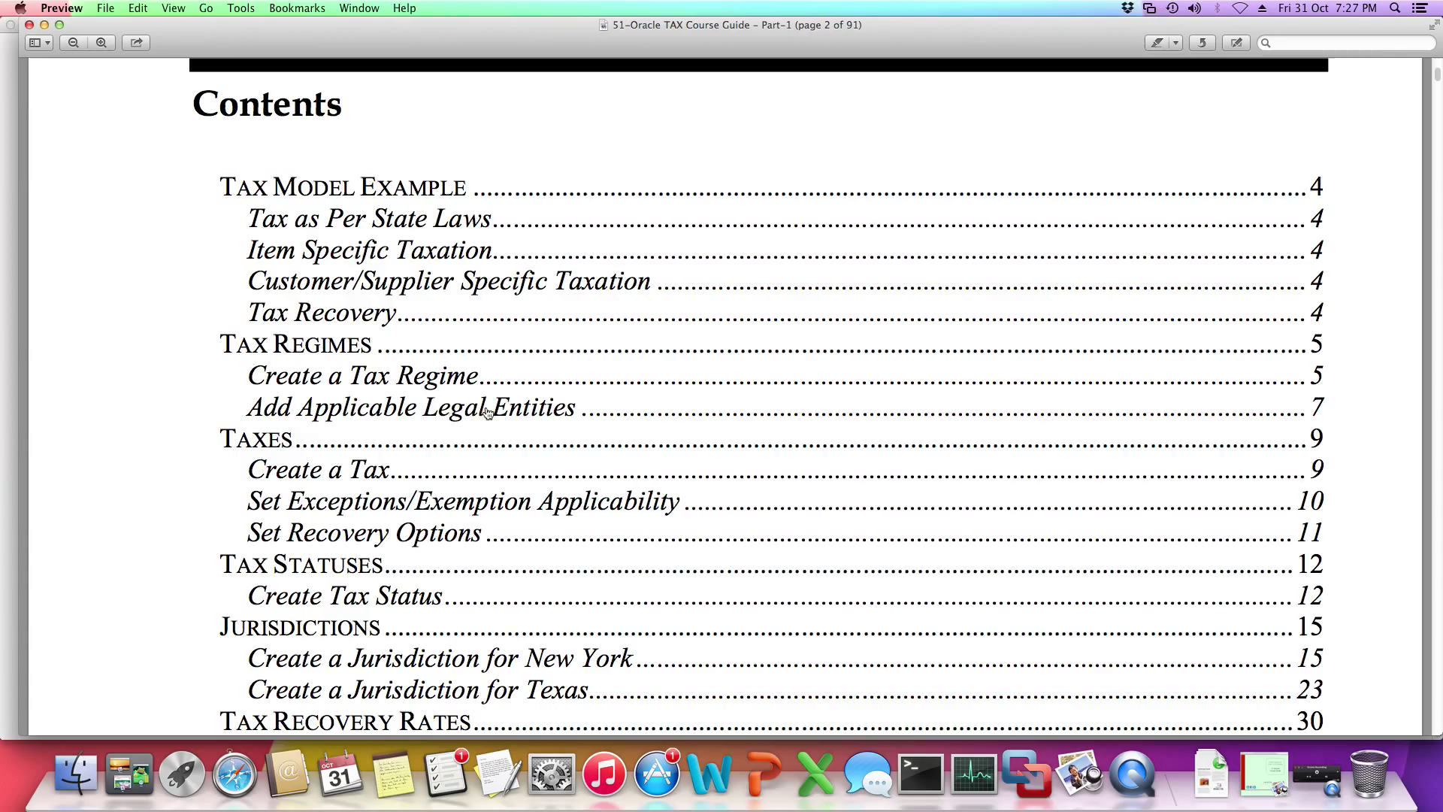
mouse_move(276, 359)
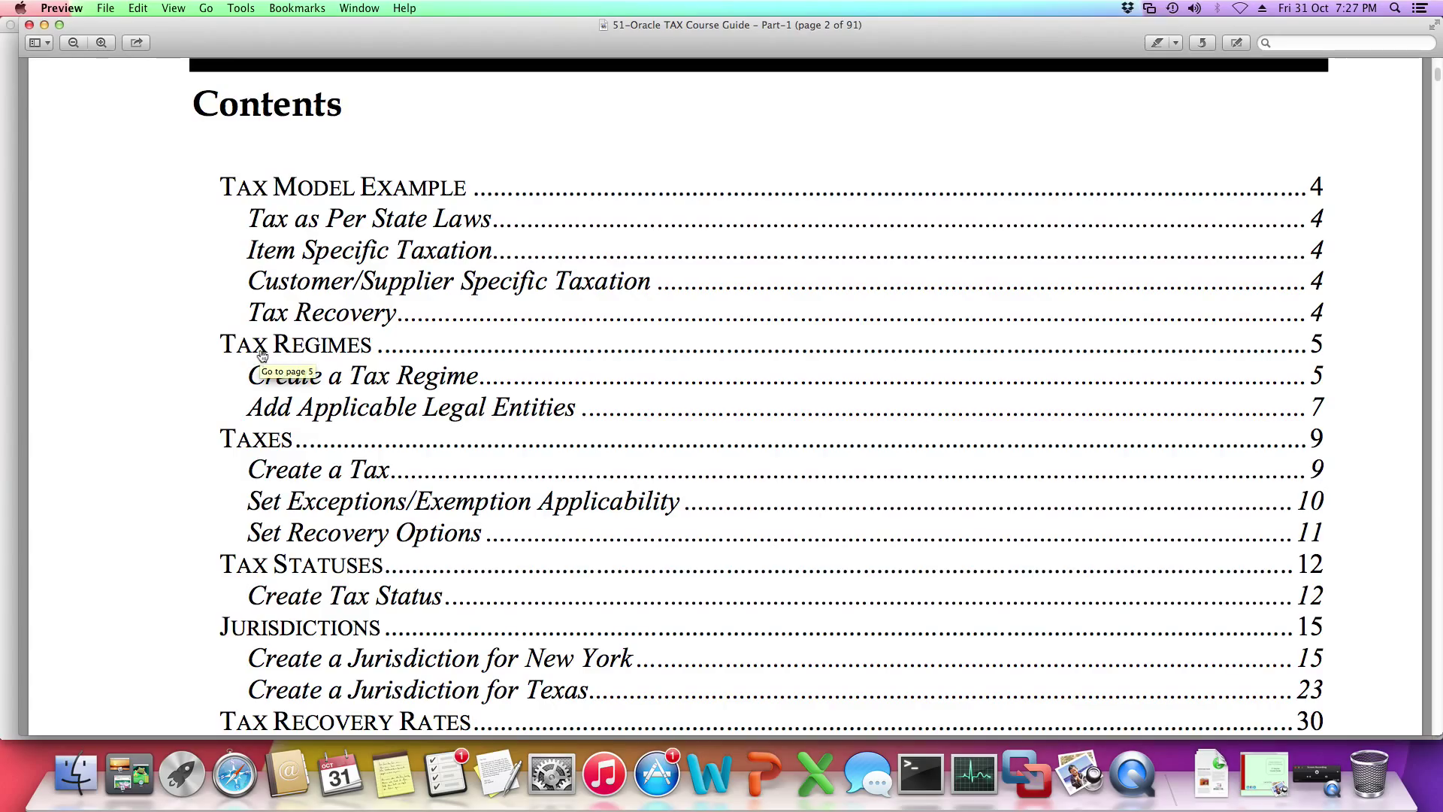
mouse_move(79, 517)
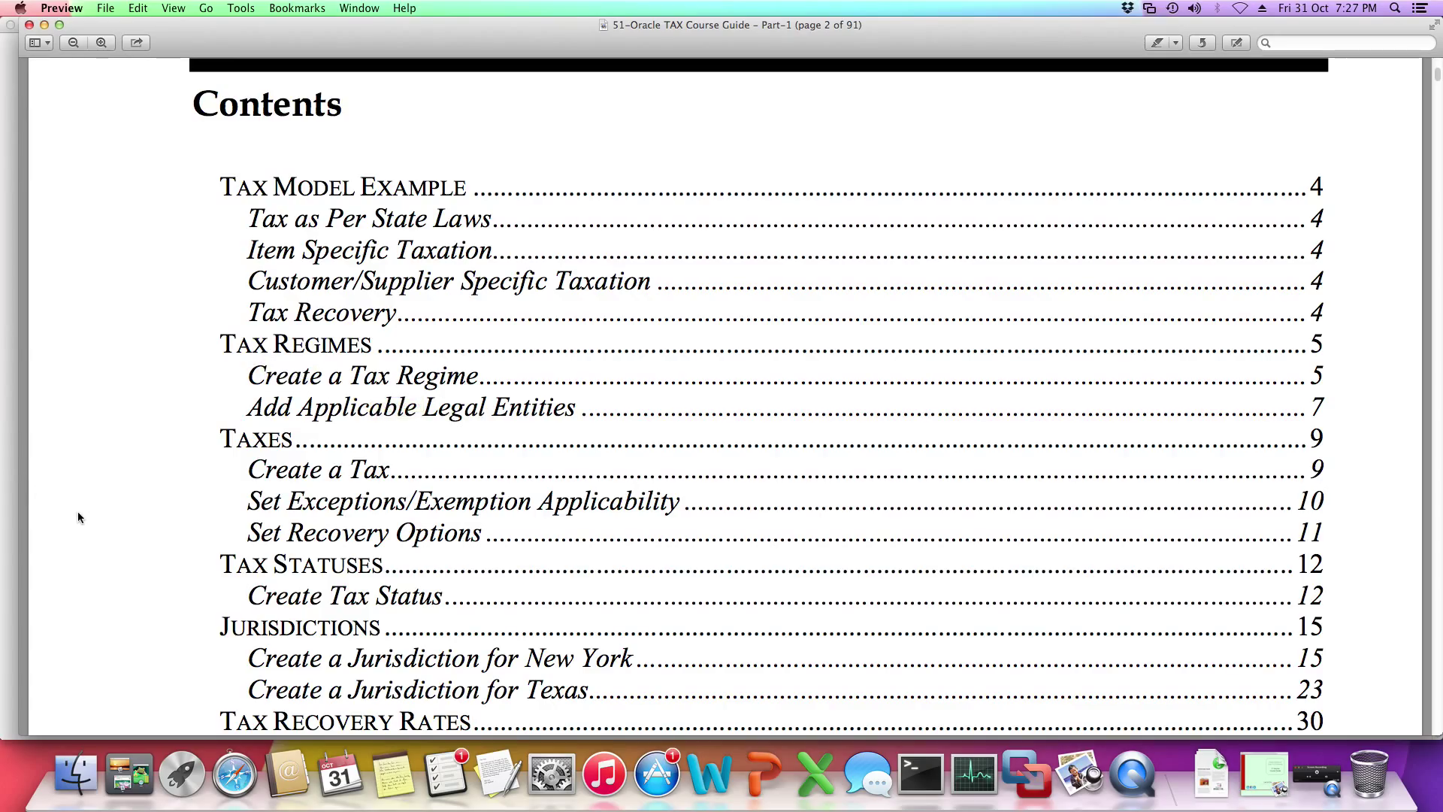
mouse_move(282, 586)
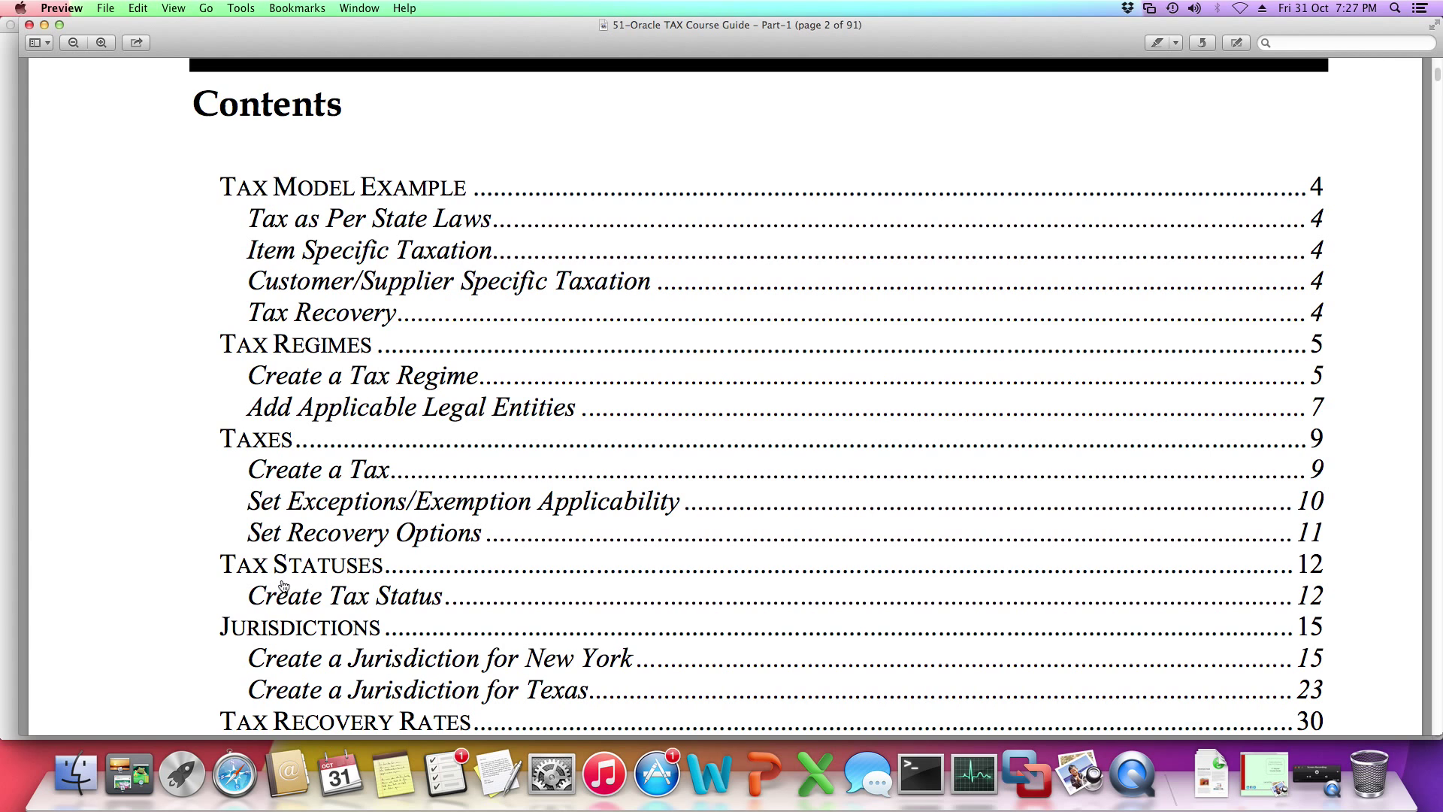
scroll(down, 3)
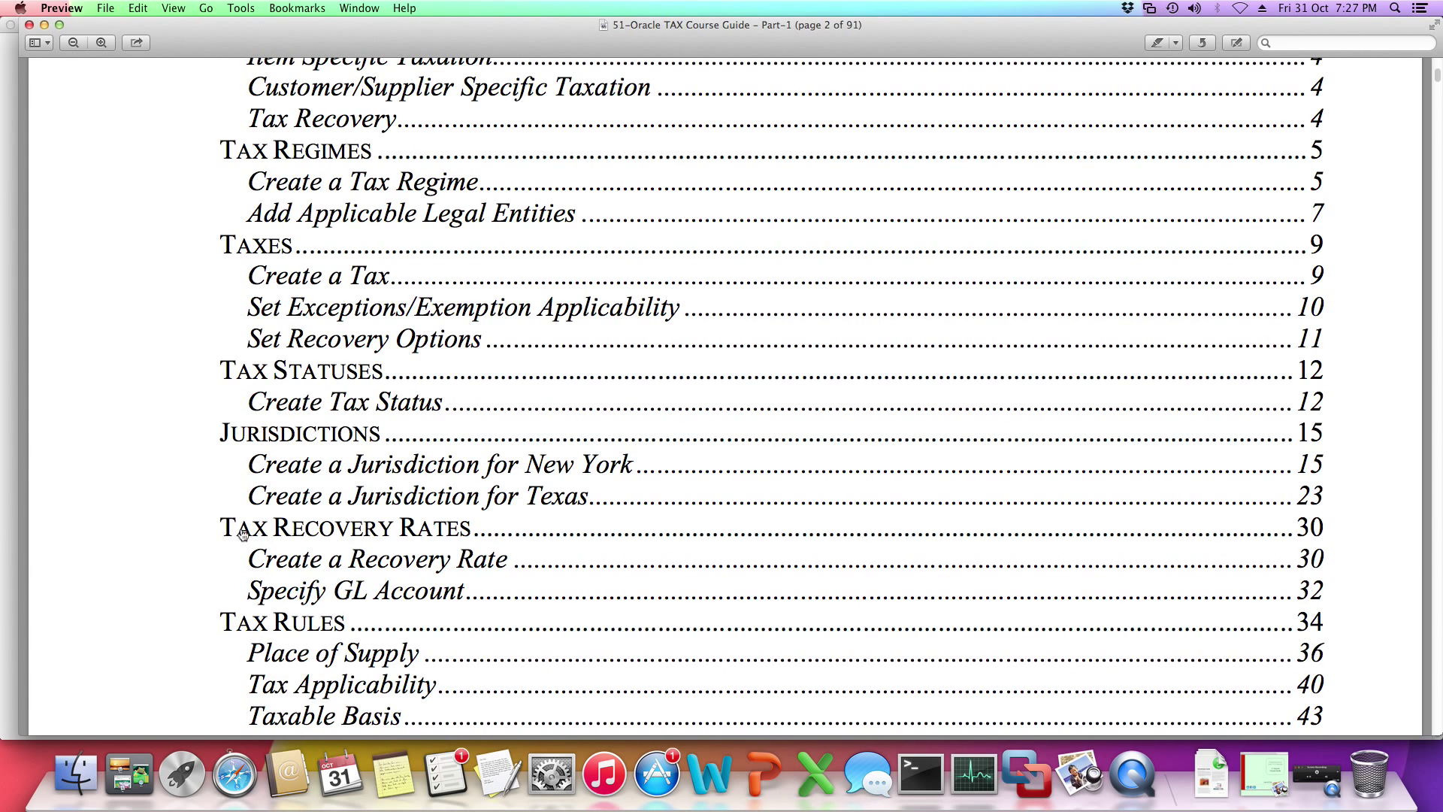
scroll(down, 3)
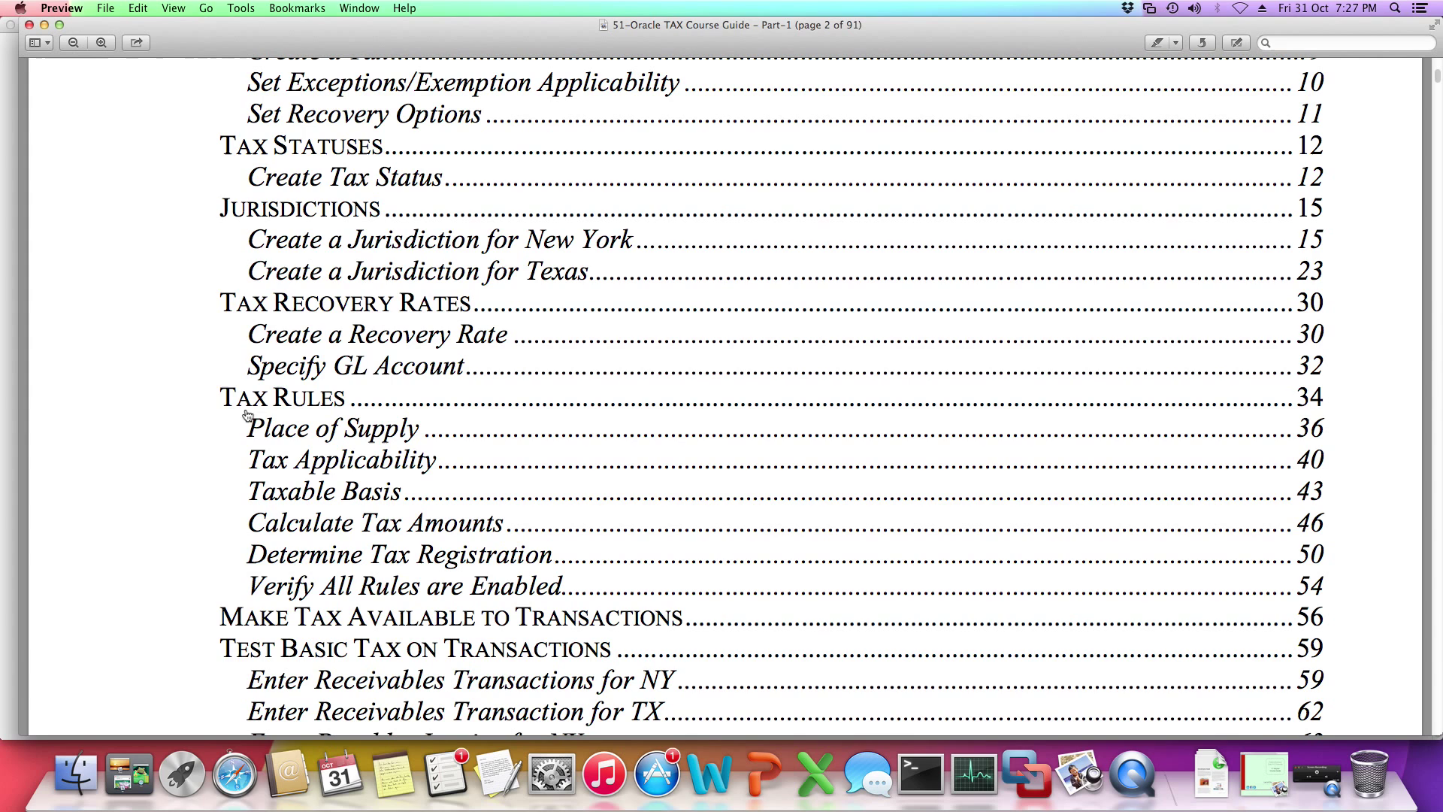
mouse_move(304, 475)
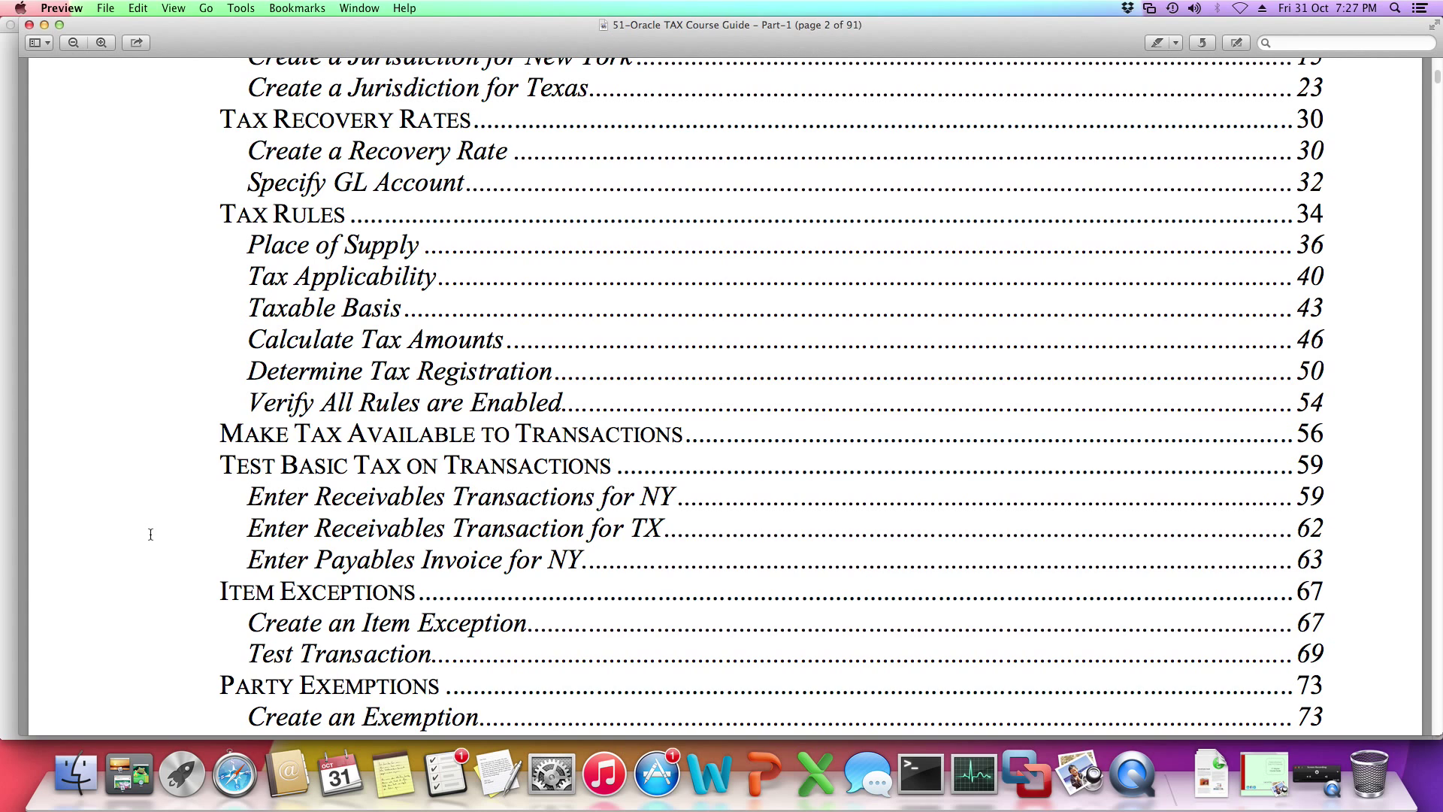
mouse_move(169, 562)
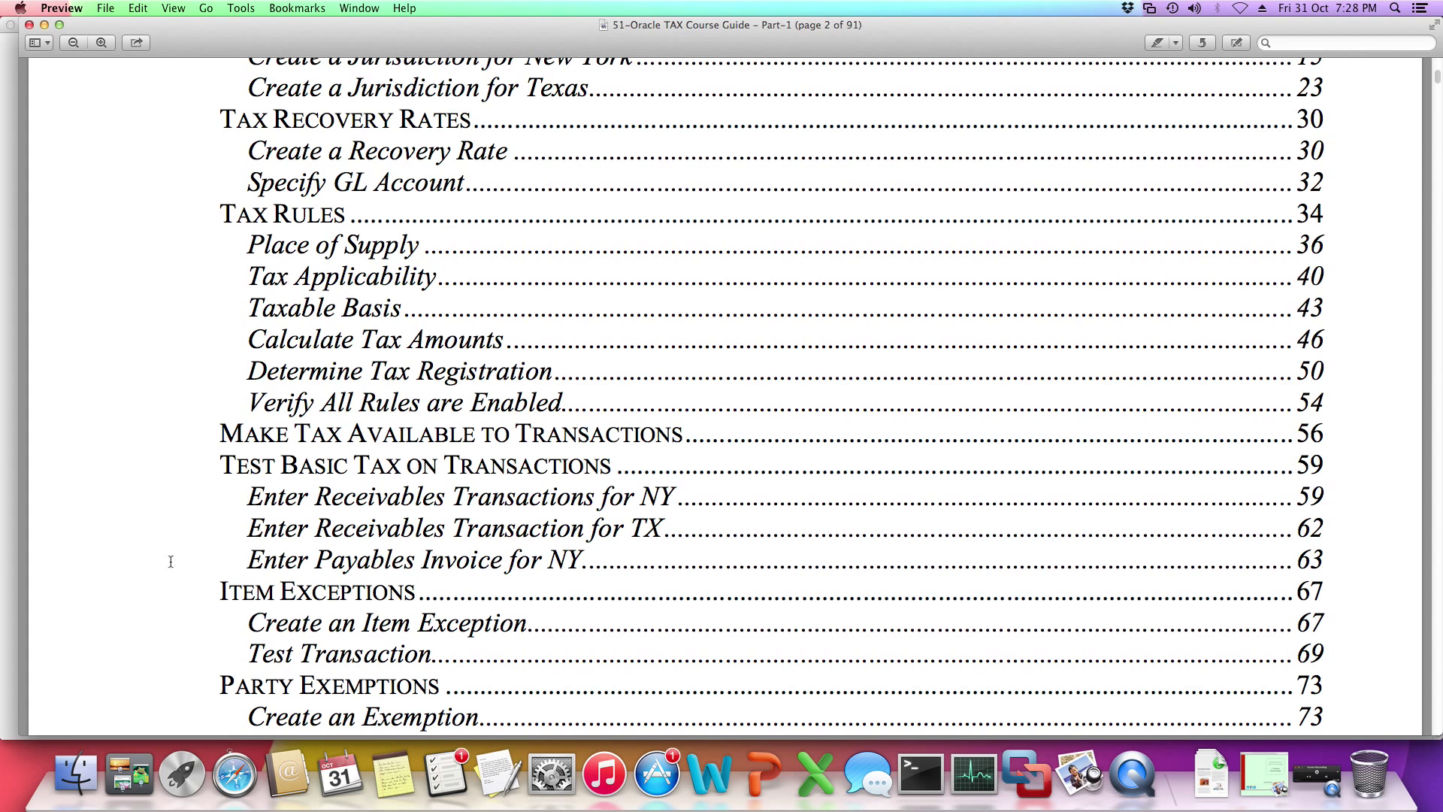
scroll(down, 3)
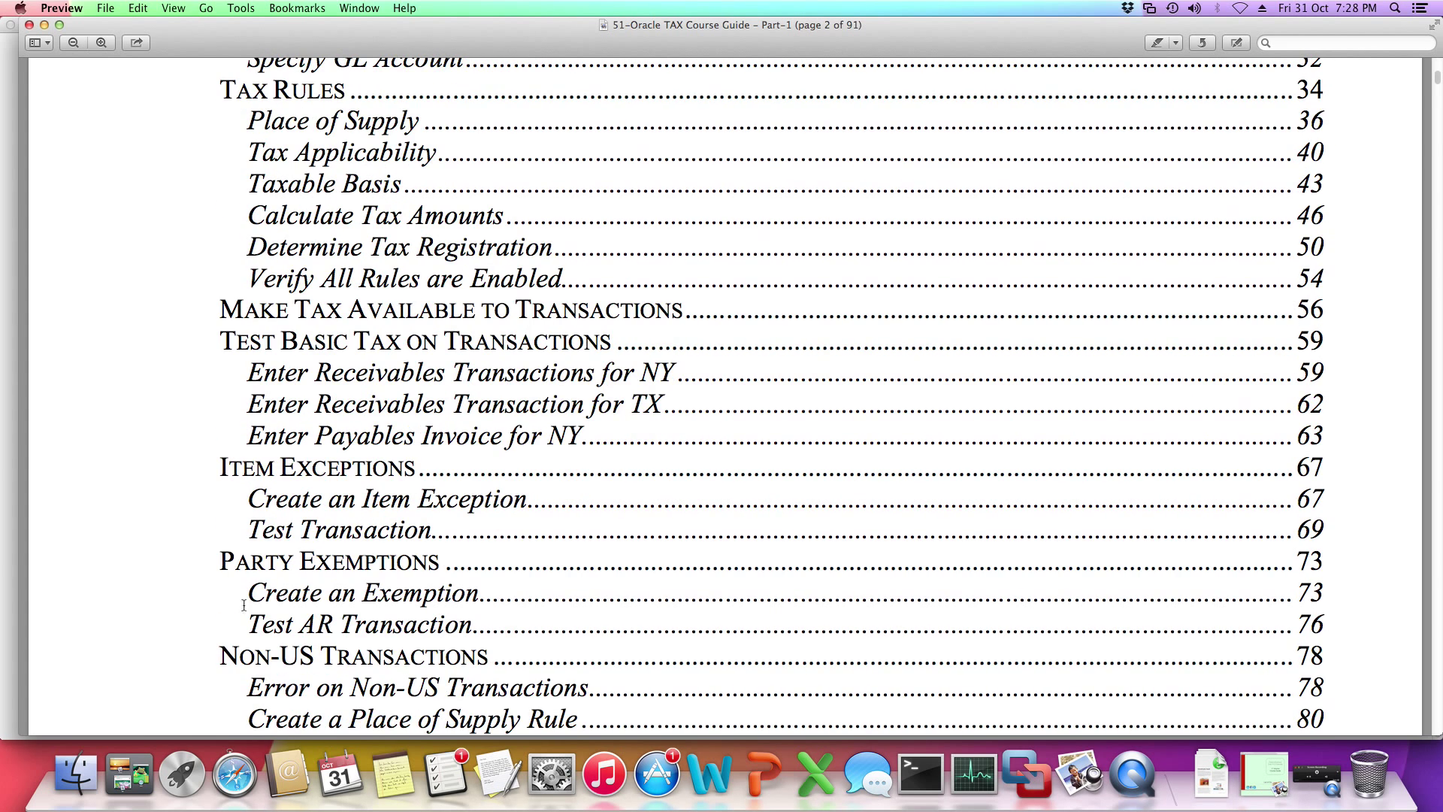
scroll(down, 3)
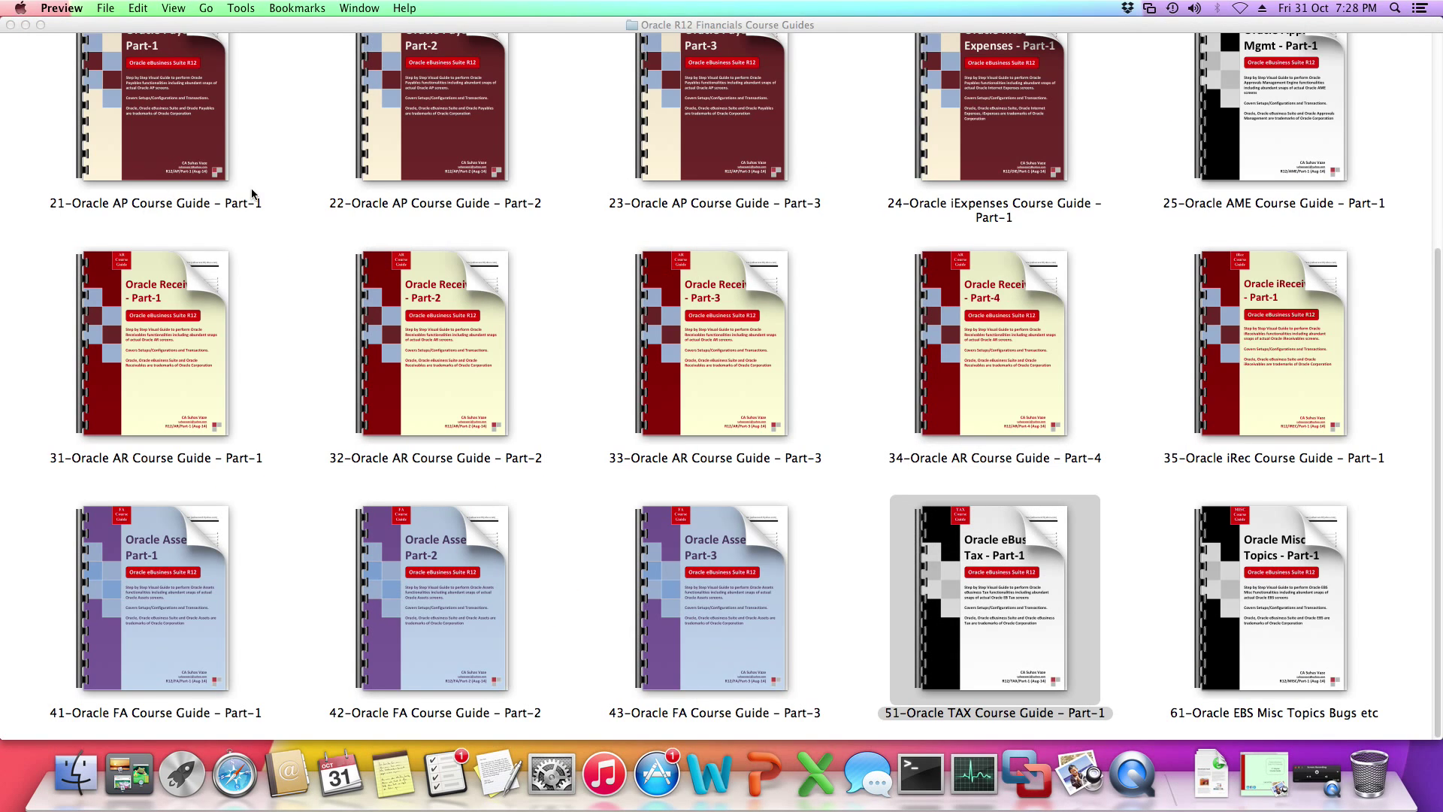
mouse_move(1427, 559)
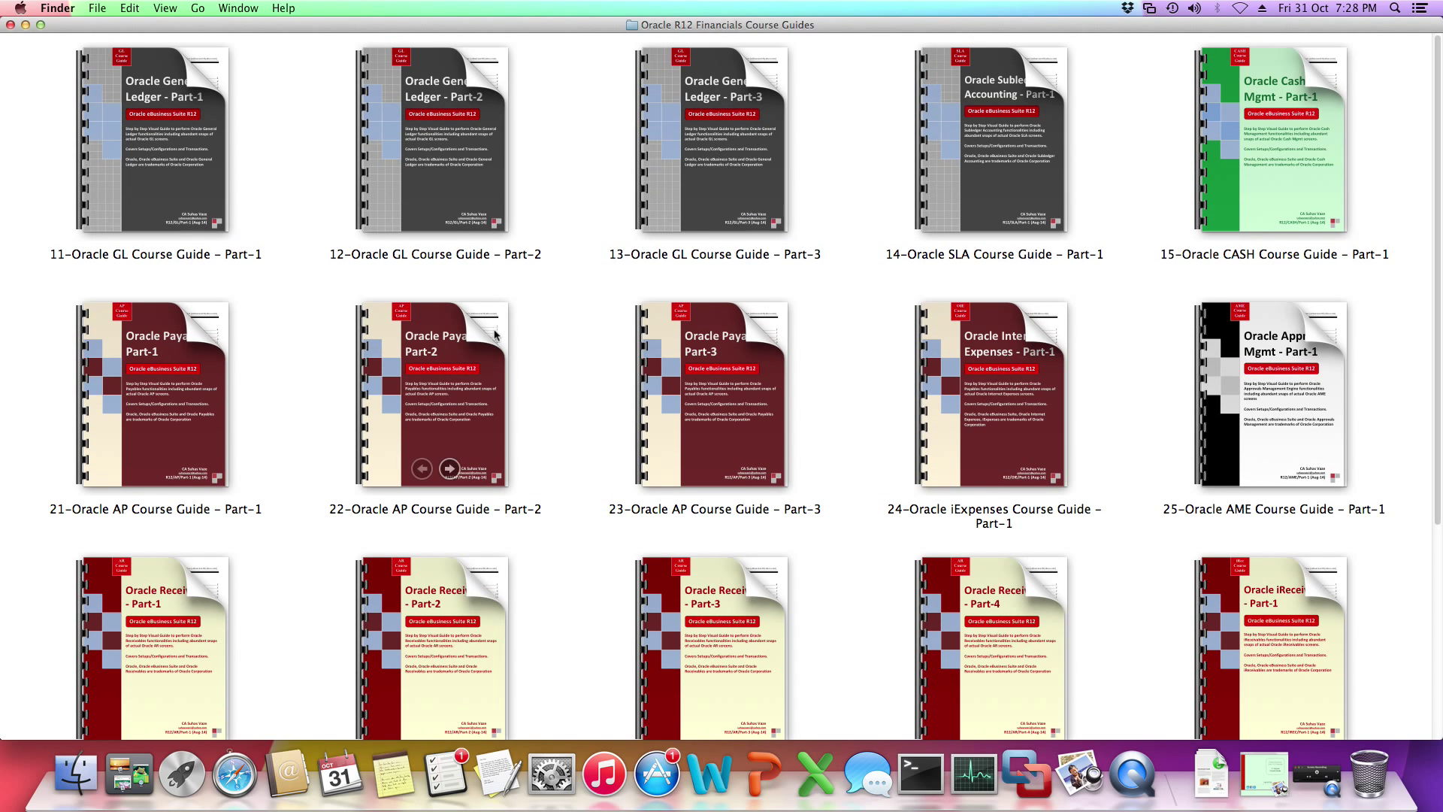
mouse_move(568, 317)
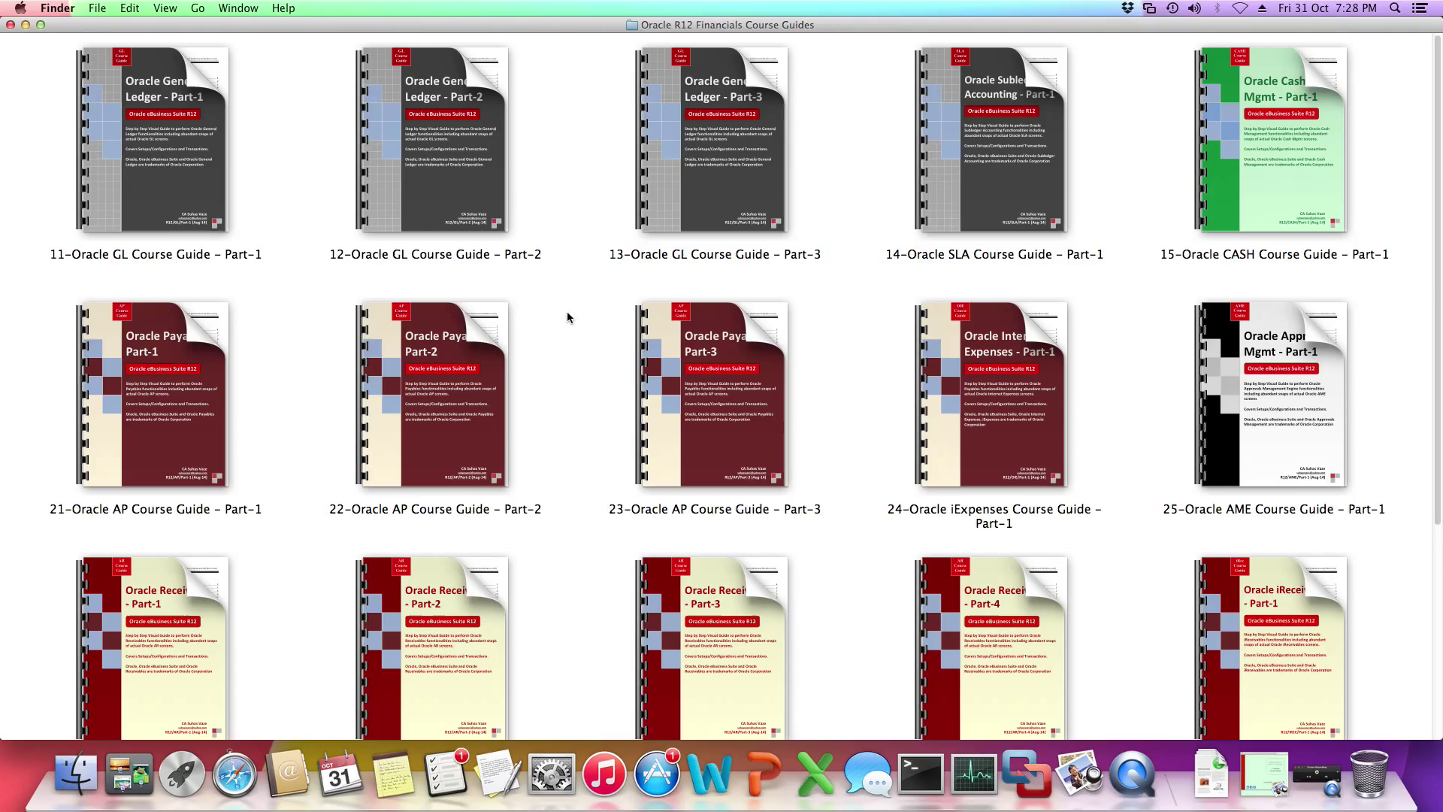
mouse_move(596, 316)
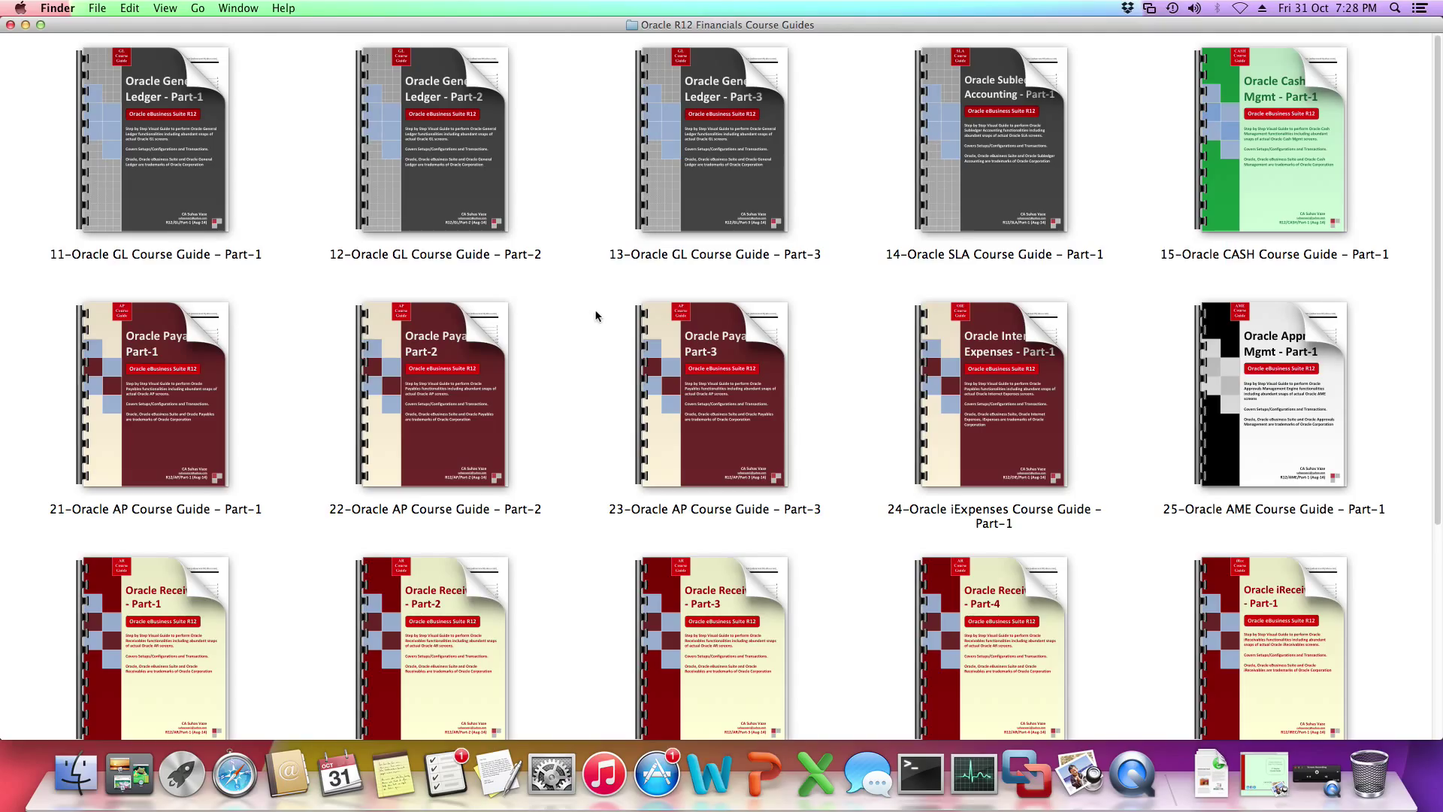
mouse_move(1429, 258)
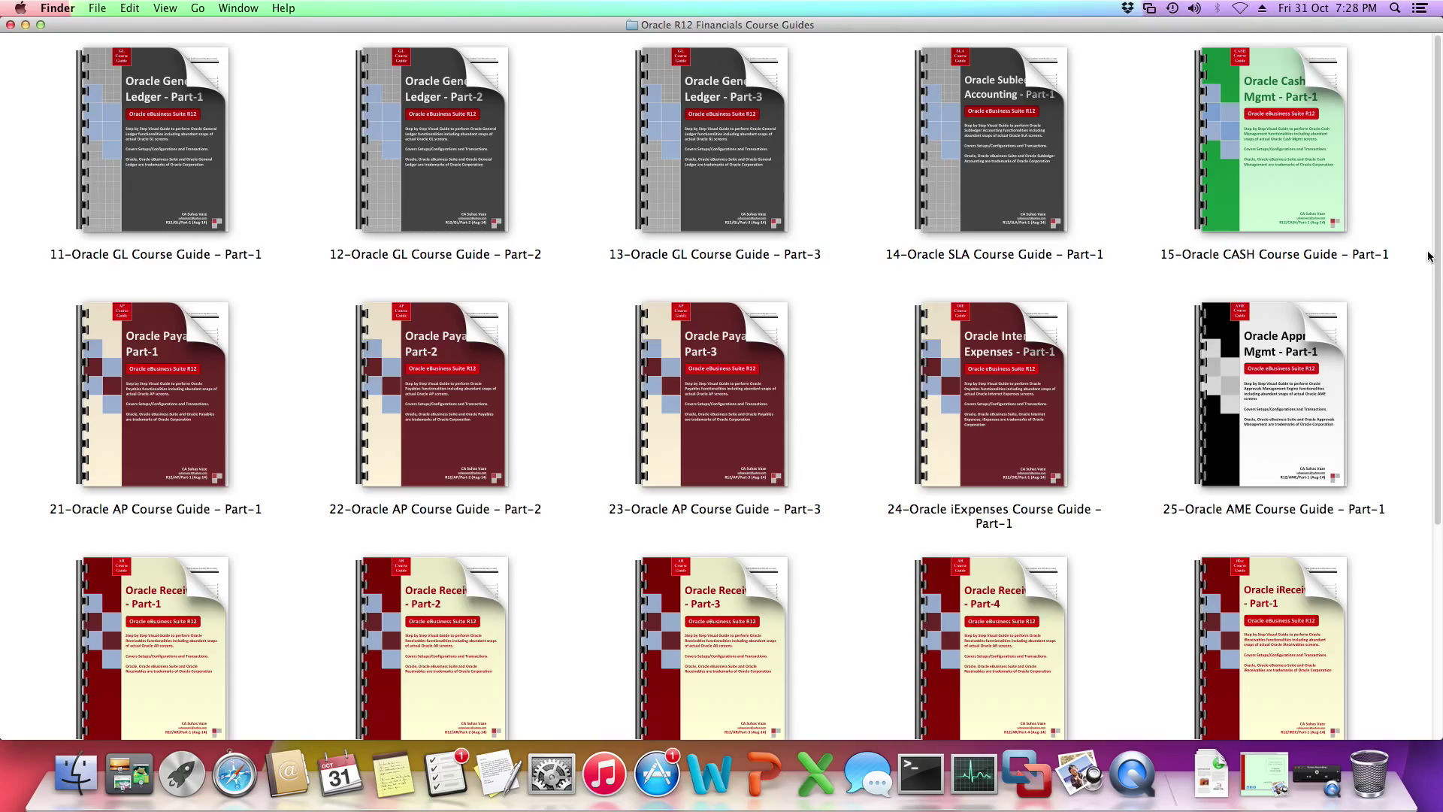
Scroll the course guides folder to show the GL, SLA and CASH guides
scroll(down, 3)
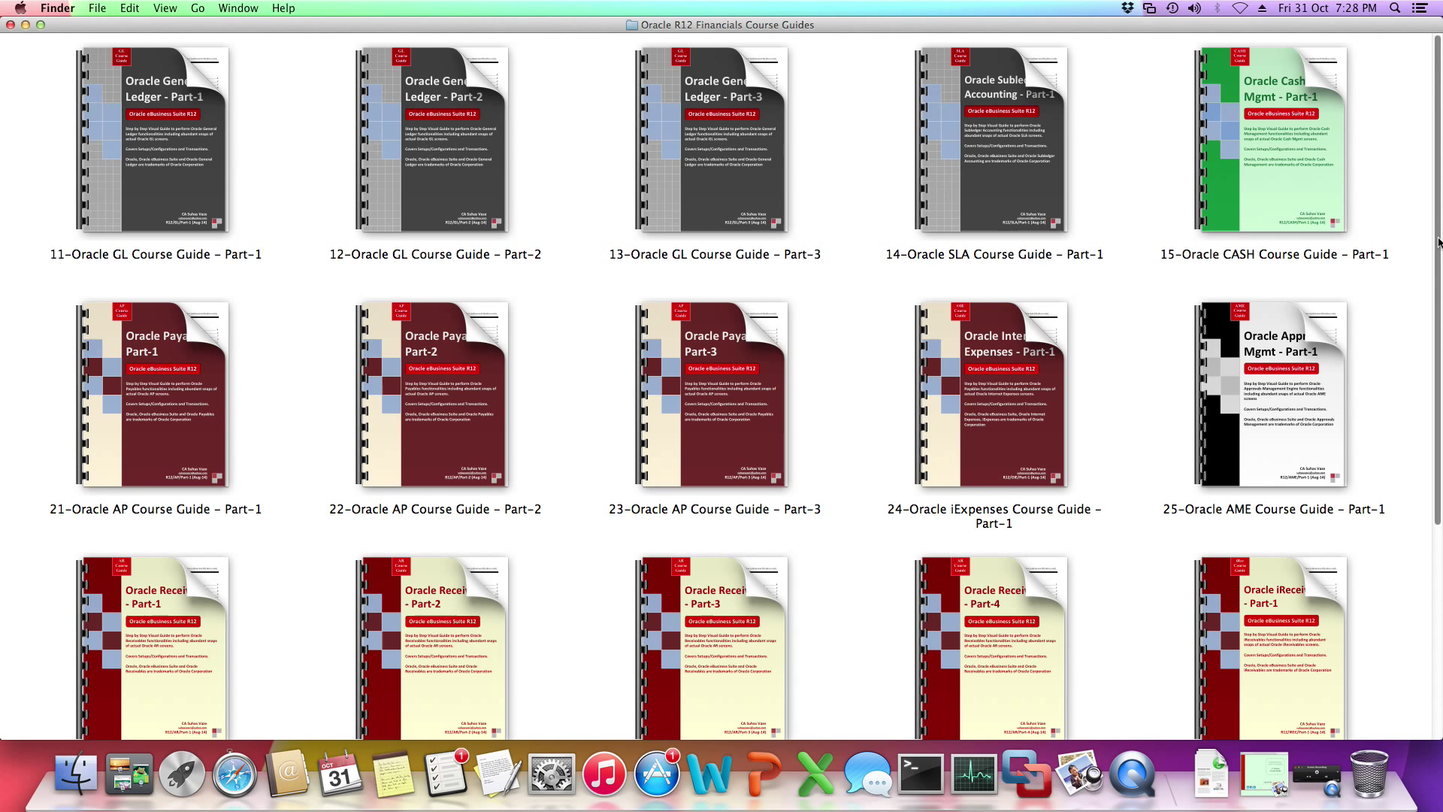
mouse_move(450, 200)
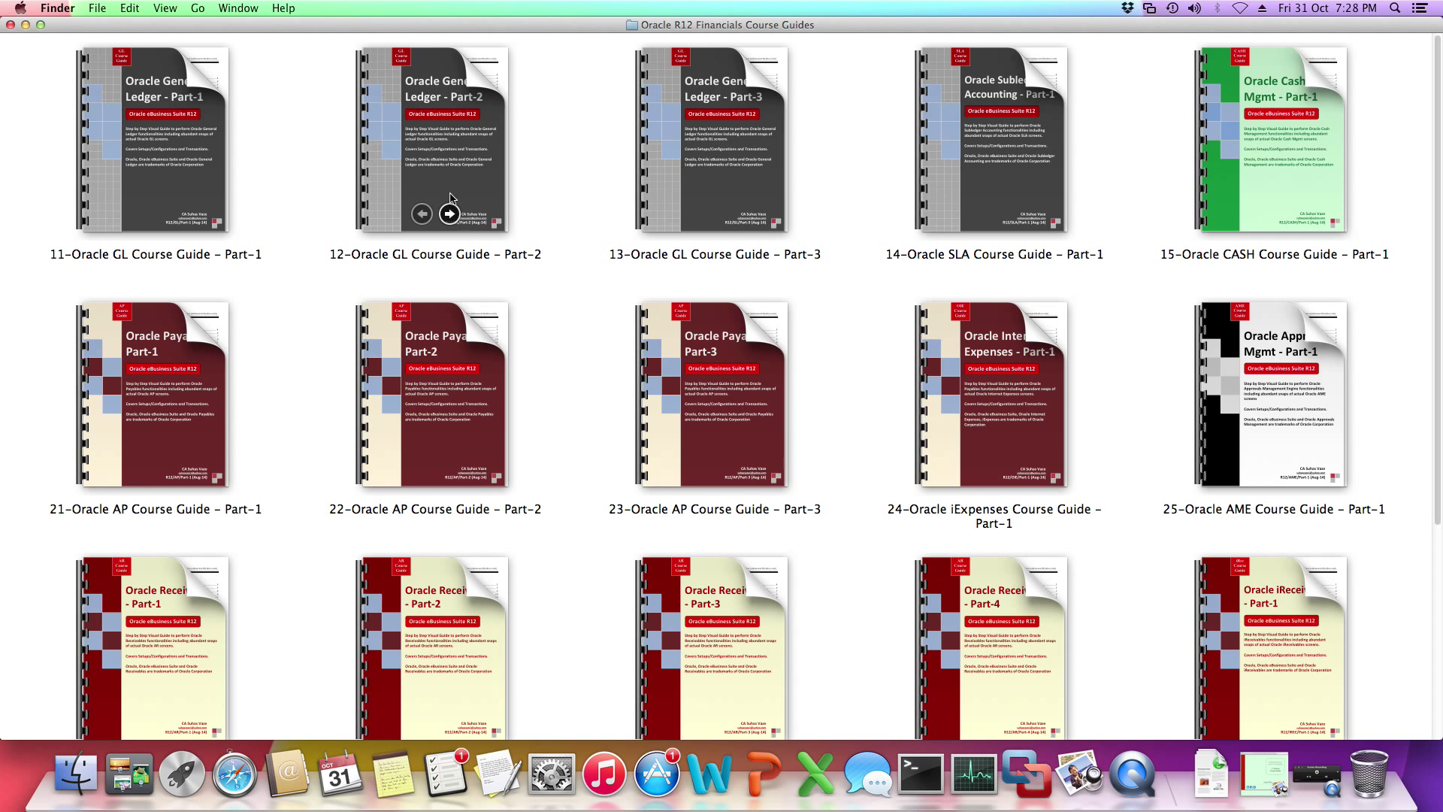